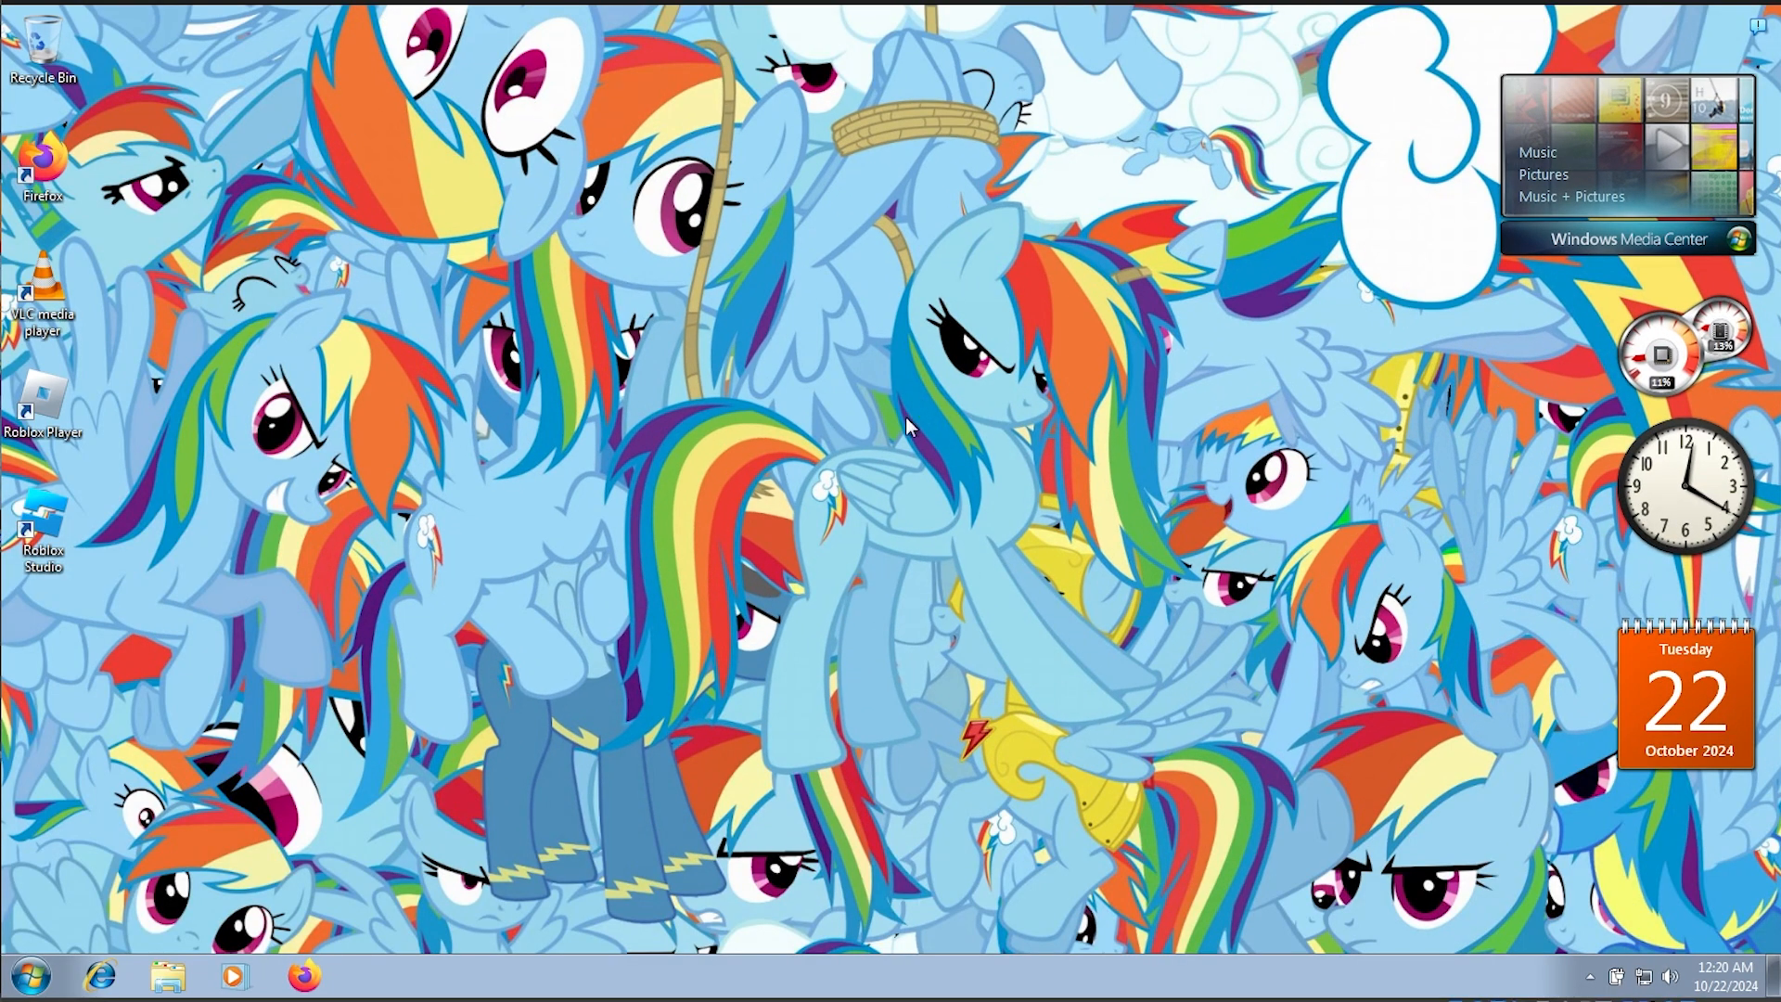
mouse_move(1057, 200)
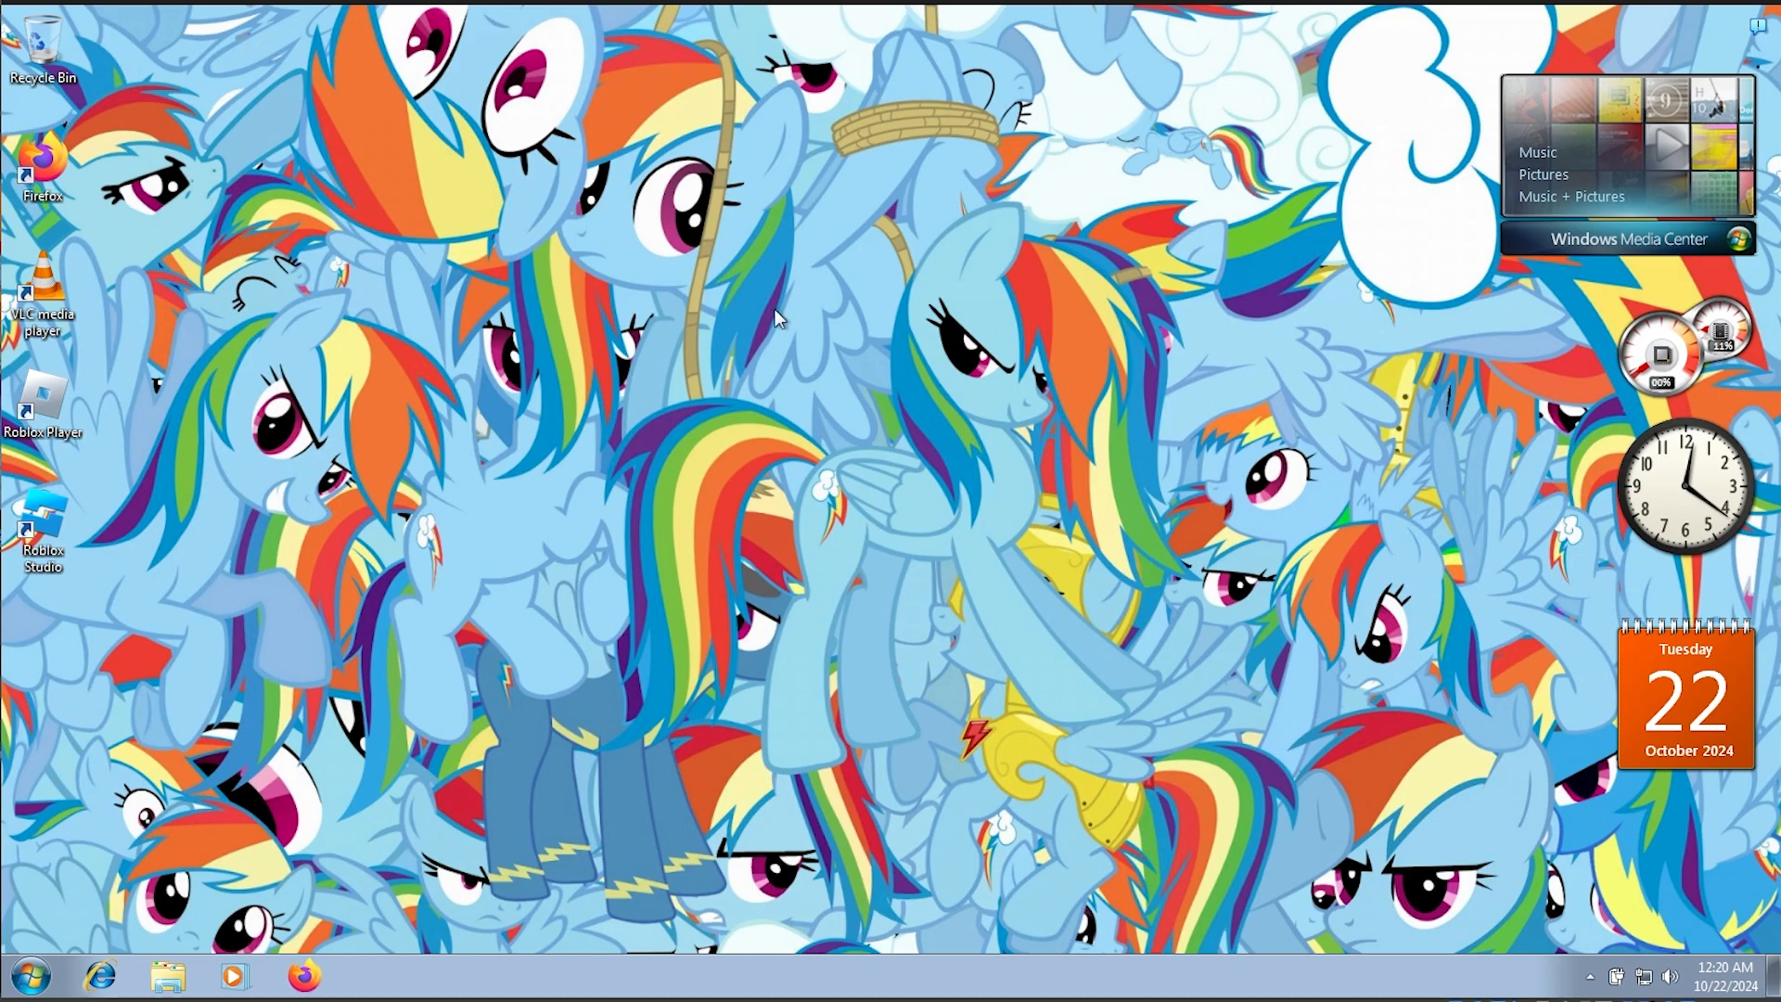
mouse_move(382, 465)
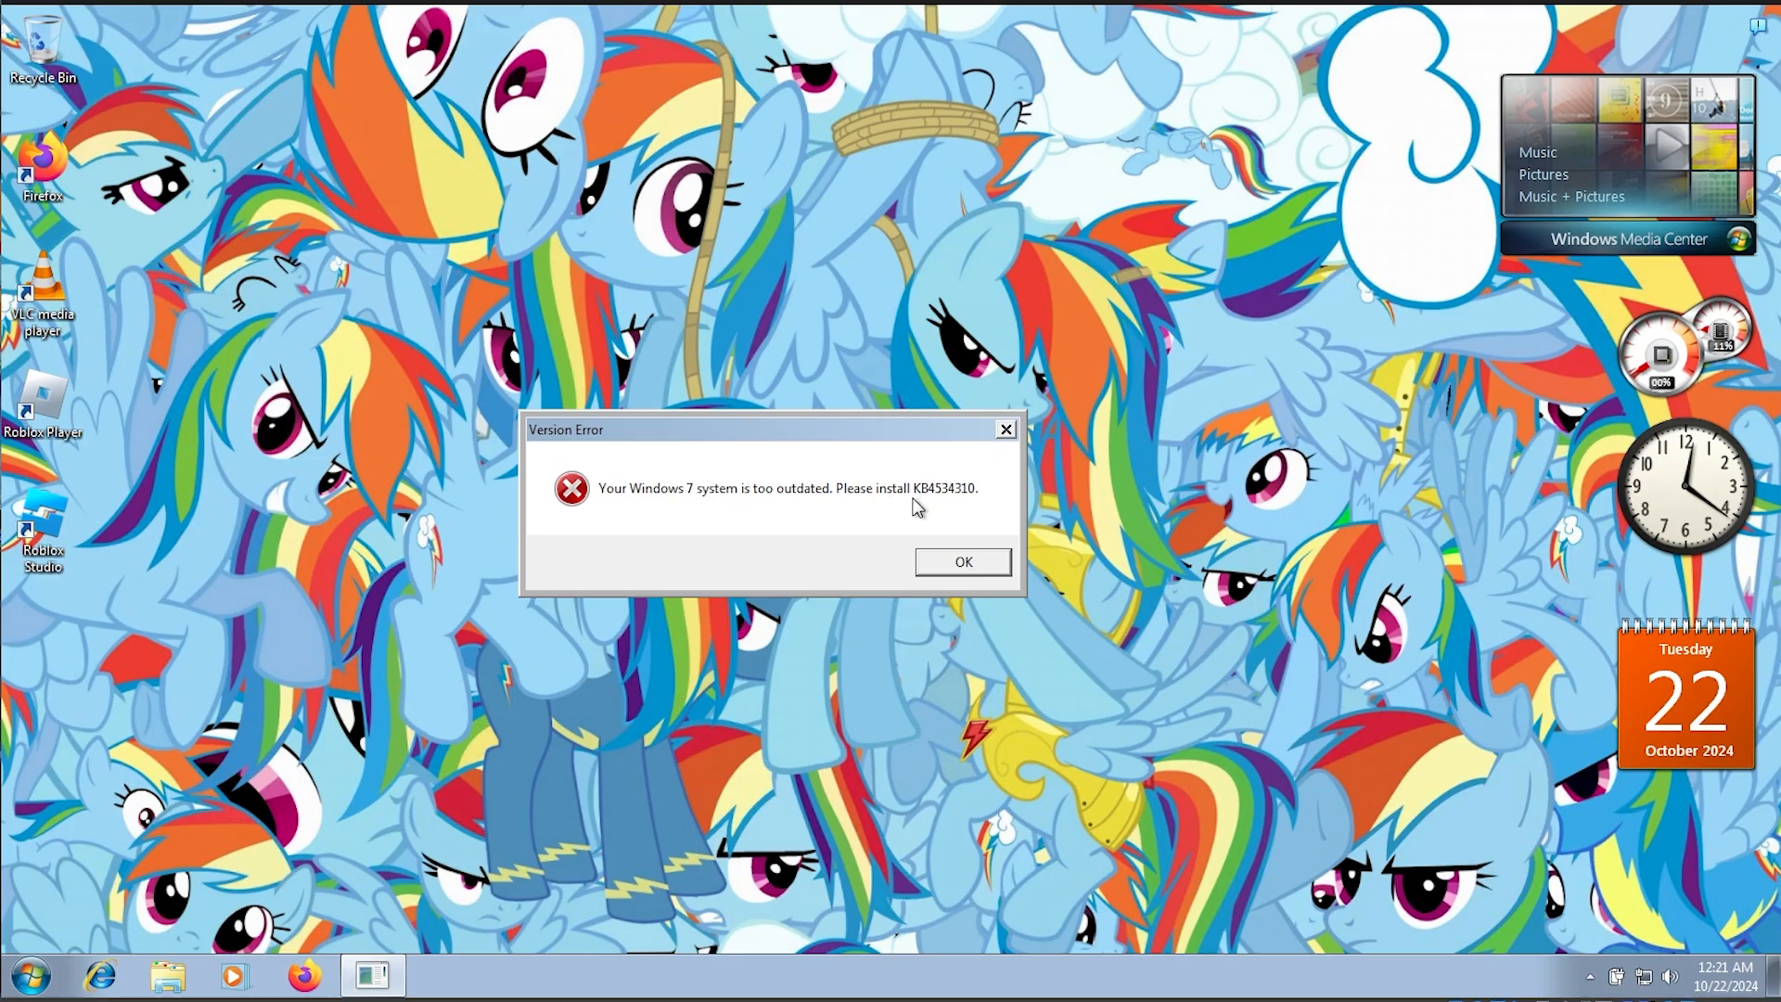
mouse_move(954, 514)
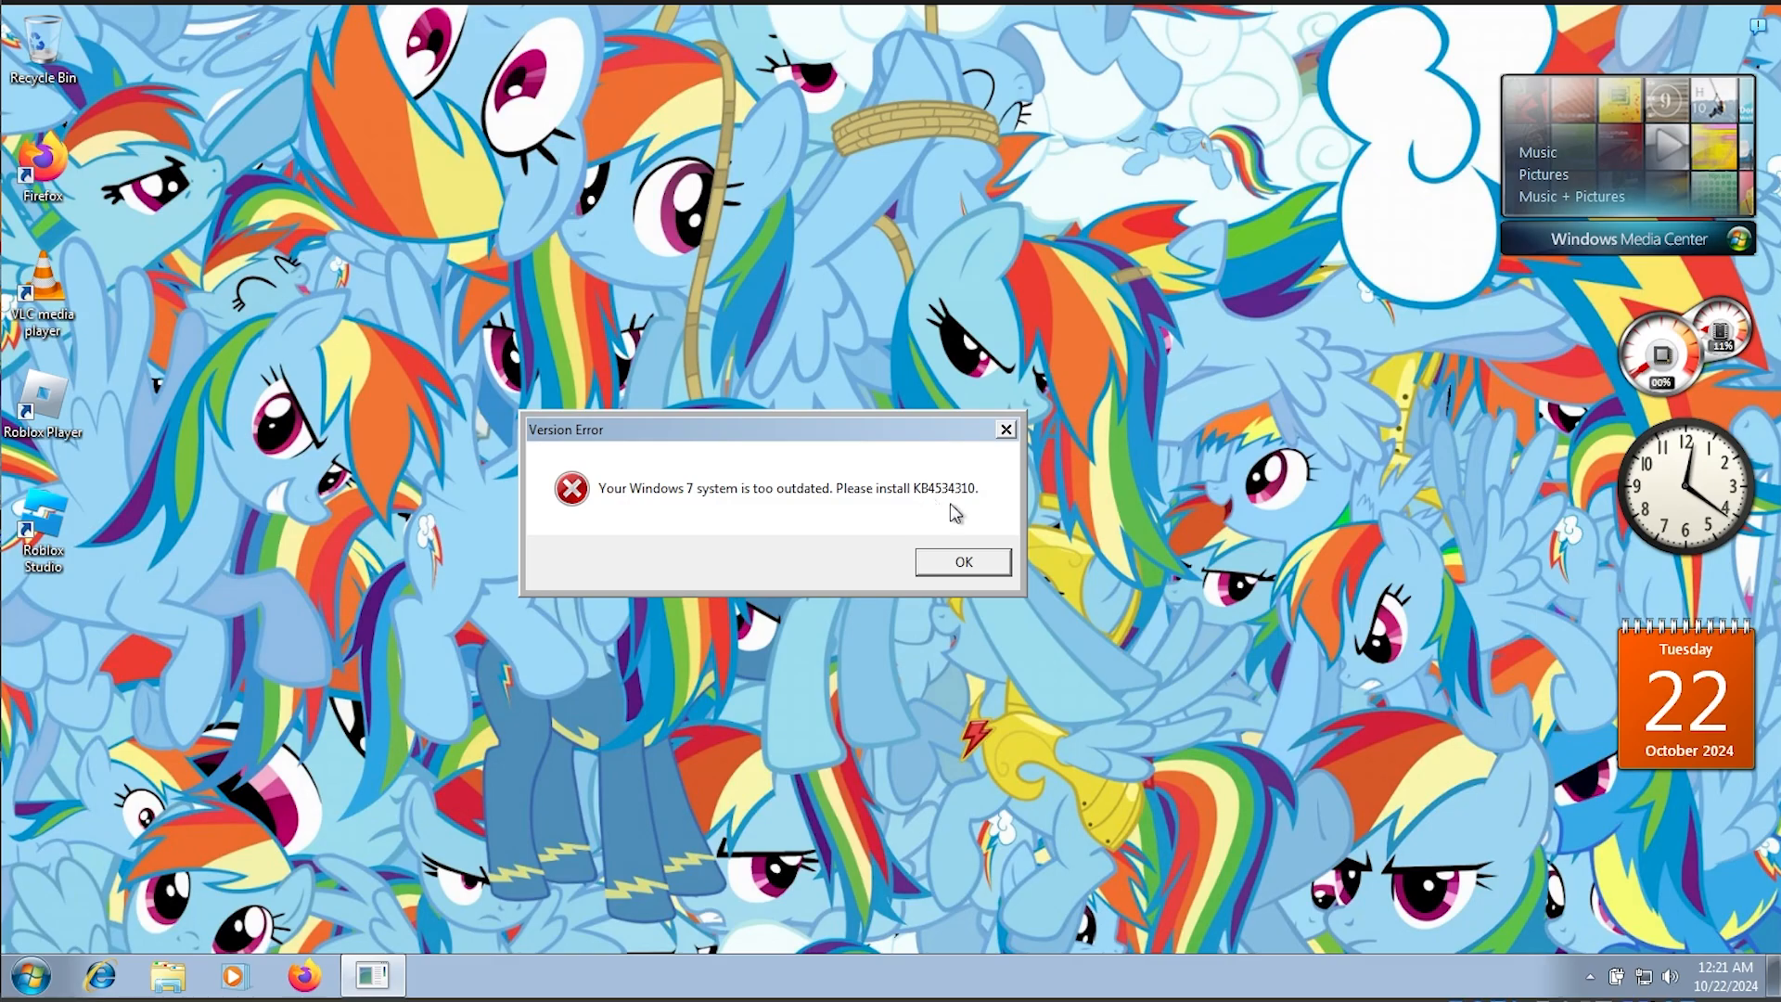
mouse_move(925, 524)
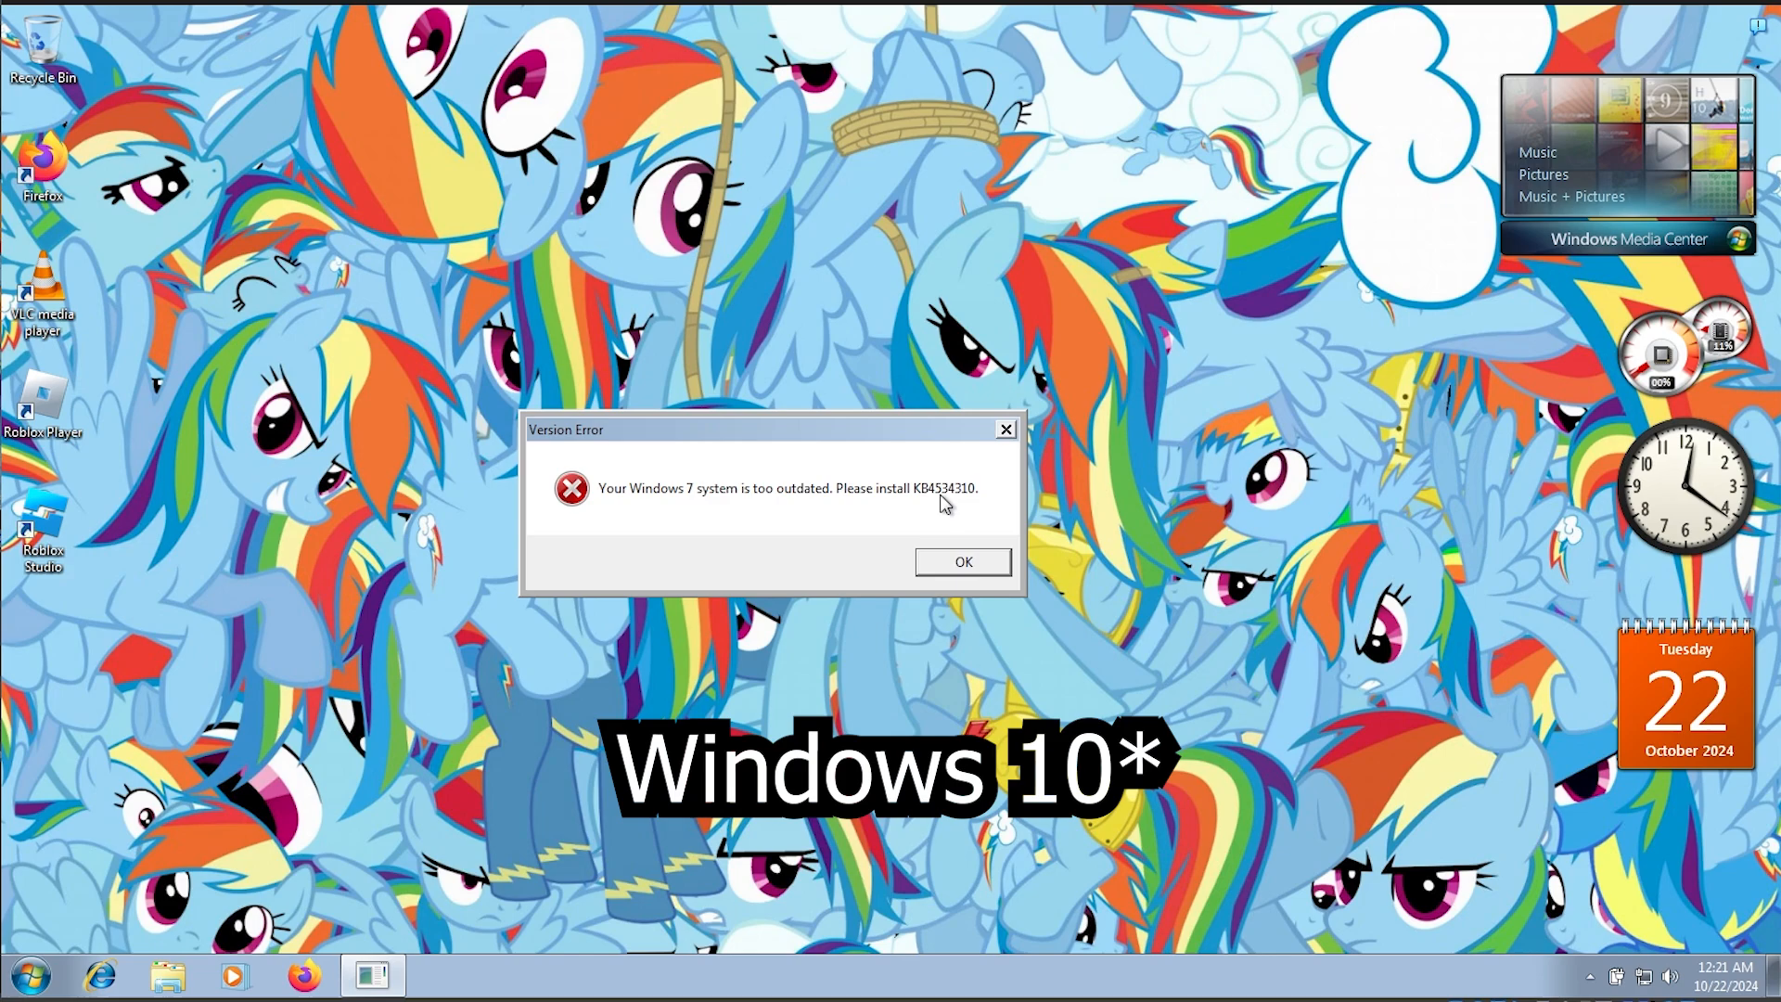
Step: Dismiss the Roblox Player Version Error about the missing KB4534310 update
left_click(963, 561)
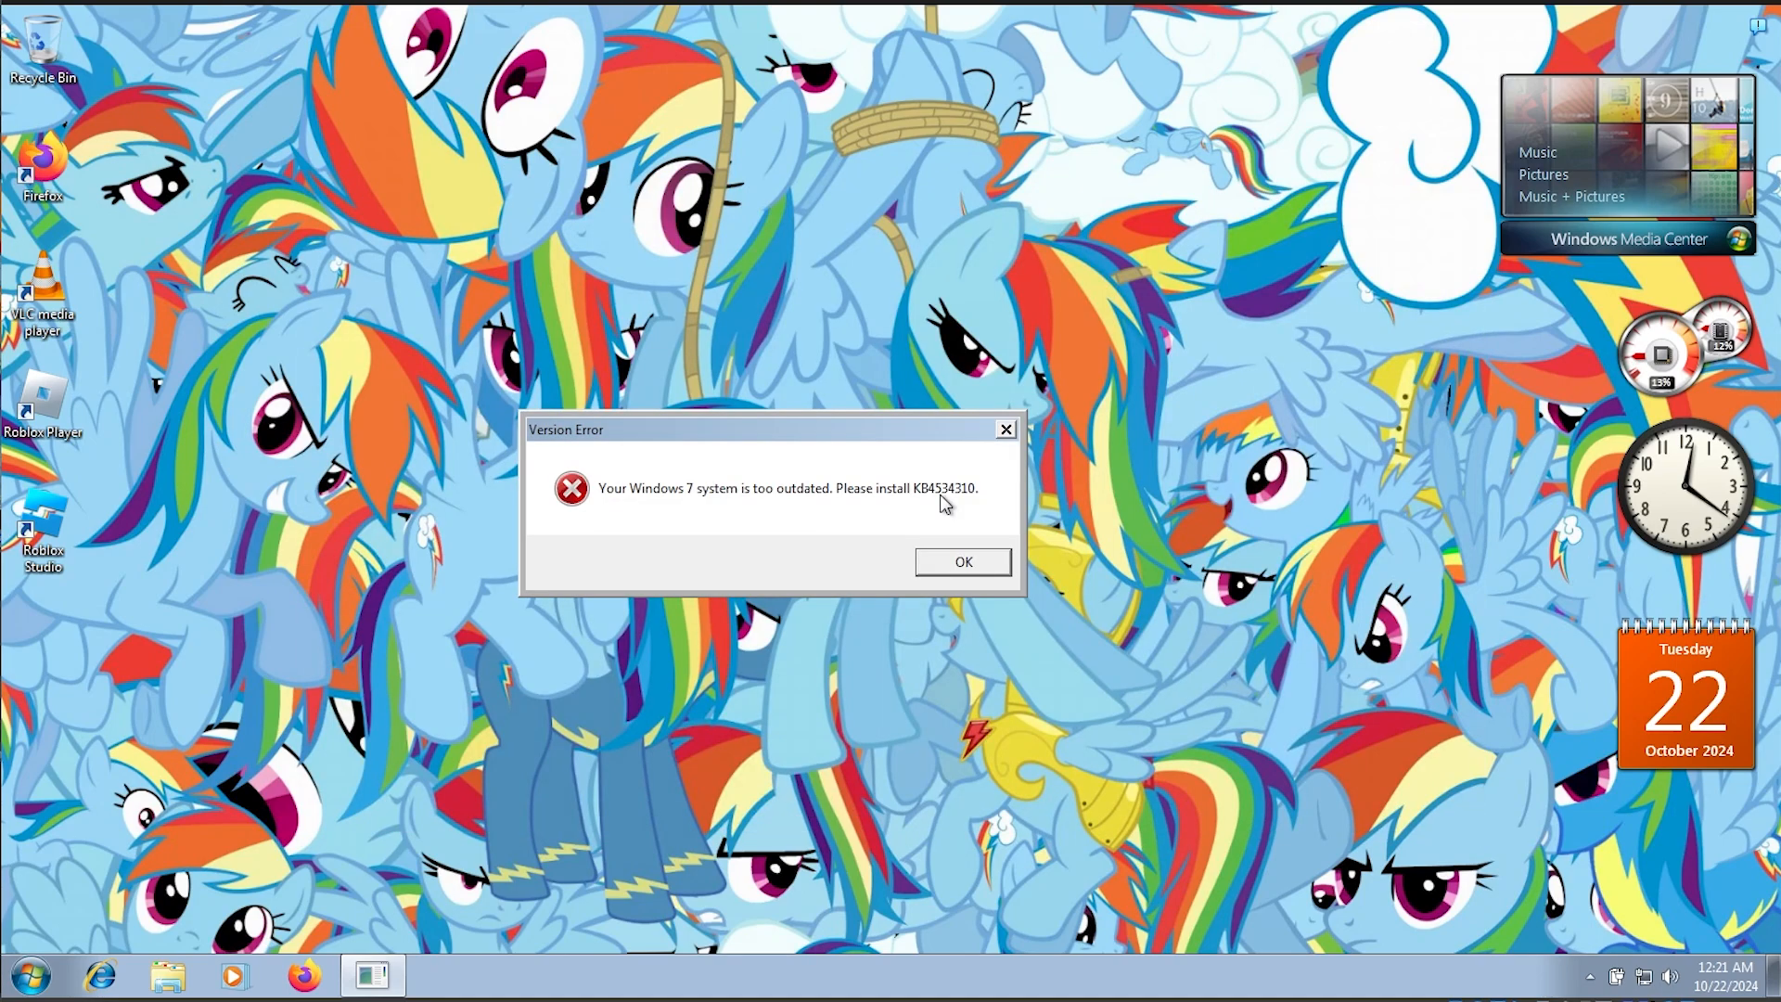
left_click(962, 562)
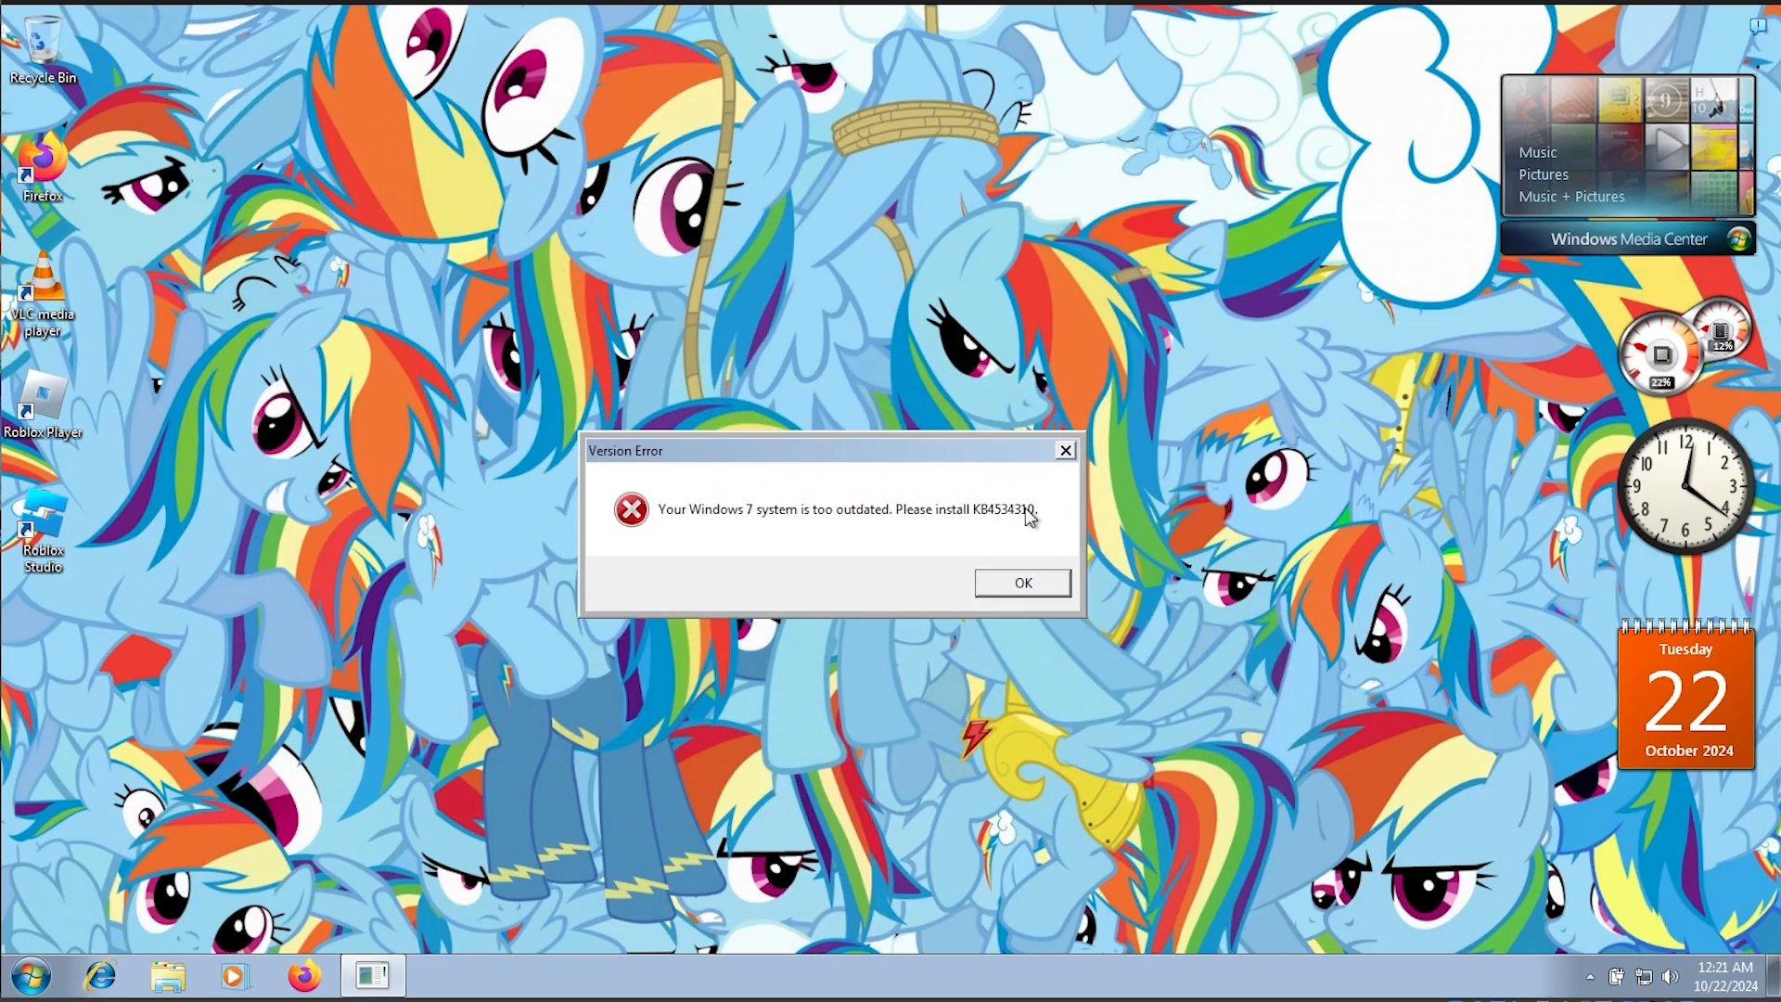
mouse_move(972, 530)
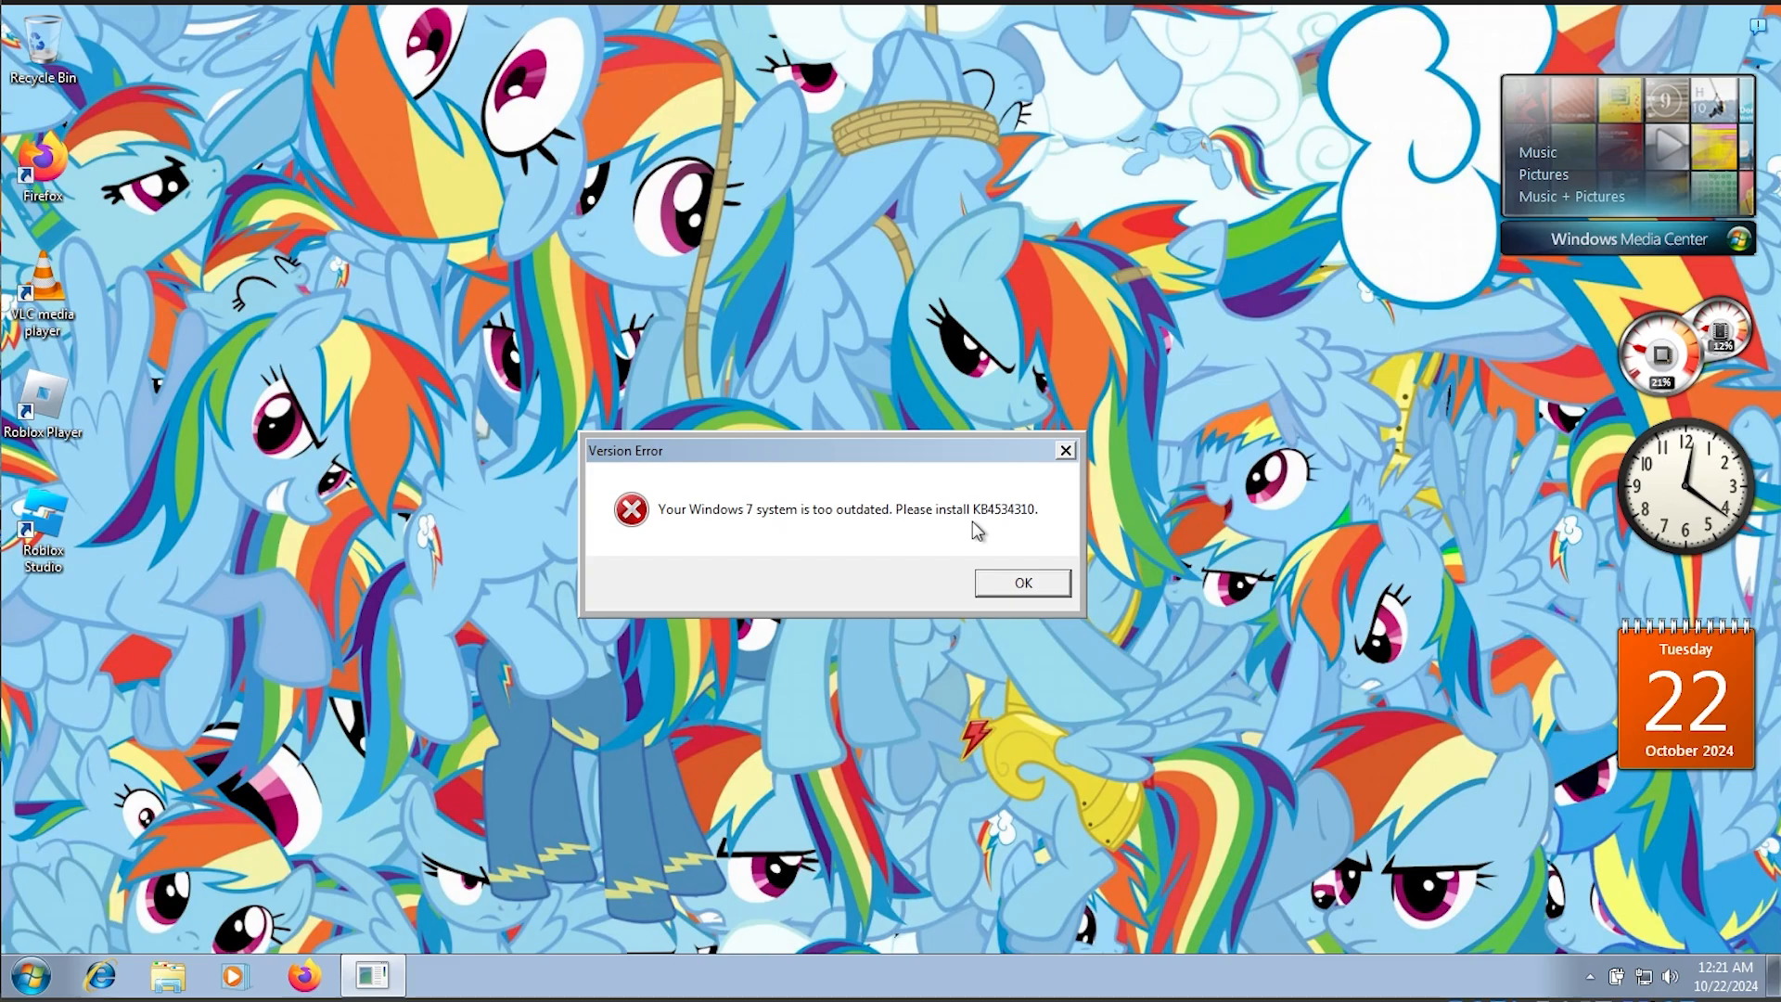
left_click(1022, 581)
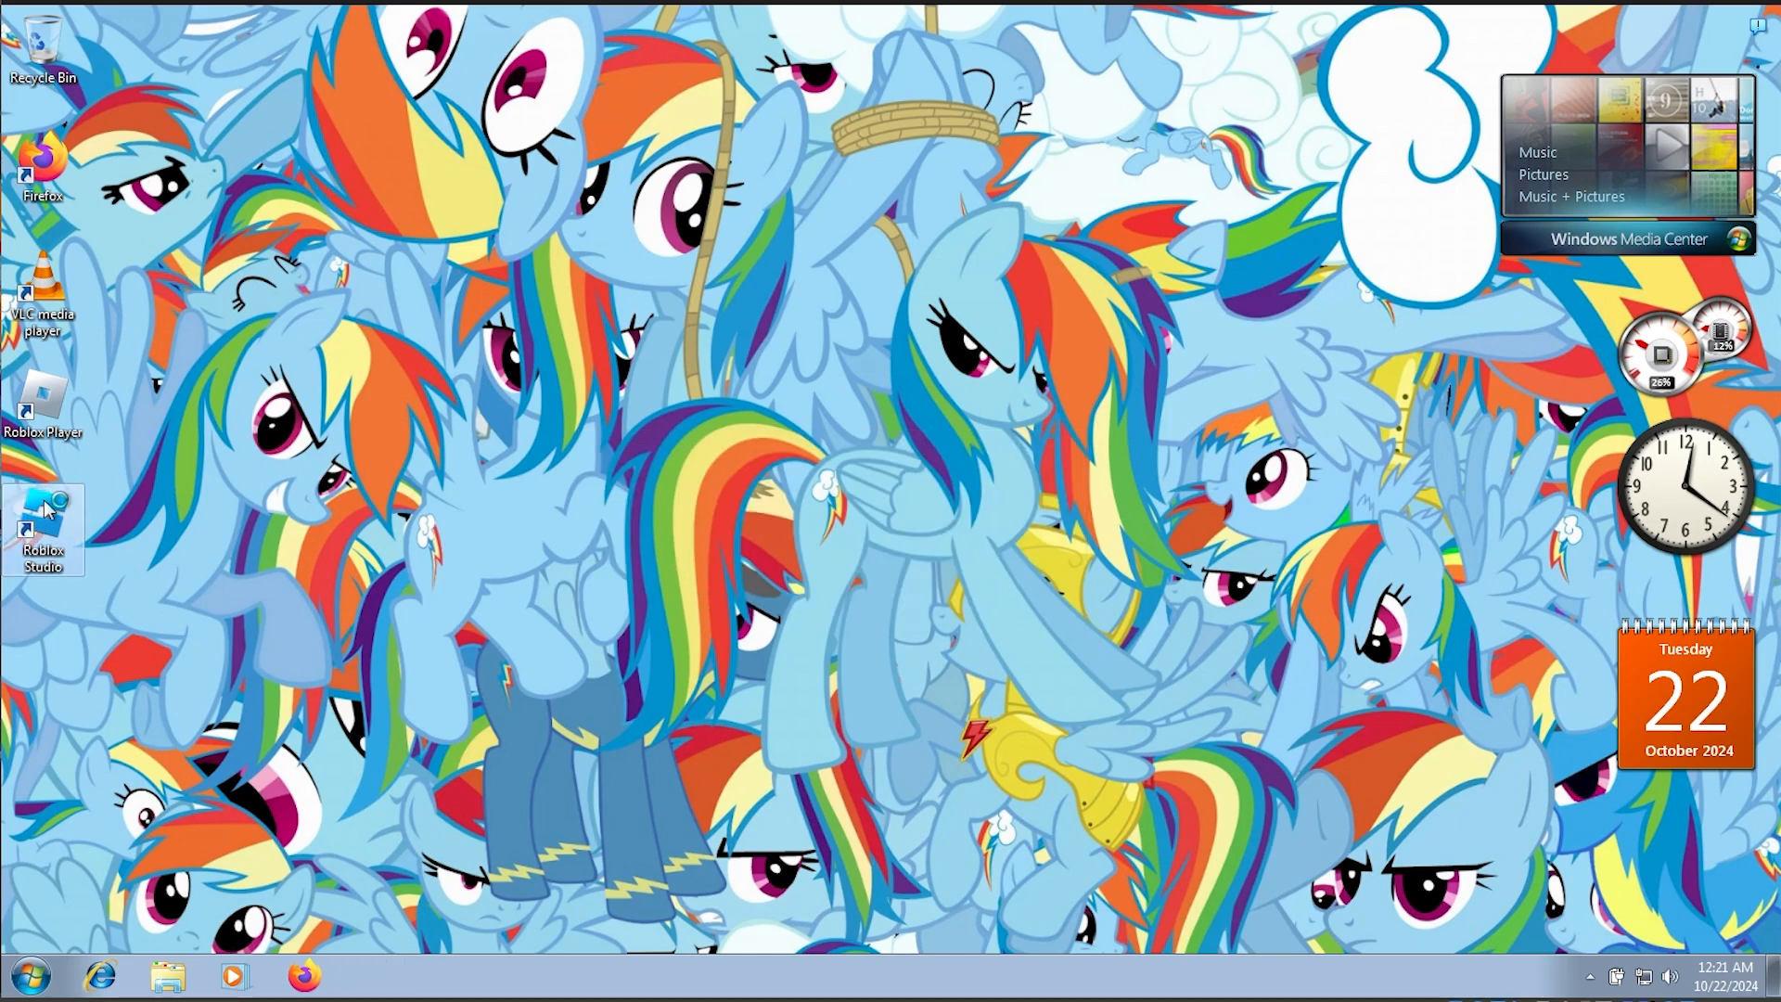
Step: Launch the Roblox Studio shortcut, skip the tour, and start a Baseplate template place
double_click(44, 521)
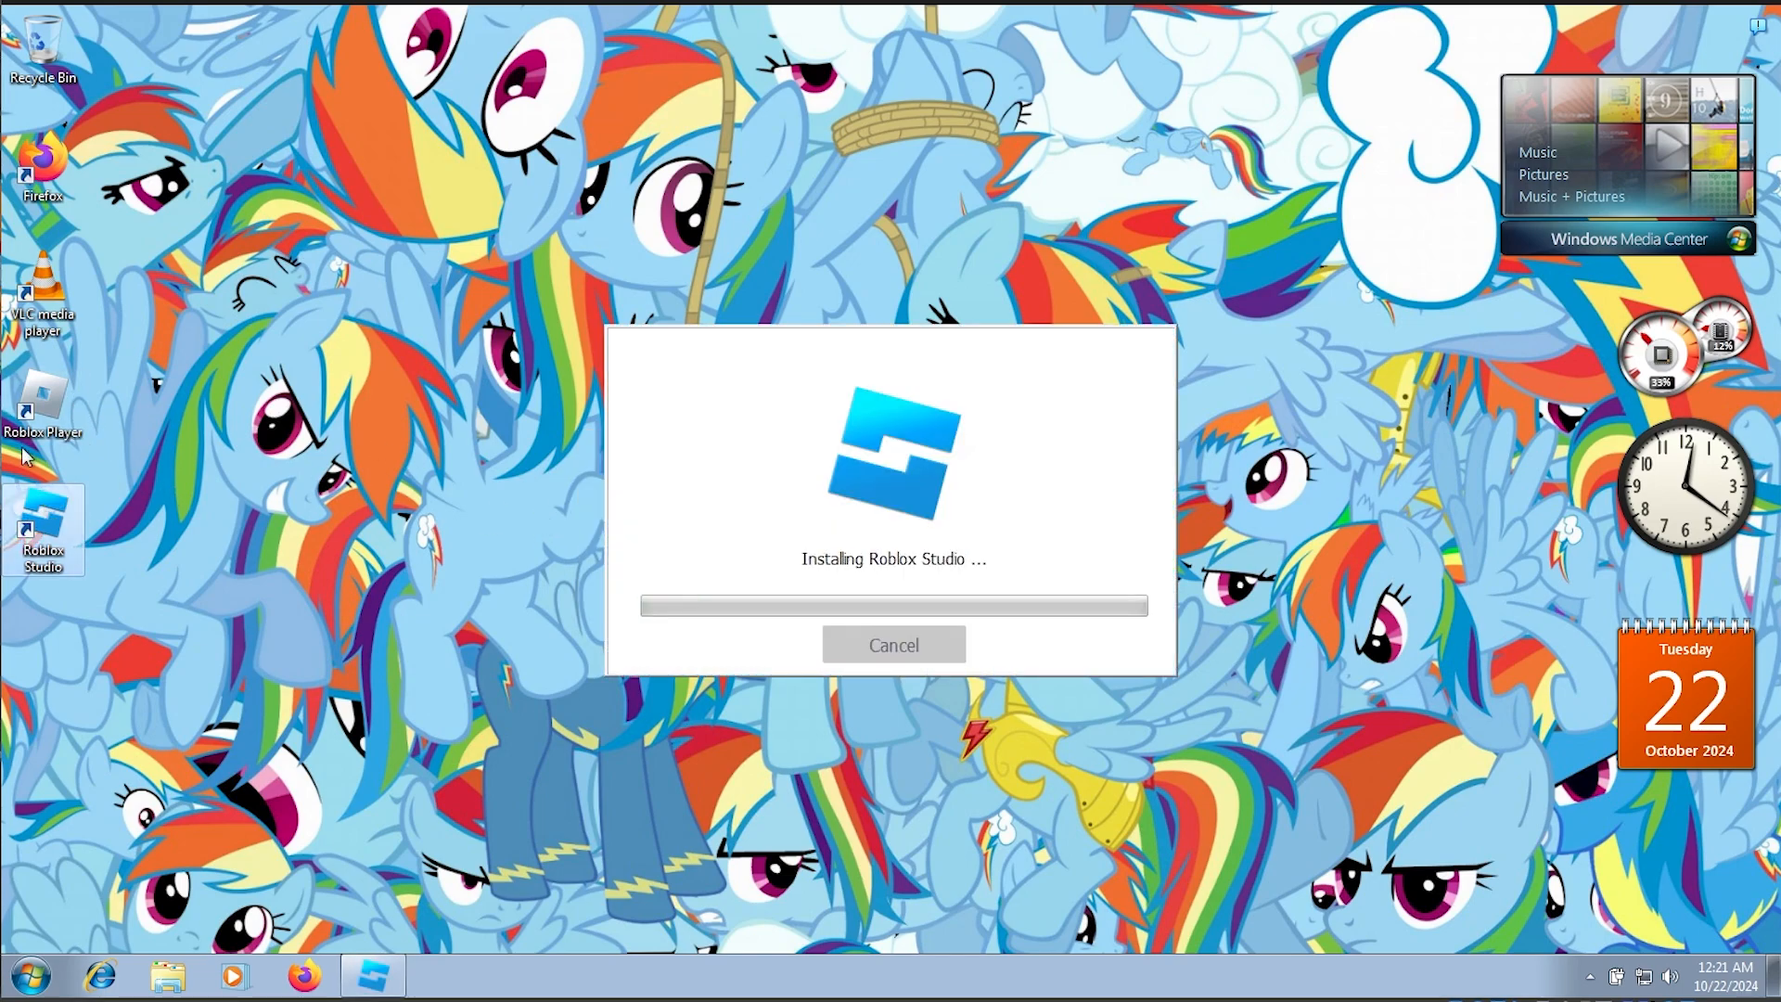
mouse_move(315, 526)
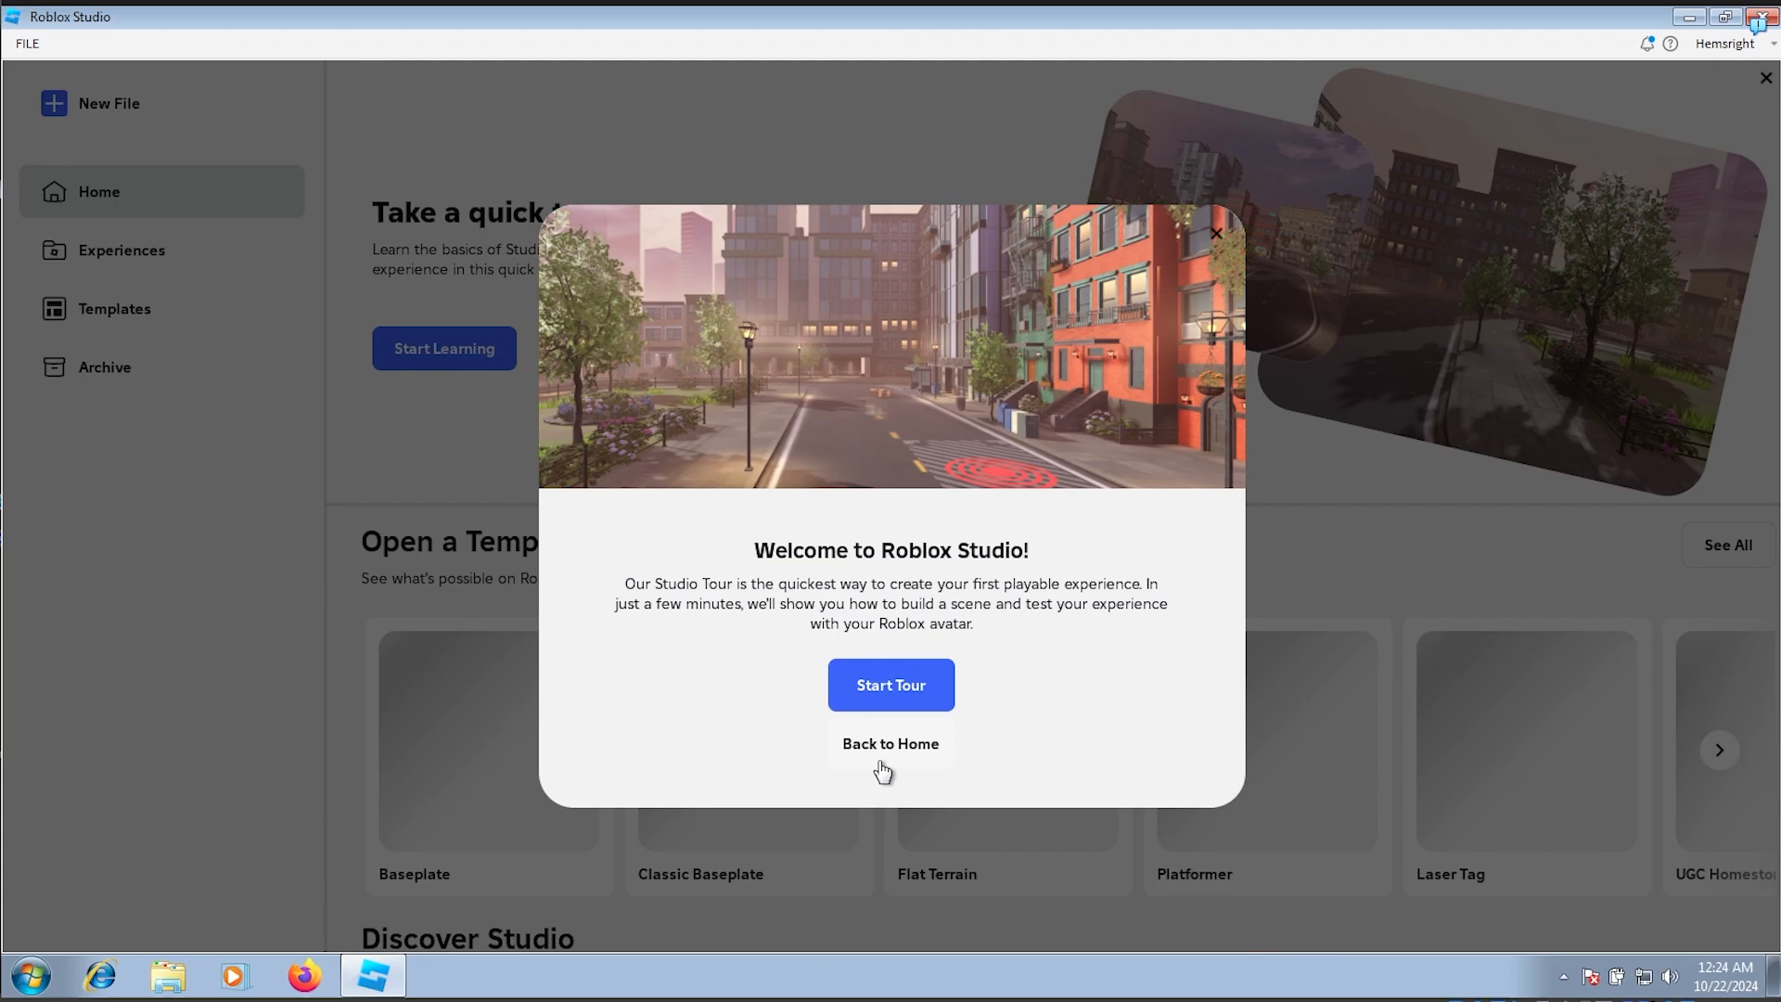
left_click(890, 743)
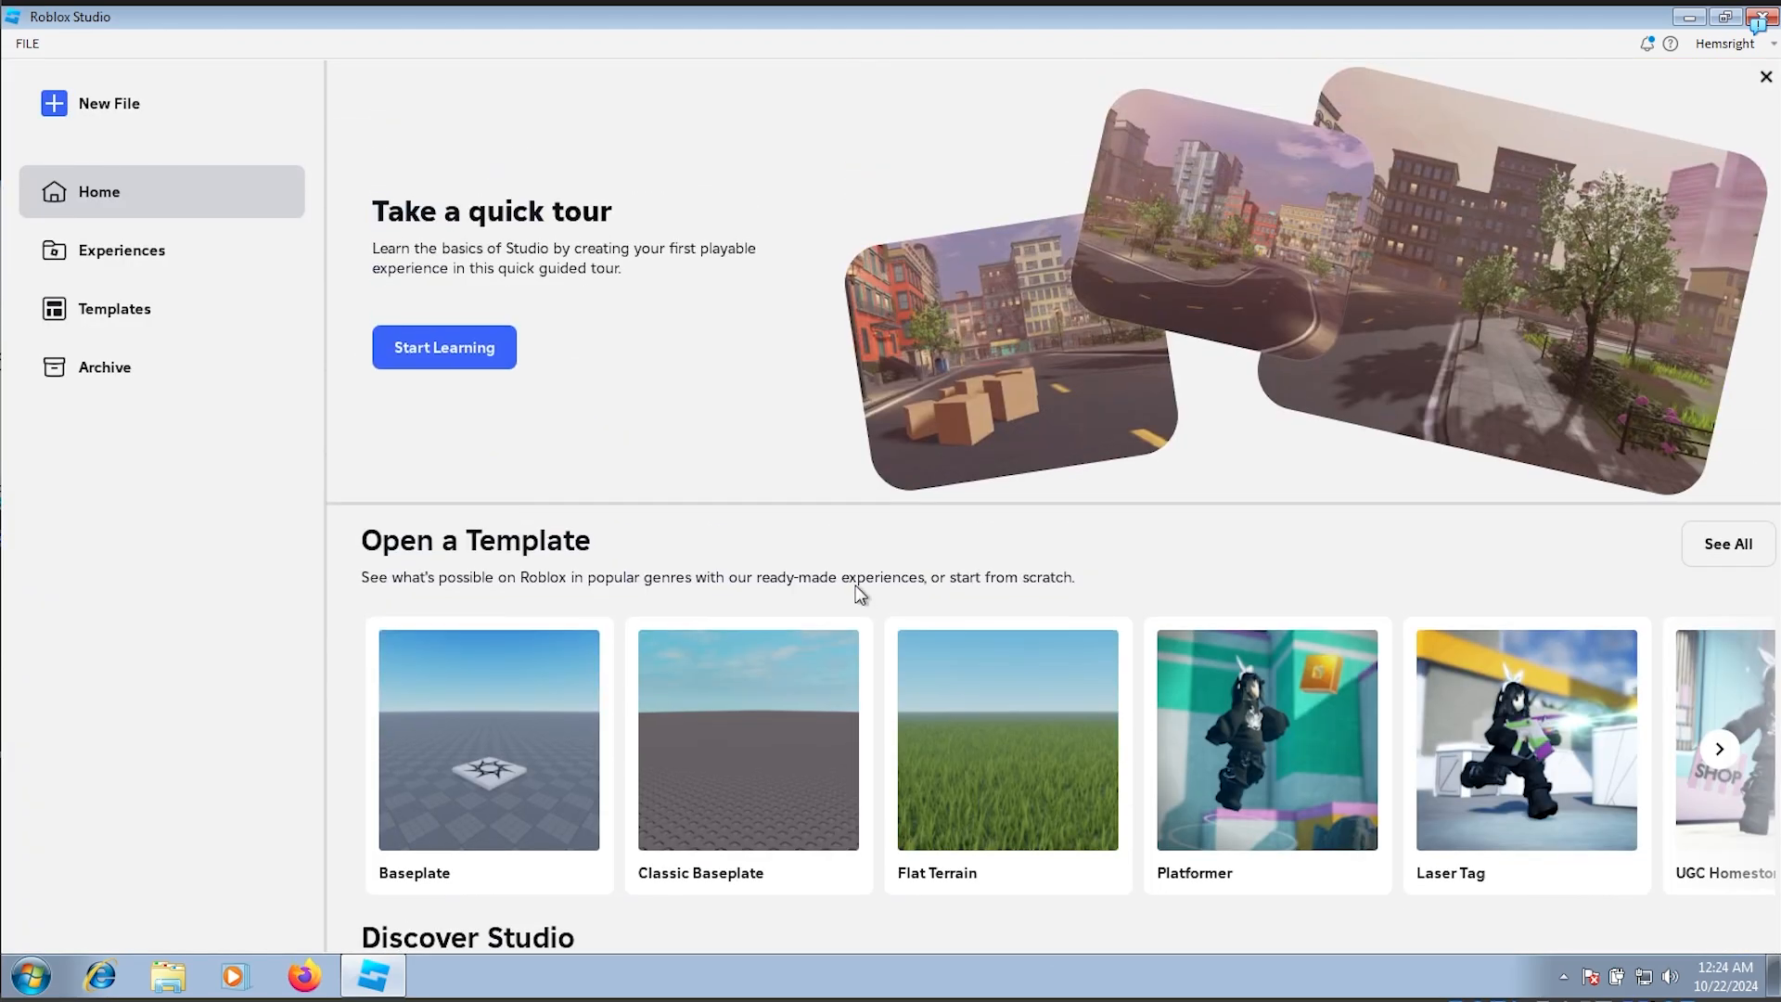
left_click(749, 744)
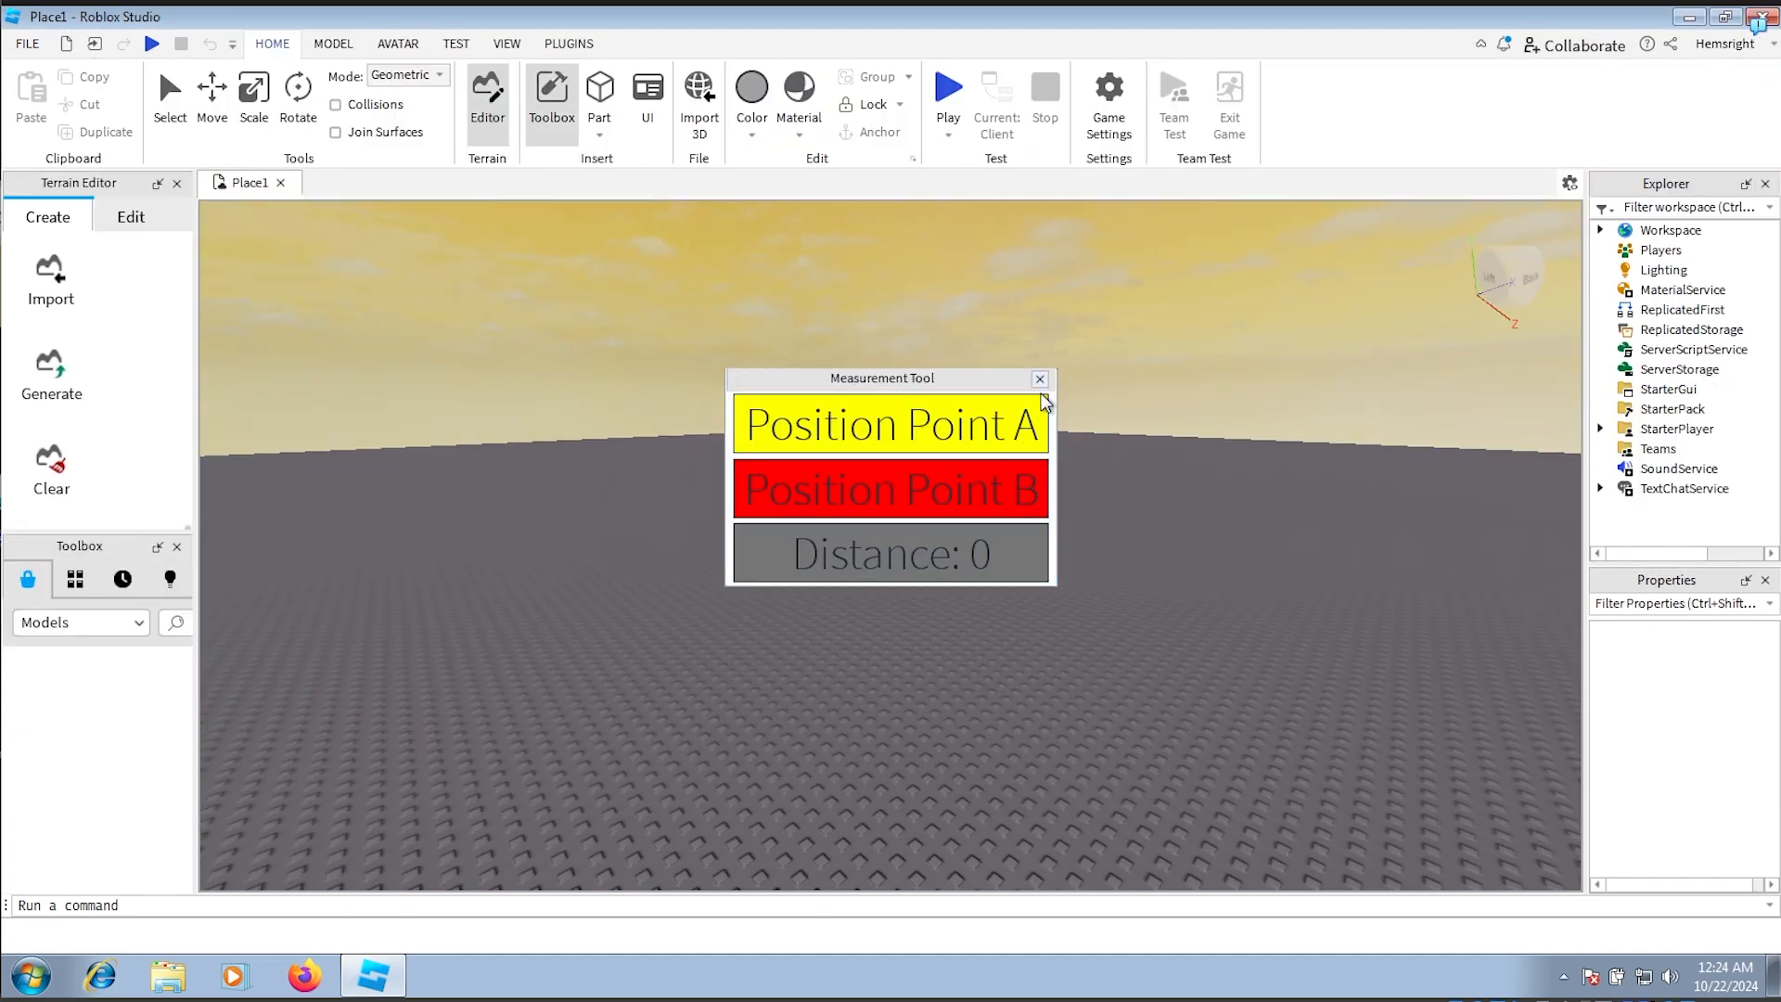
Step: Close the Measurement Tool, play-test the baseplate with the avatar, then Leave via Esc
left_click(1039, 379)
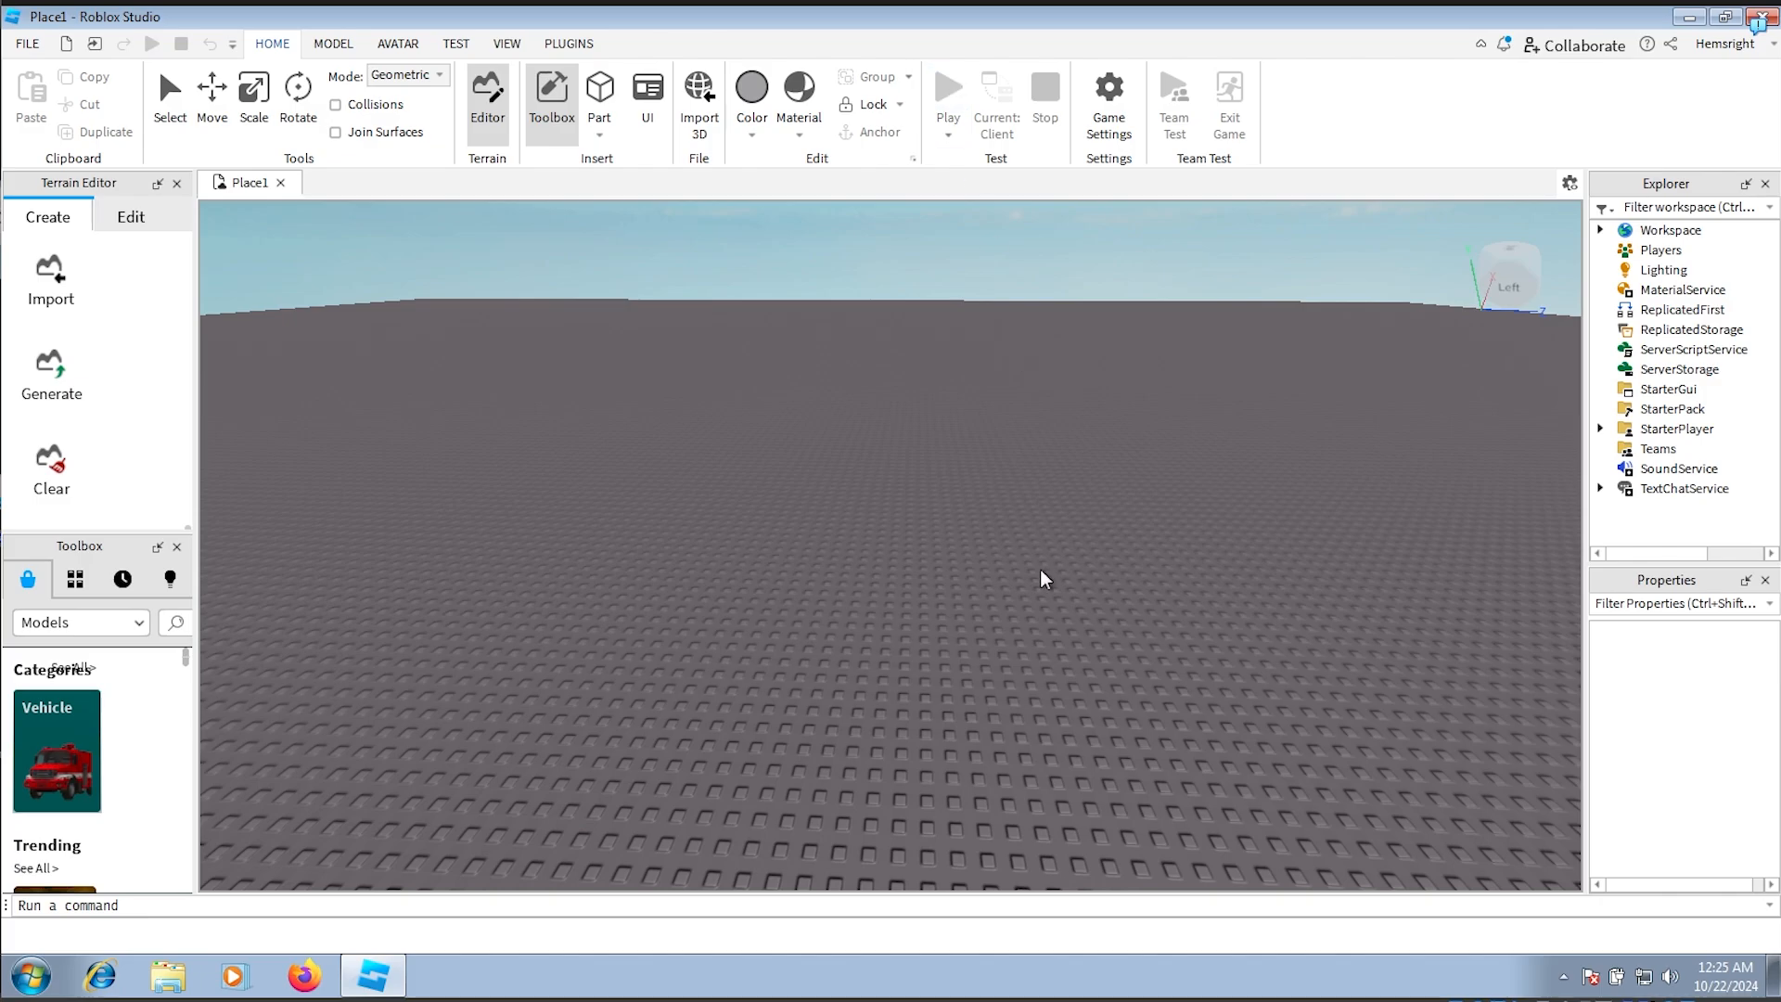
left_click(947, 88)
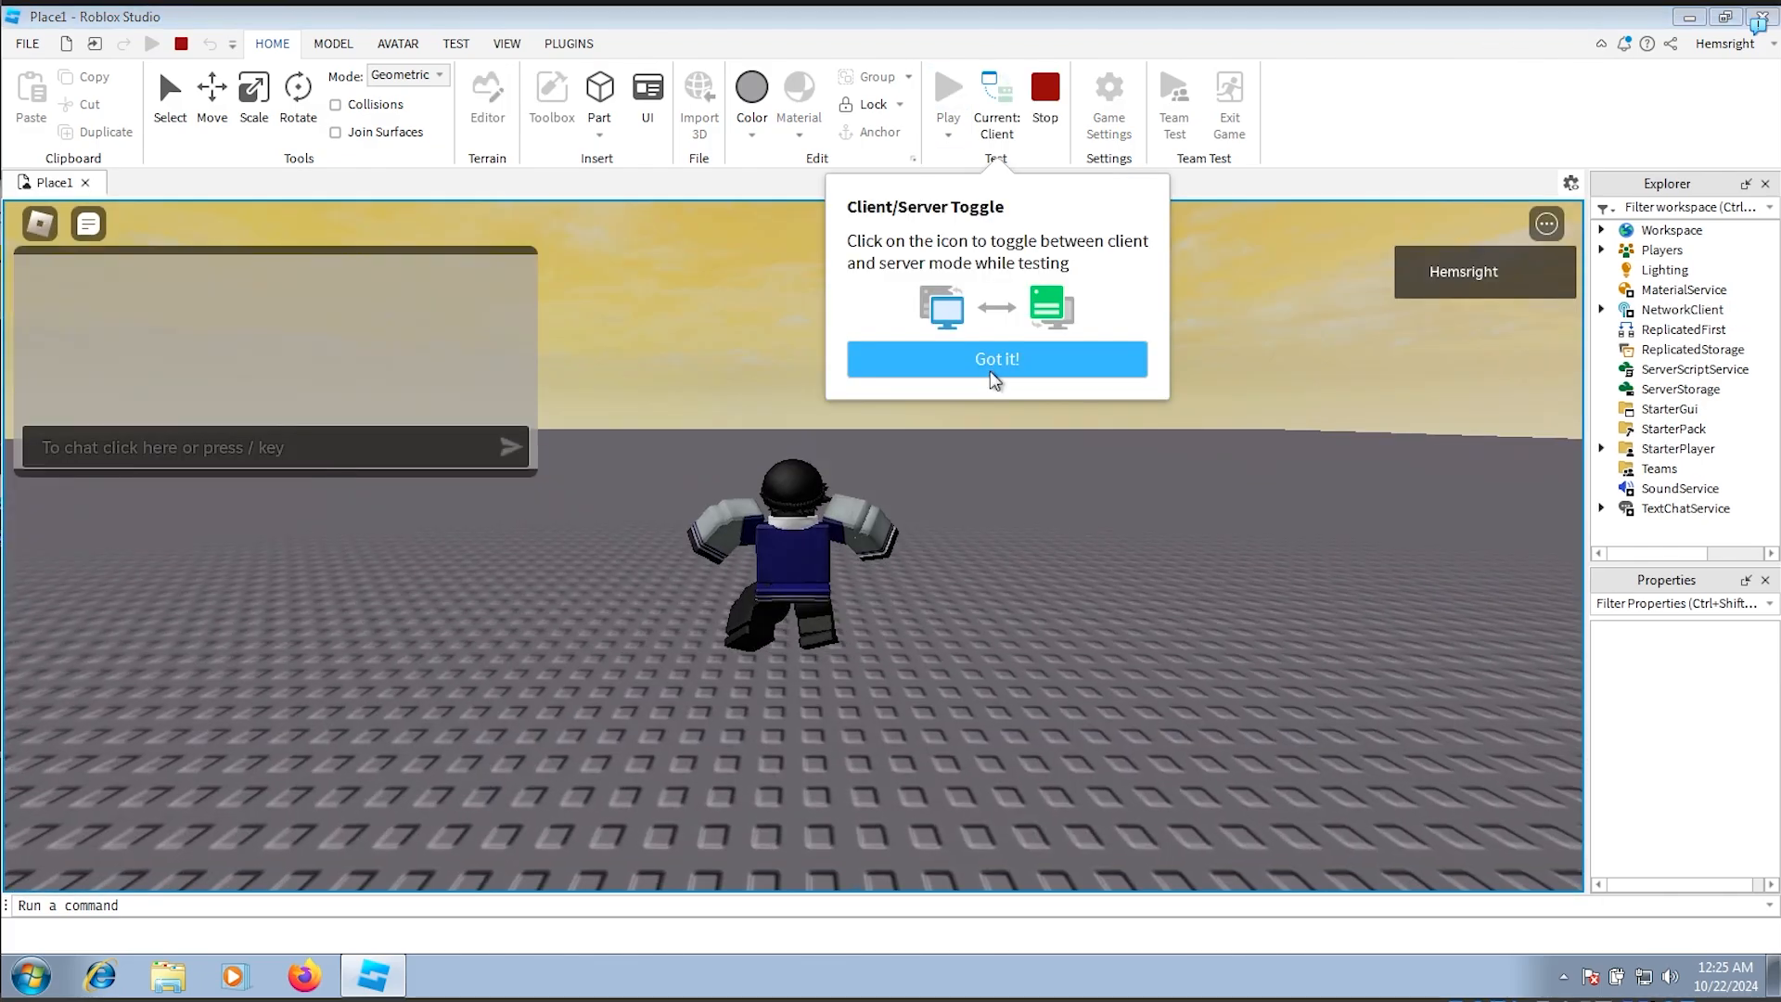
left_click(997, 358)
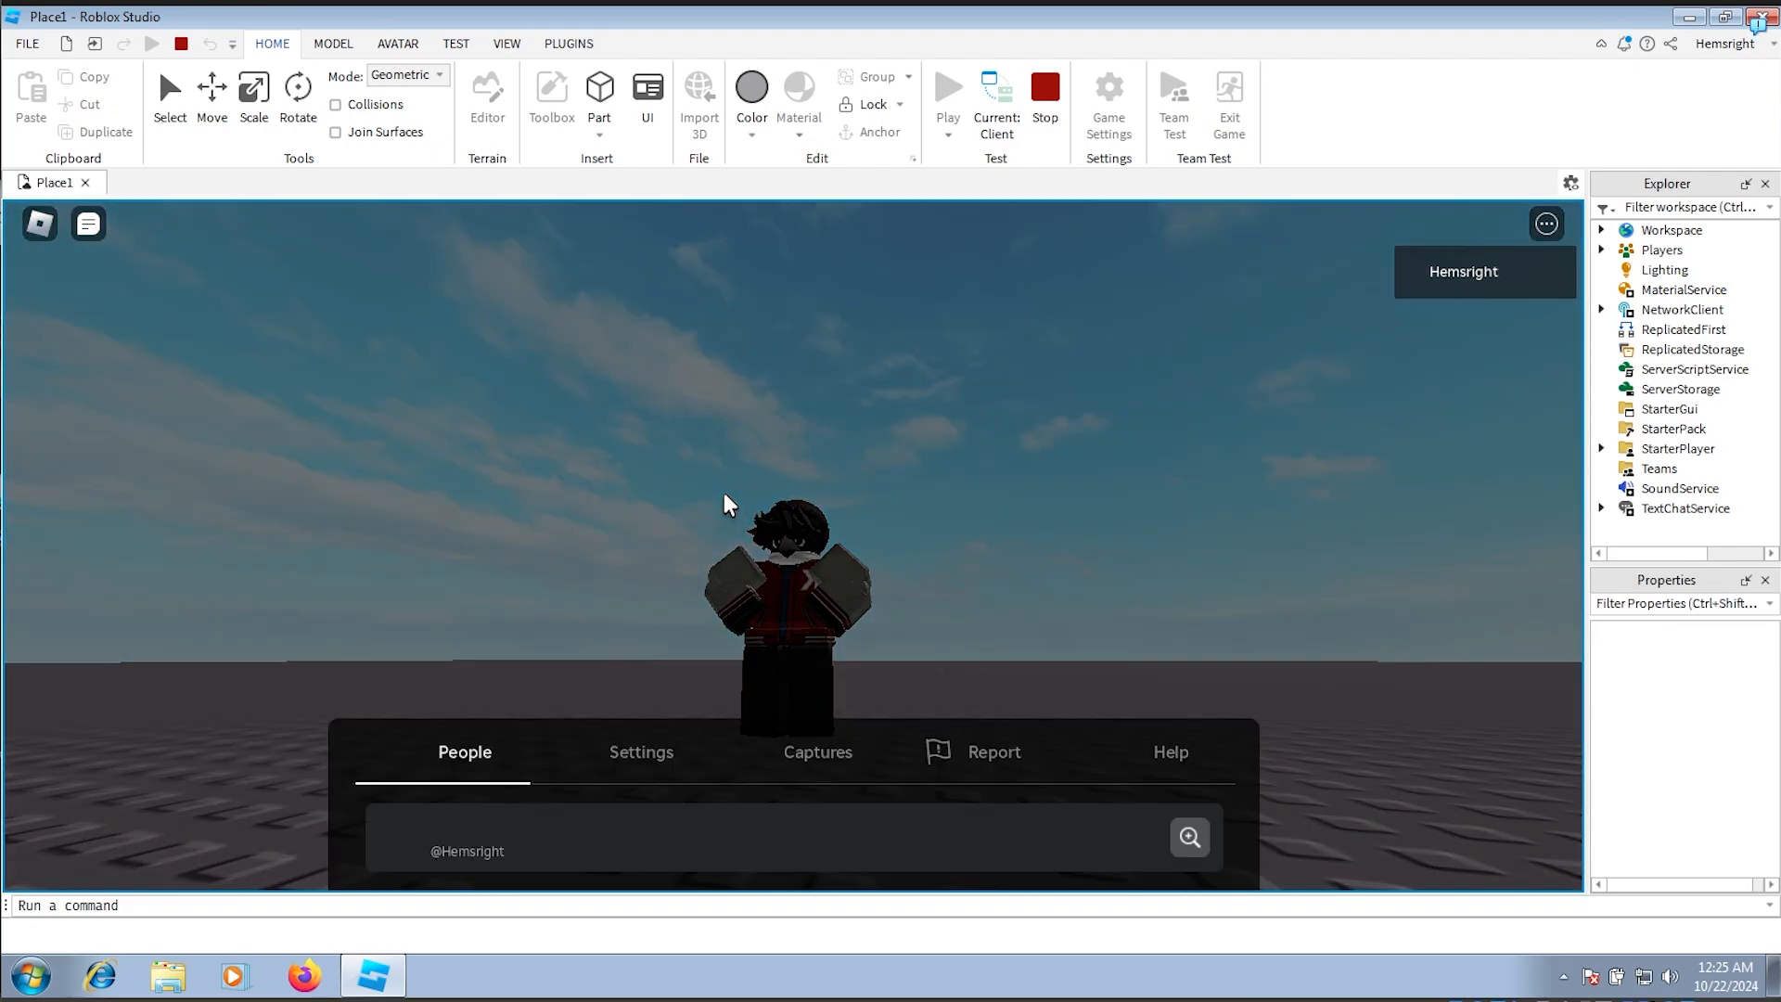
key("Escape")
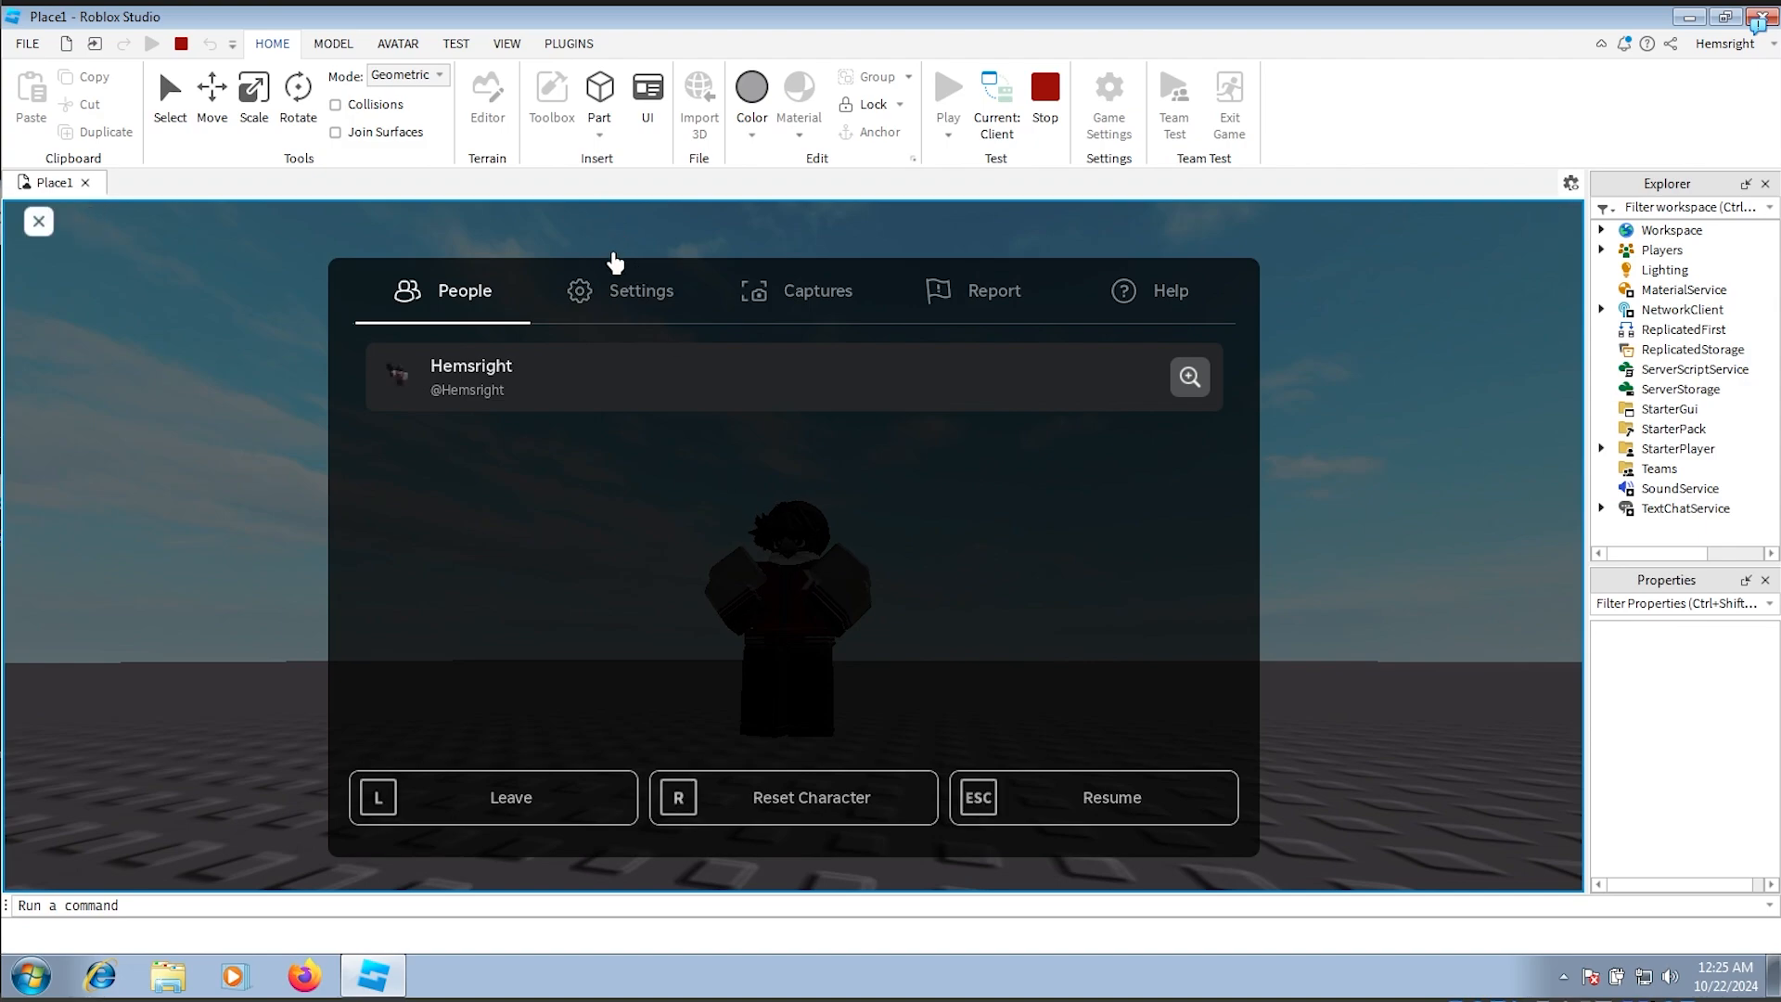
left_click(641, 291)
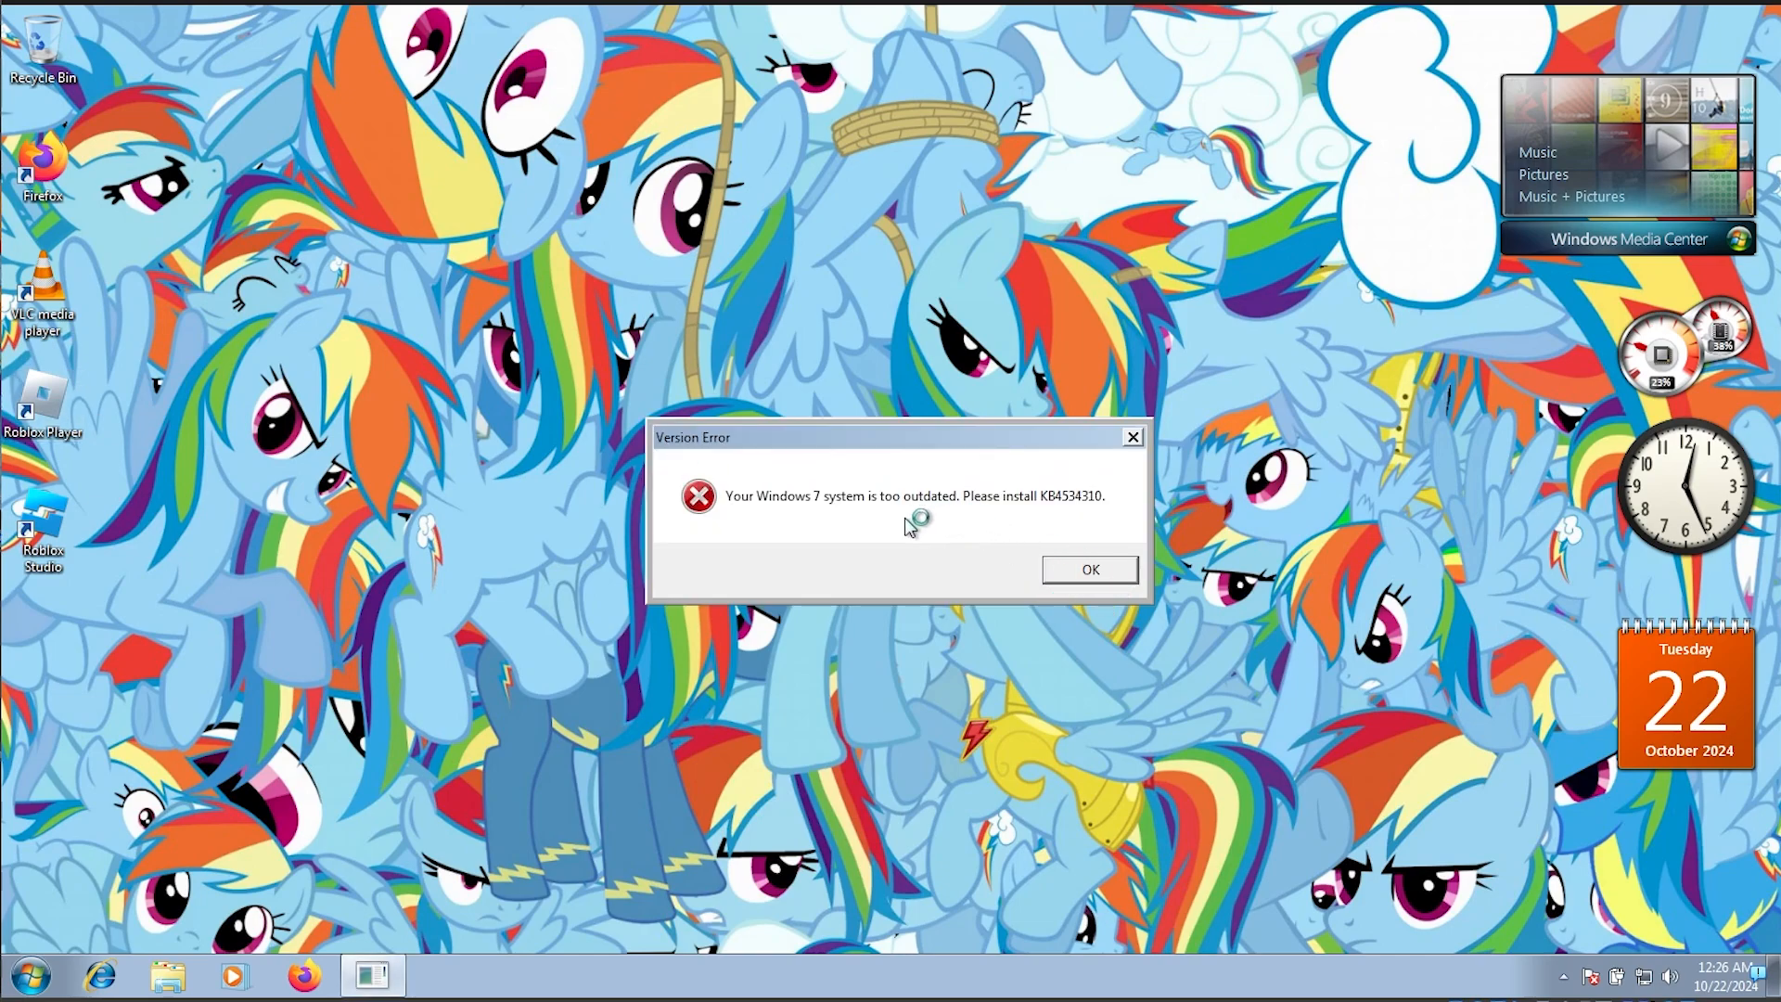
Step: Click OK on the repeated outdated-Windows Version Error dialog
left_click(1091, 568)
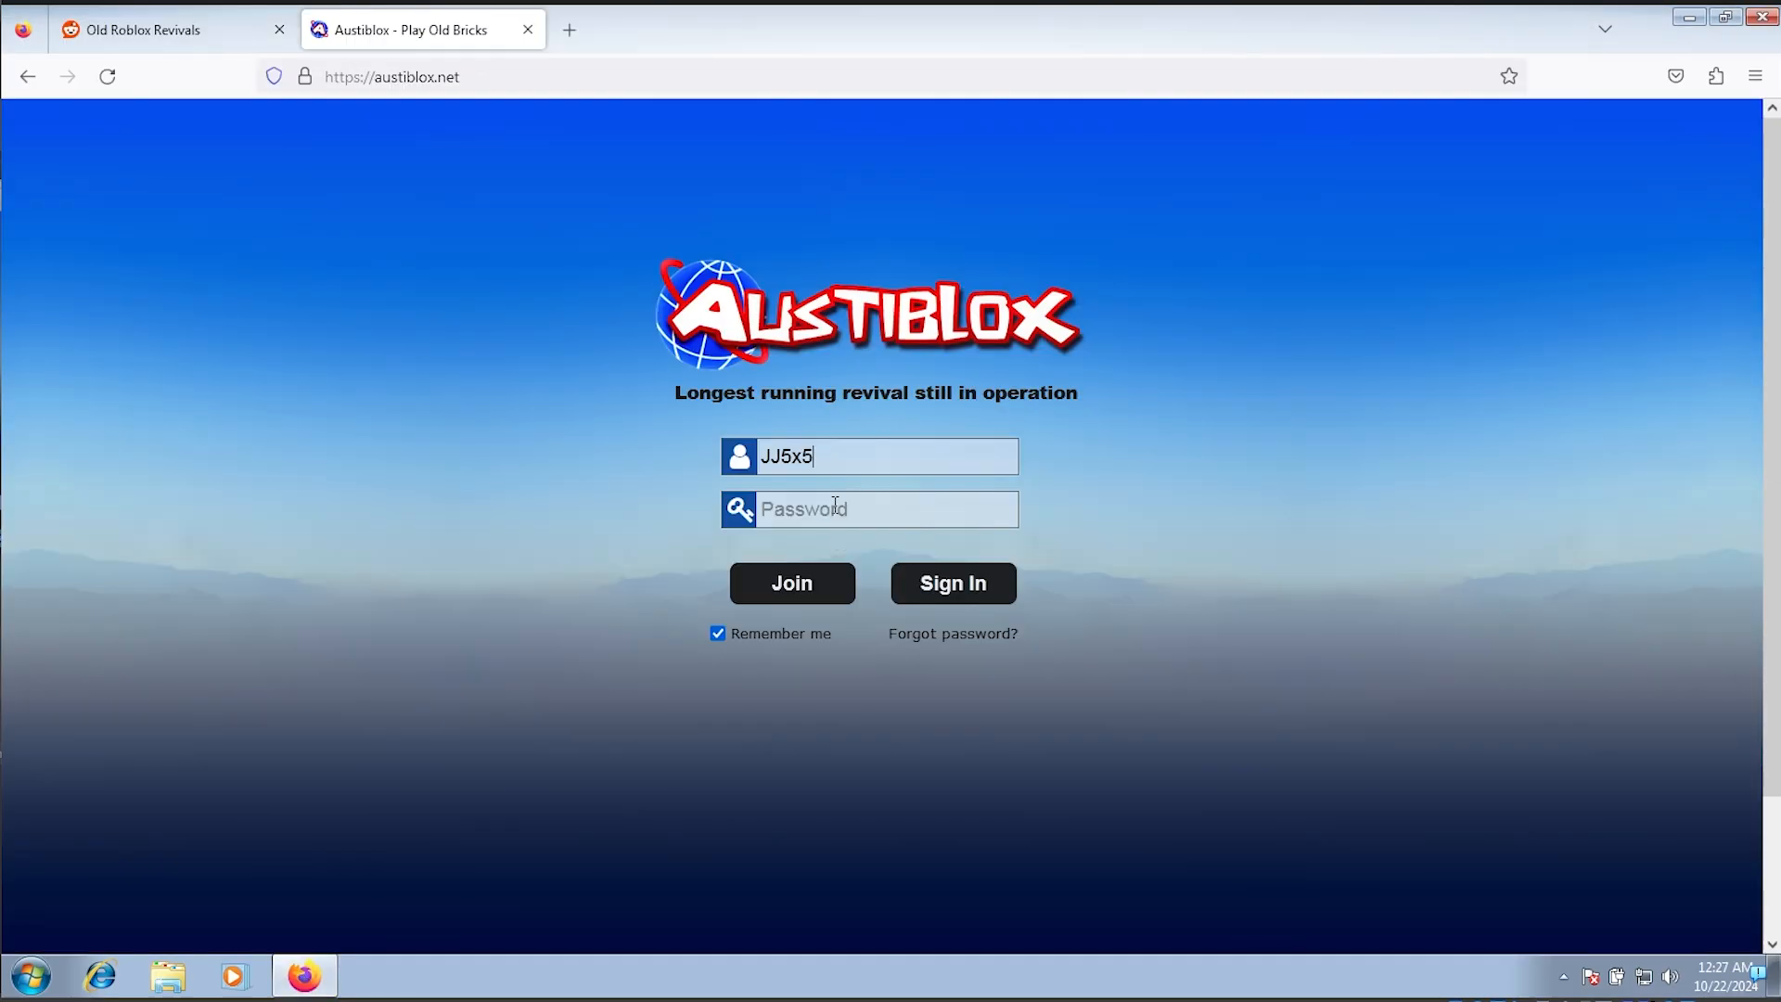
Step: Sign in to austiblox.net, retry the login, and dismiss Firefox's save-login prompt
type("••••")
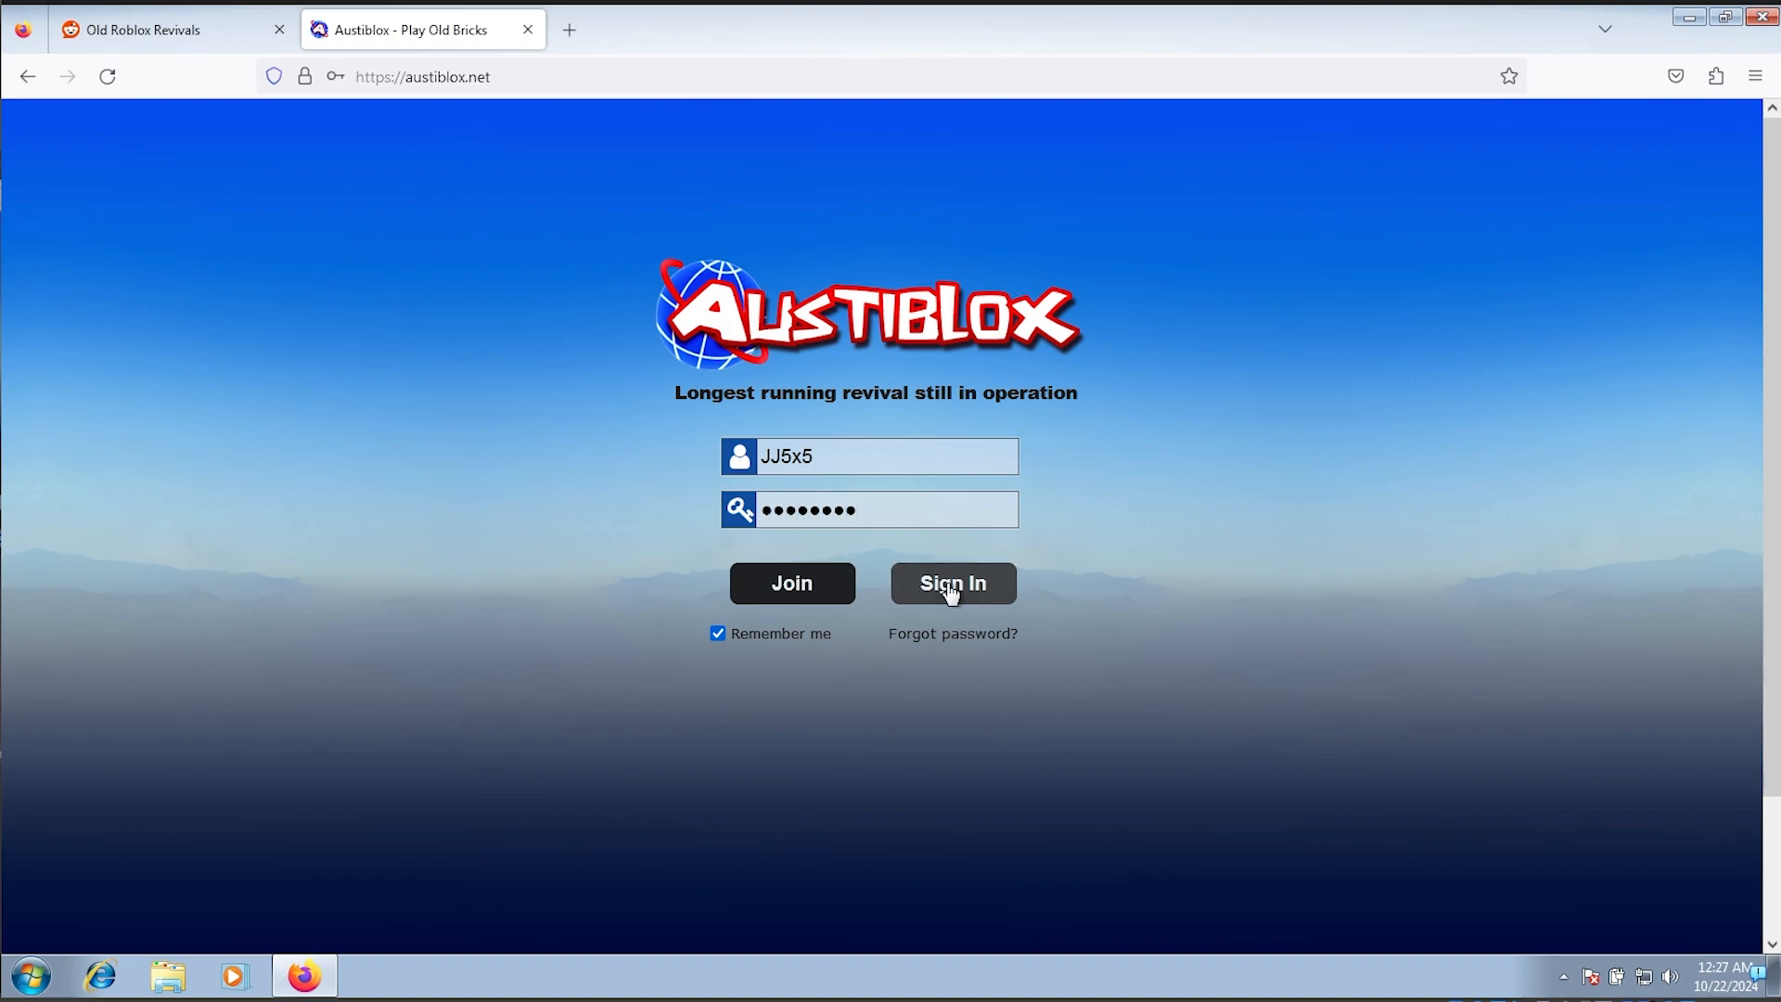
left_click(954, 583)
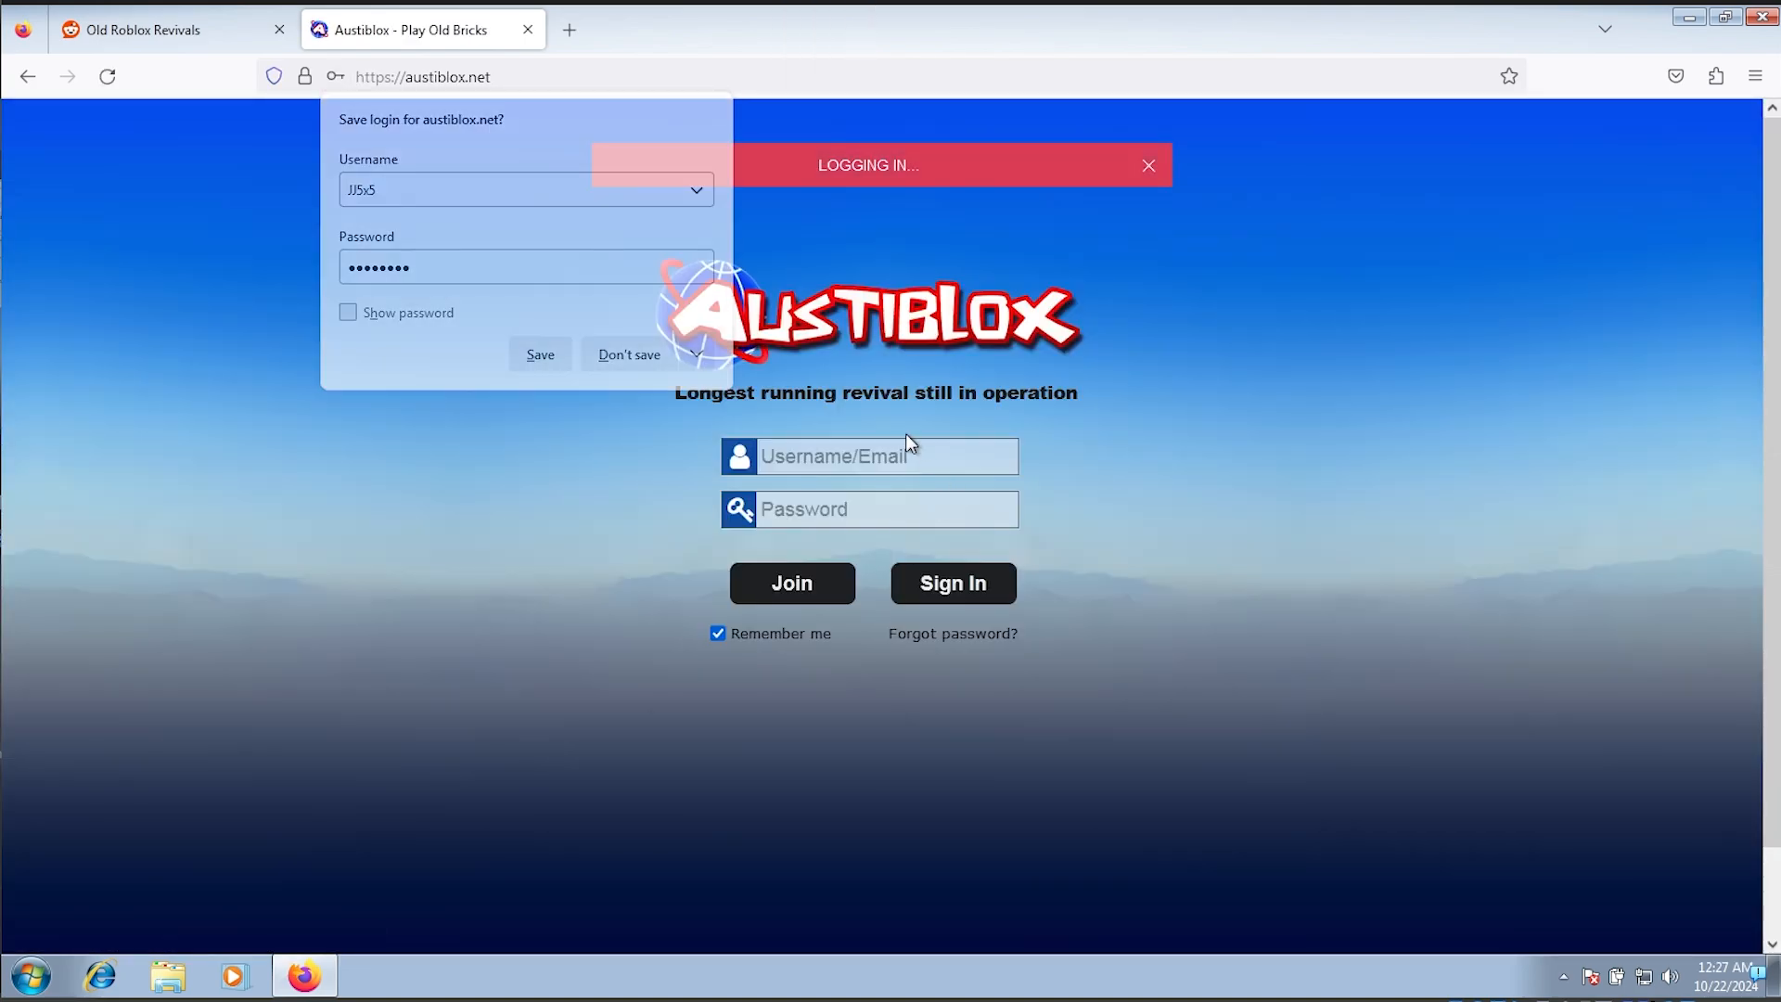
left_click(628, 355)
type("j")
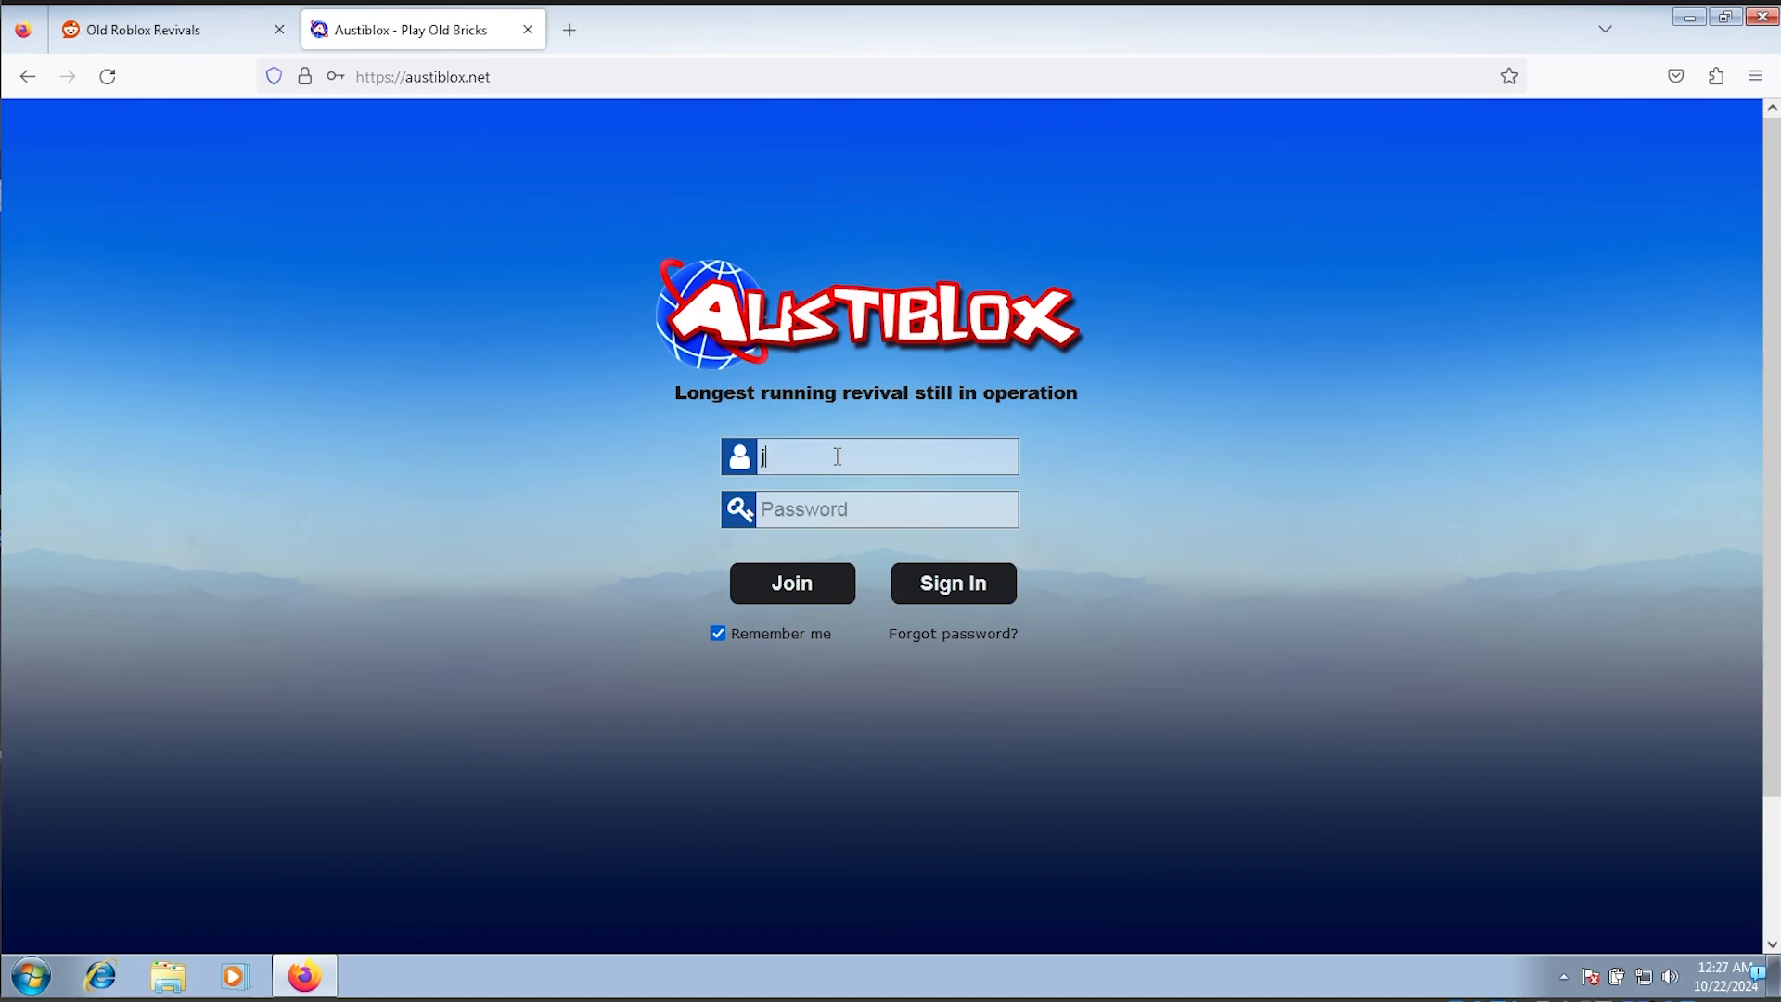
type("J5")
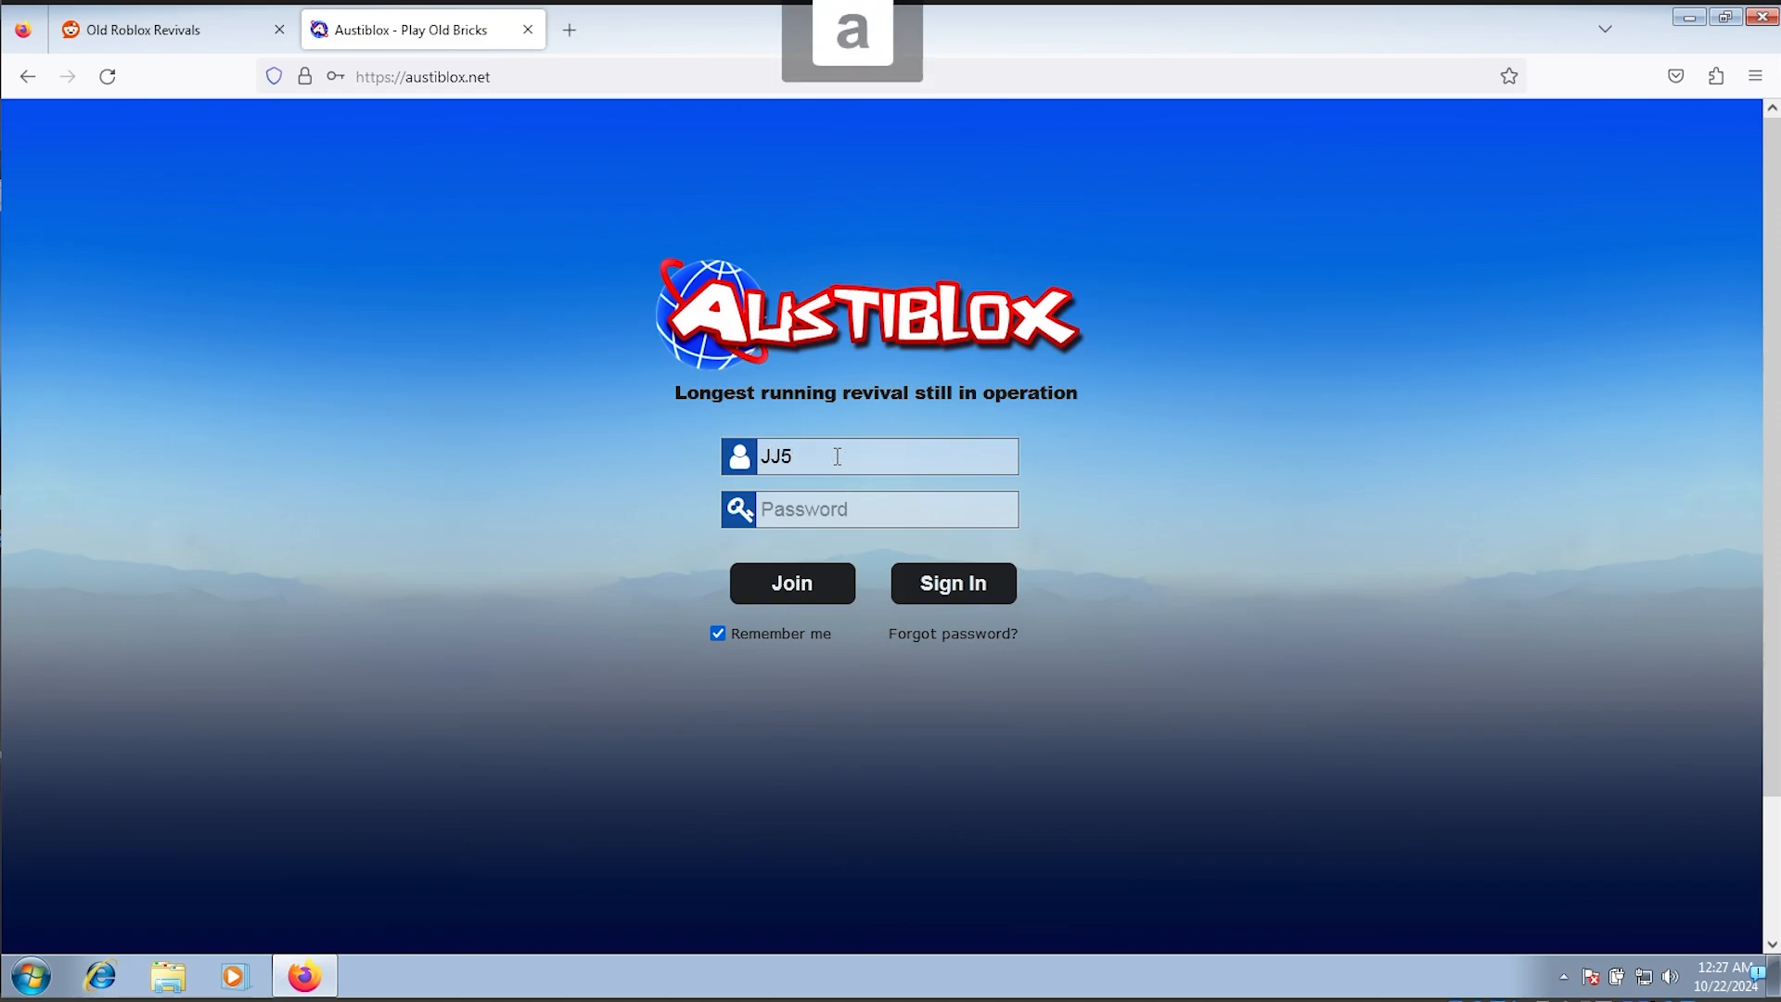
type("x5")
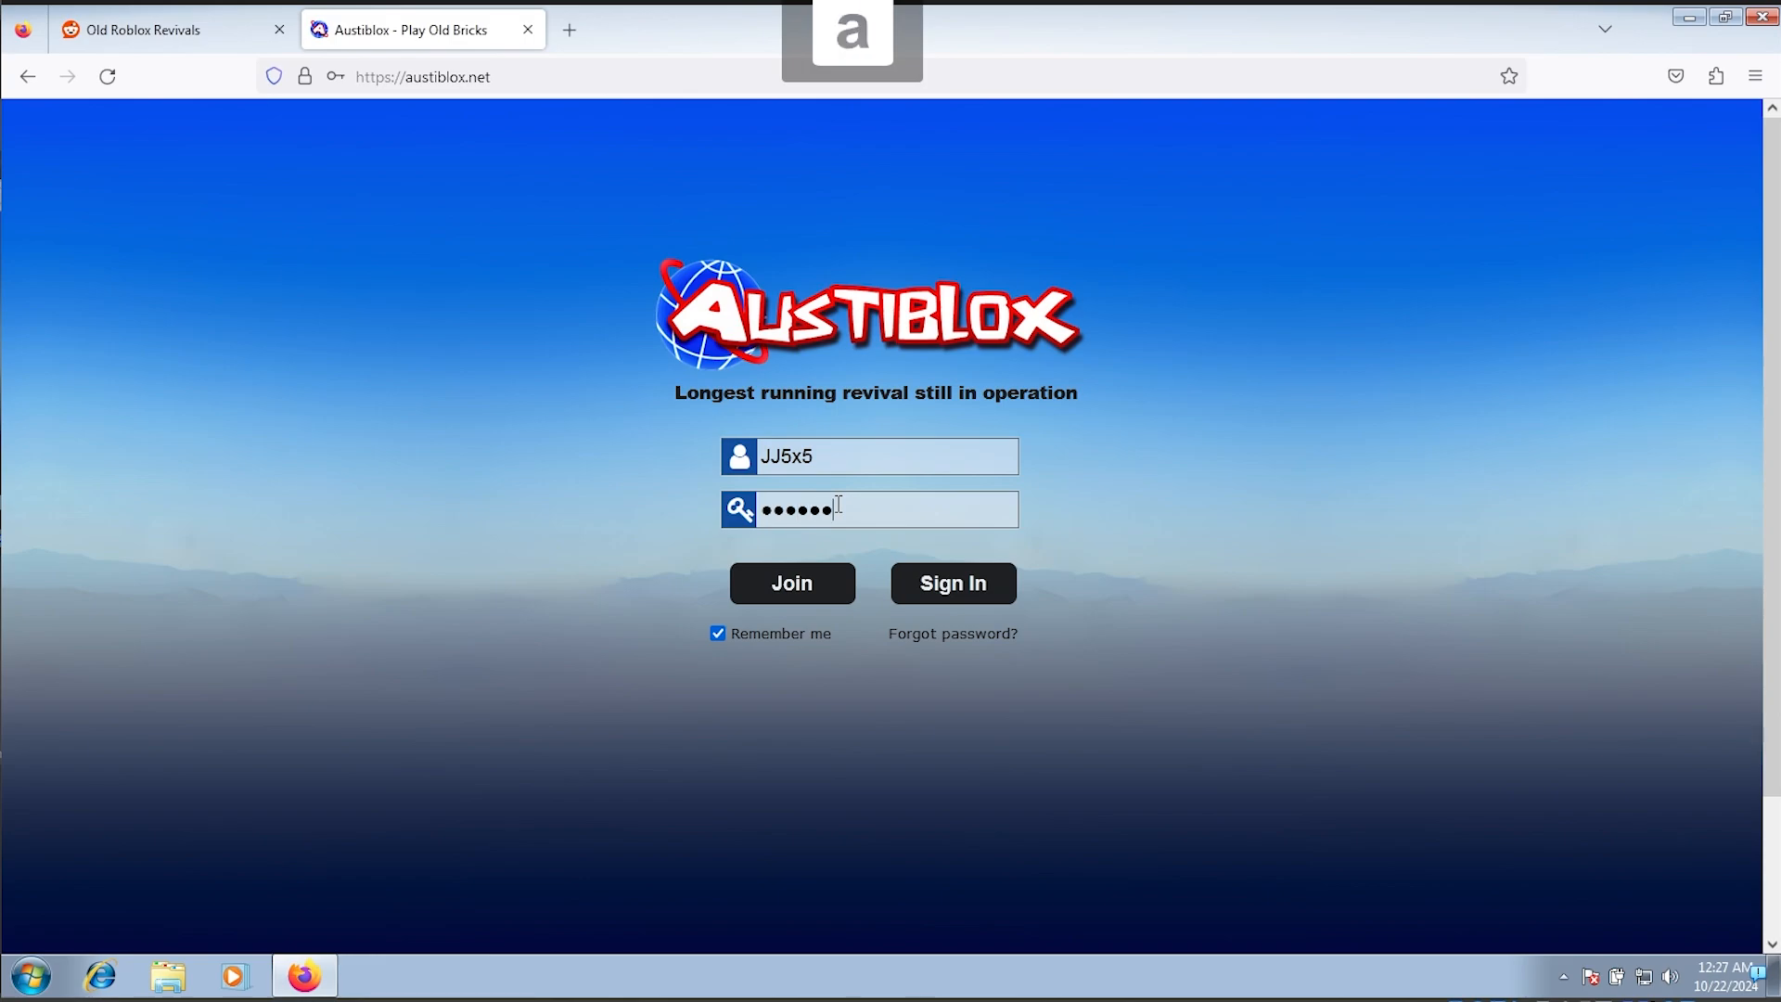
left_click(953, 584)
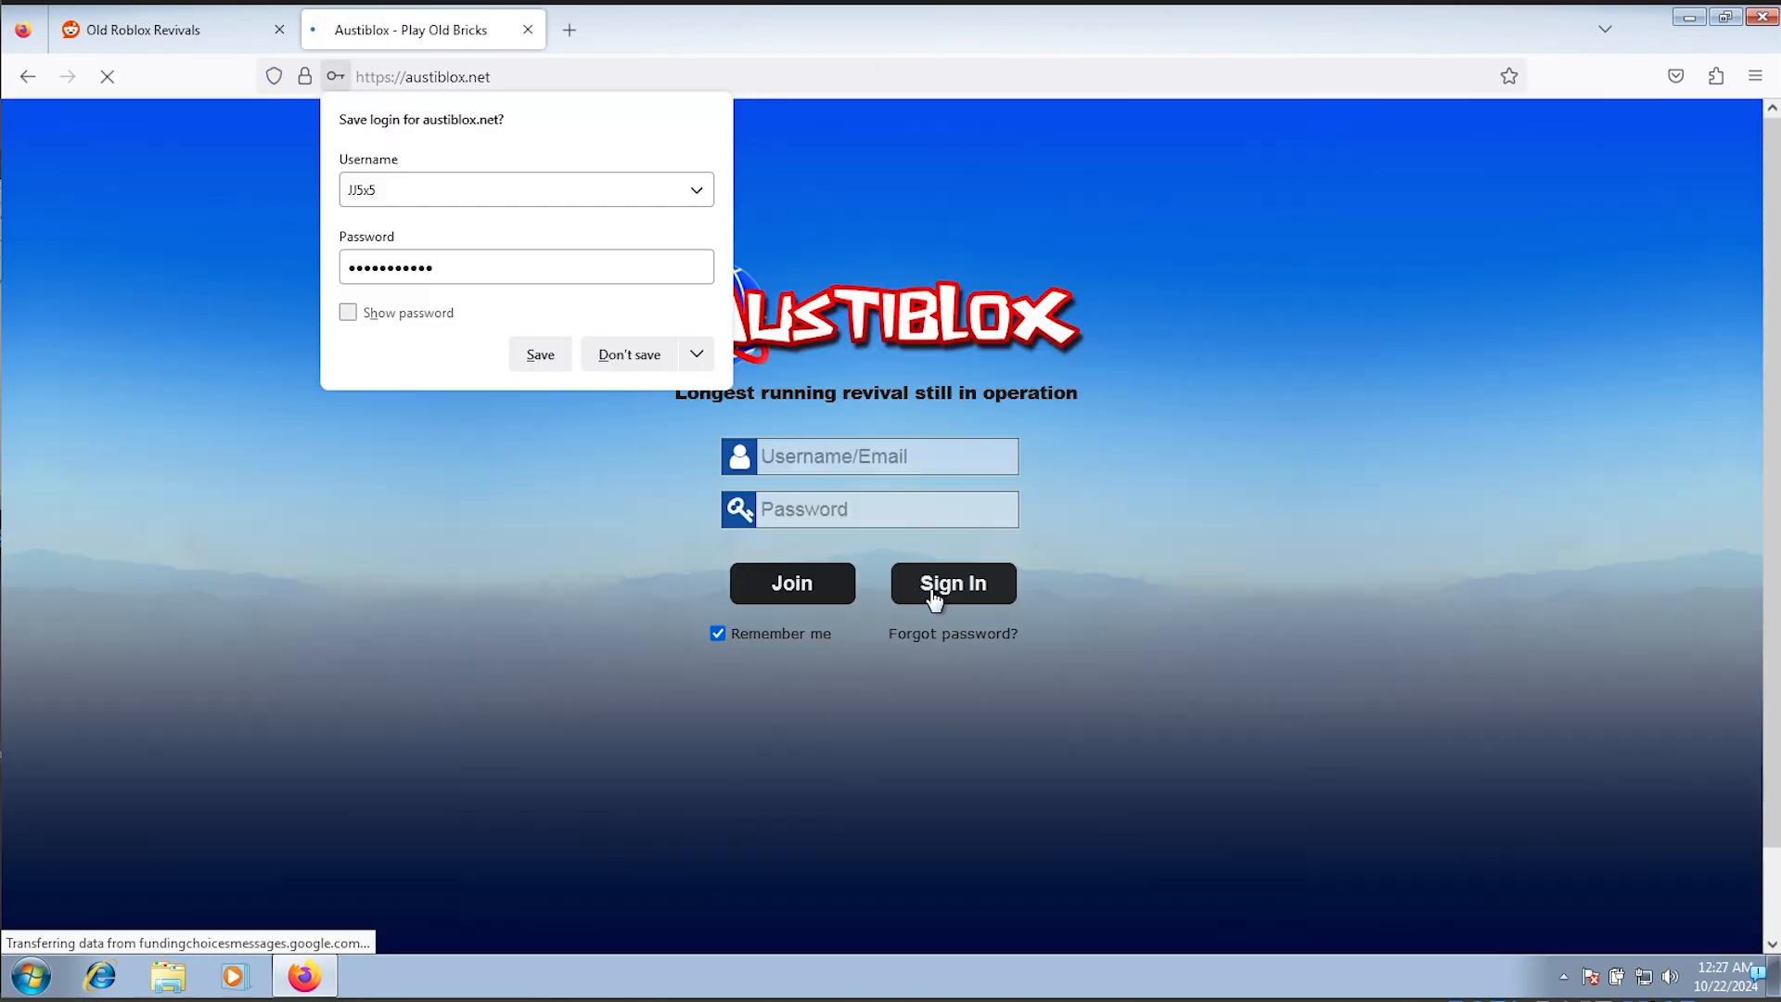
left_click(952, 583)
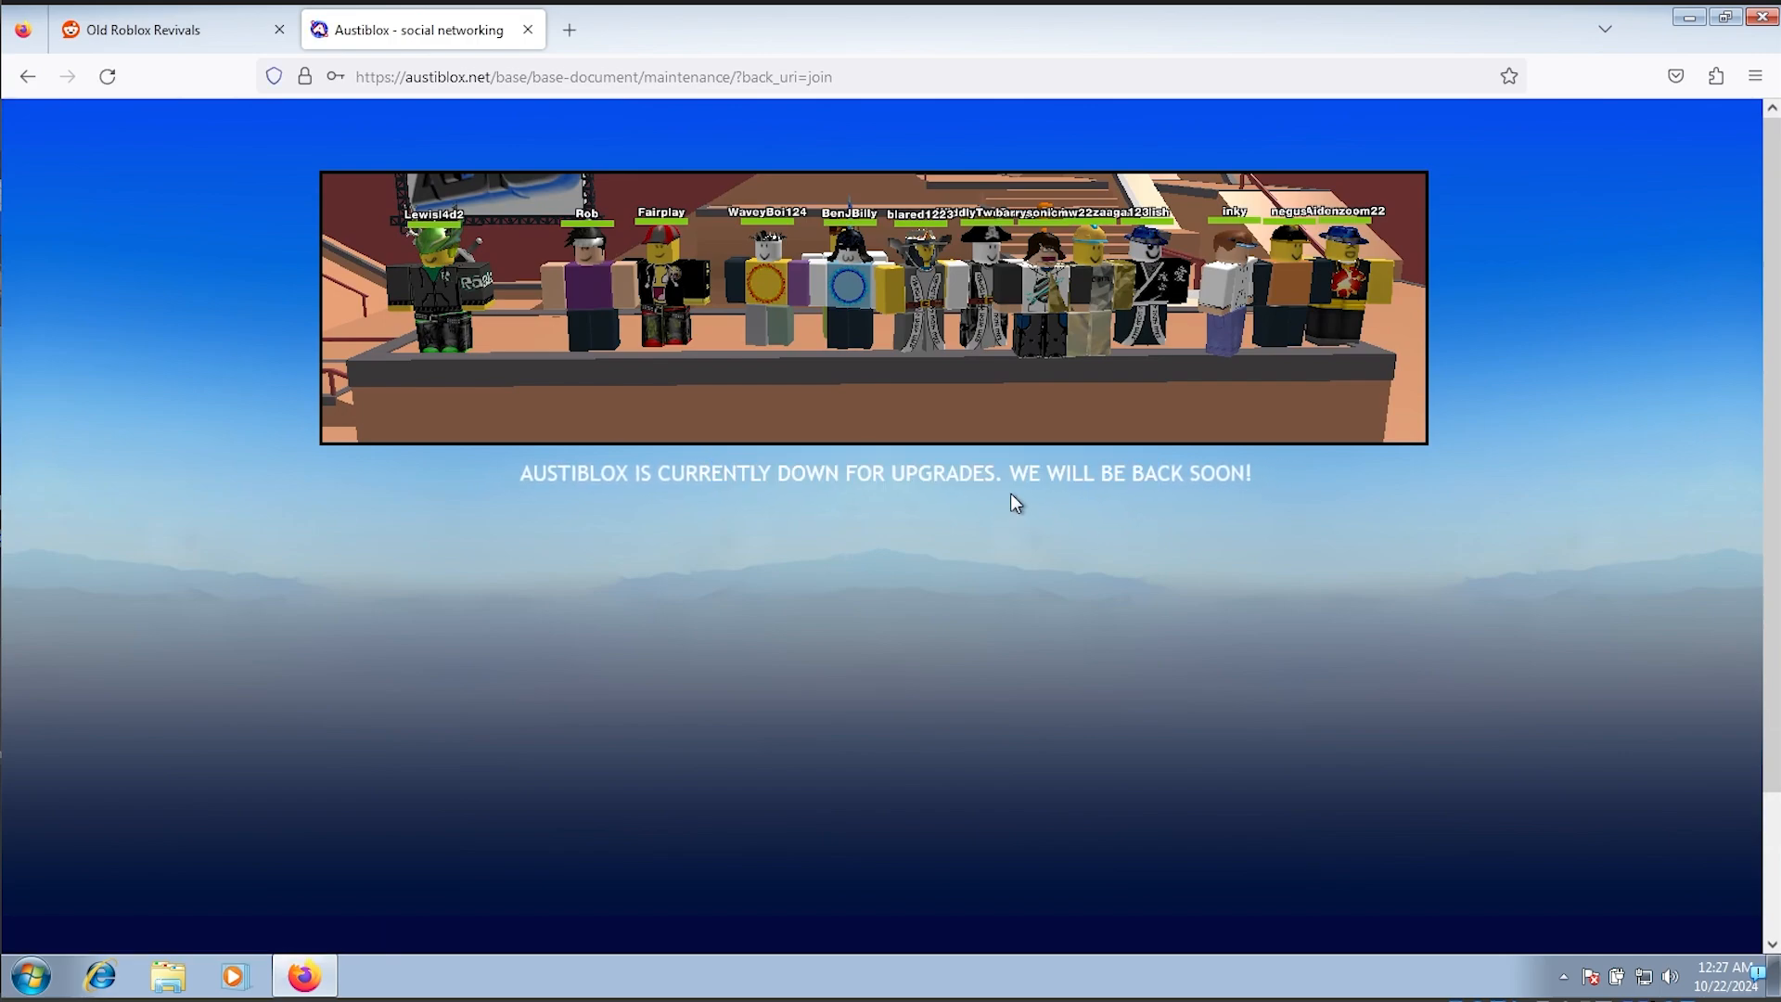
left_click(30, 76)
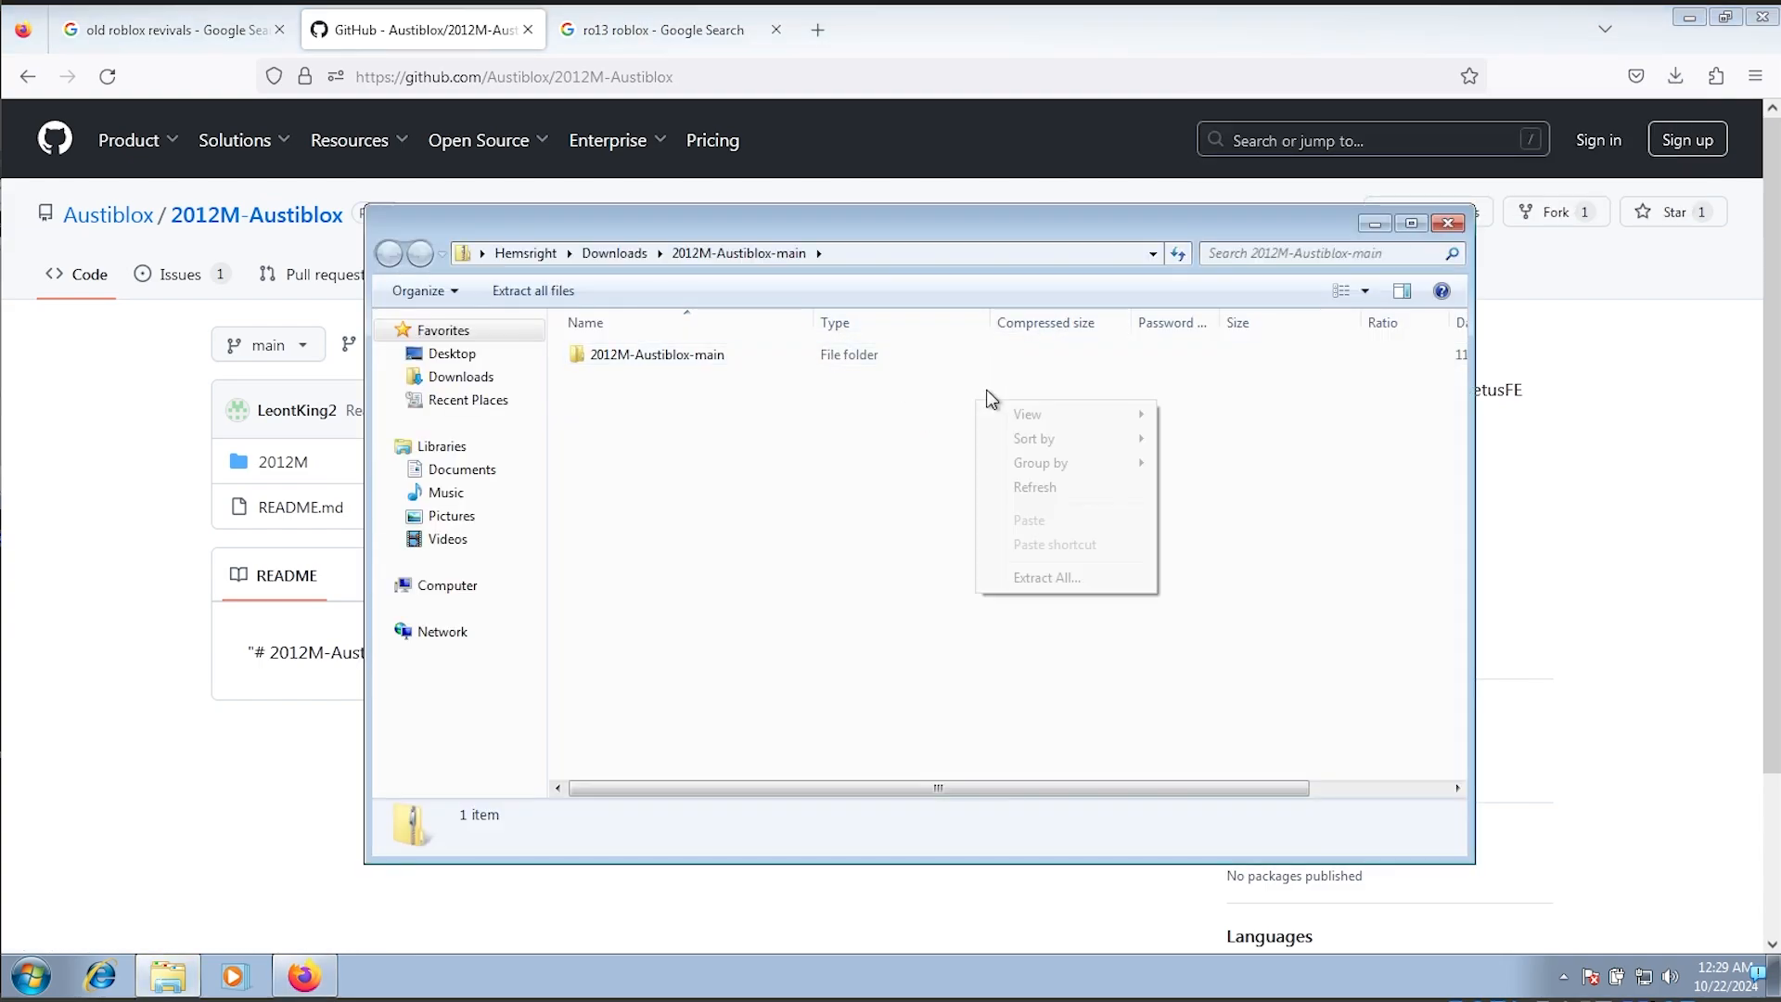
Step: Extract the 2012M-Austiblox-main archive and select RobloxApp_client in its 2012M folder
left_click(656, 354)
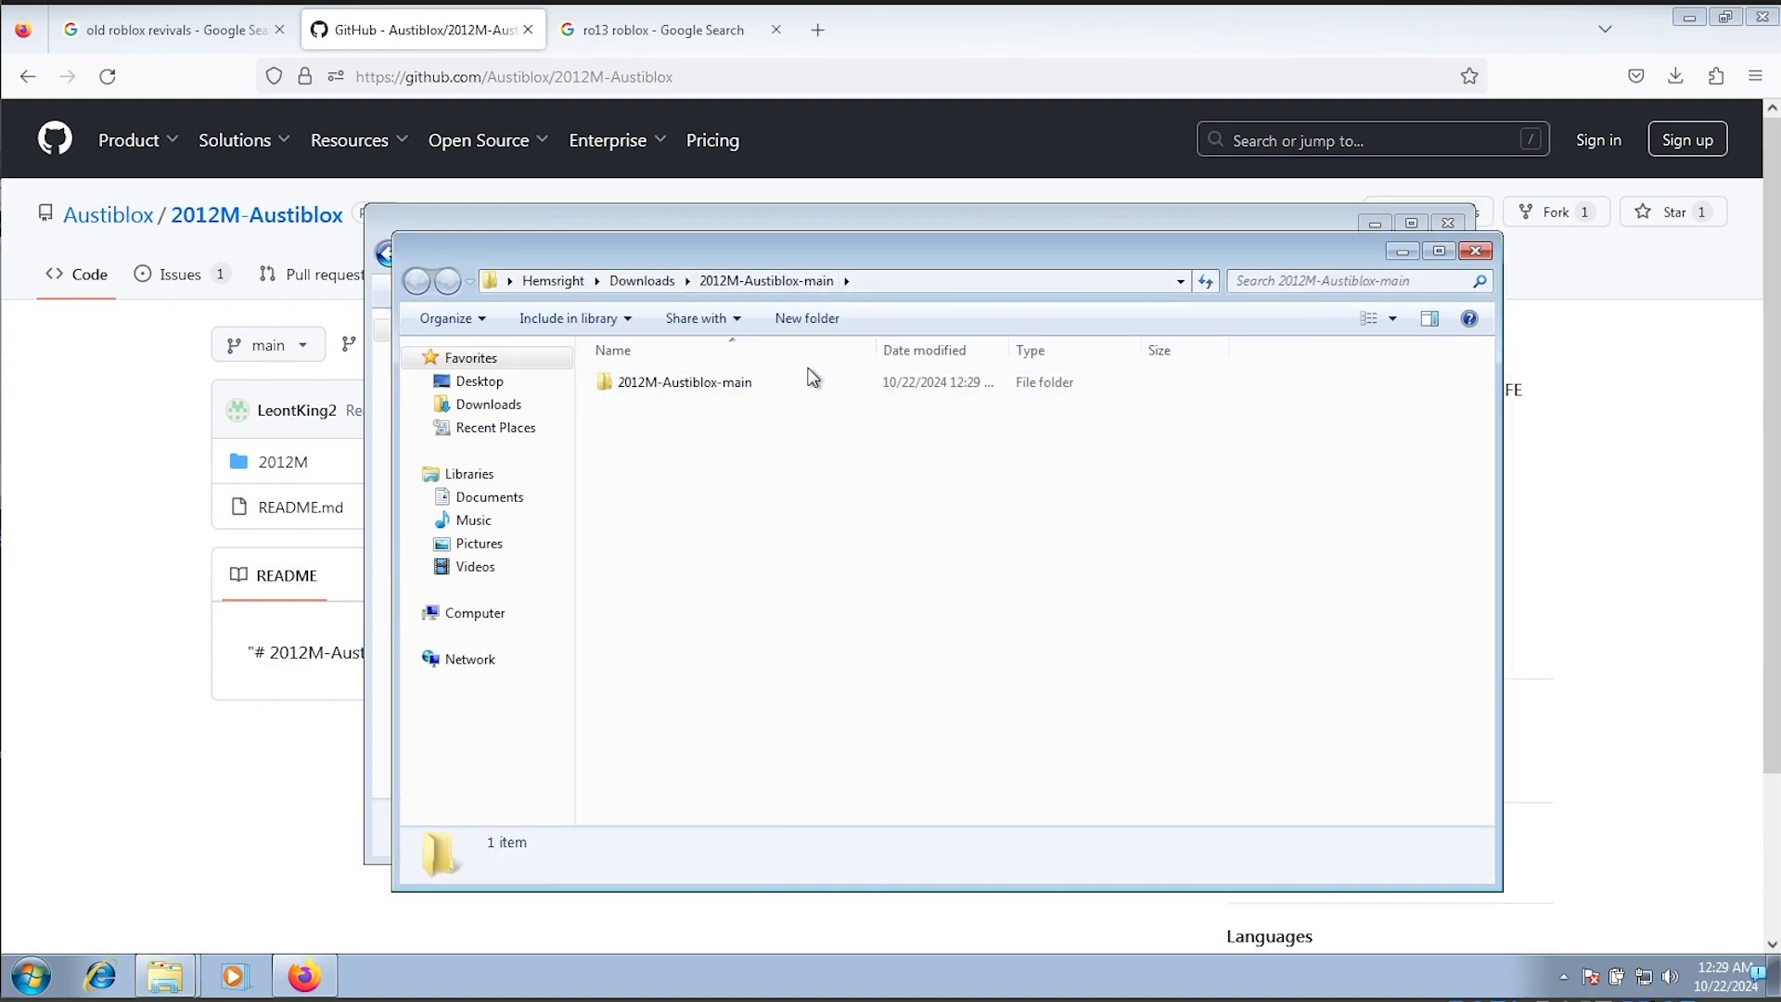
double_click(684, 382)
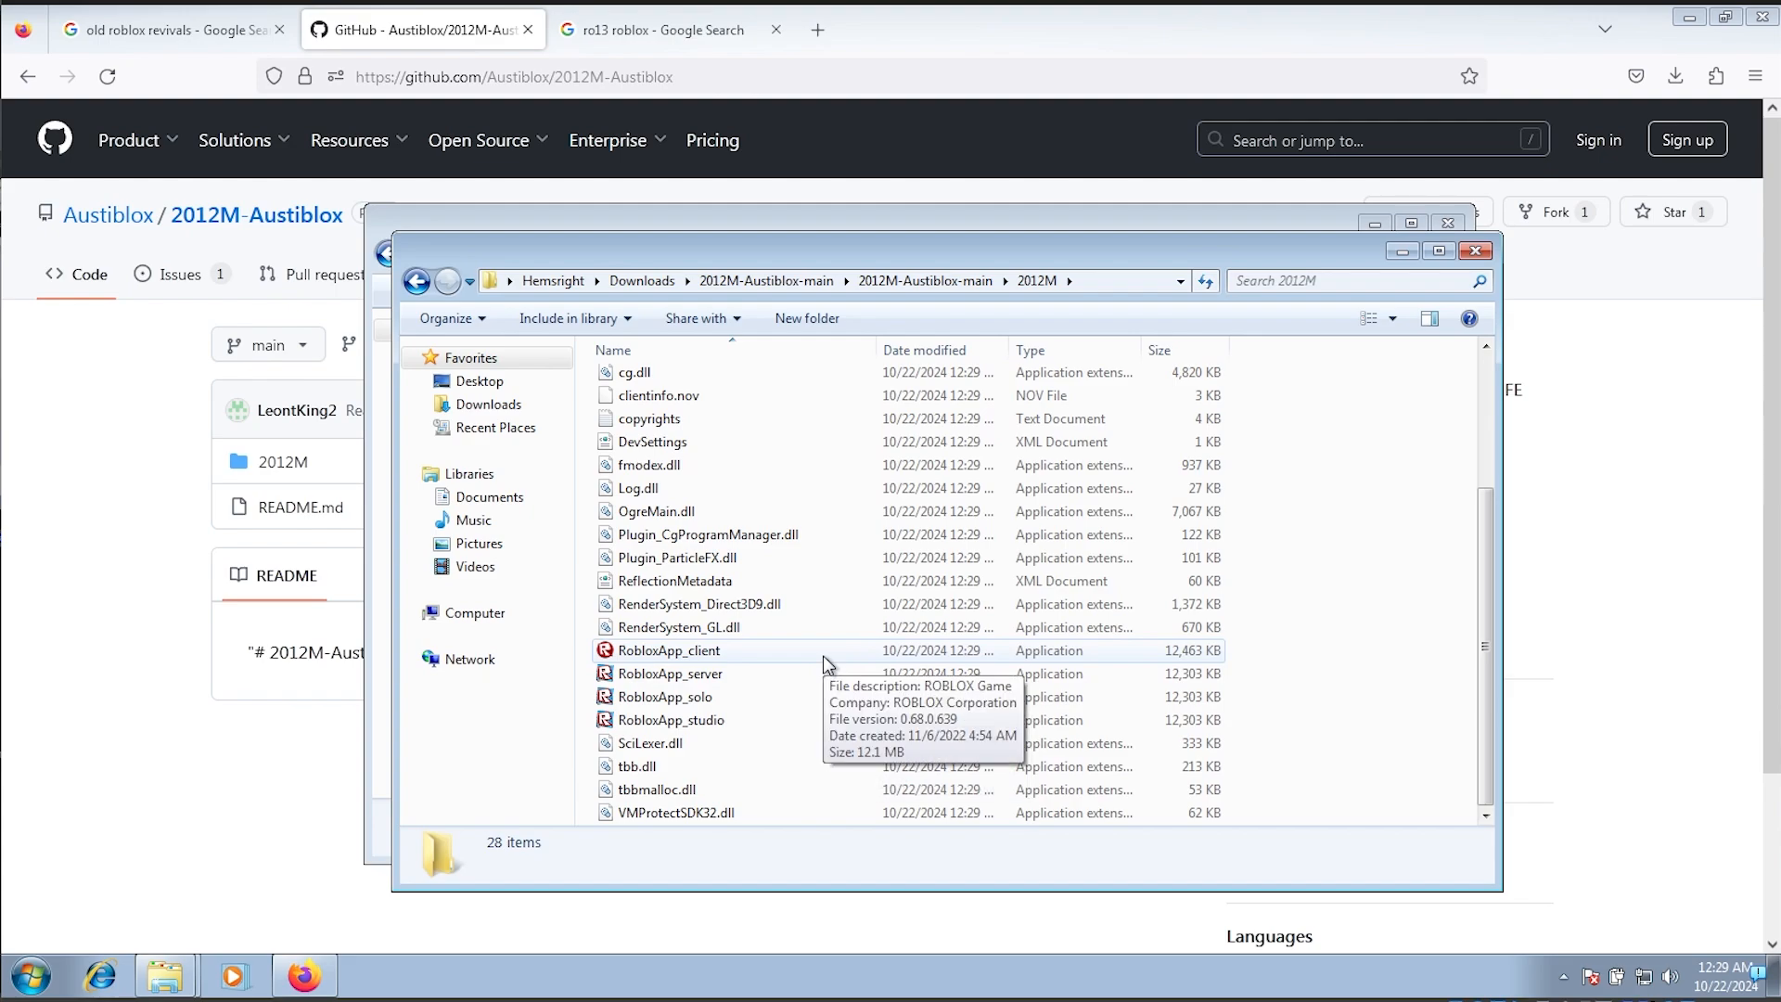
left_click(669, 650)
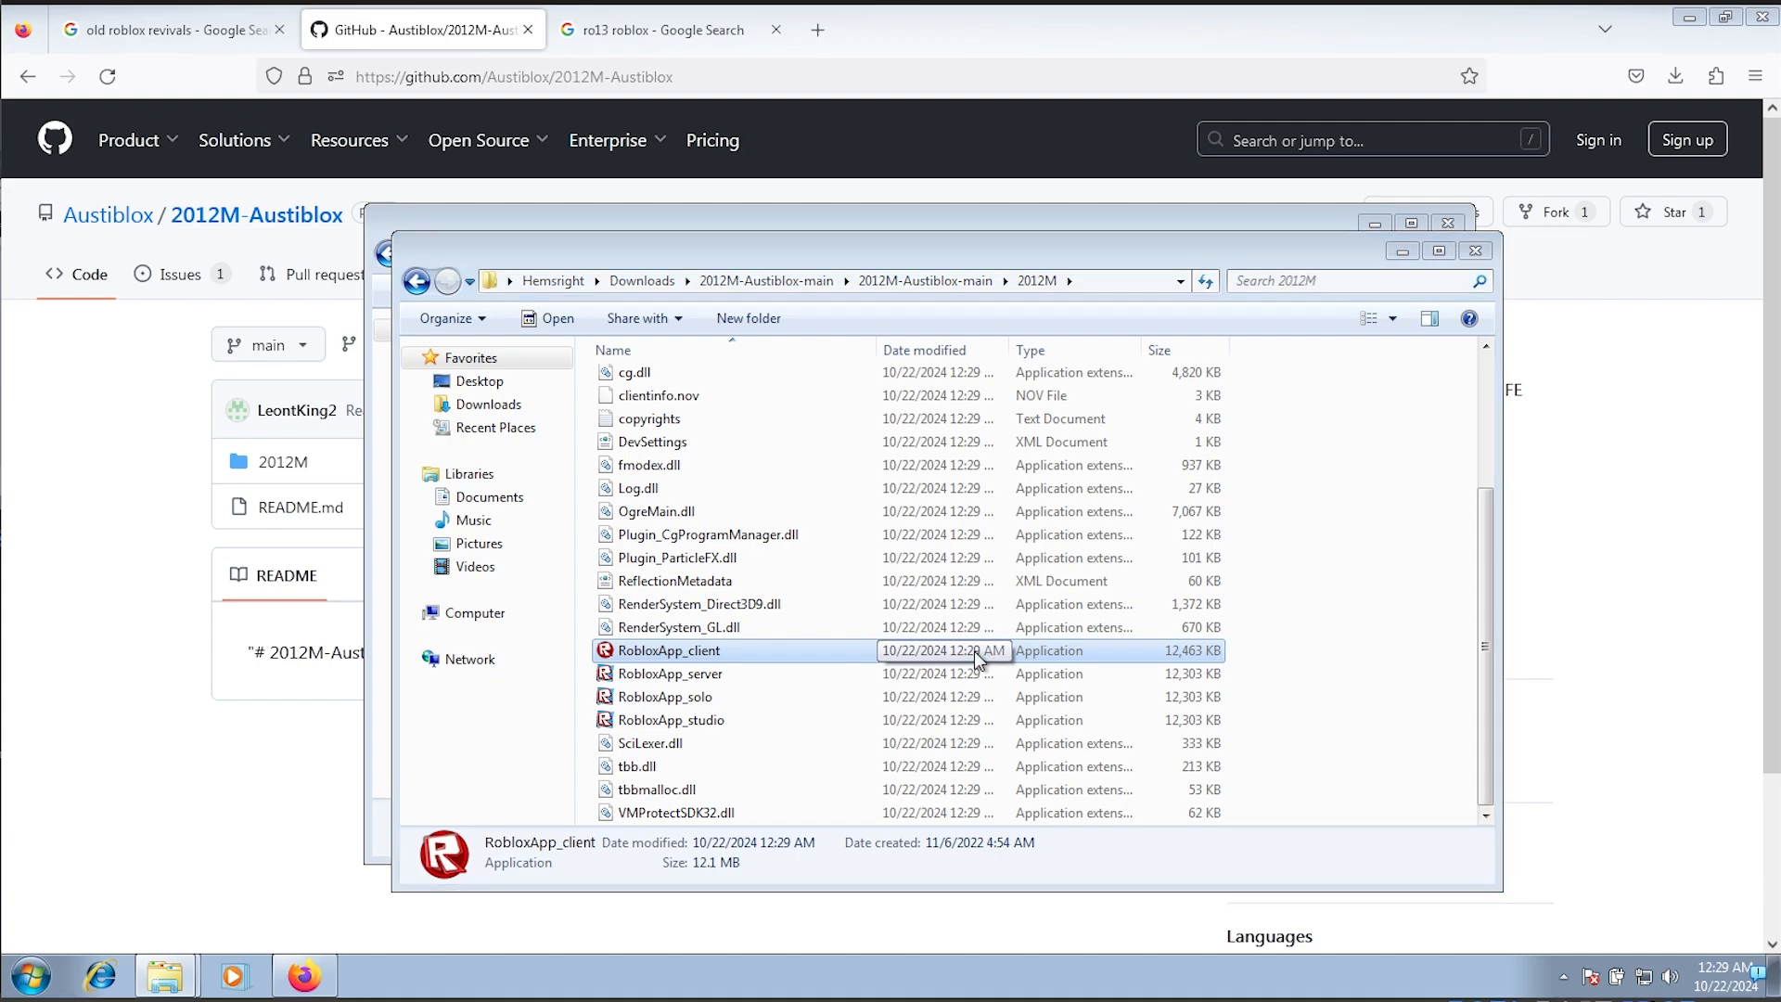
Step: Launch RobloxApp_client, open the 2007 bboy place from novetus-windows maps, and reload it
double_click(667, 650)
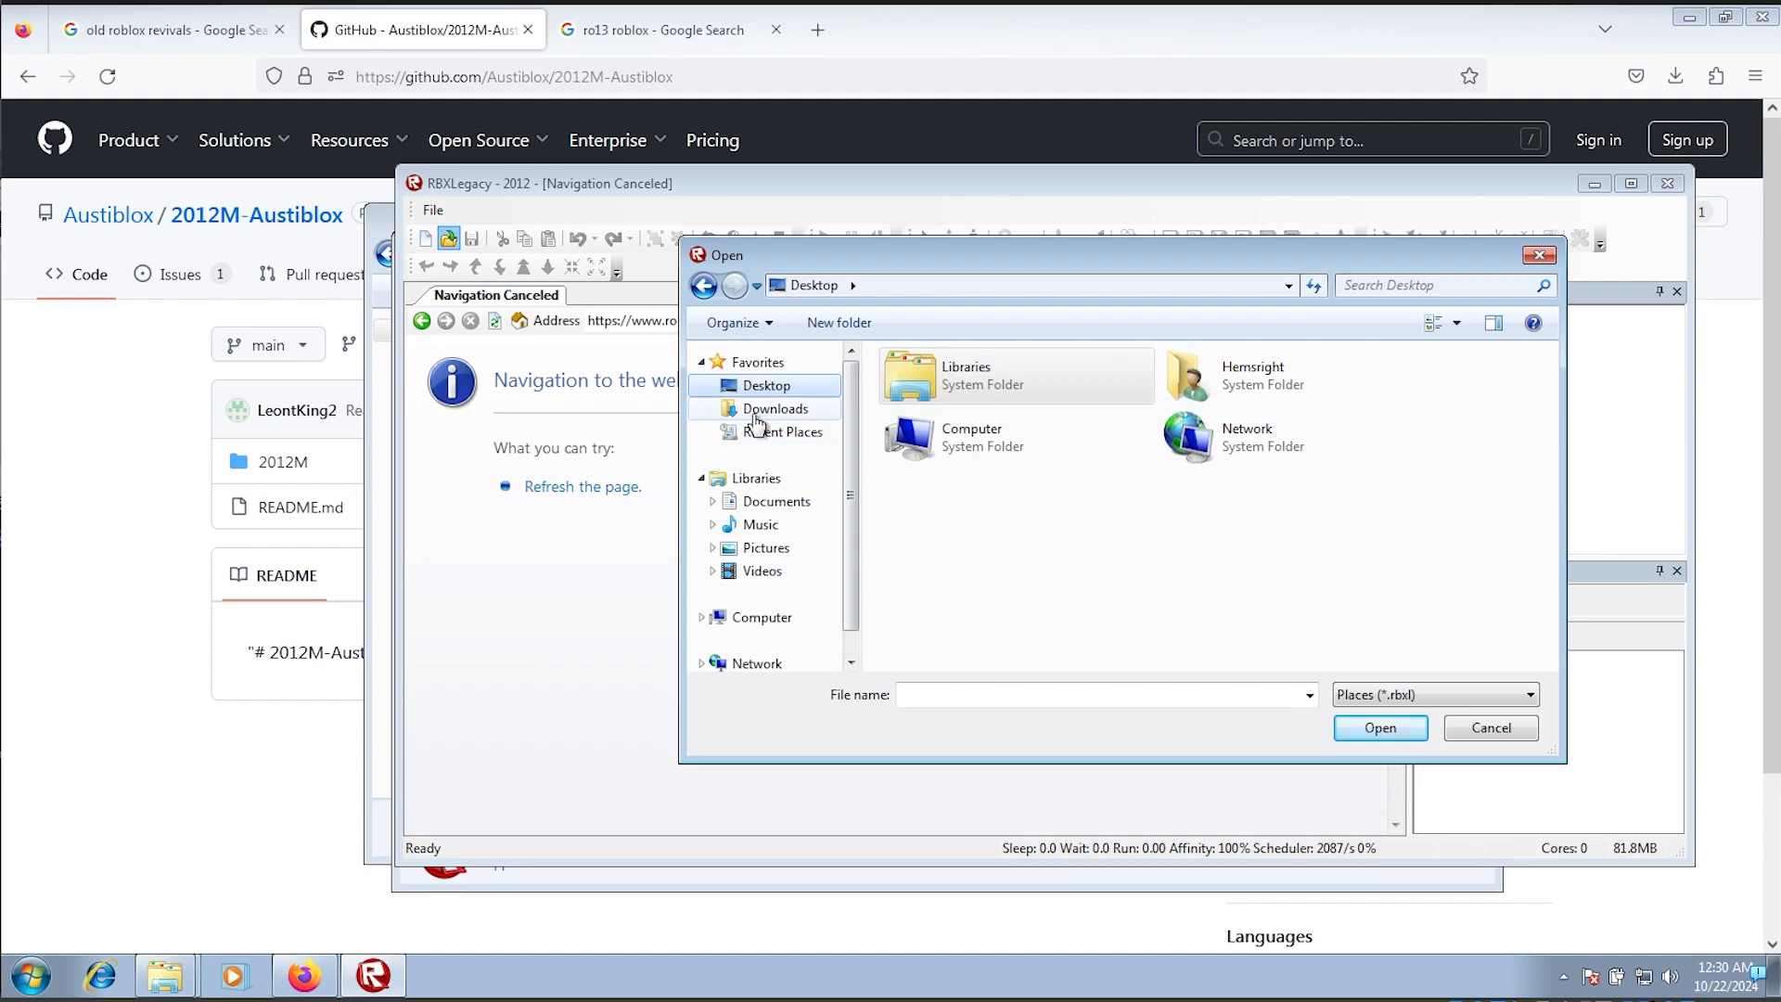
double_click(776, 409)
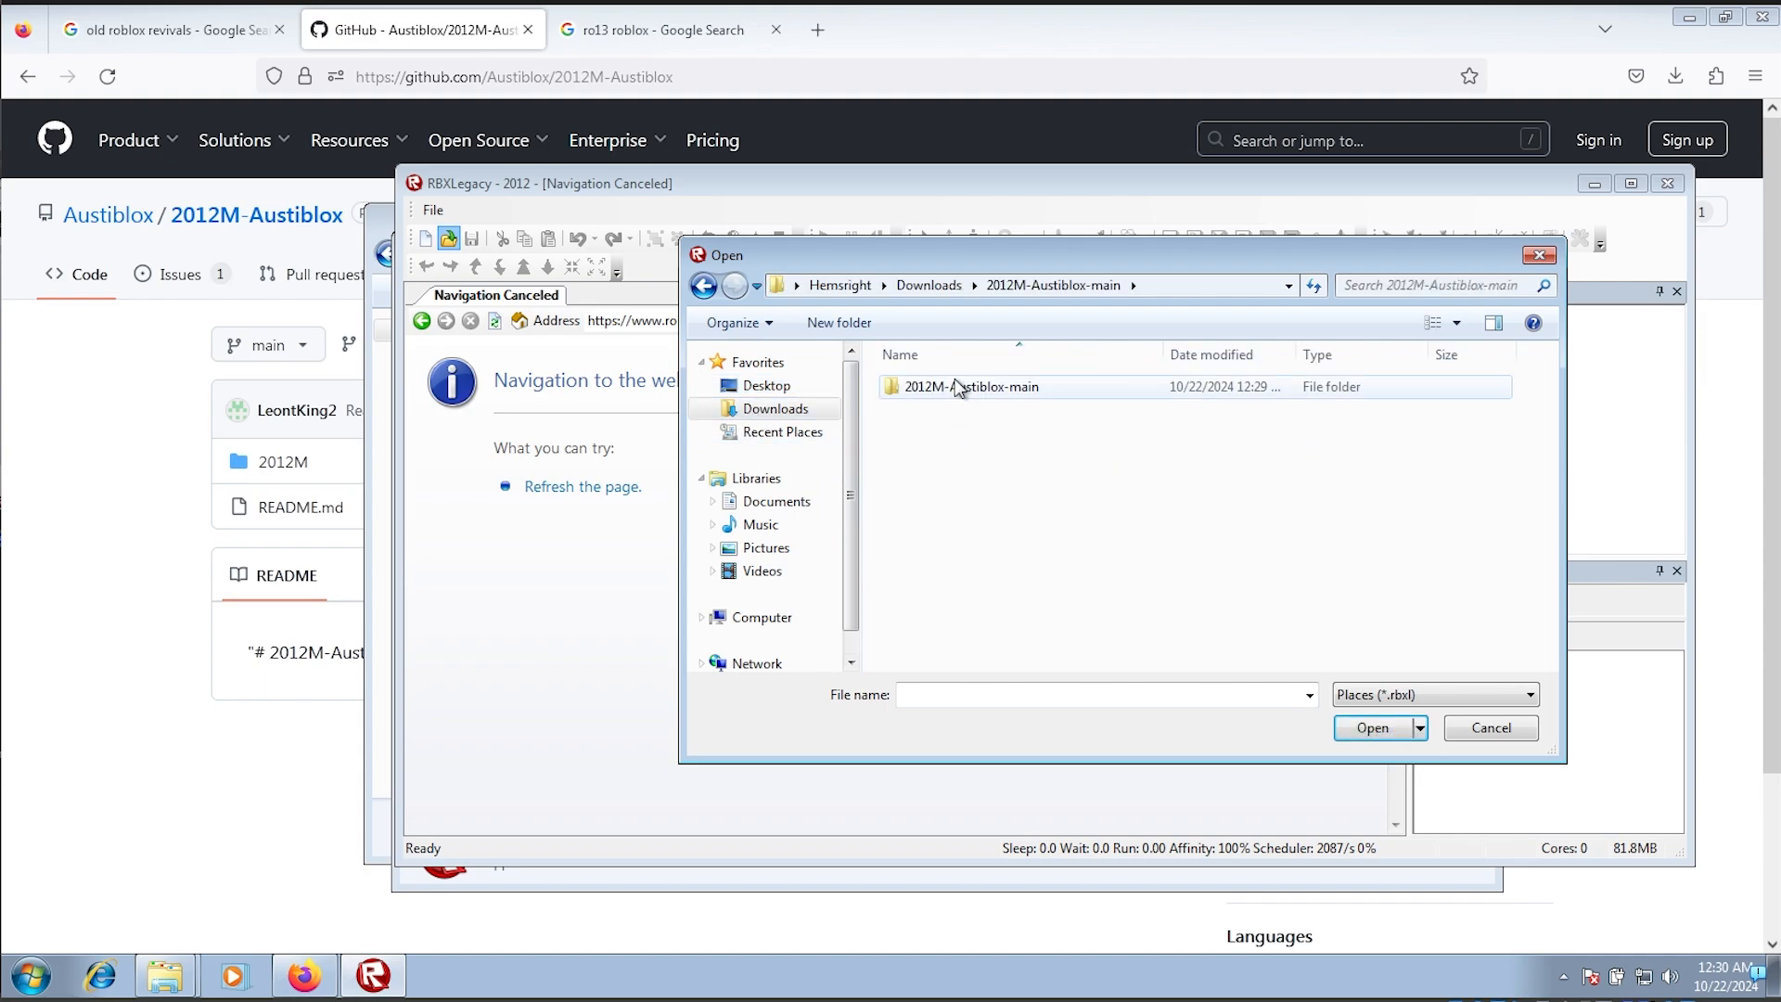
double_click(979, 387)
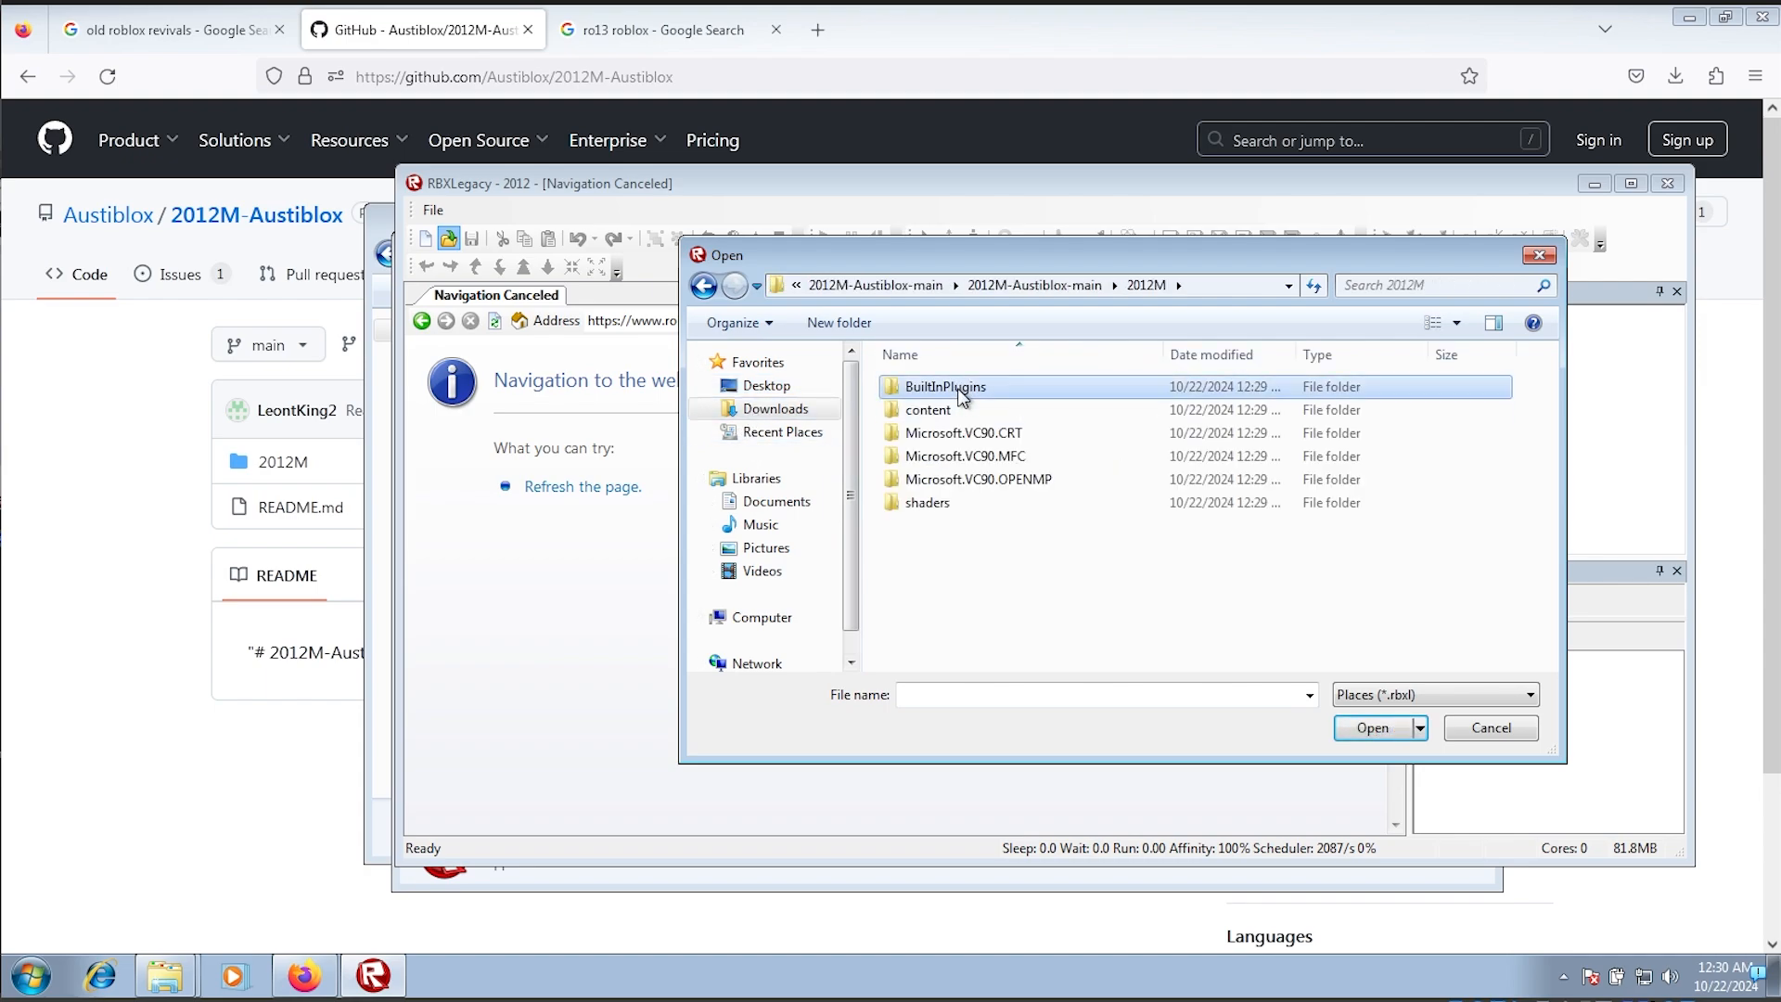
double_click(944, 387)
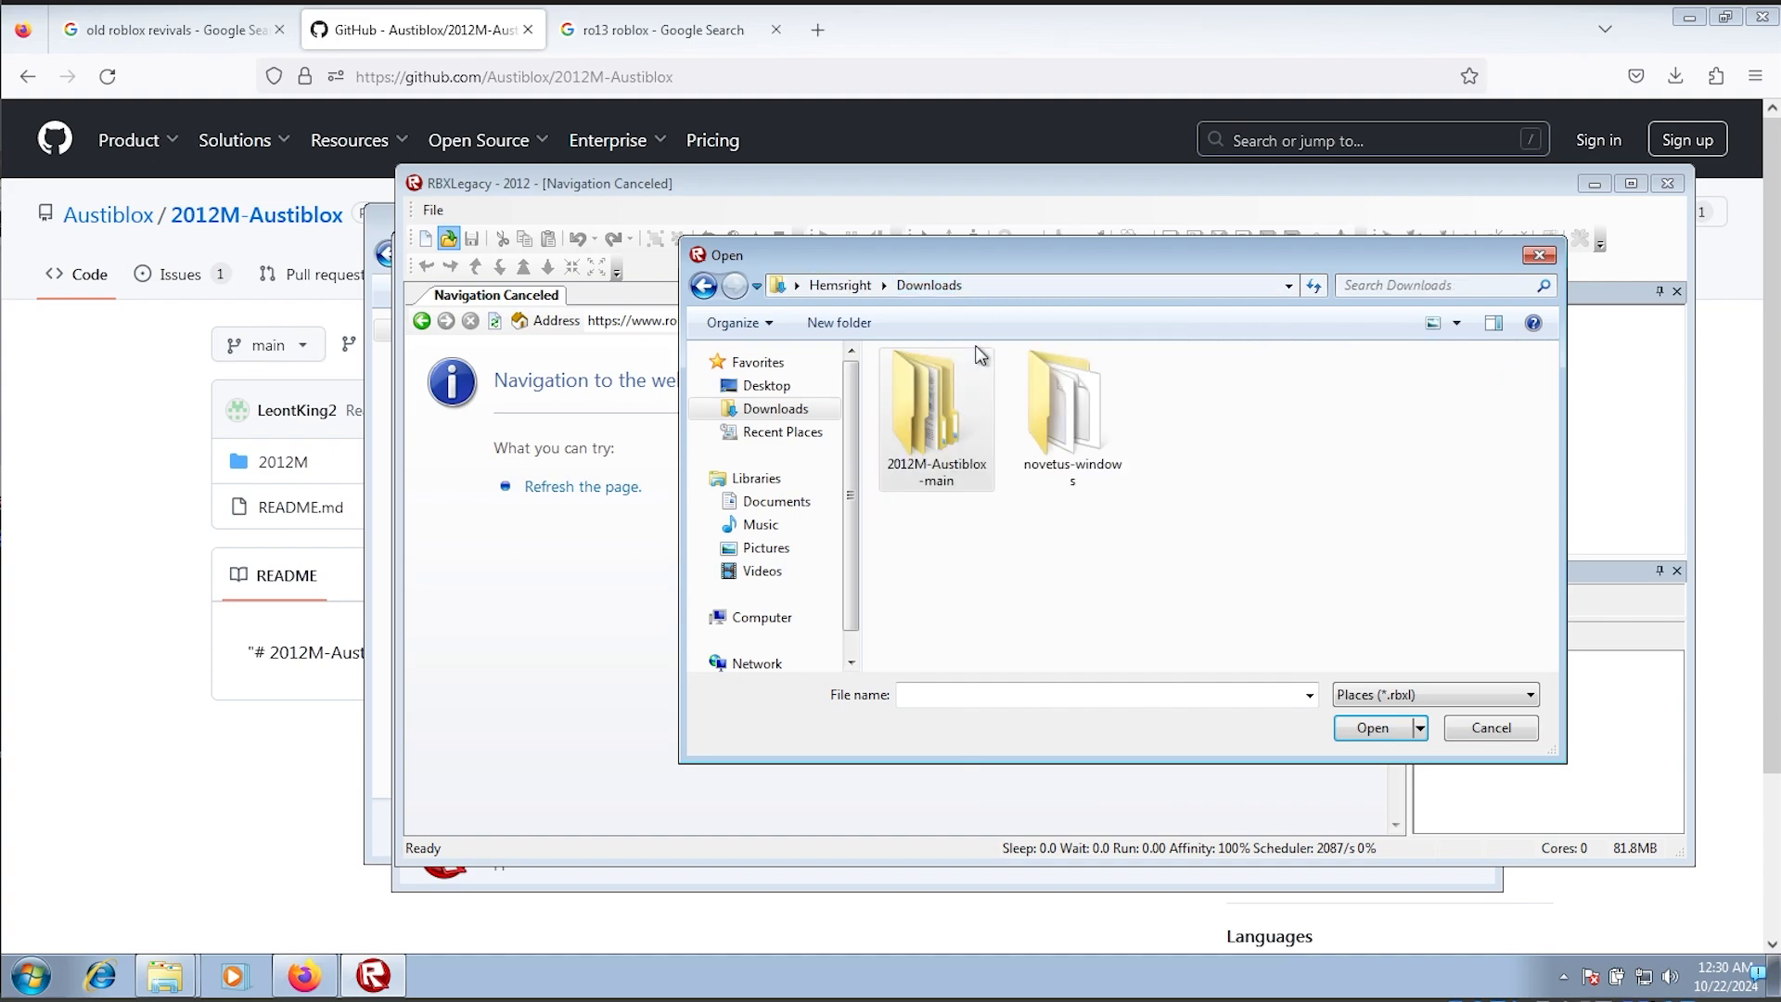
double_click(1070, 408)
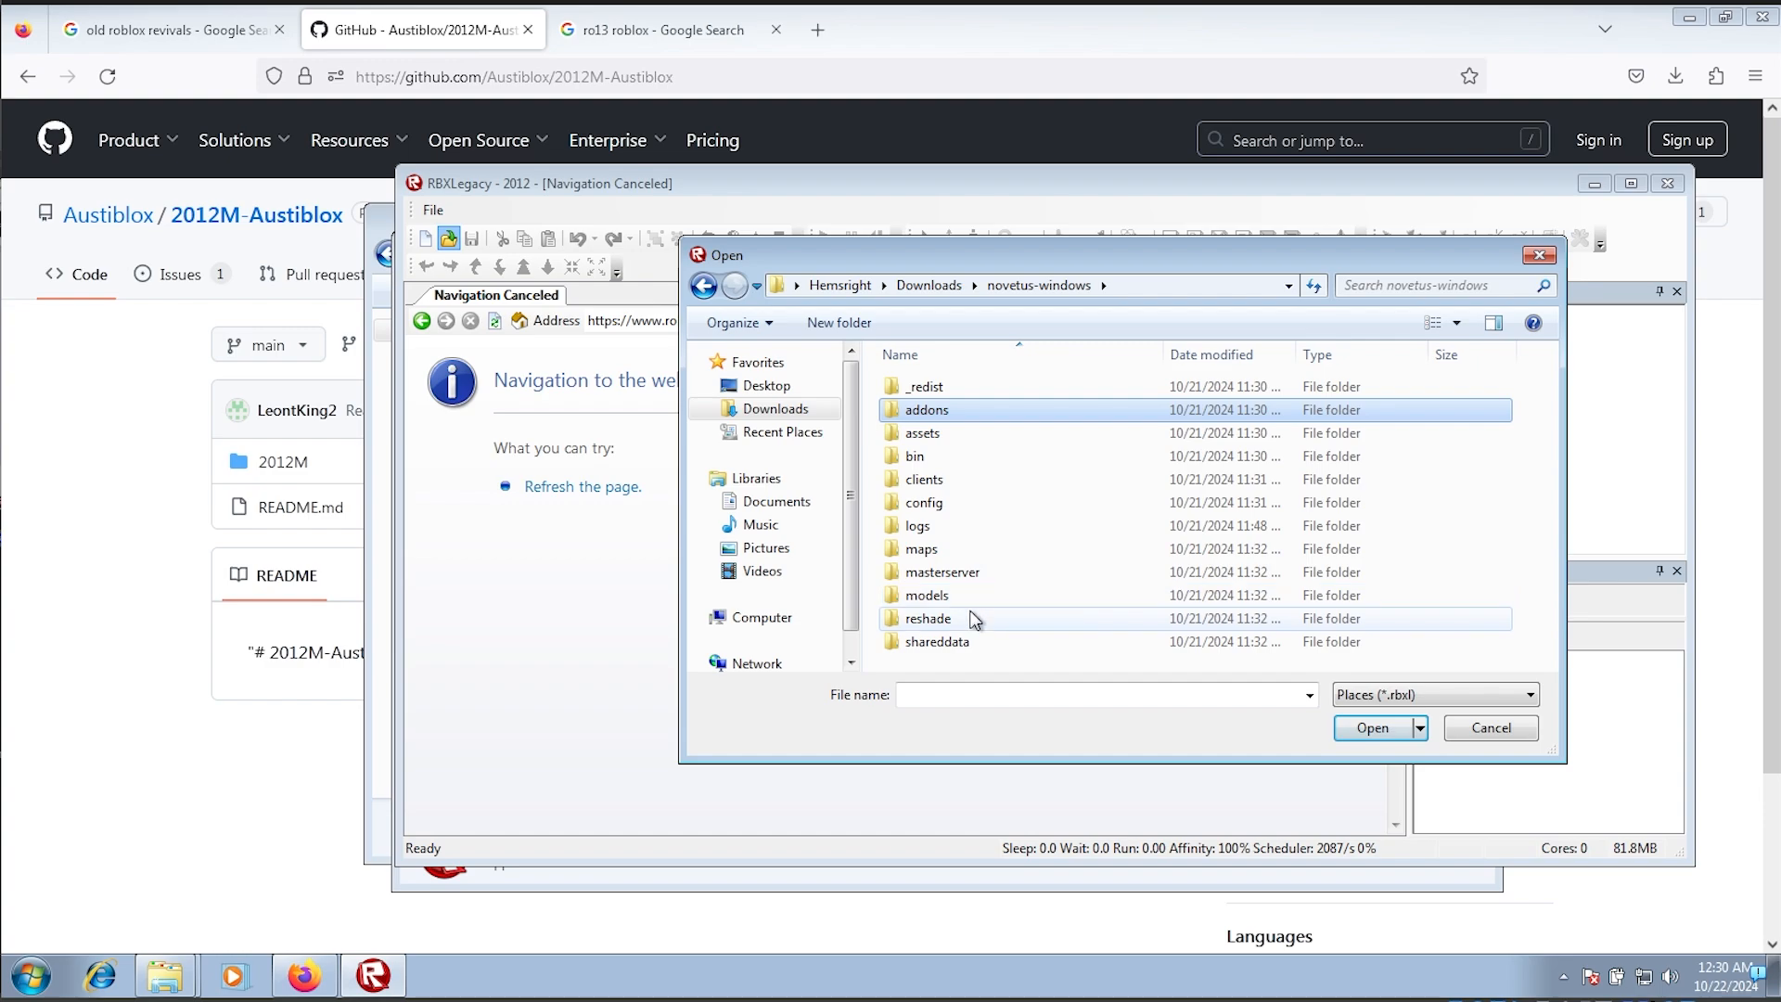
double_click(925, 548)
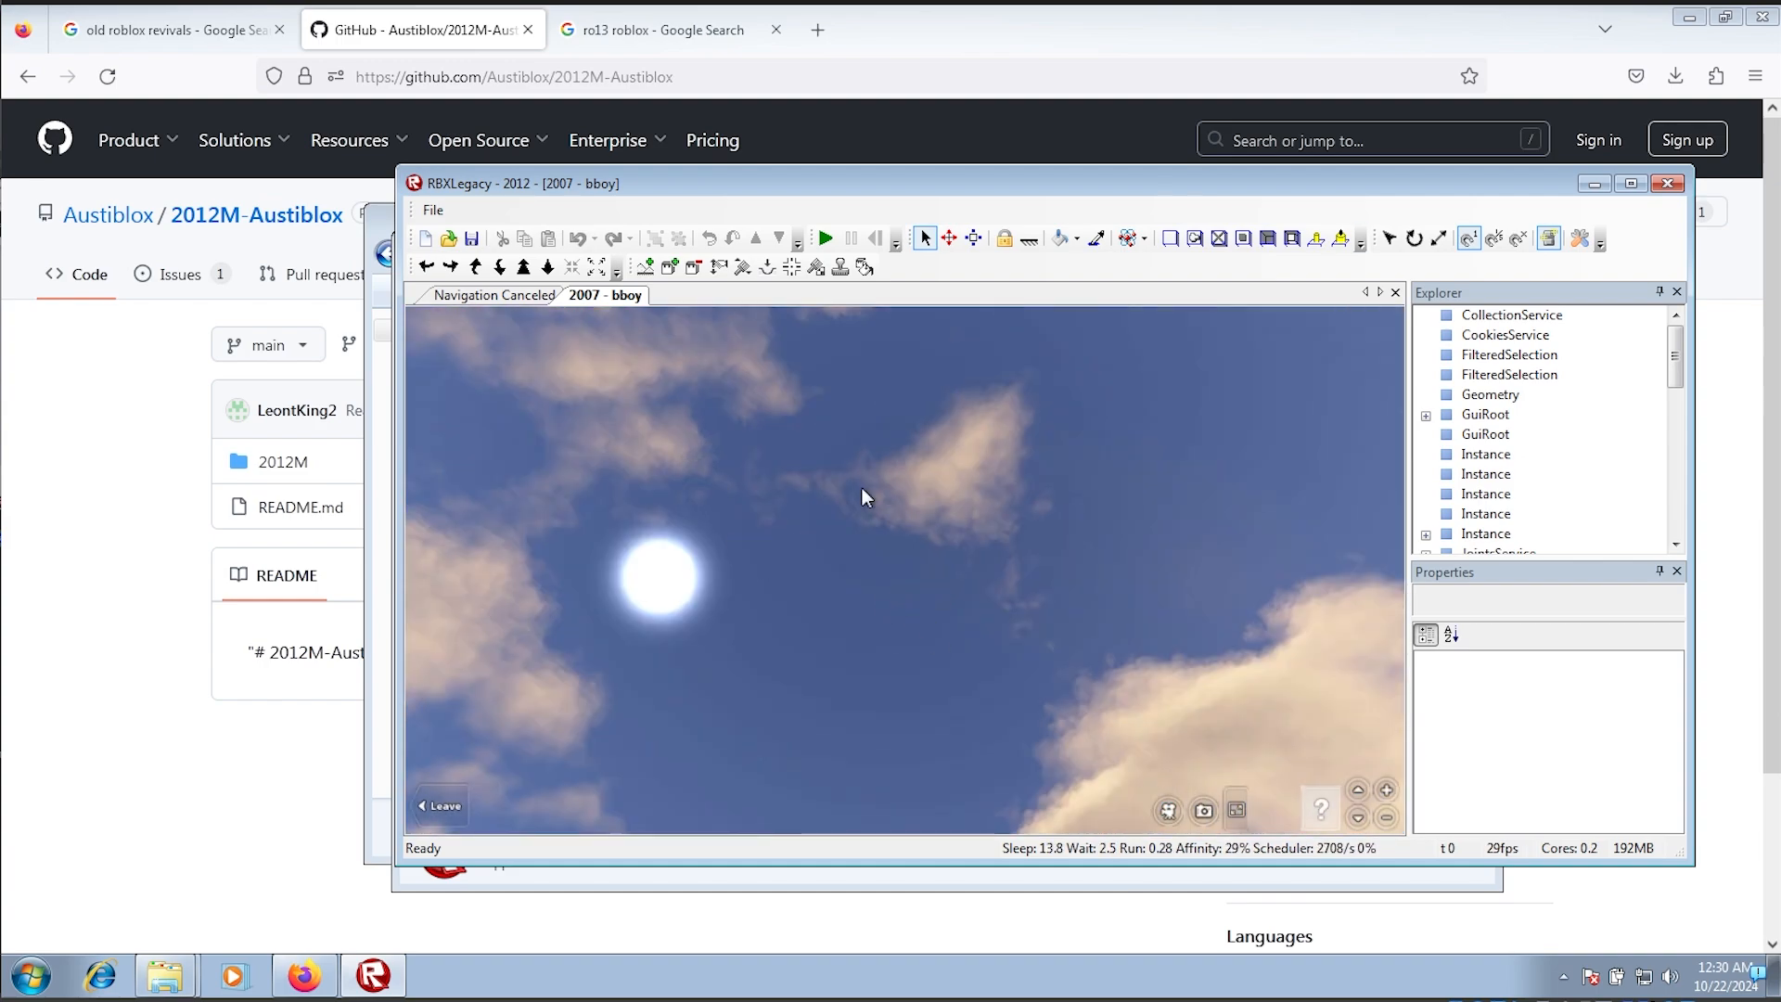
mouse_move(1084, 506)
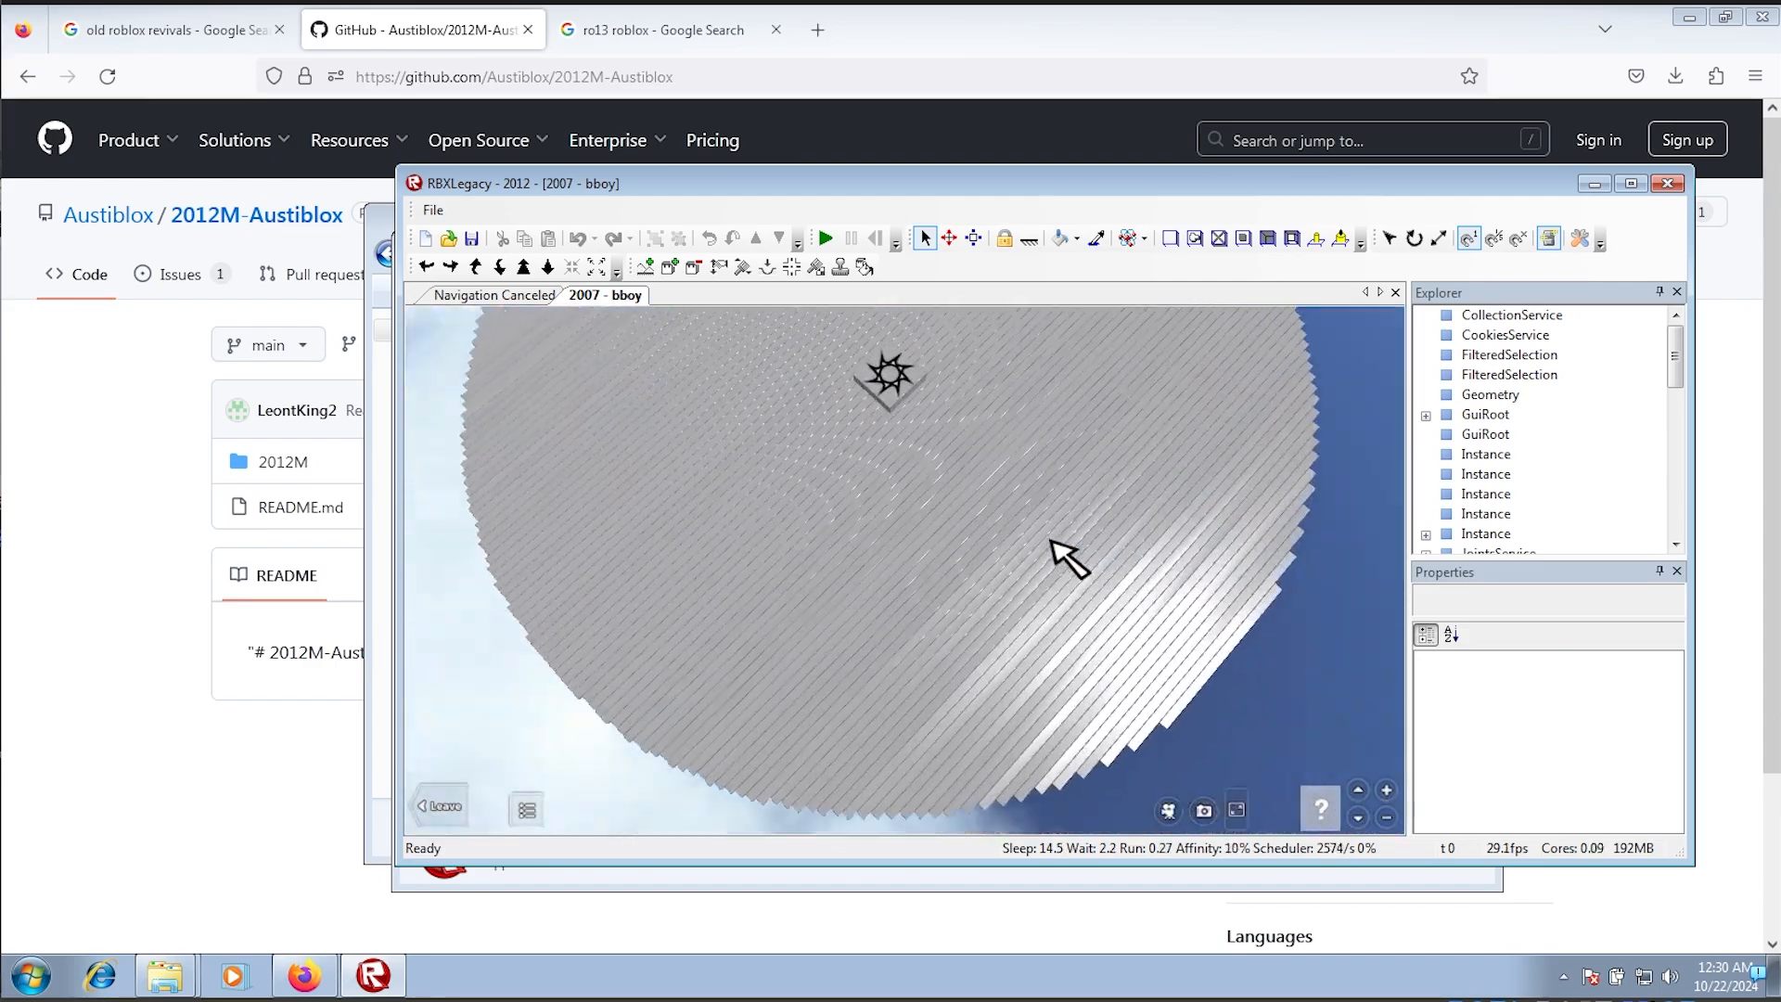
left_click(825, 238)
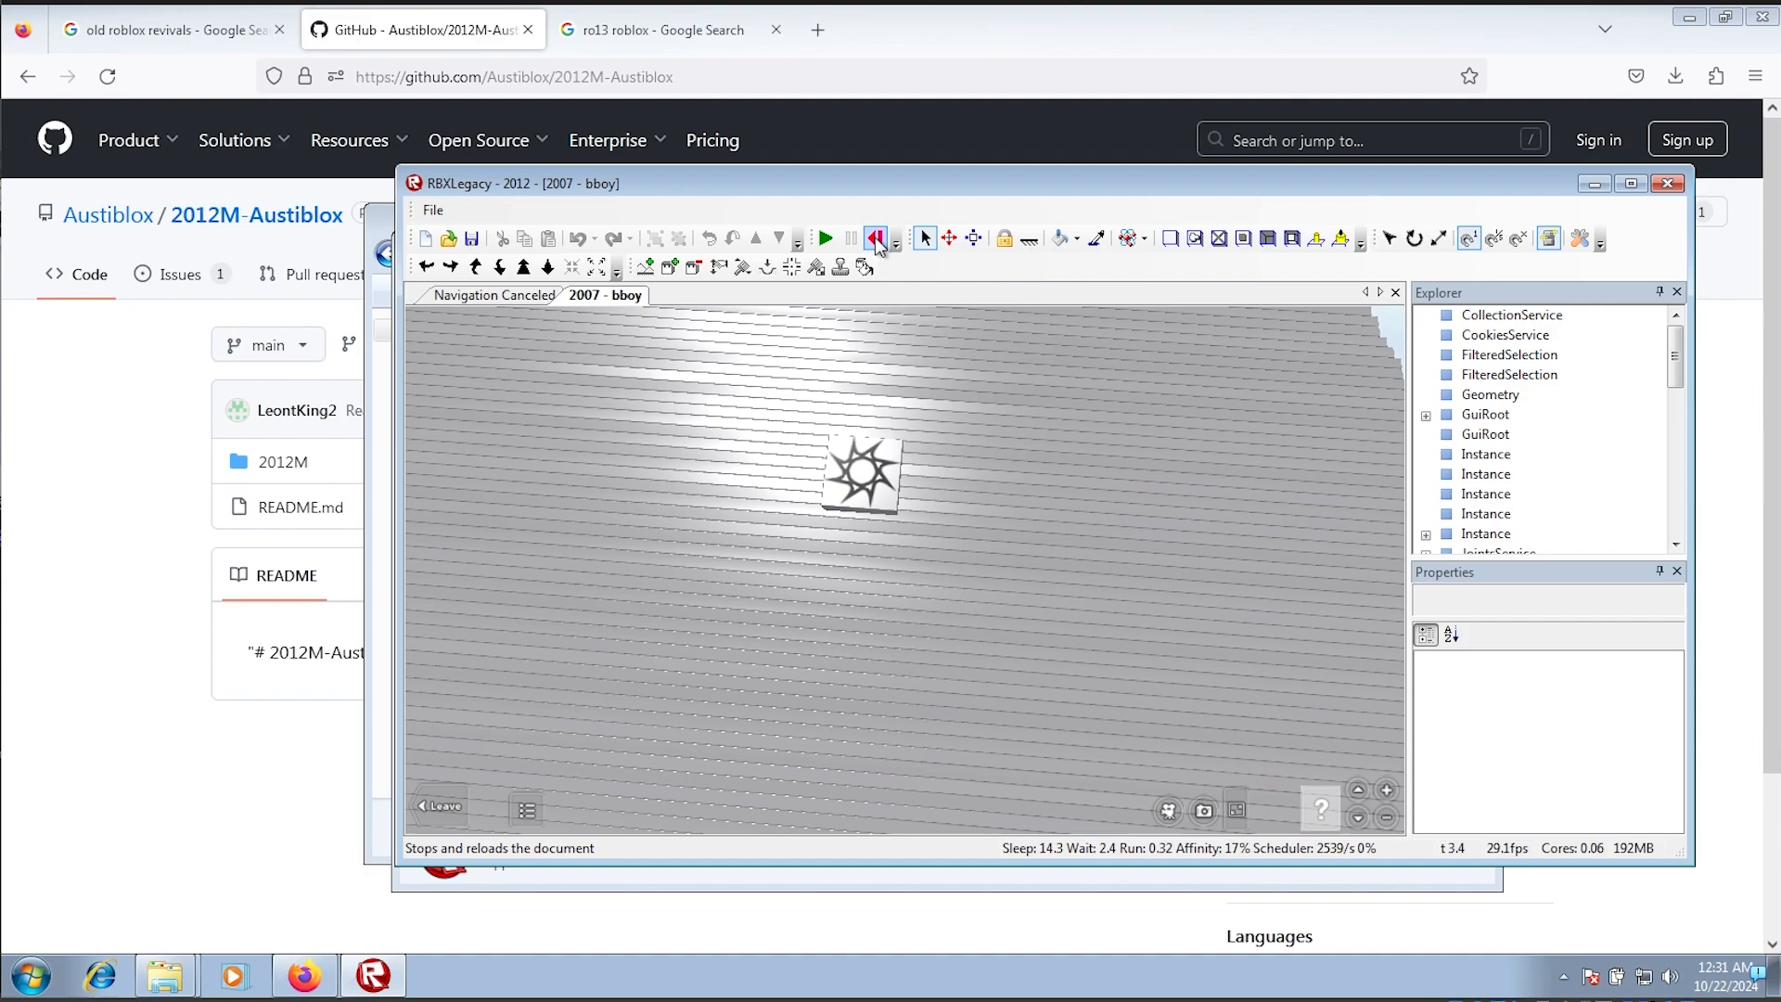
left_click(879, 239)
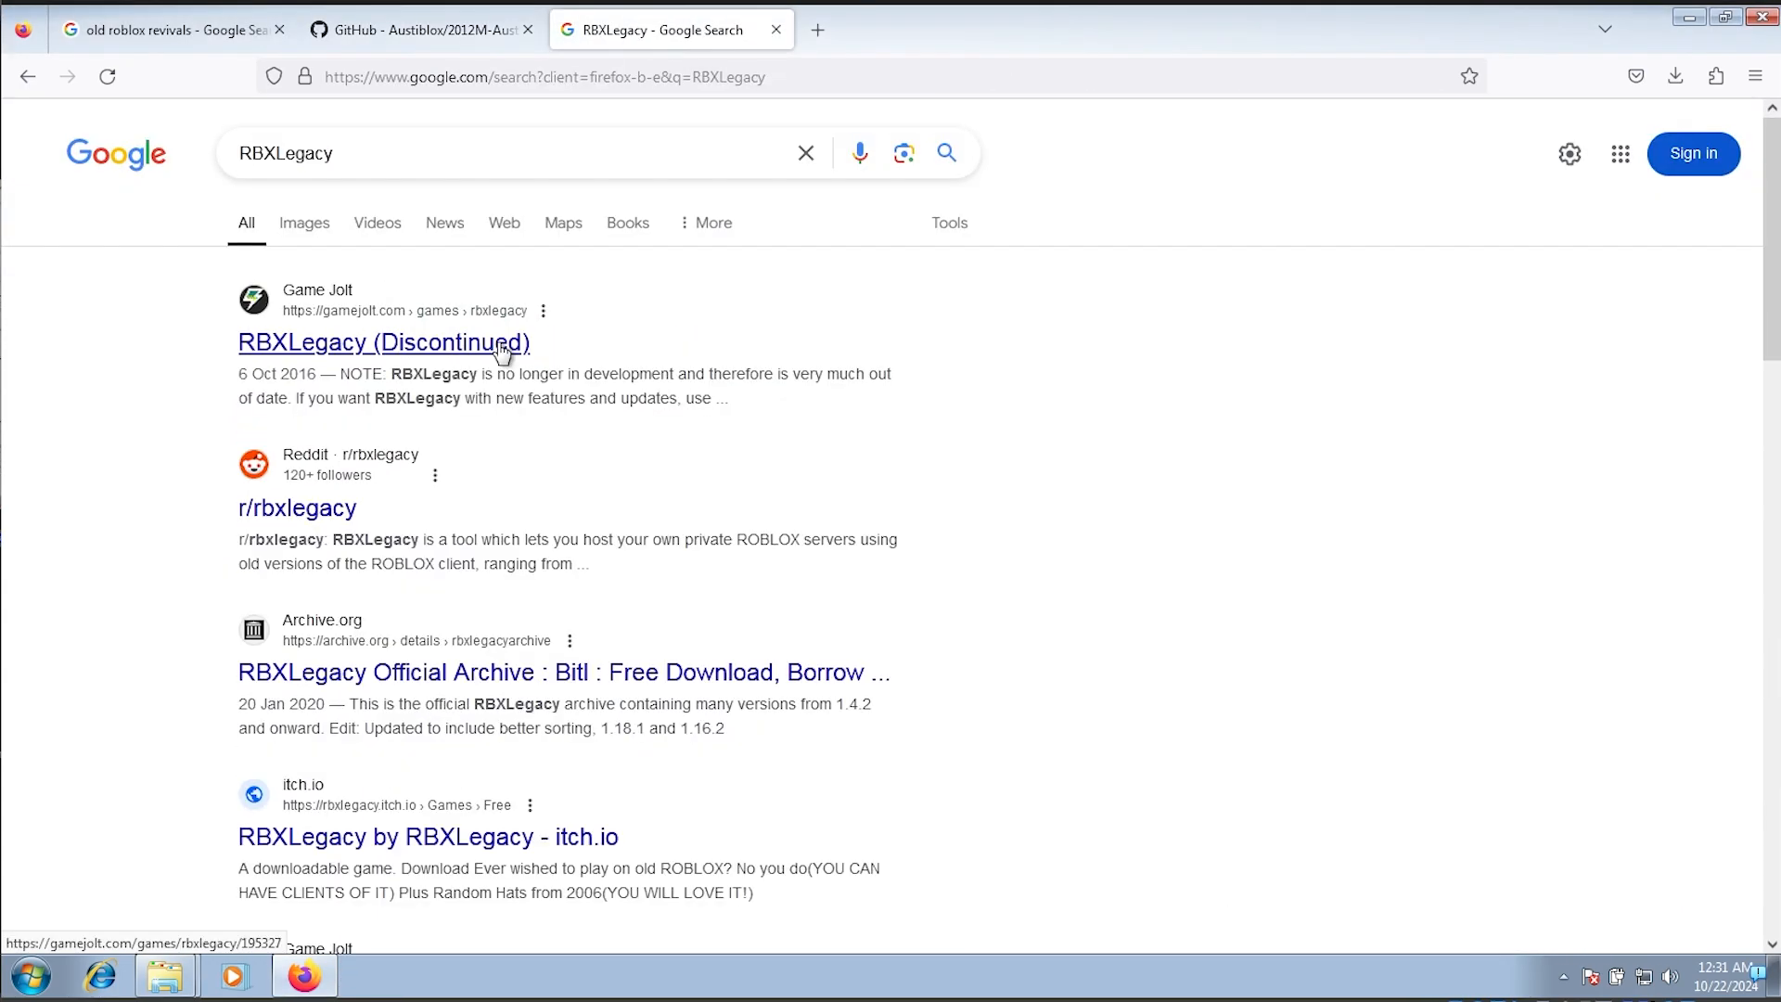
Step: Open RBXLegacy's Game Jolt page and download the stable 1.16.2 Legacy Version
left_click(383, 342)
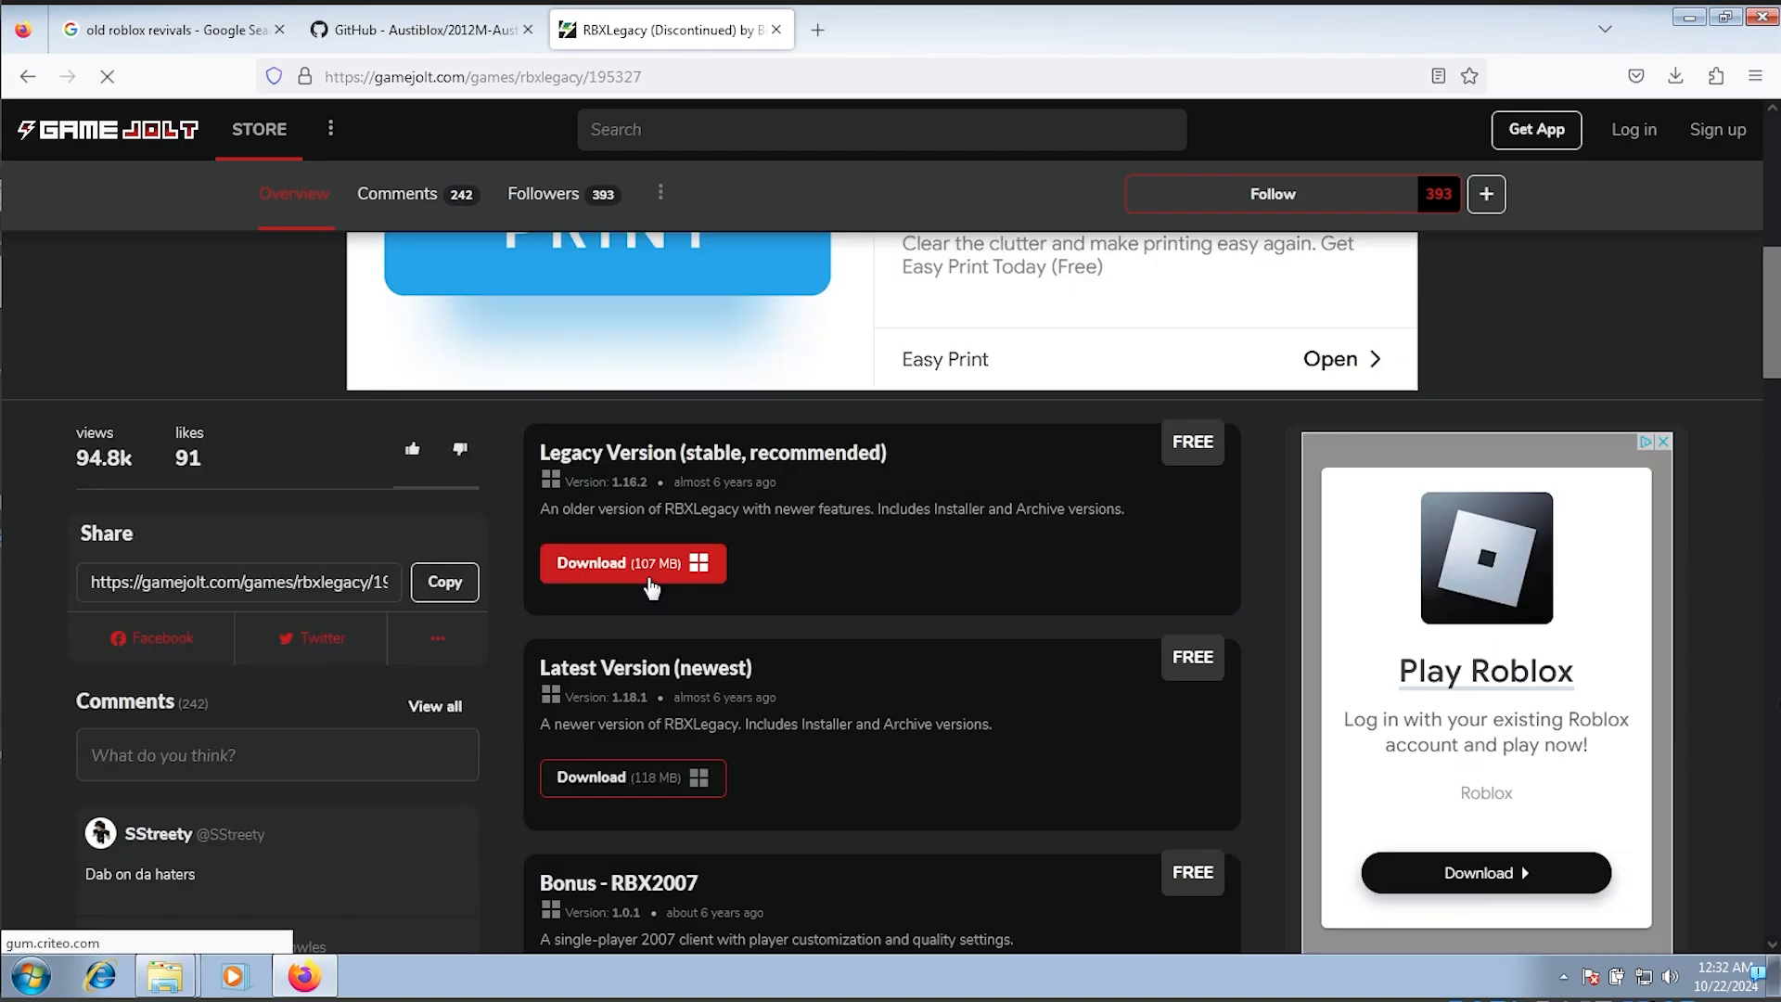
left_click(623, 563)
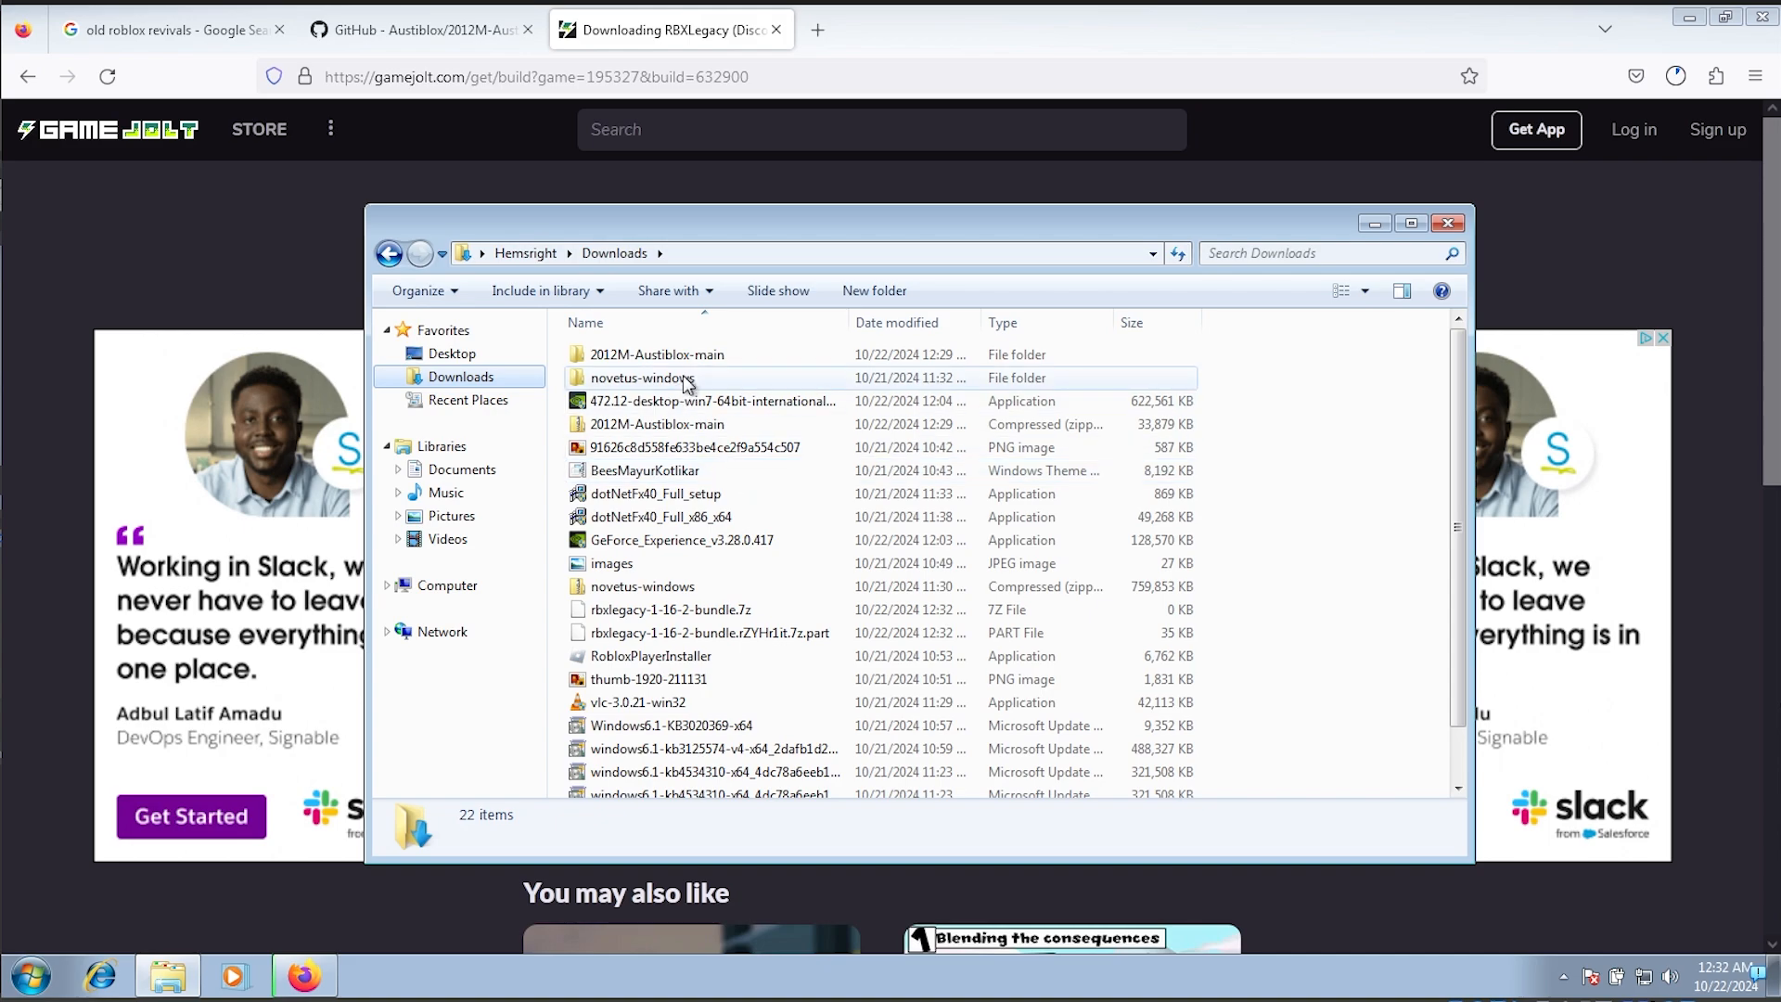
mouse_move(766, 494)
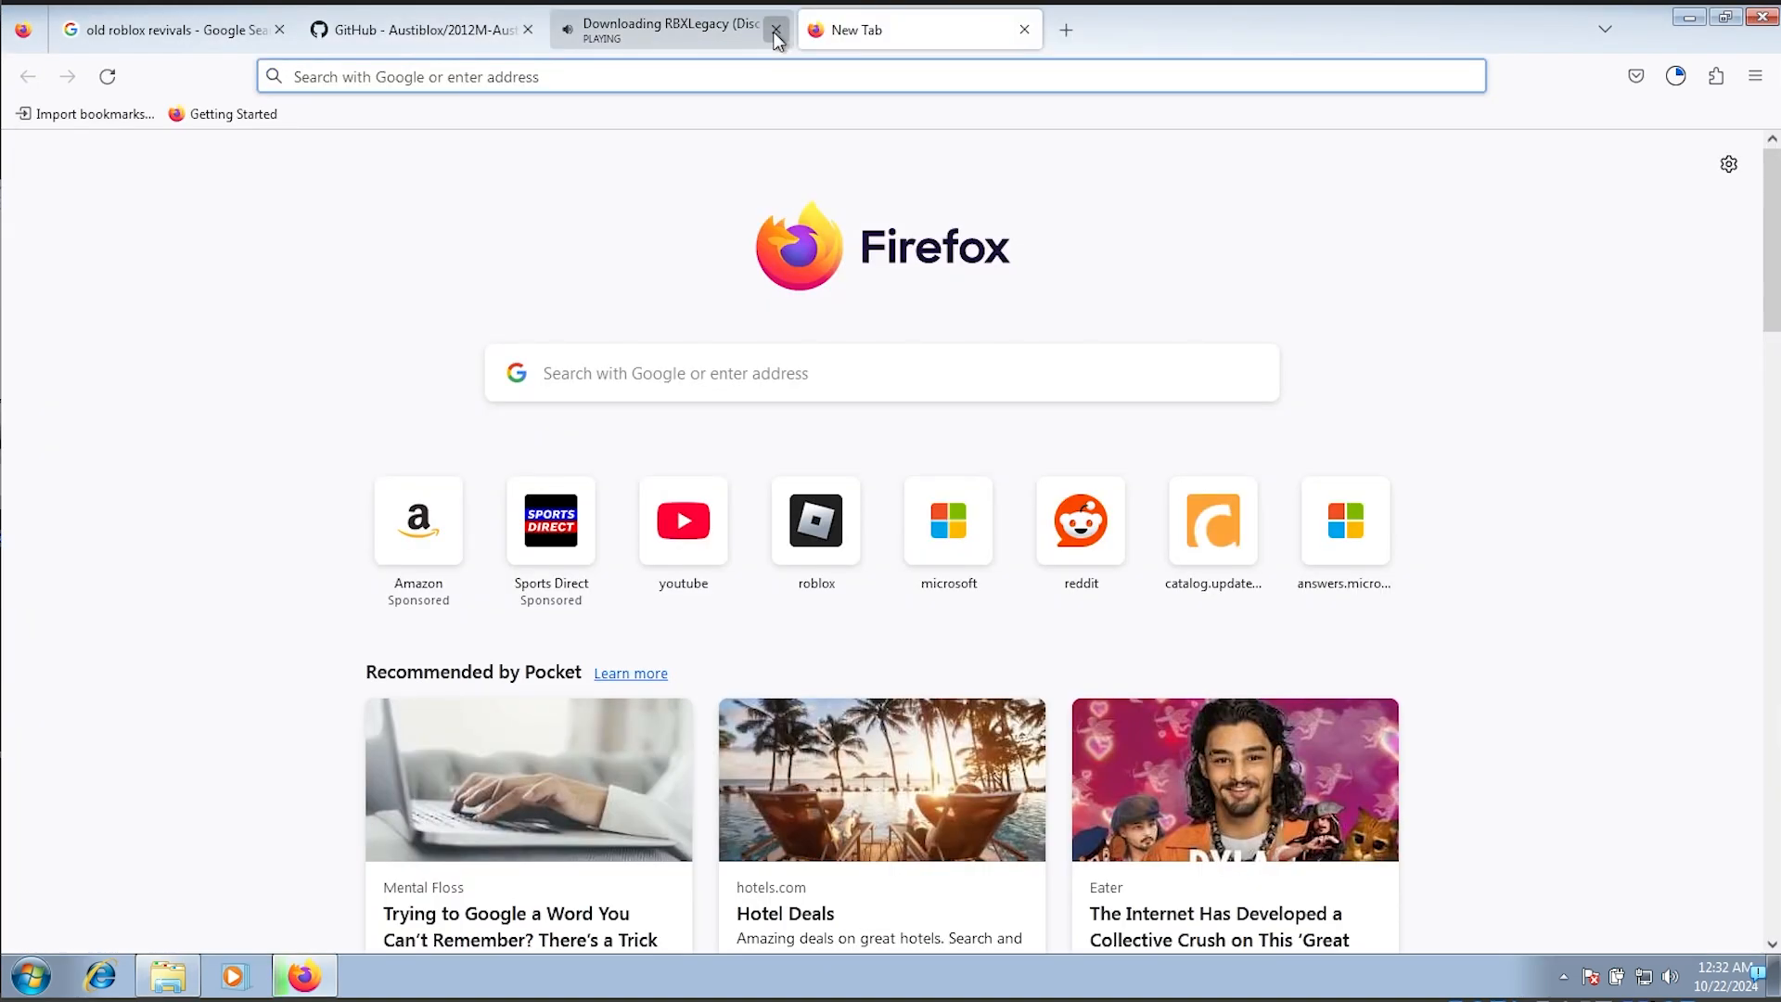
Step: Run NovetusBootstrapper, press PLAY NOVETUS, and show Firefox's completed rbxlegacy download
left_click(774, 28)
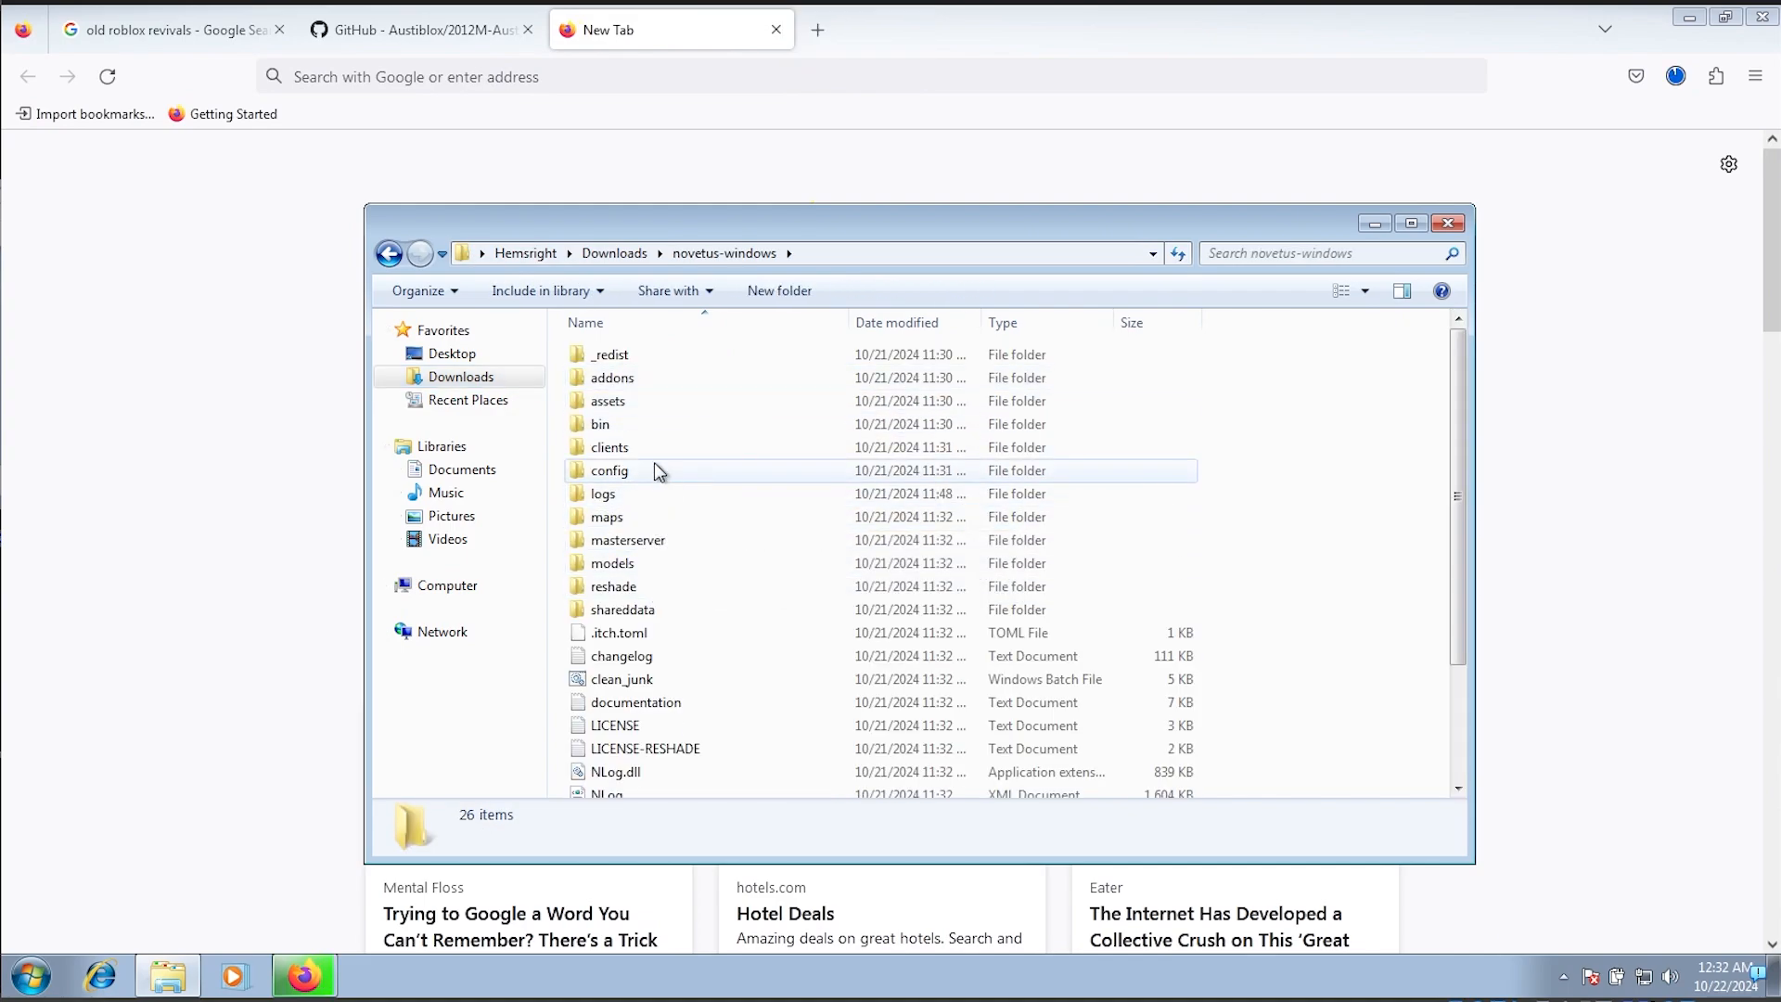
double_click(652, 739)
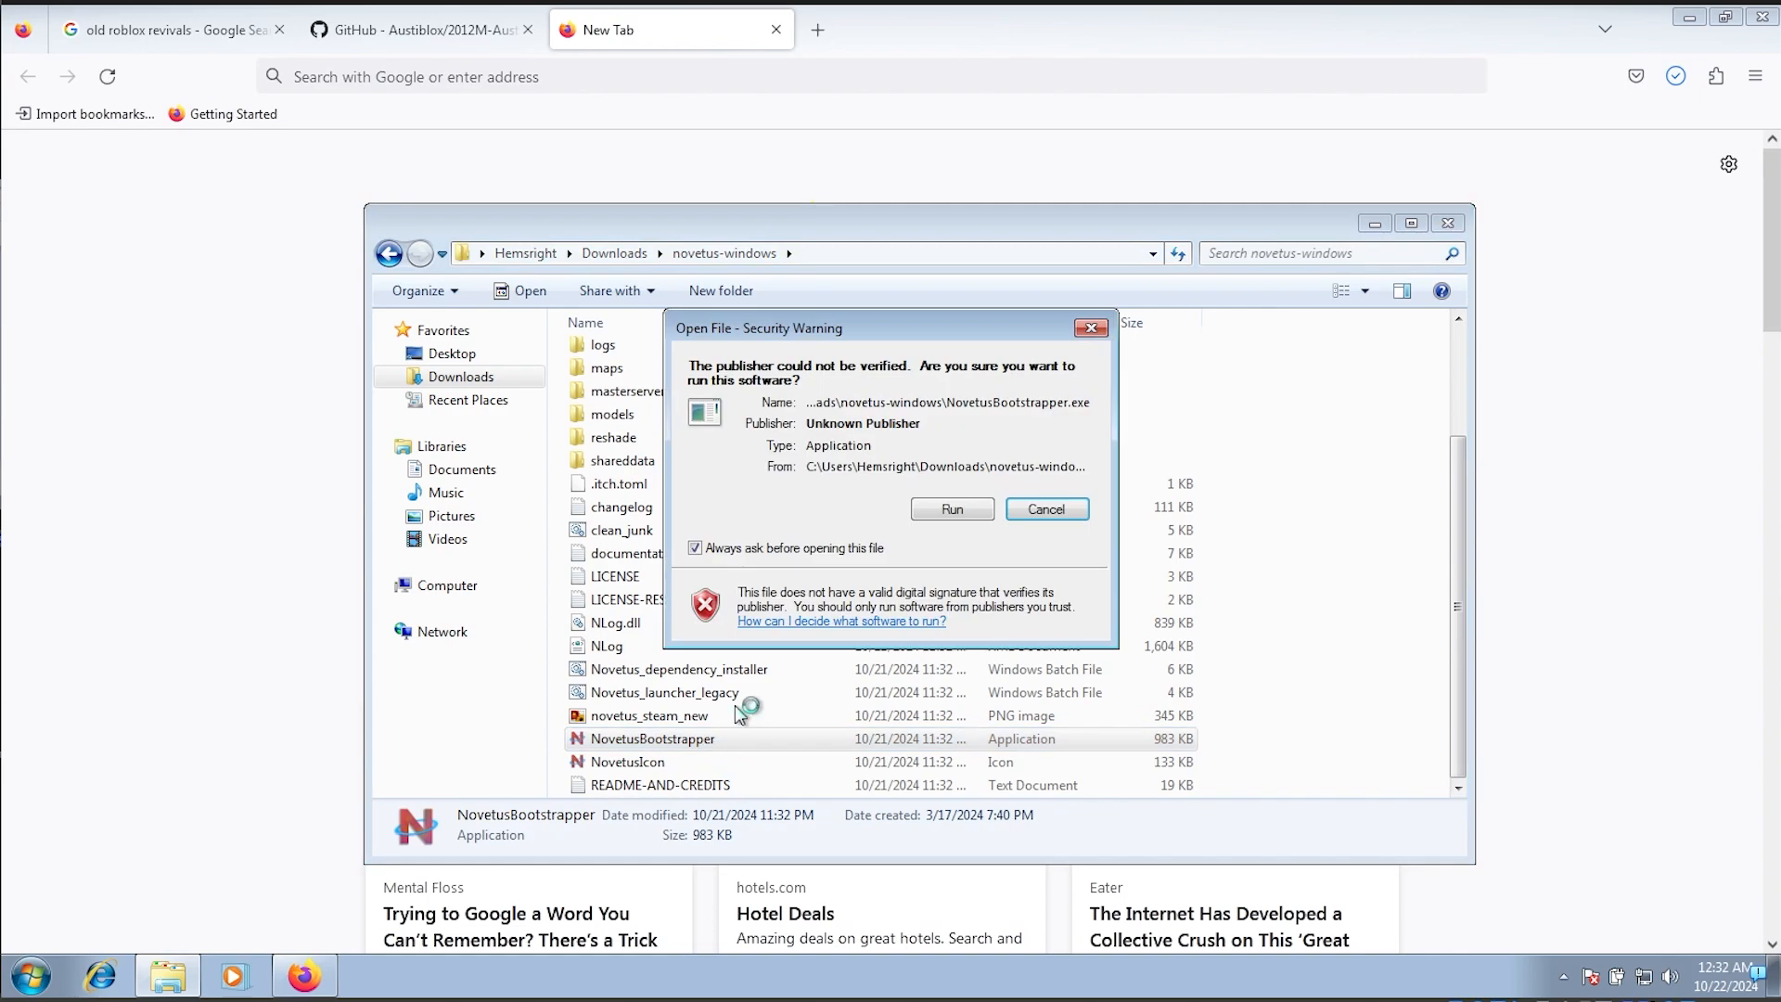
left_click(953, 509)
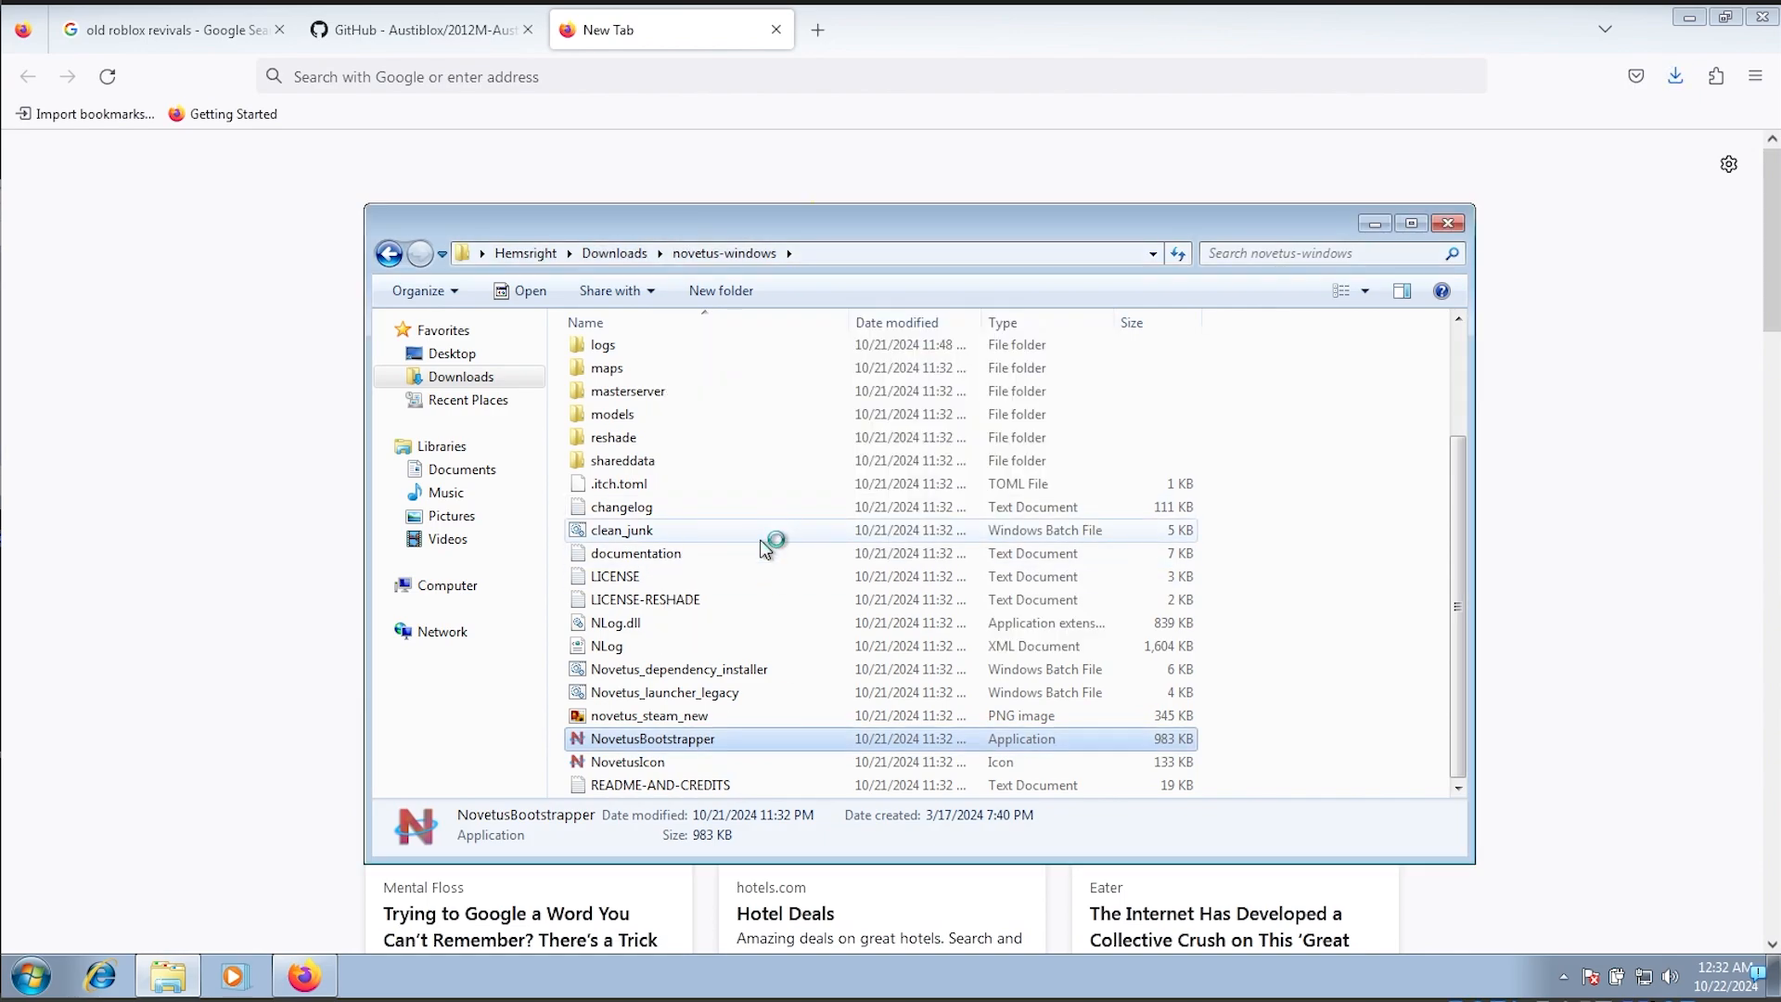
double_click(652, 738)
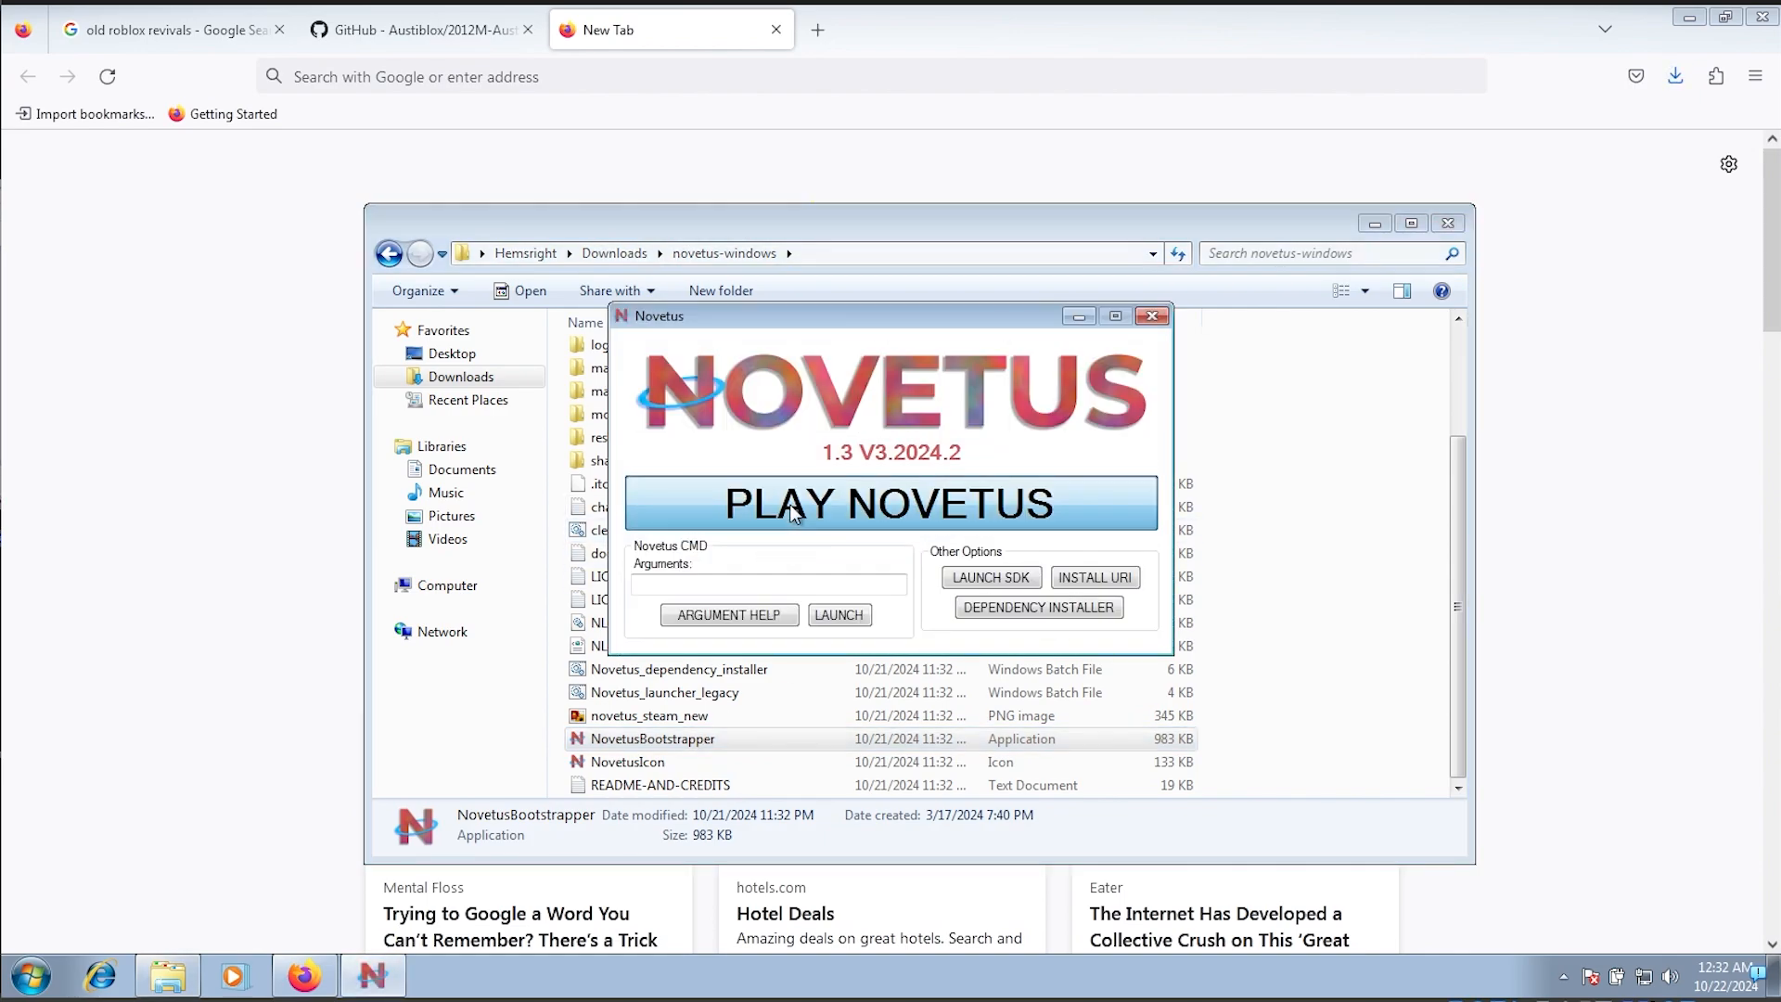
left_click(1151, 315)
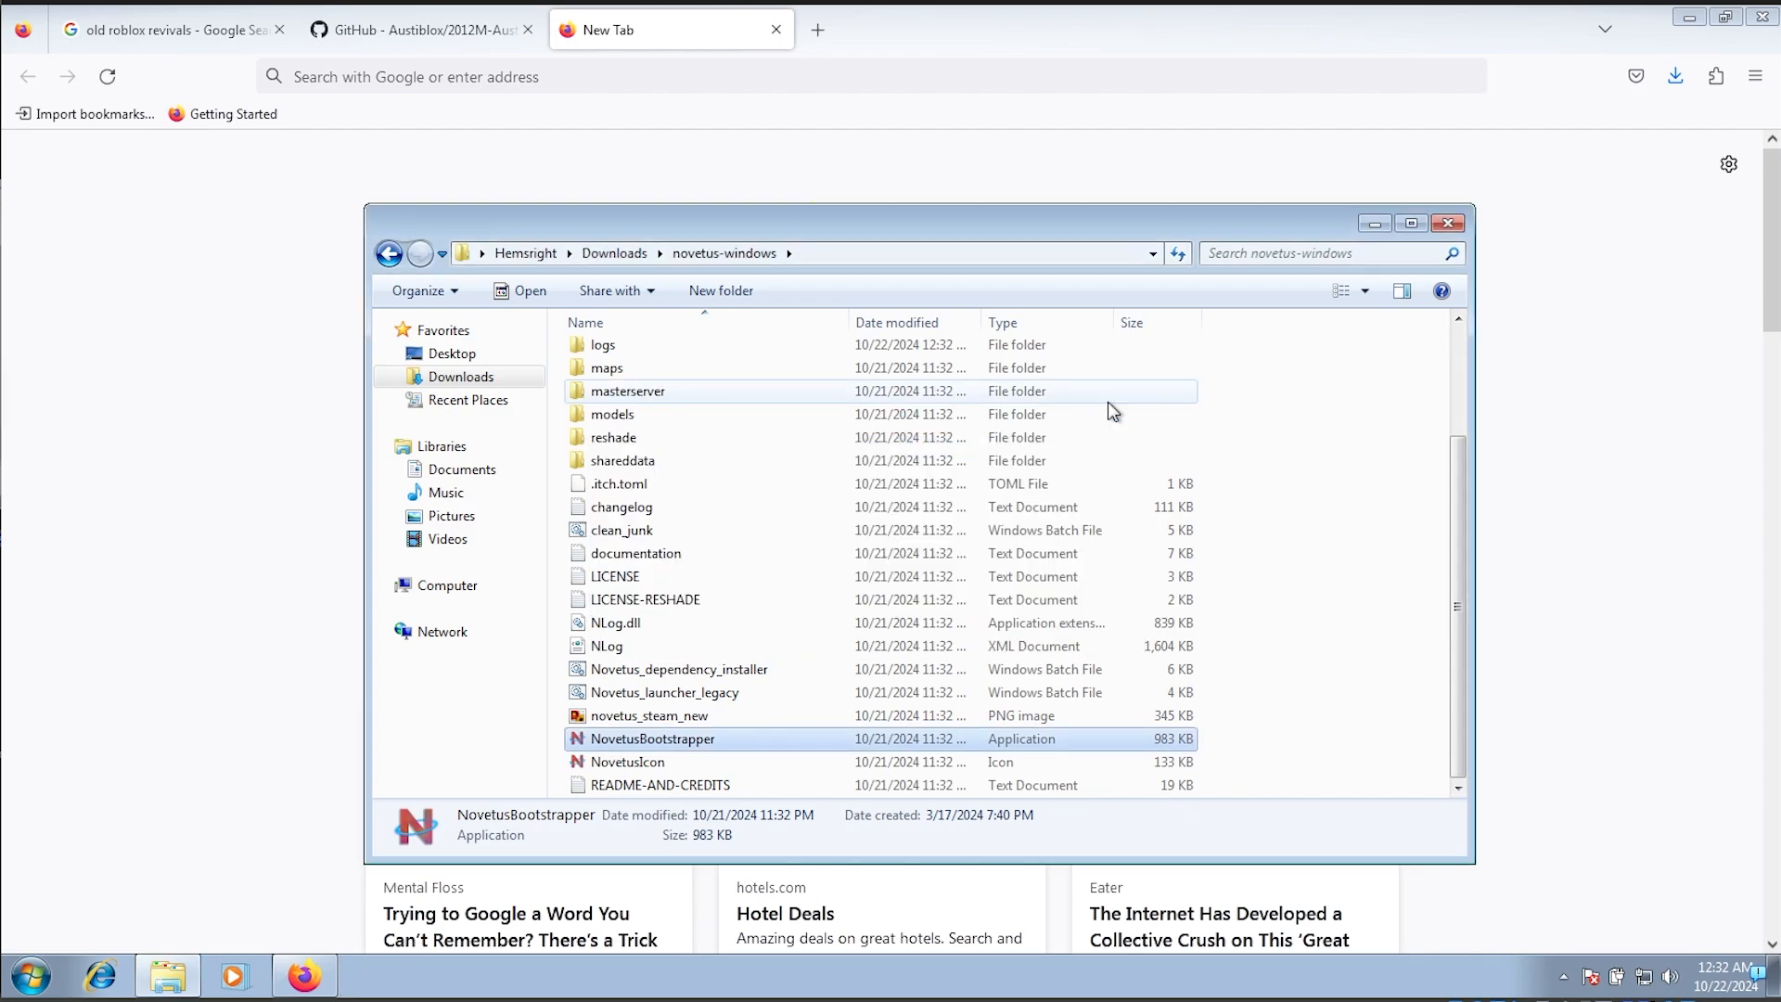
left_click(1675, 75)
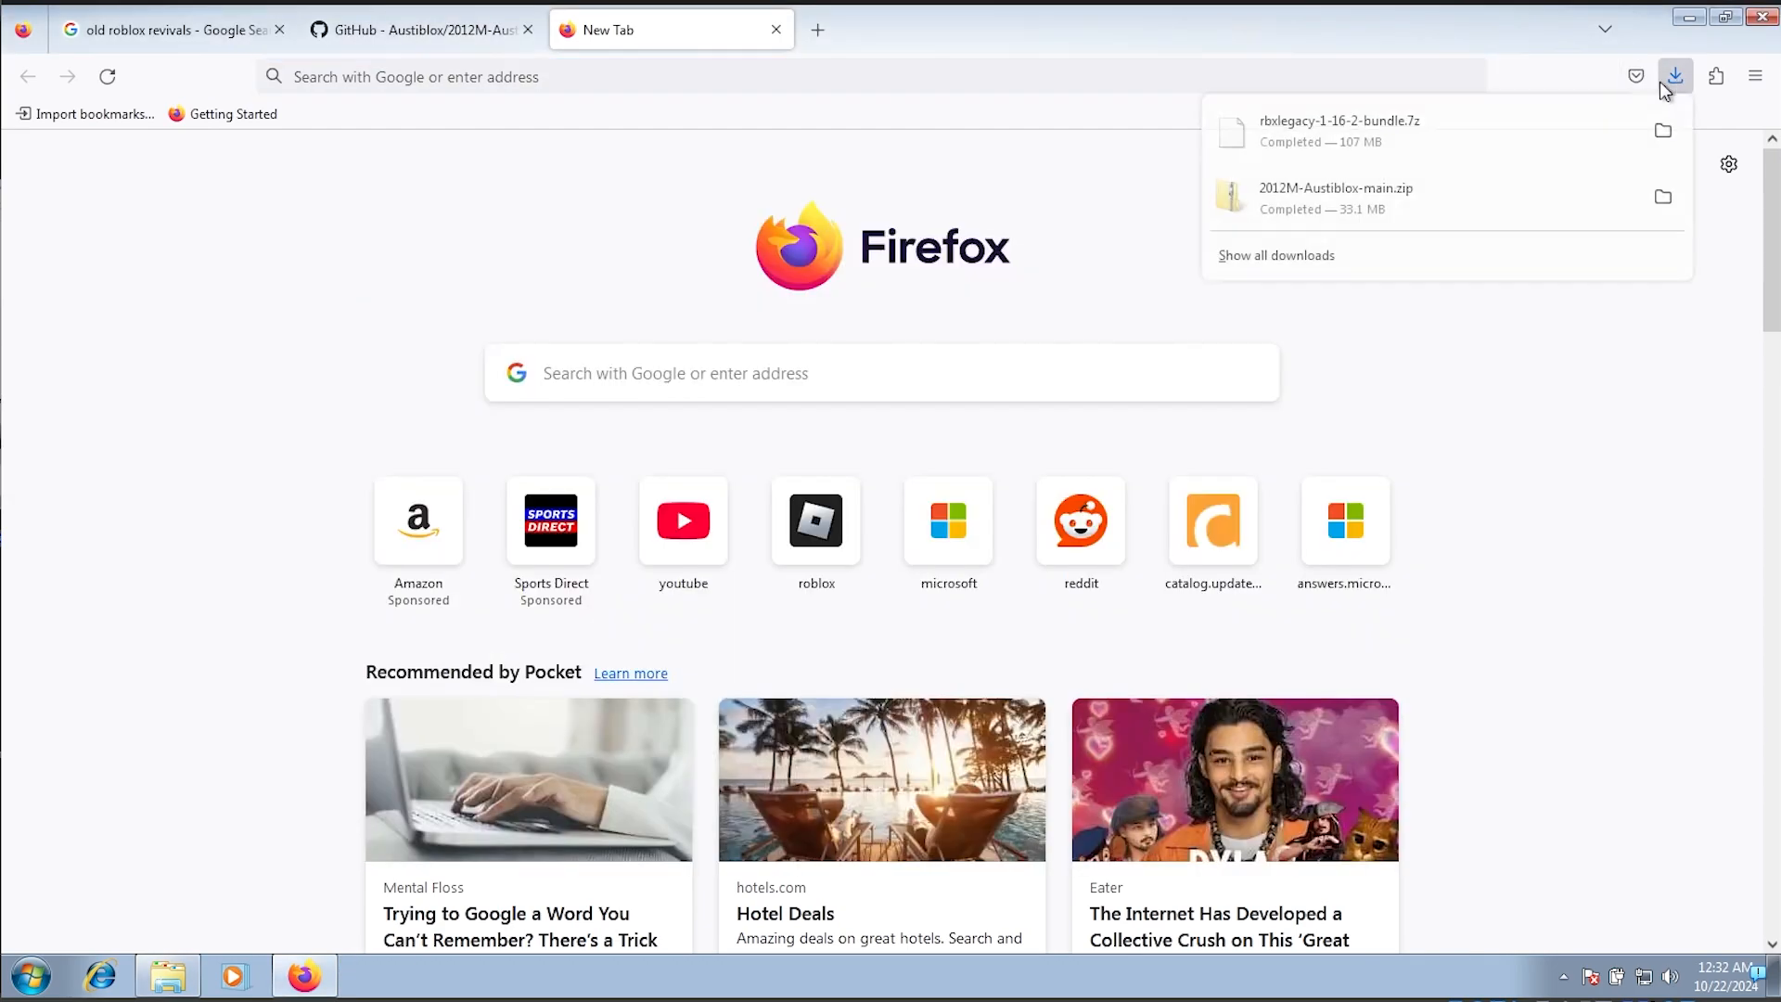
mouse_move(1392, 147)
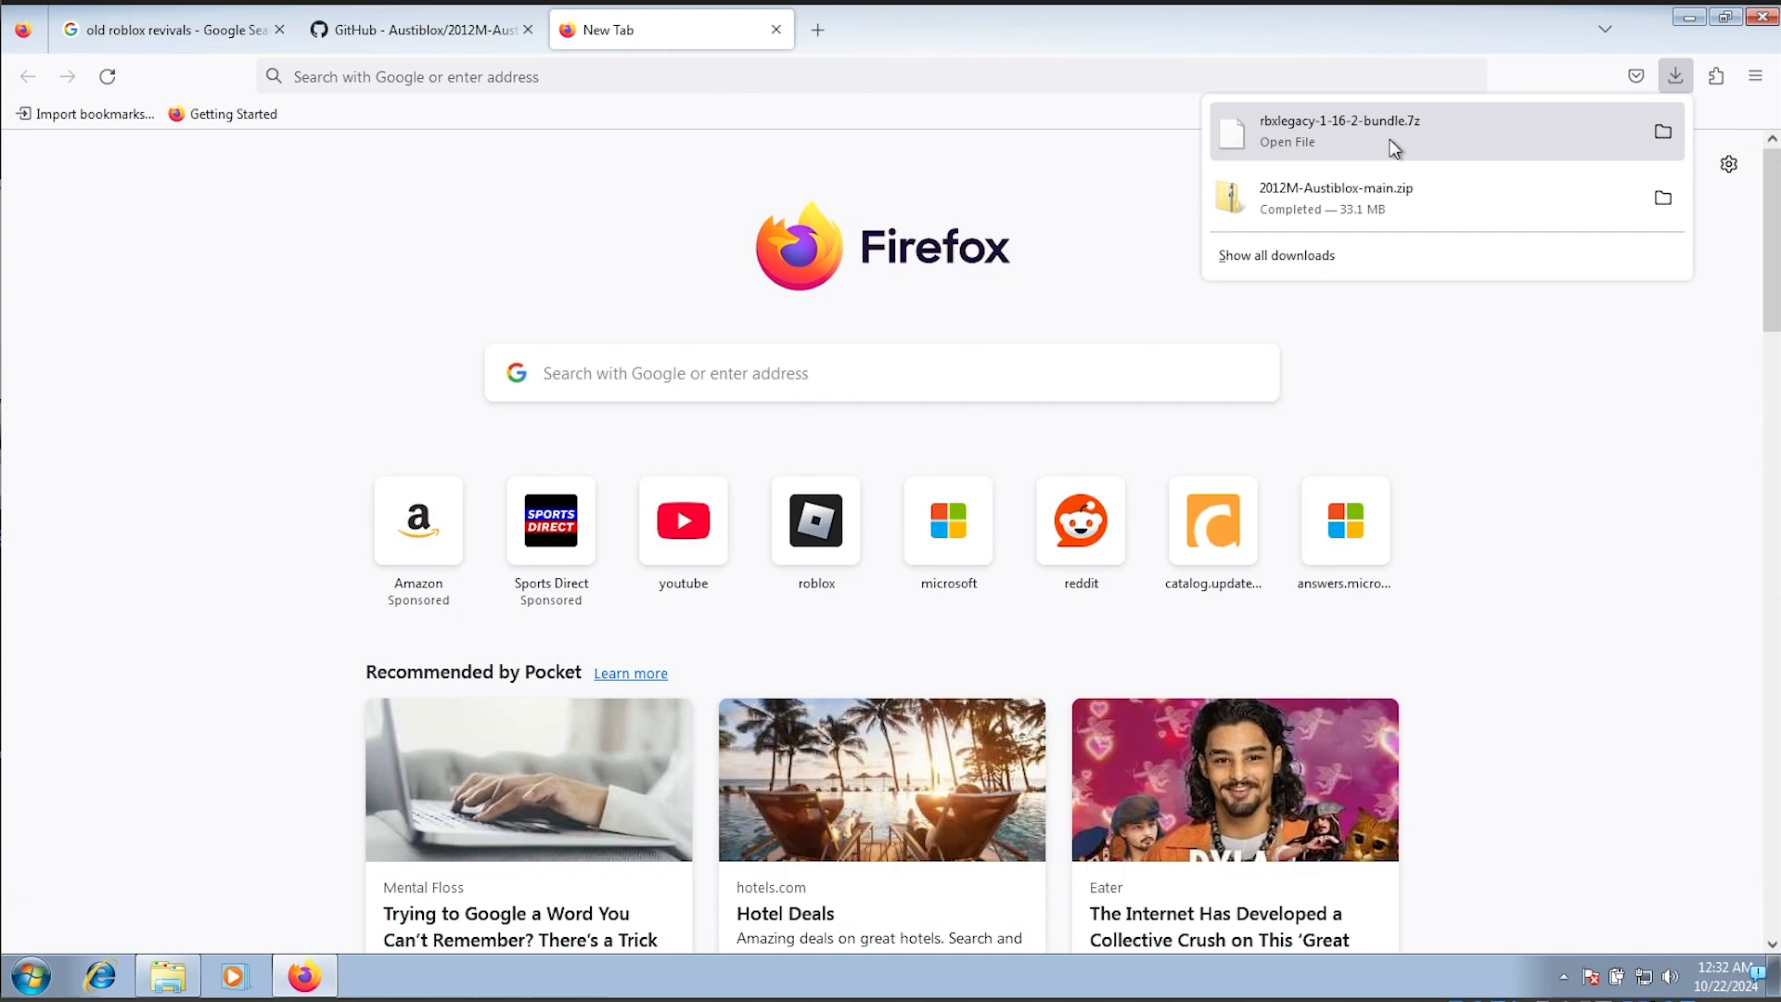
mouse_move(1377, 149)
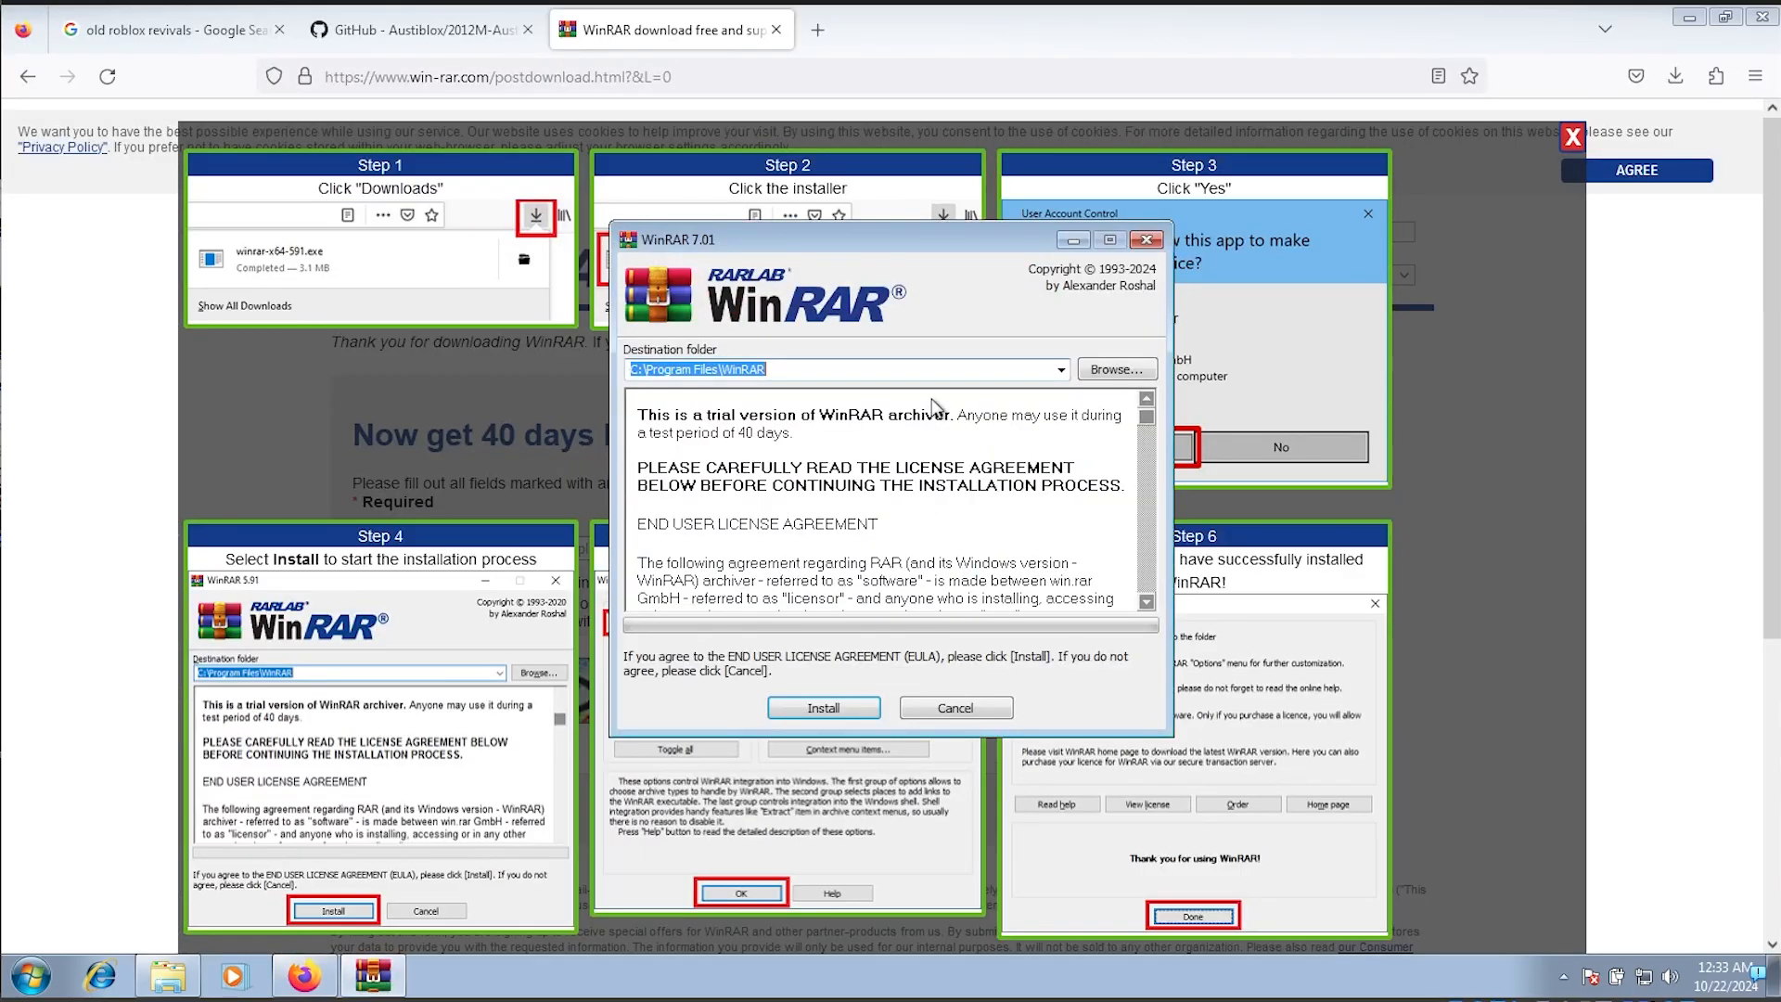
Step: Install WinRAR to its default folder and open rbxlegacy-1-16-2-bundle.7z from Downloads
left_click(823, 707)
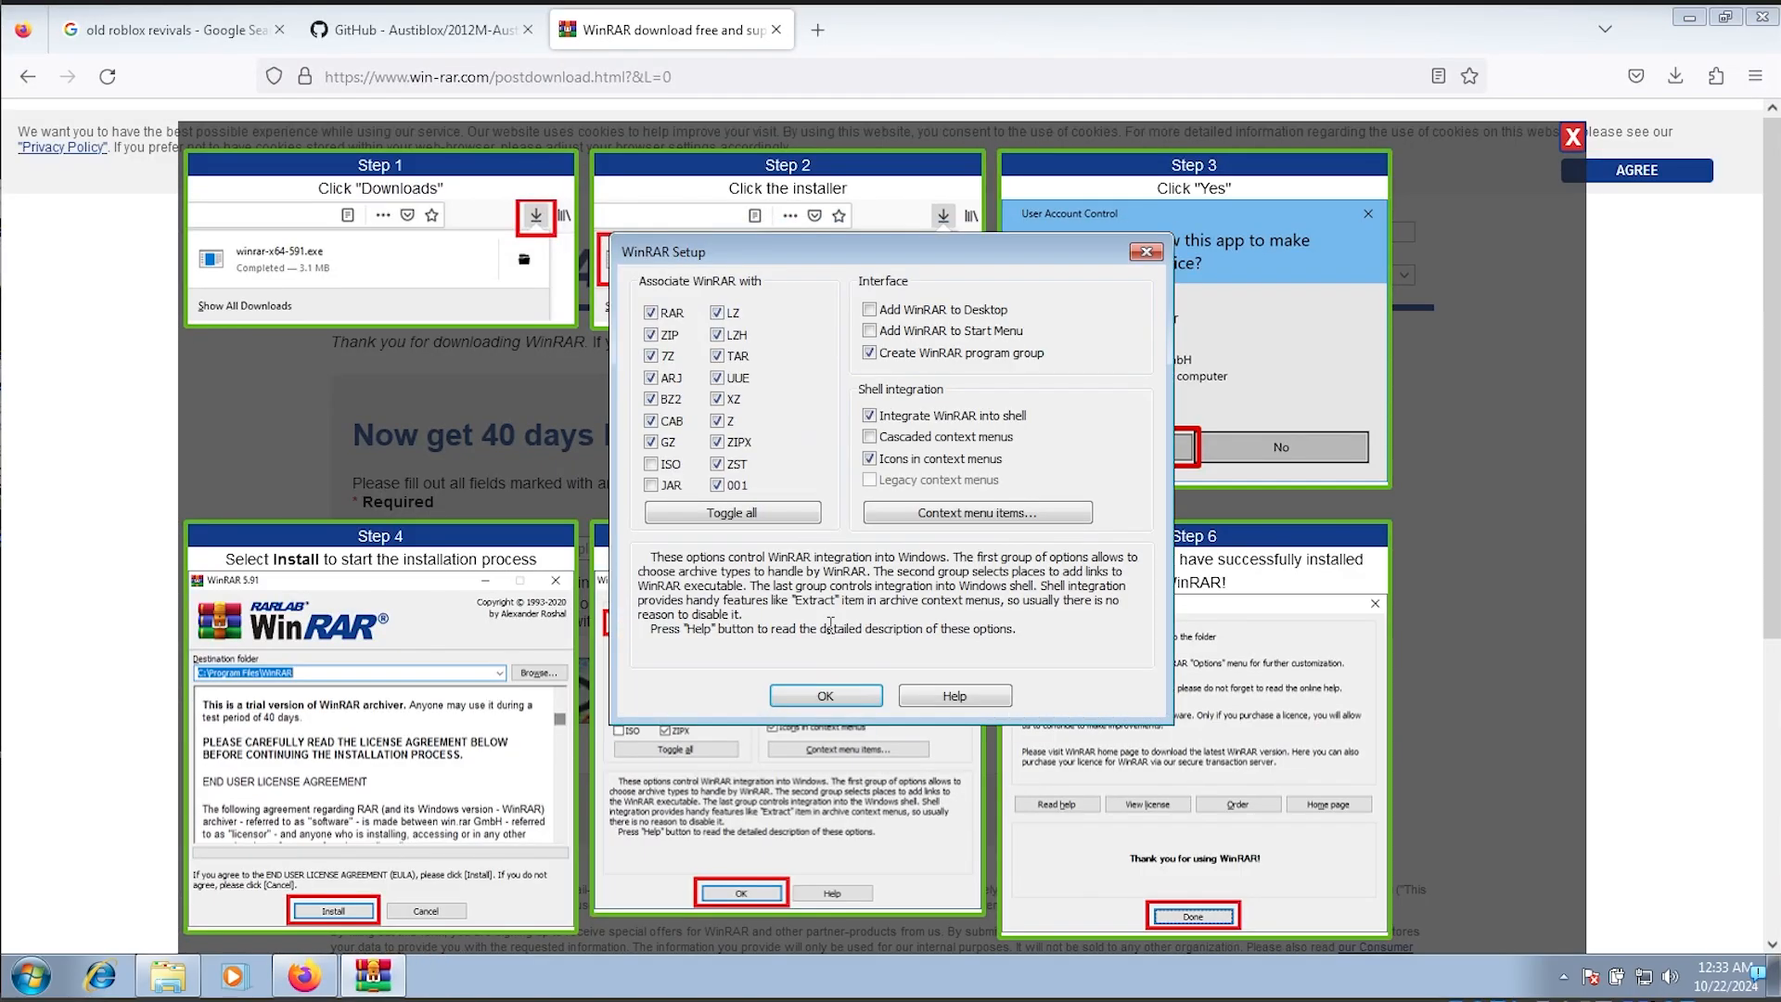
mouse_move(826, 695)
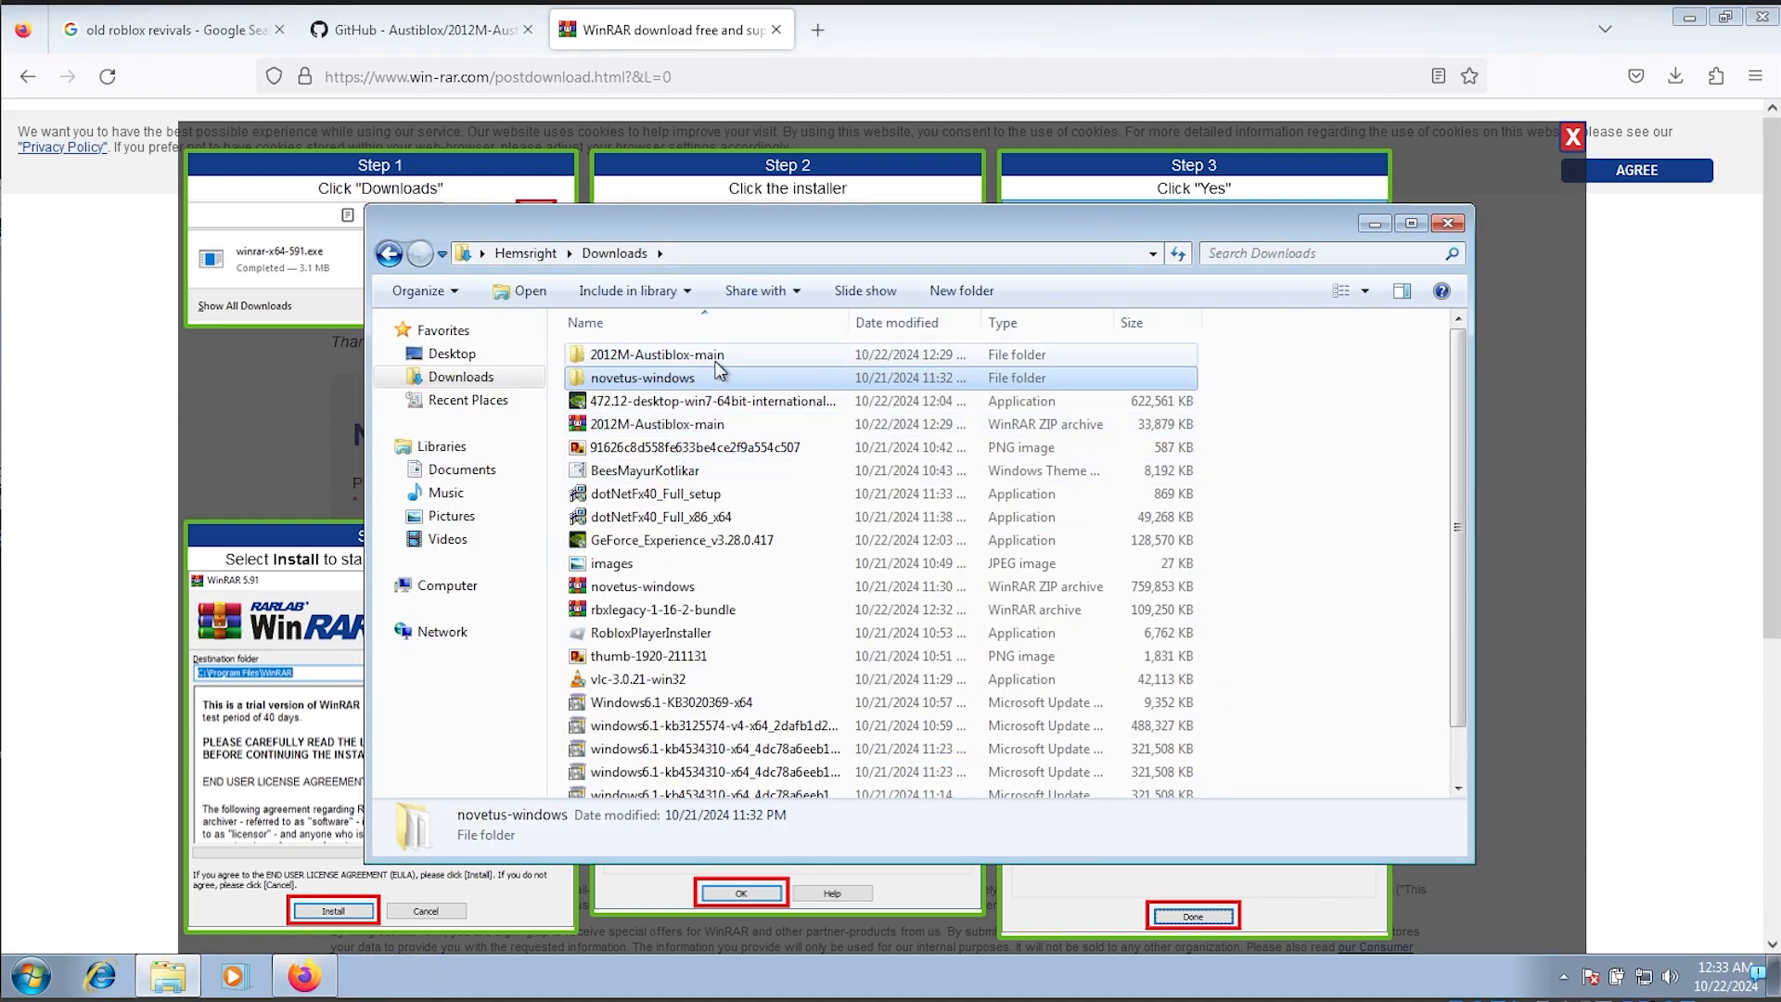
scroll("down", 3)
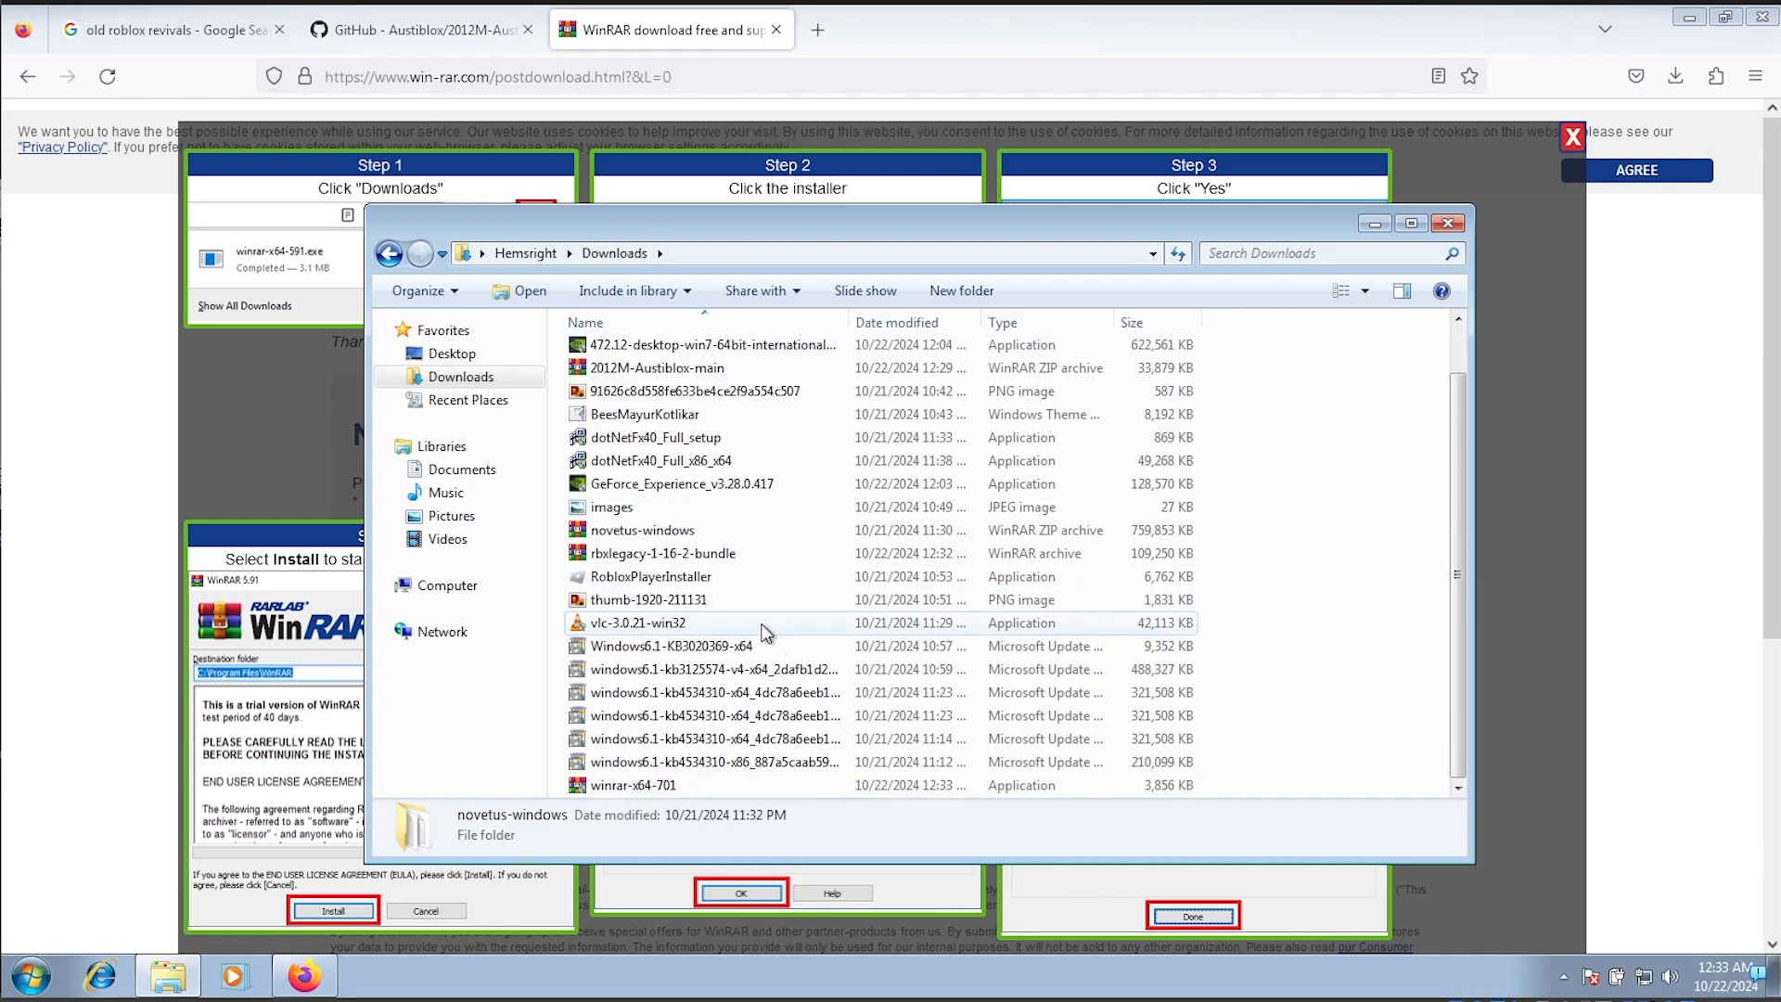
left_click(664, 553)
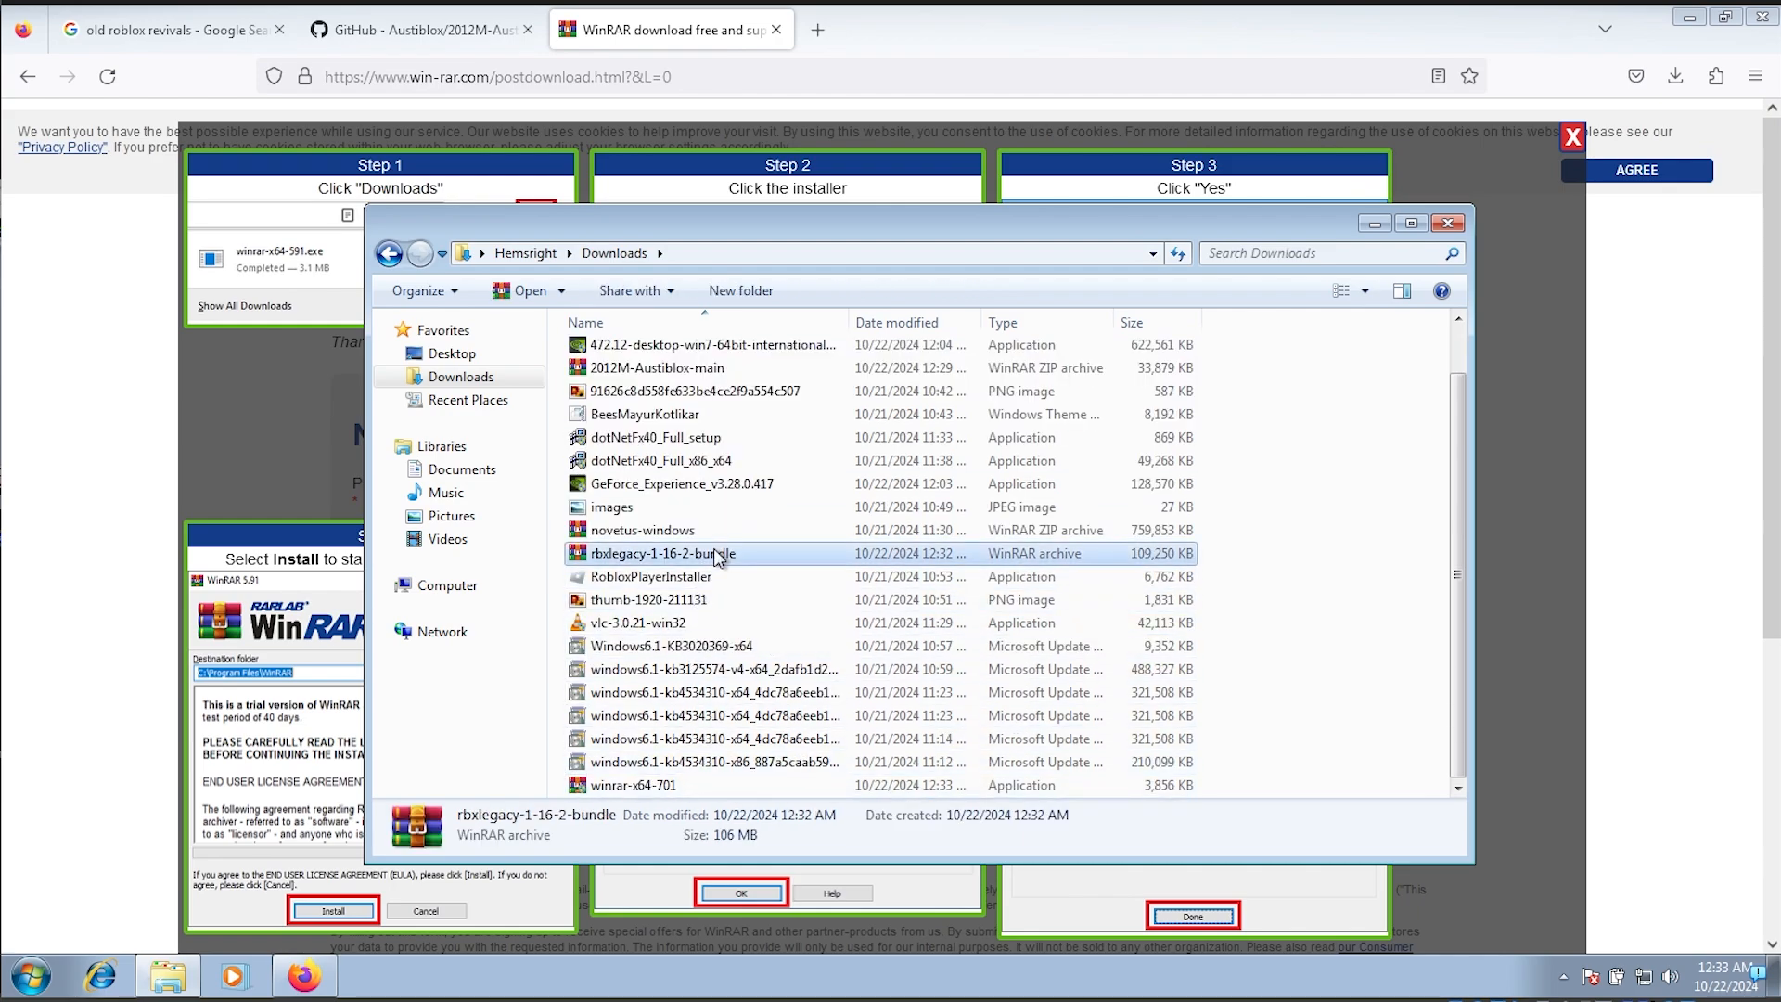
double_click(679, 553)
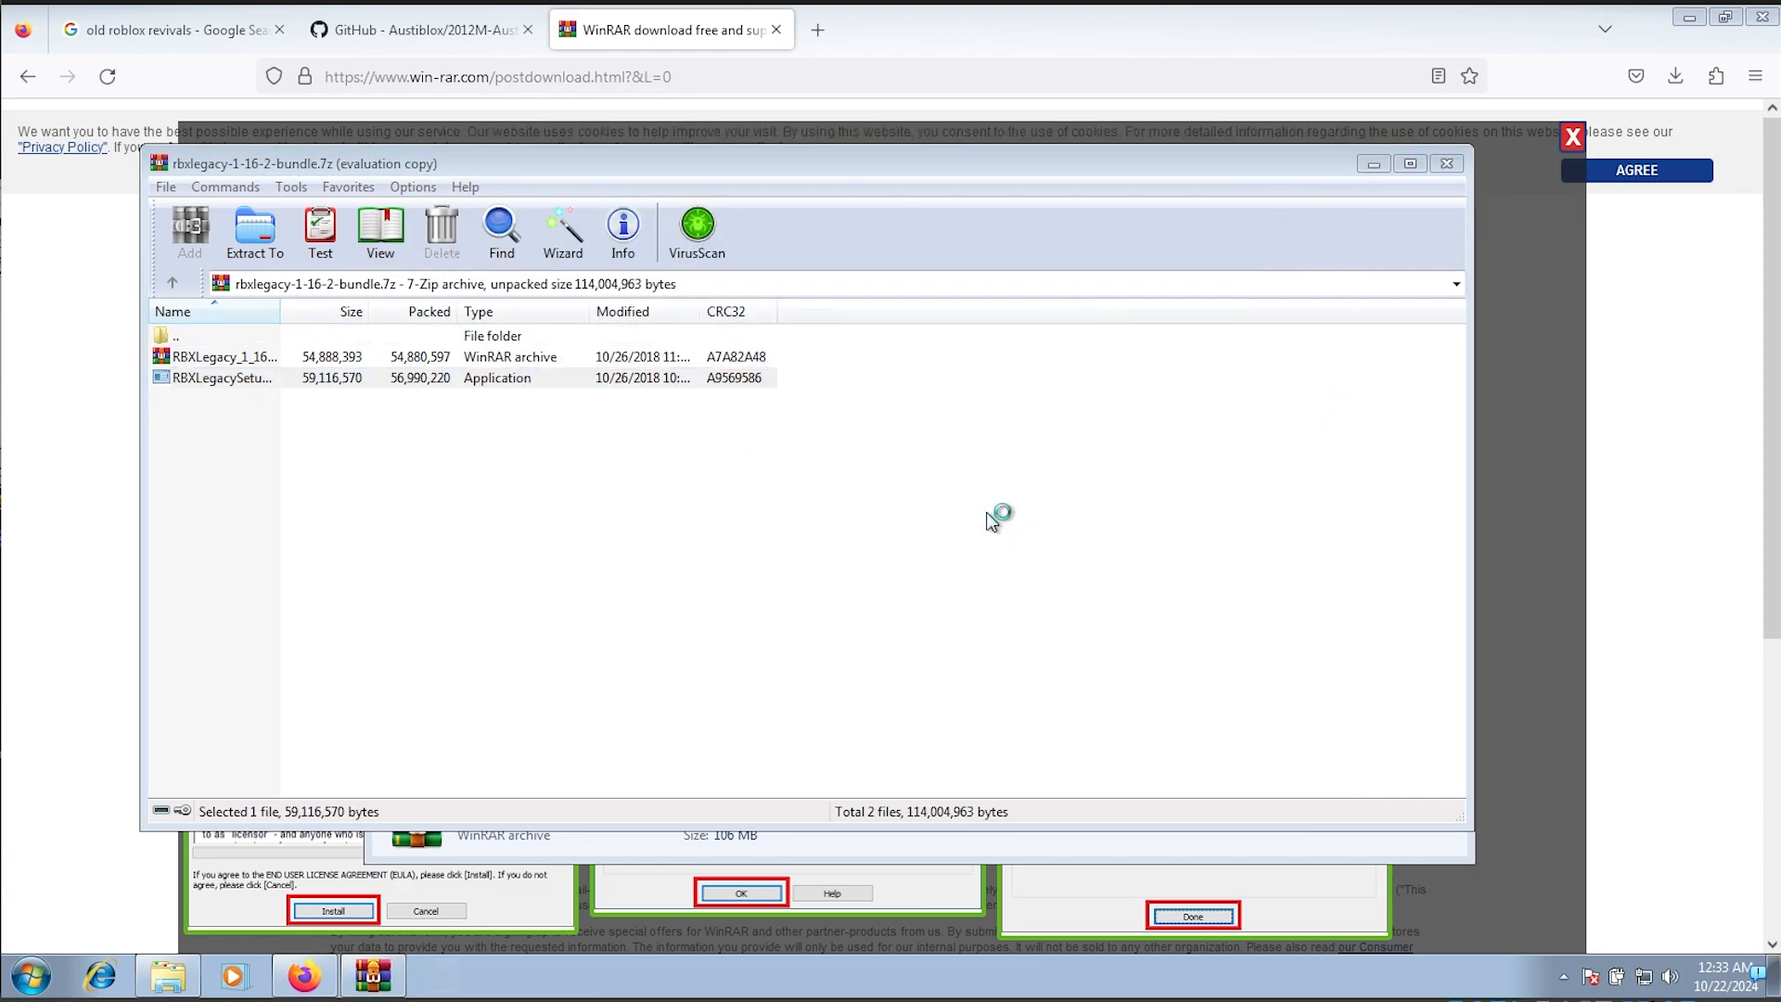
mouse_move(981, 512)
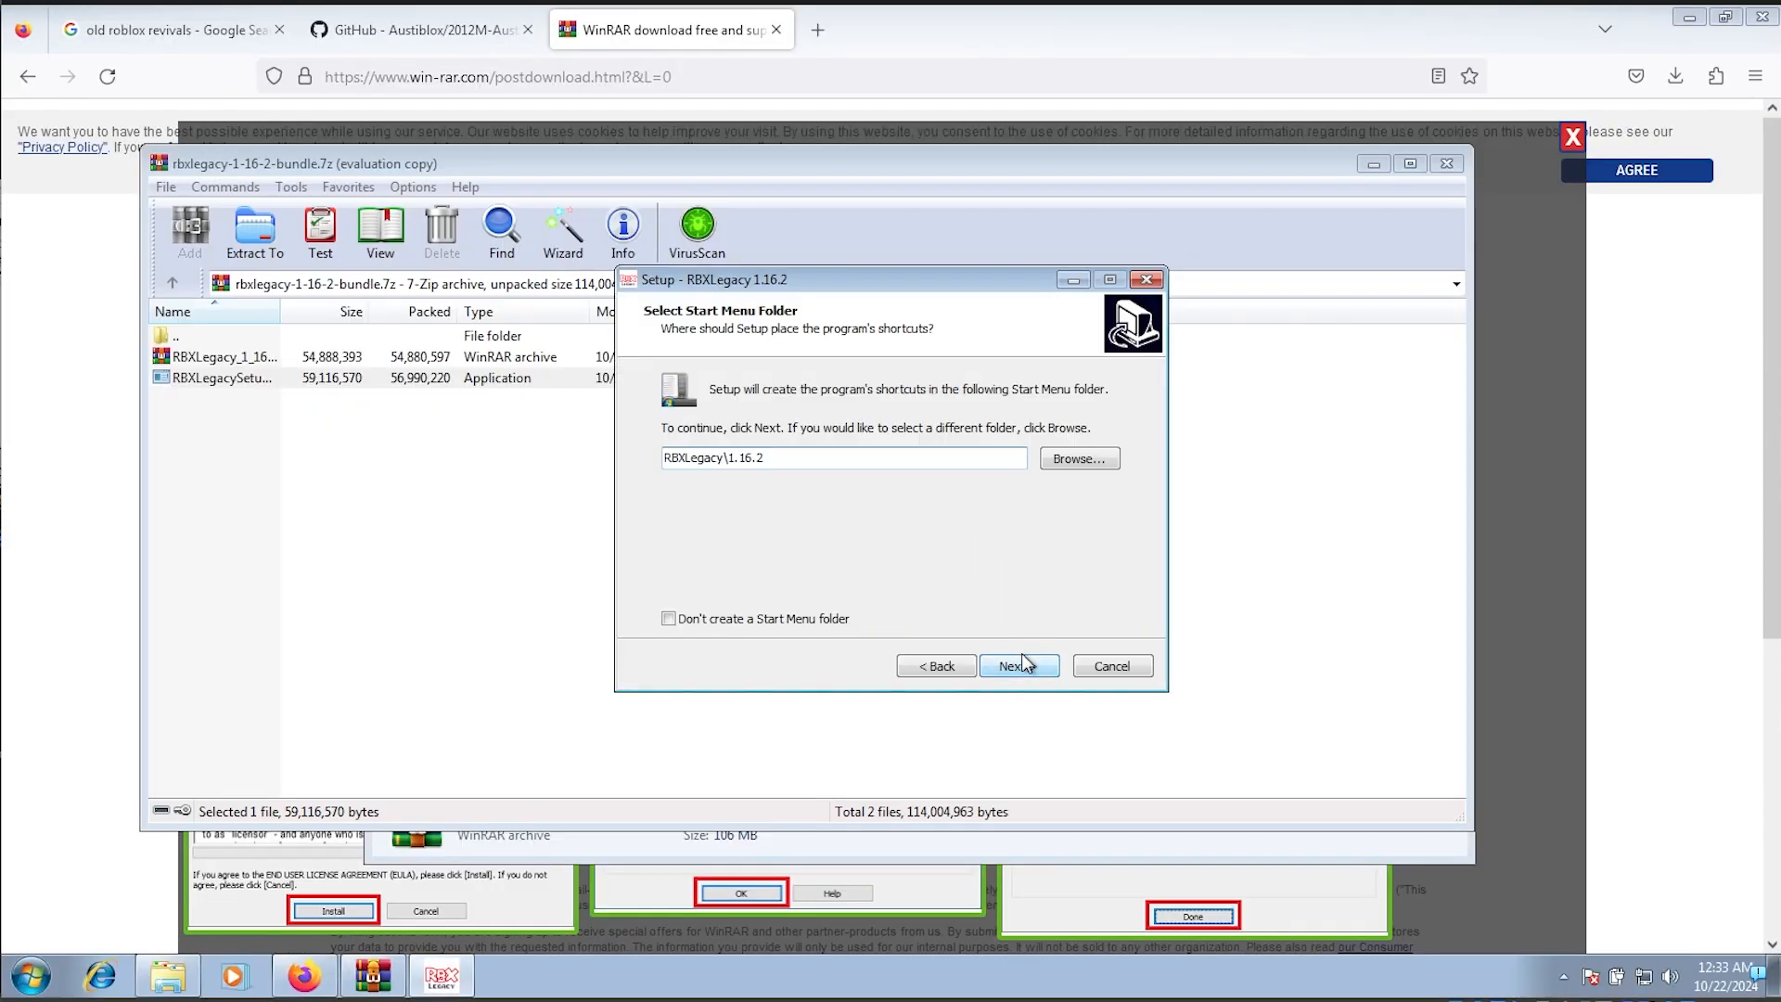
Step: Install RBXLegacy 1.16.2 with the default Start Menu folder, finishing with Play RBXLegacy checked
left_click(1020, 665)
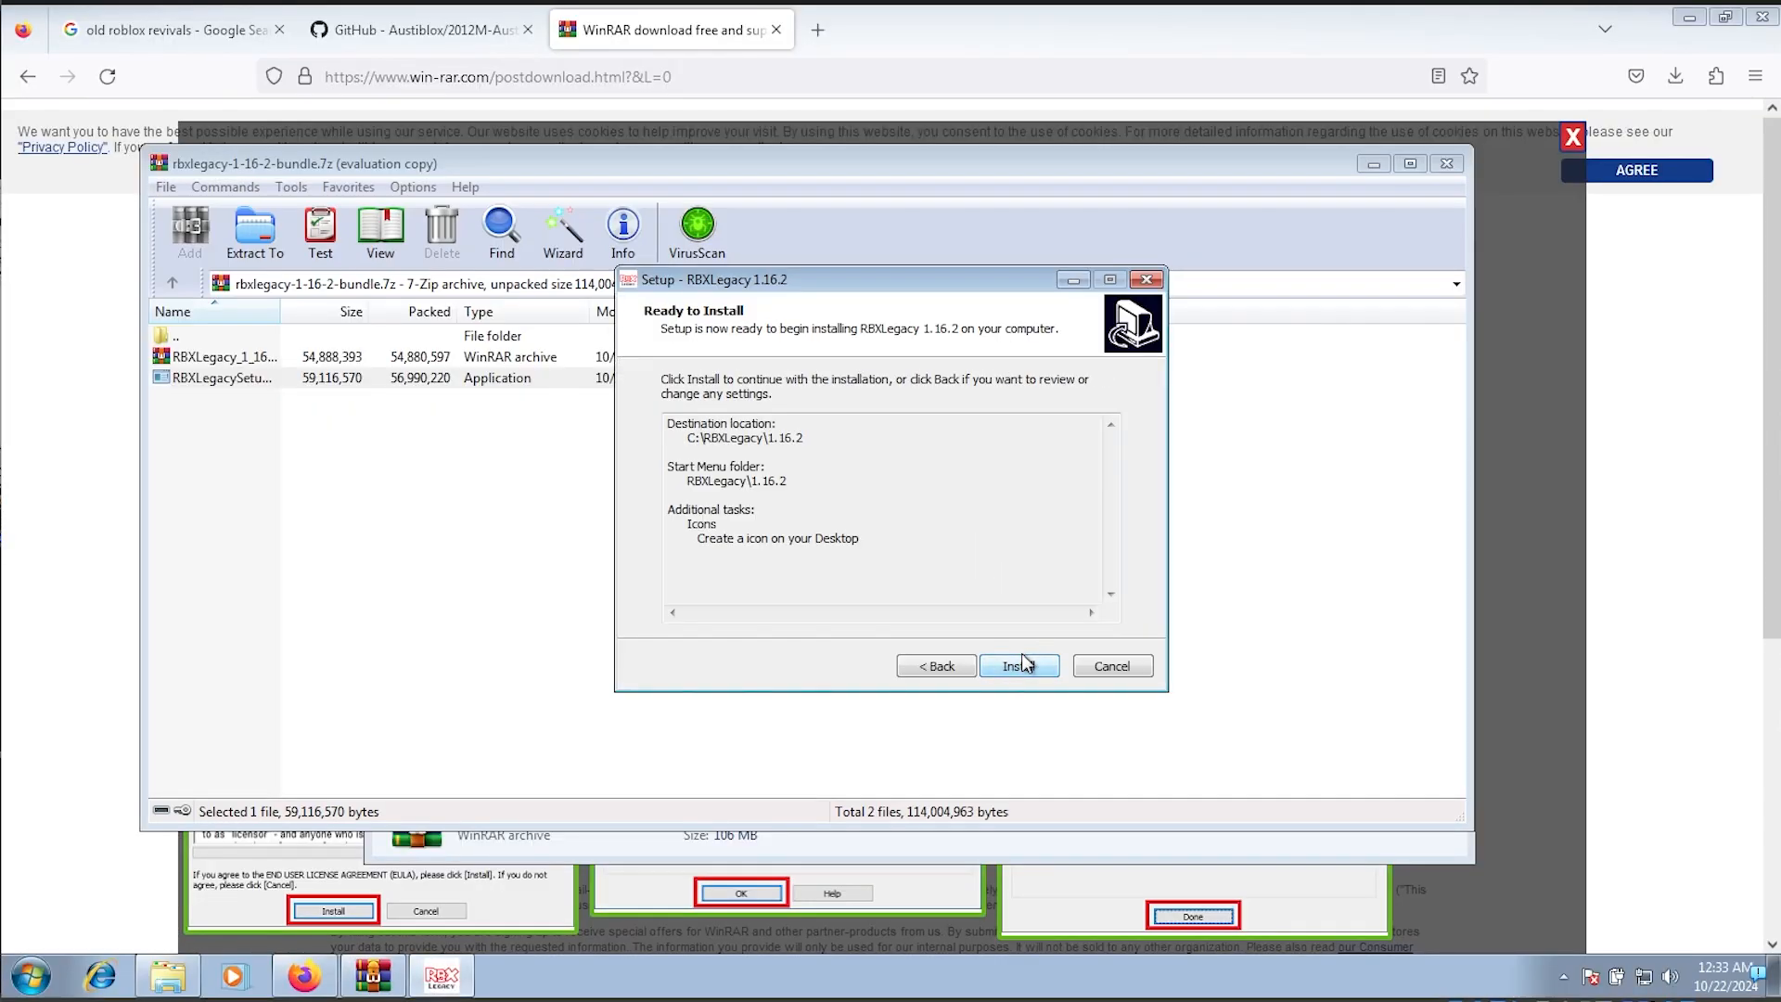
left_click(1019, 665)
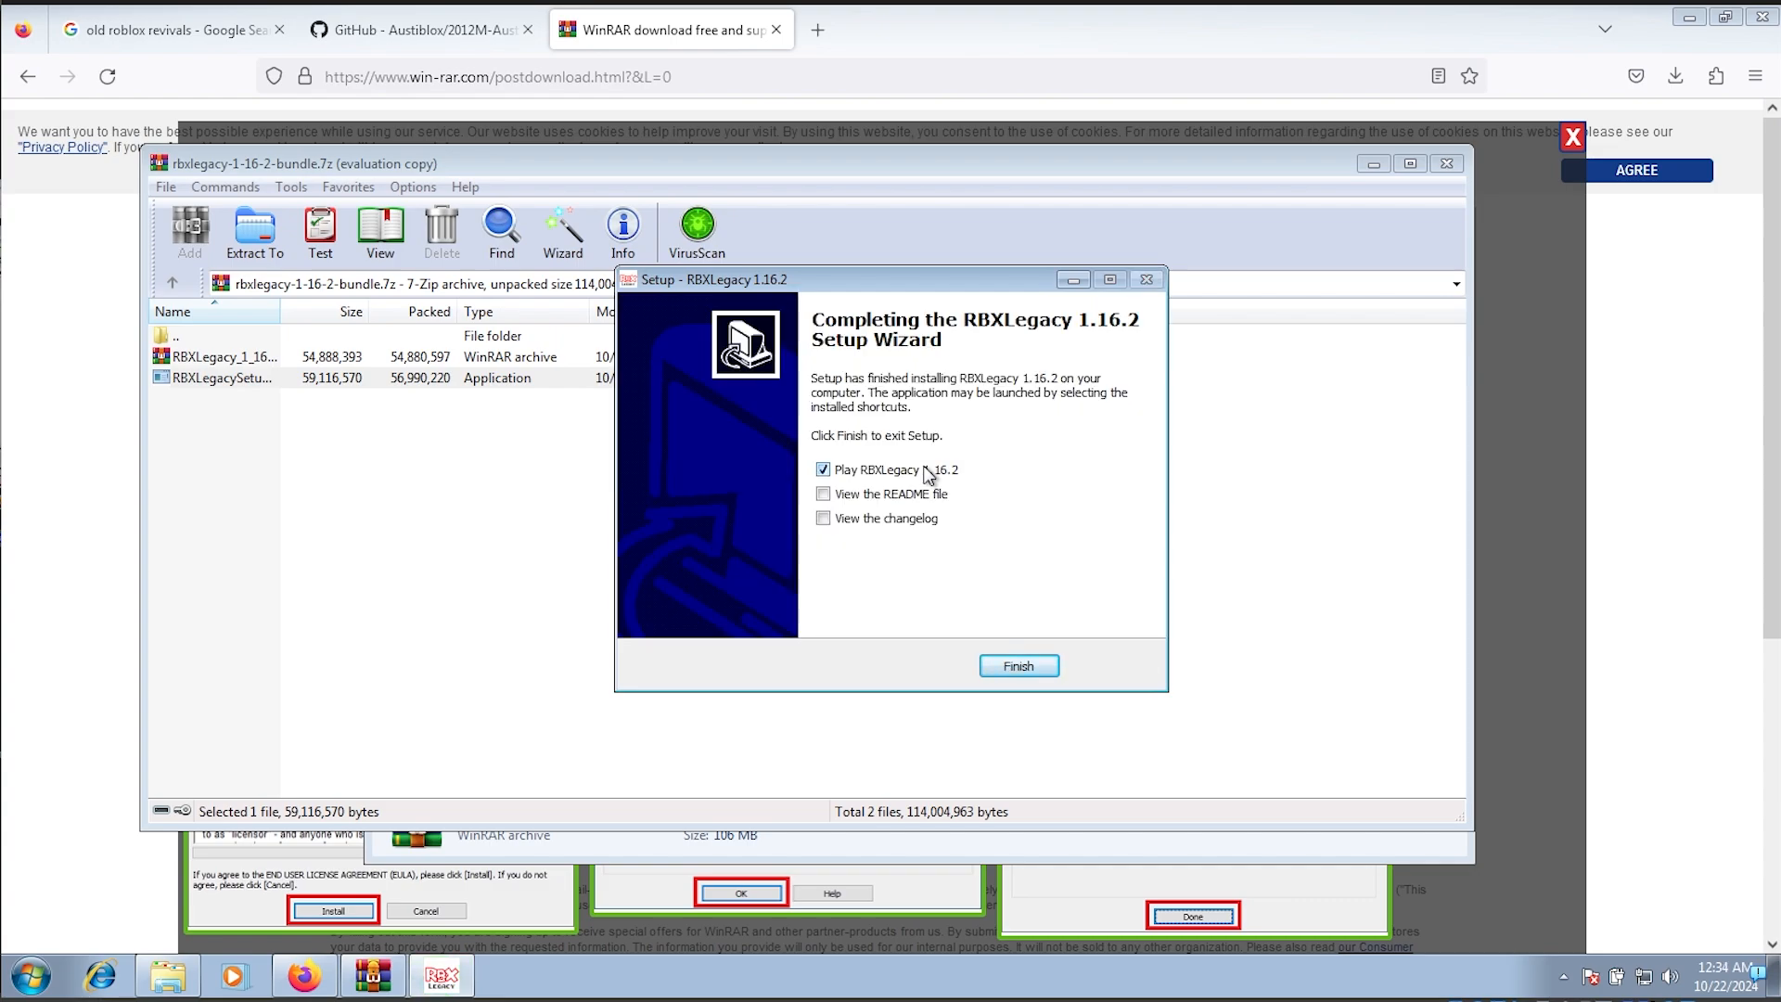
left_click(1020, 665)
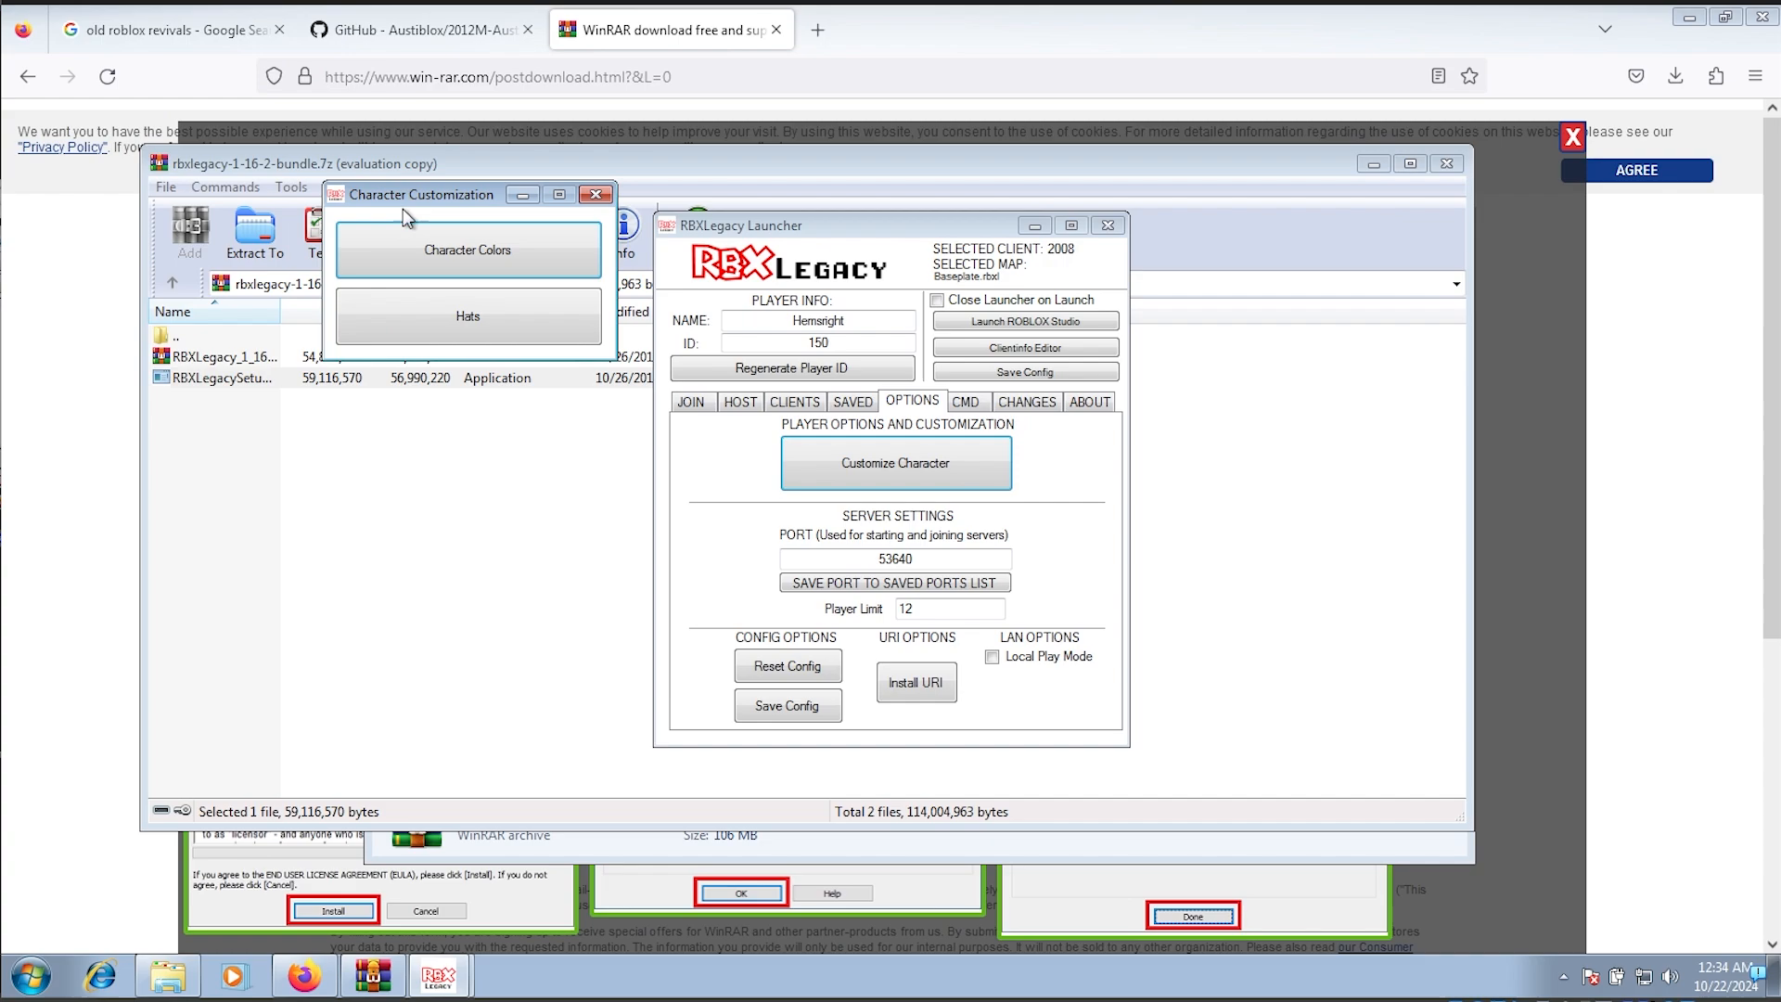
Step: Randomize the character's body colours after trying dark and light yellow head and torso colours
left_click(467, 251)
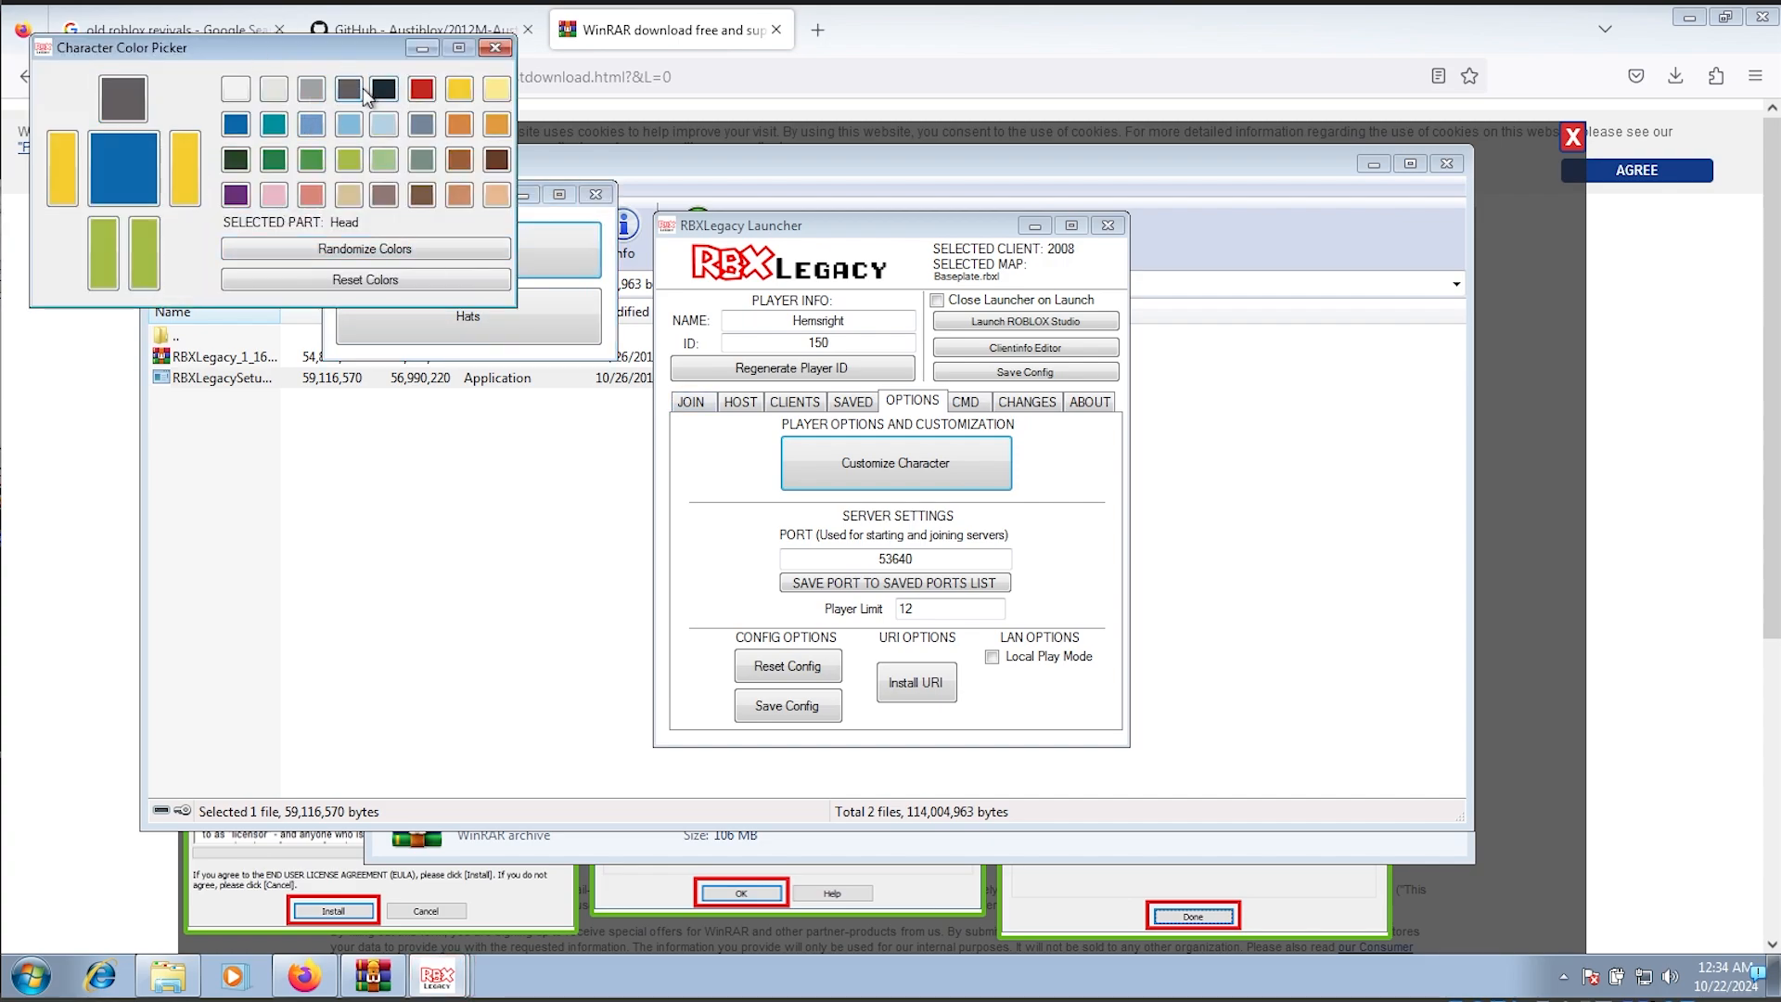
left_click(378, 90)
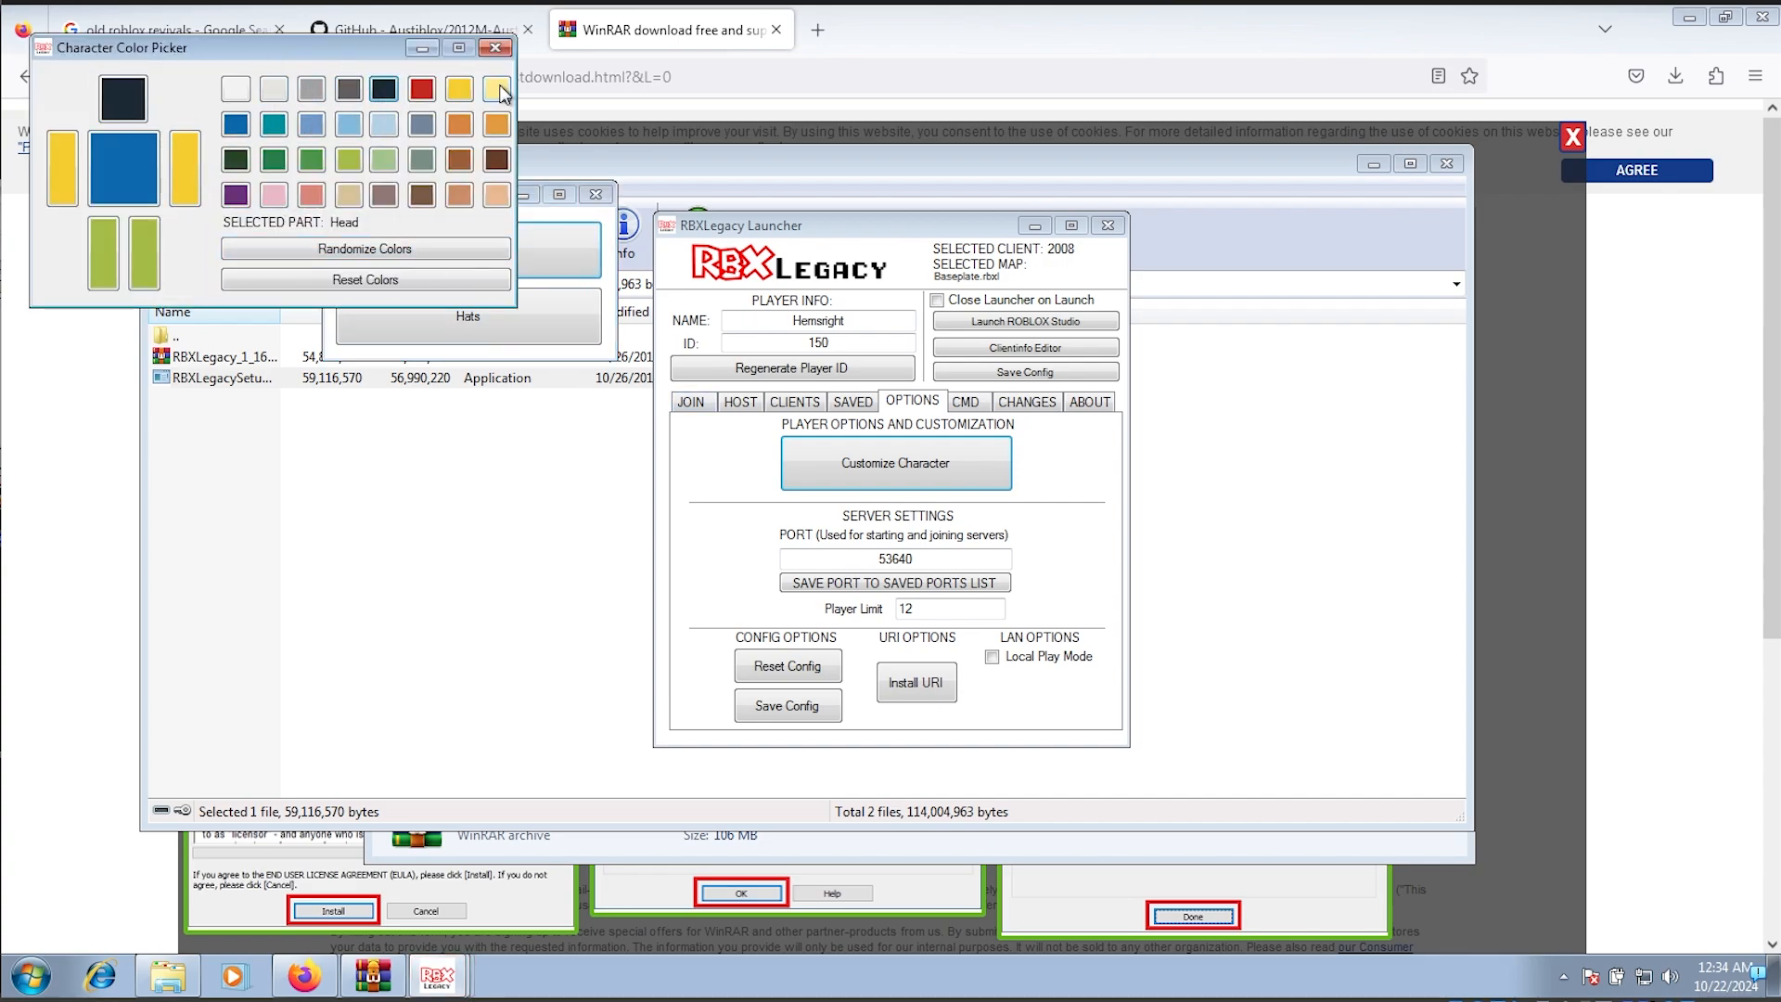
left_click(494, 90)
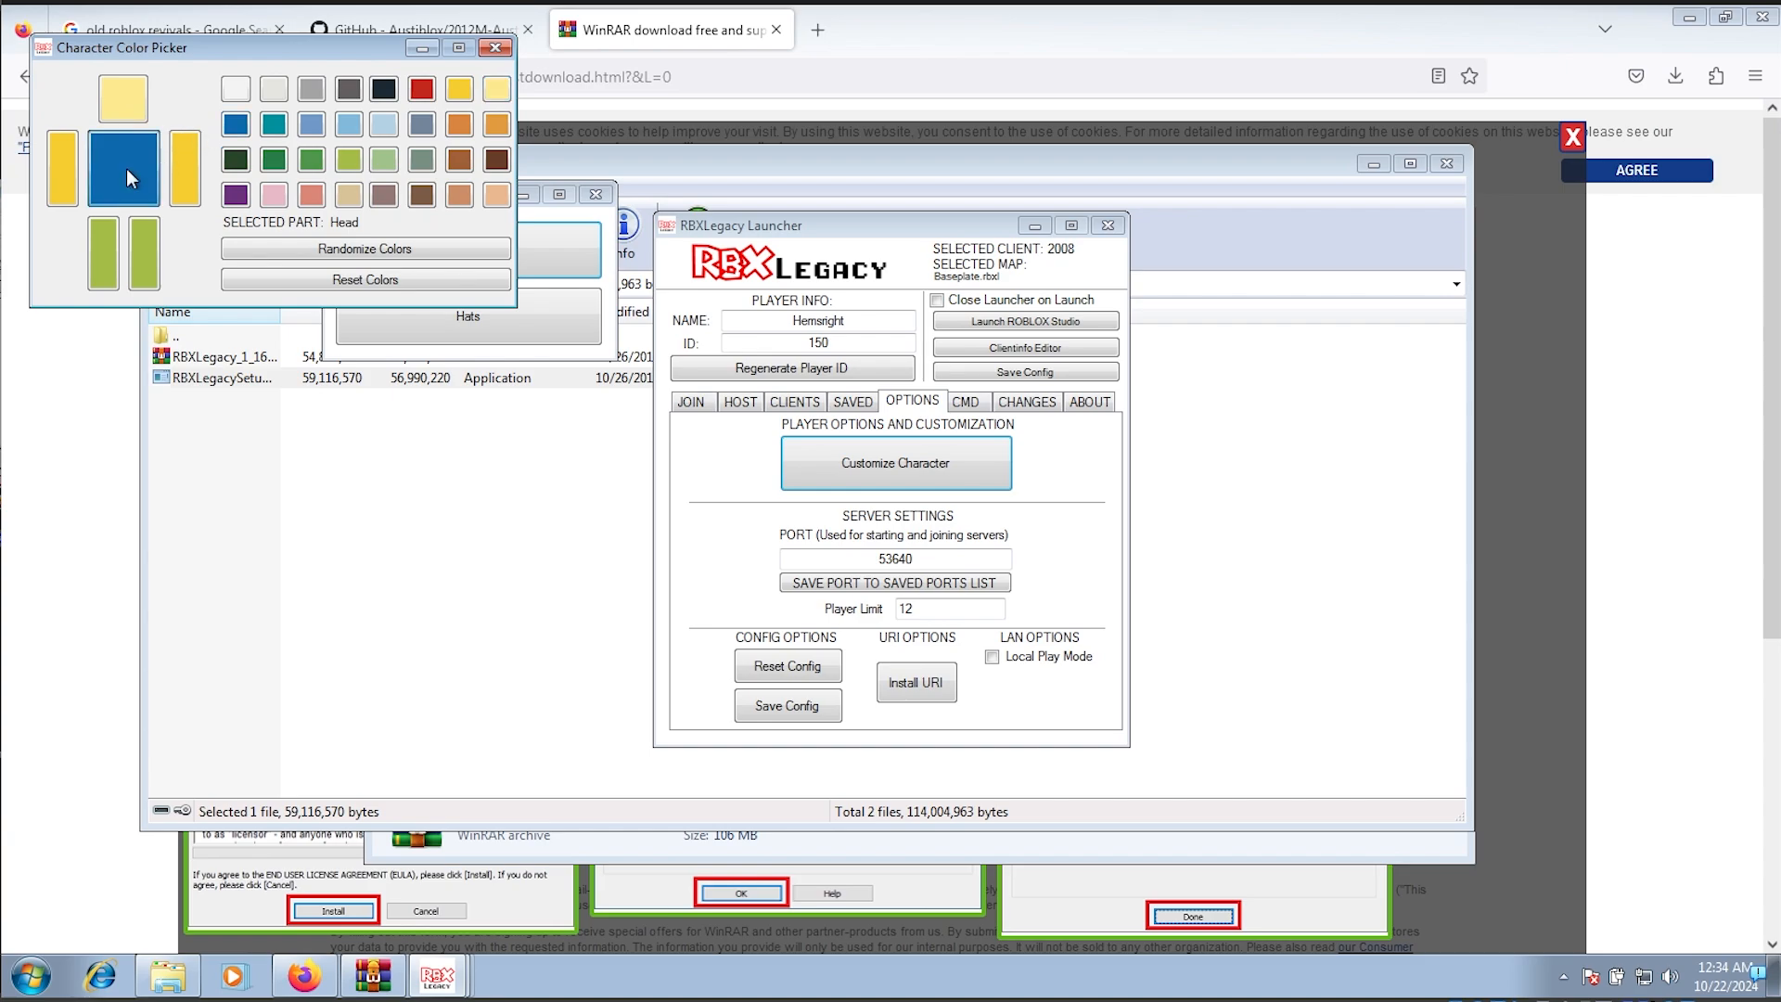
left_click(377, 89)
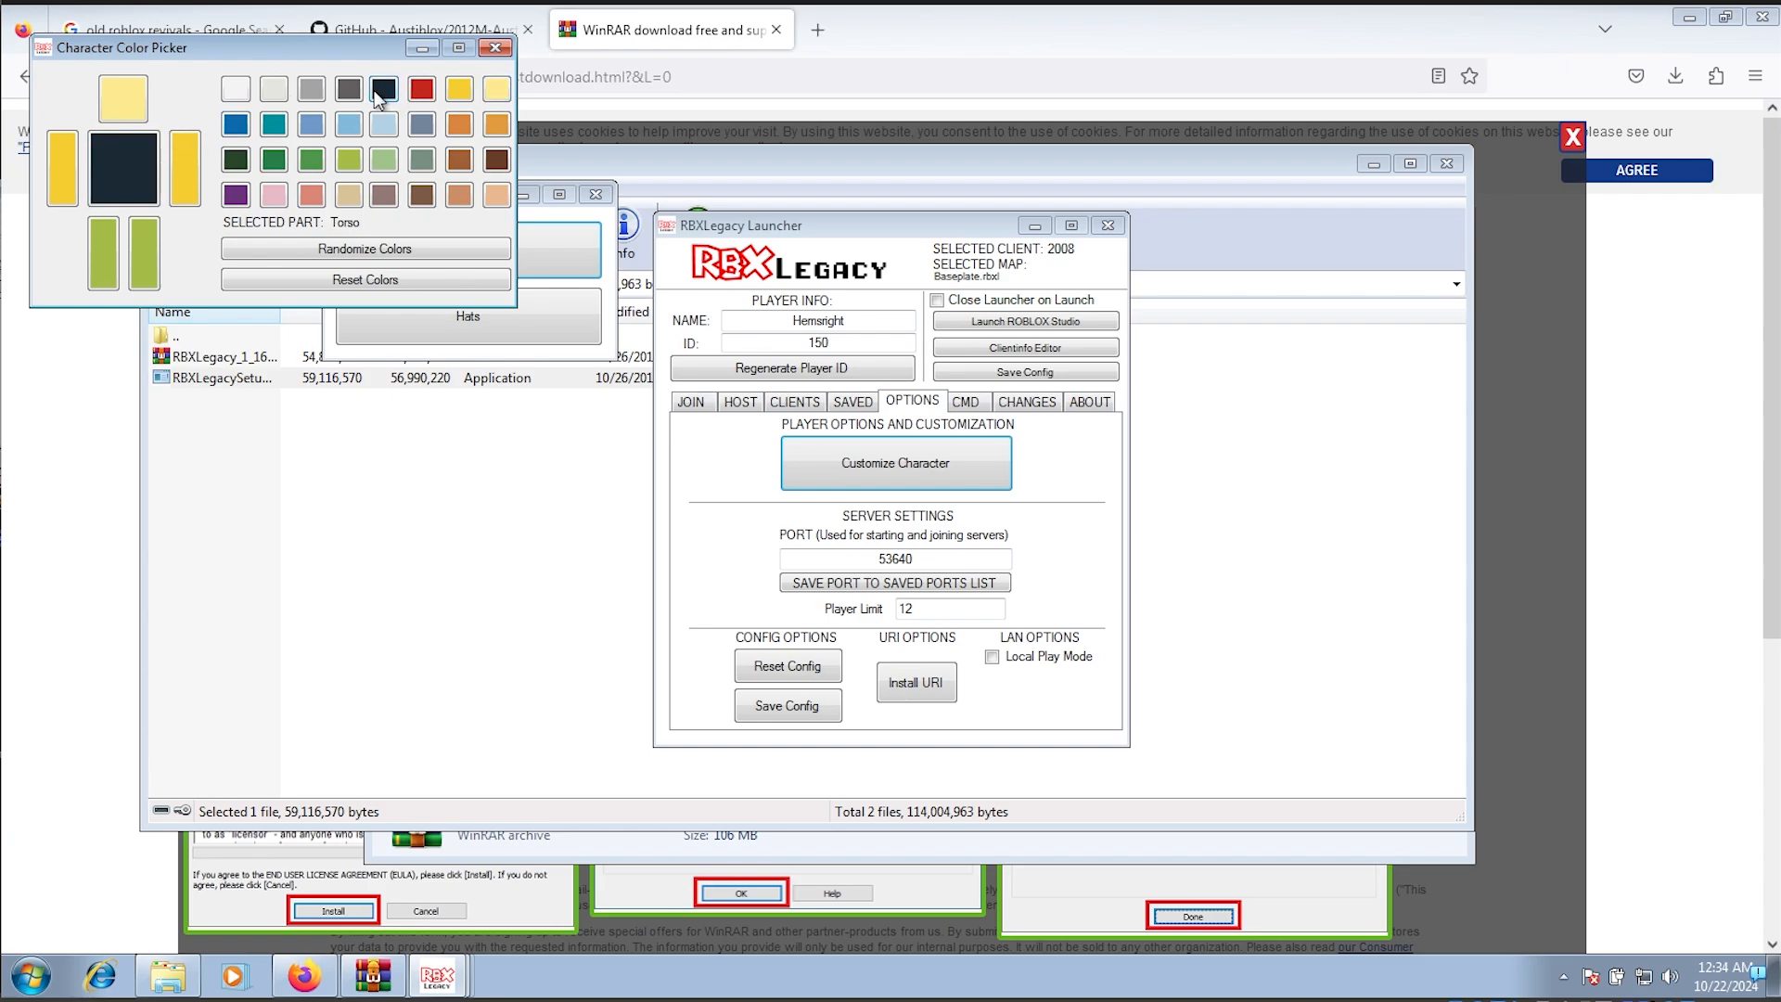
left_click(366, 248)
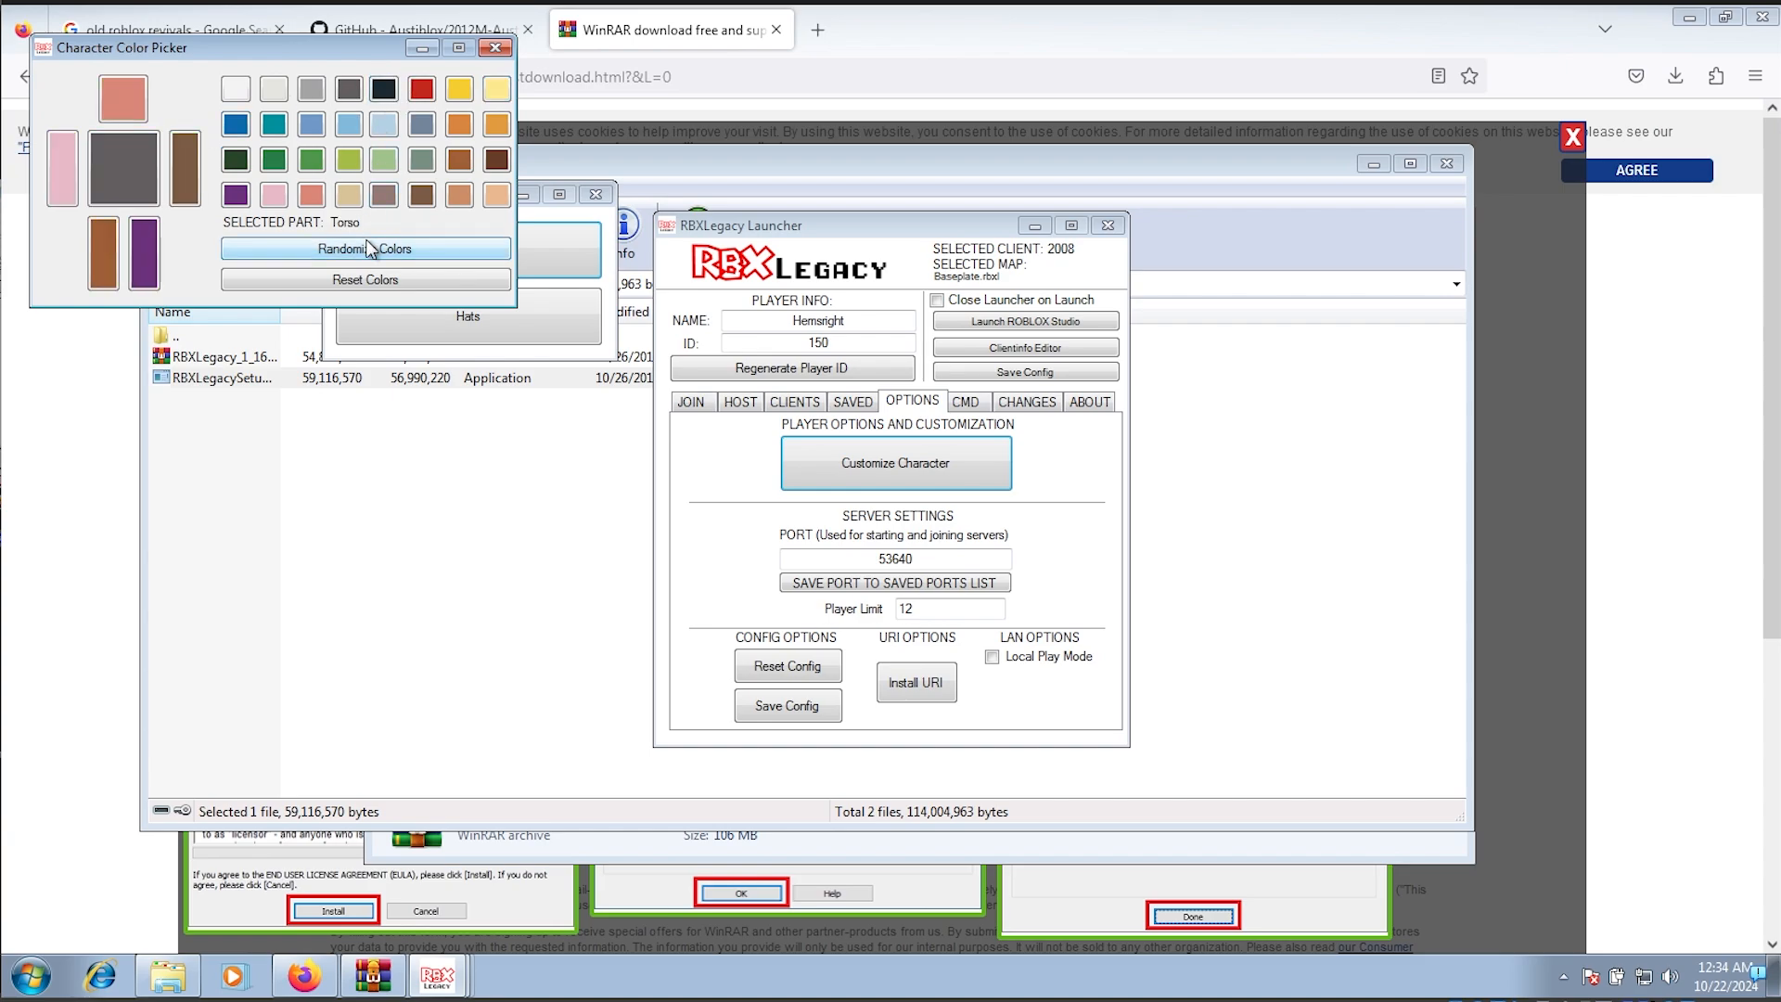
left_click(494, 53)
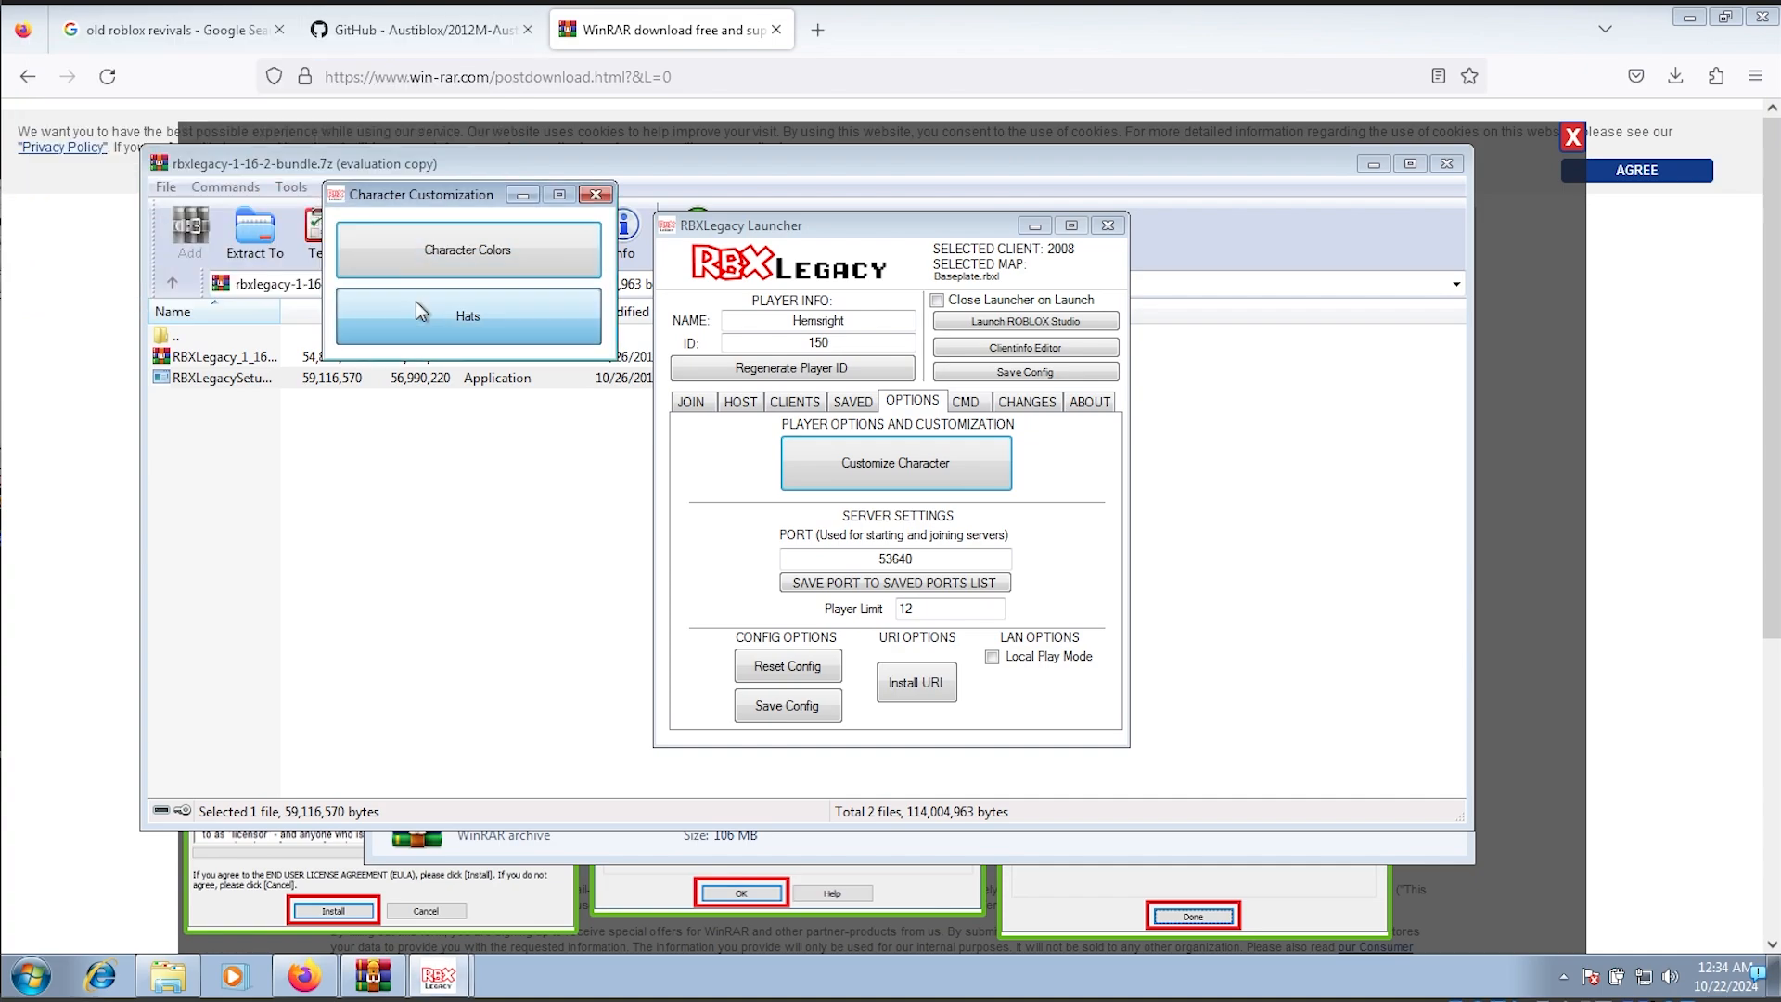
Step: Give the character a White Top Hat from the hat choices
left_click(466, 315)
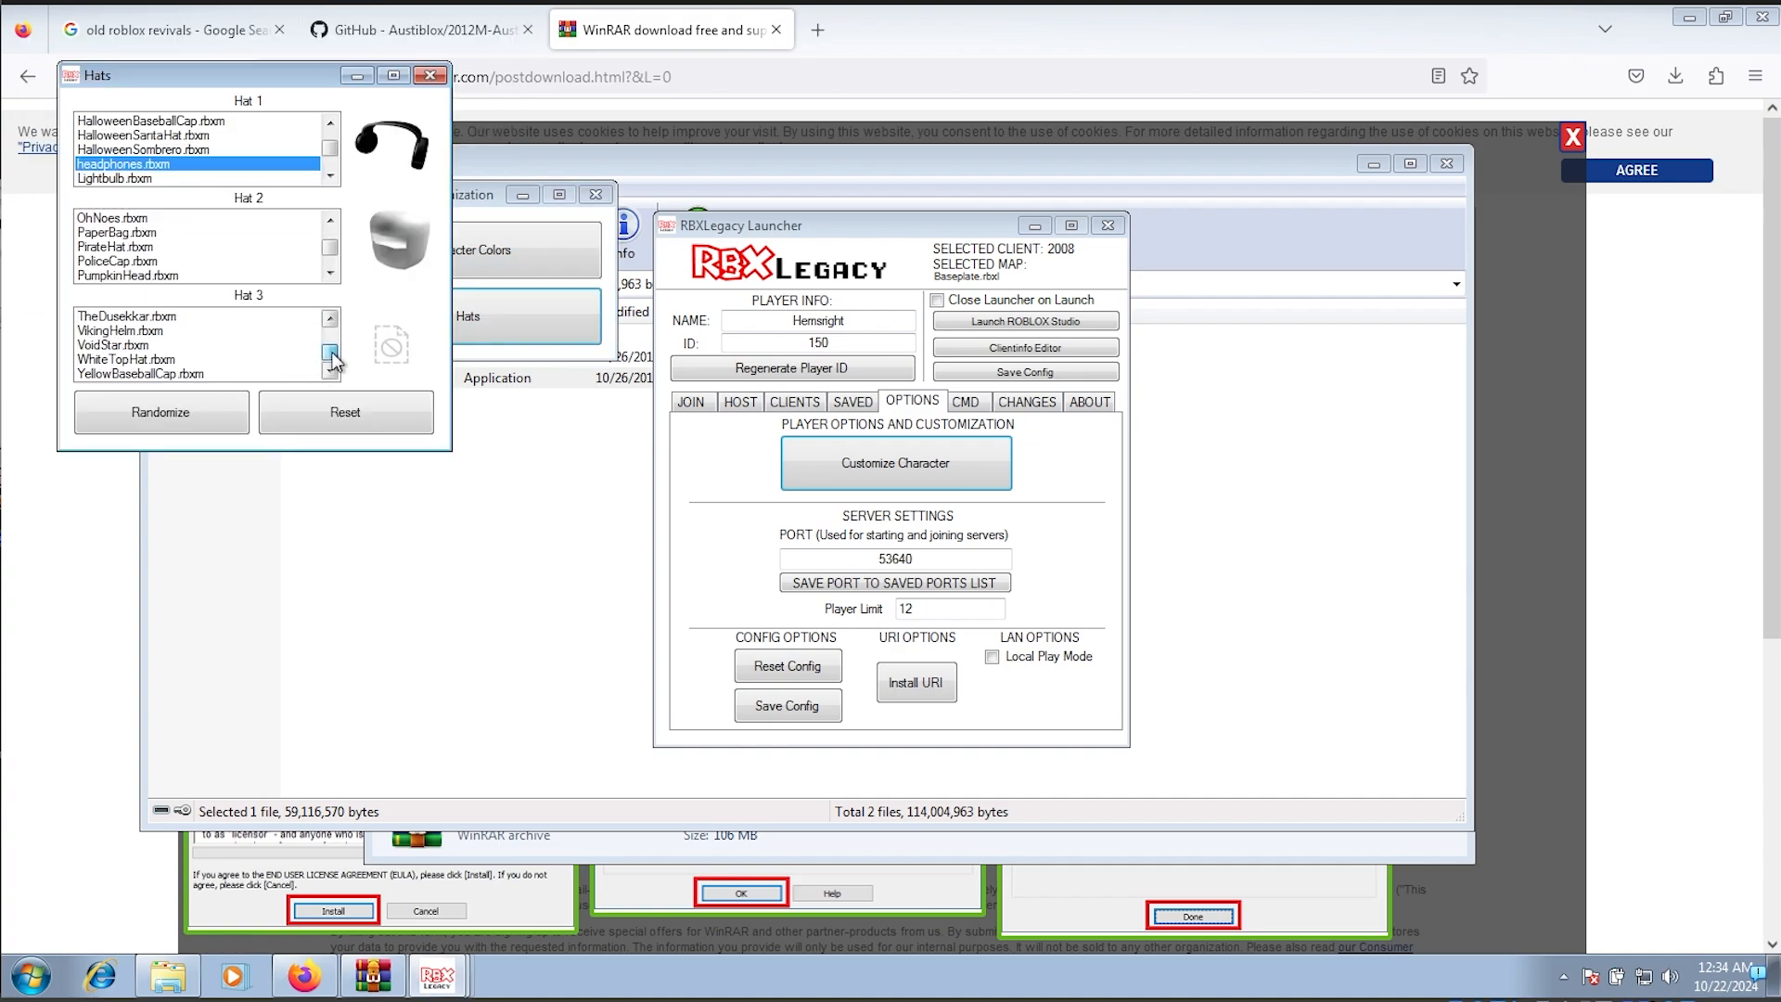
left_click(126, 359)
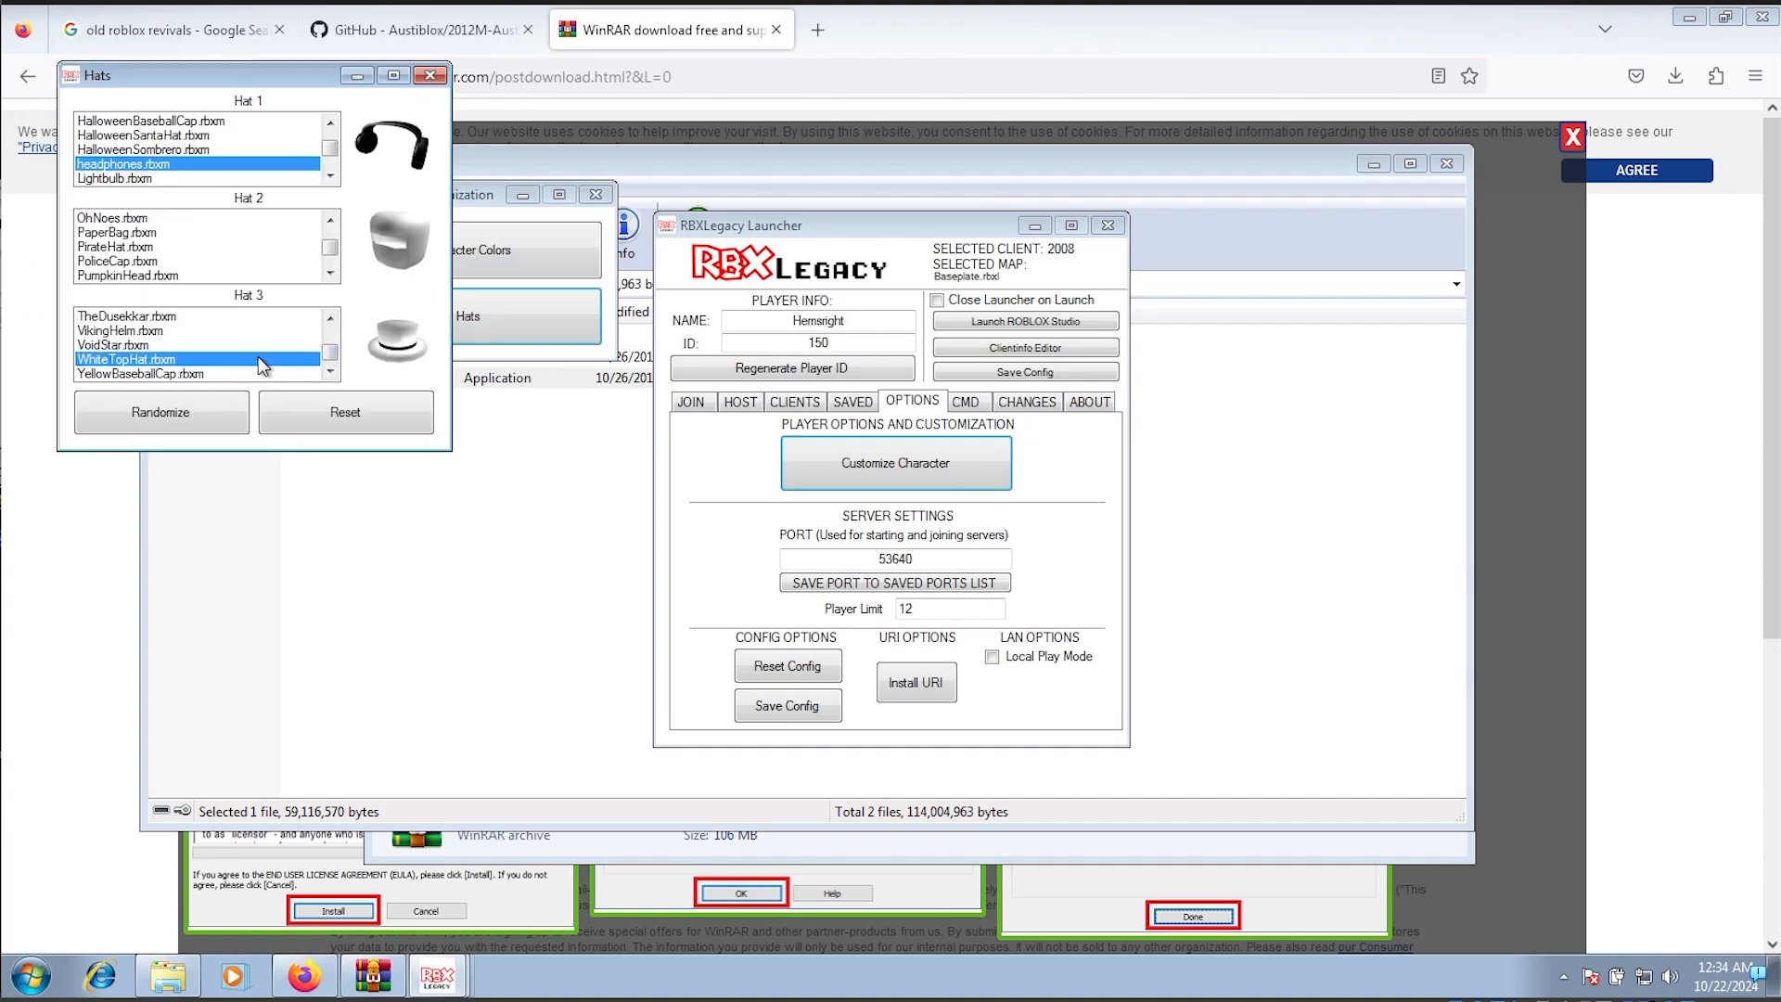
mouse_move(414, 325)
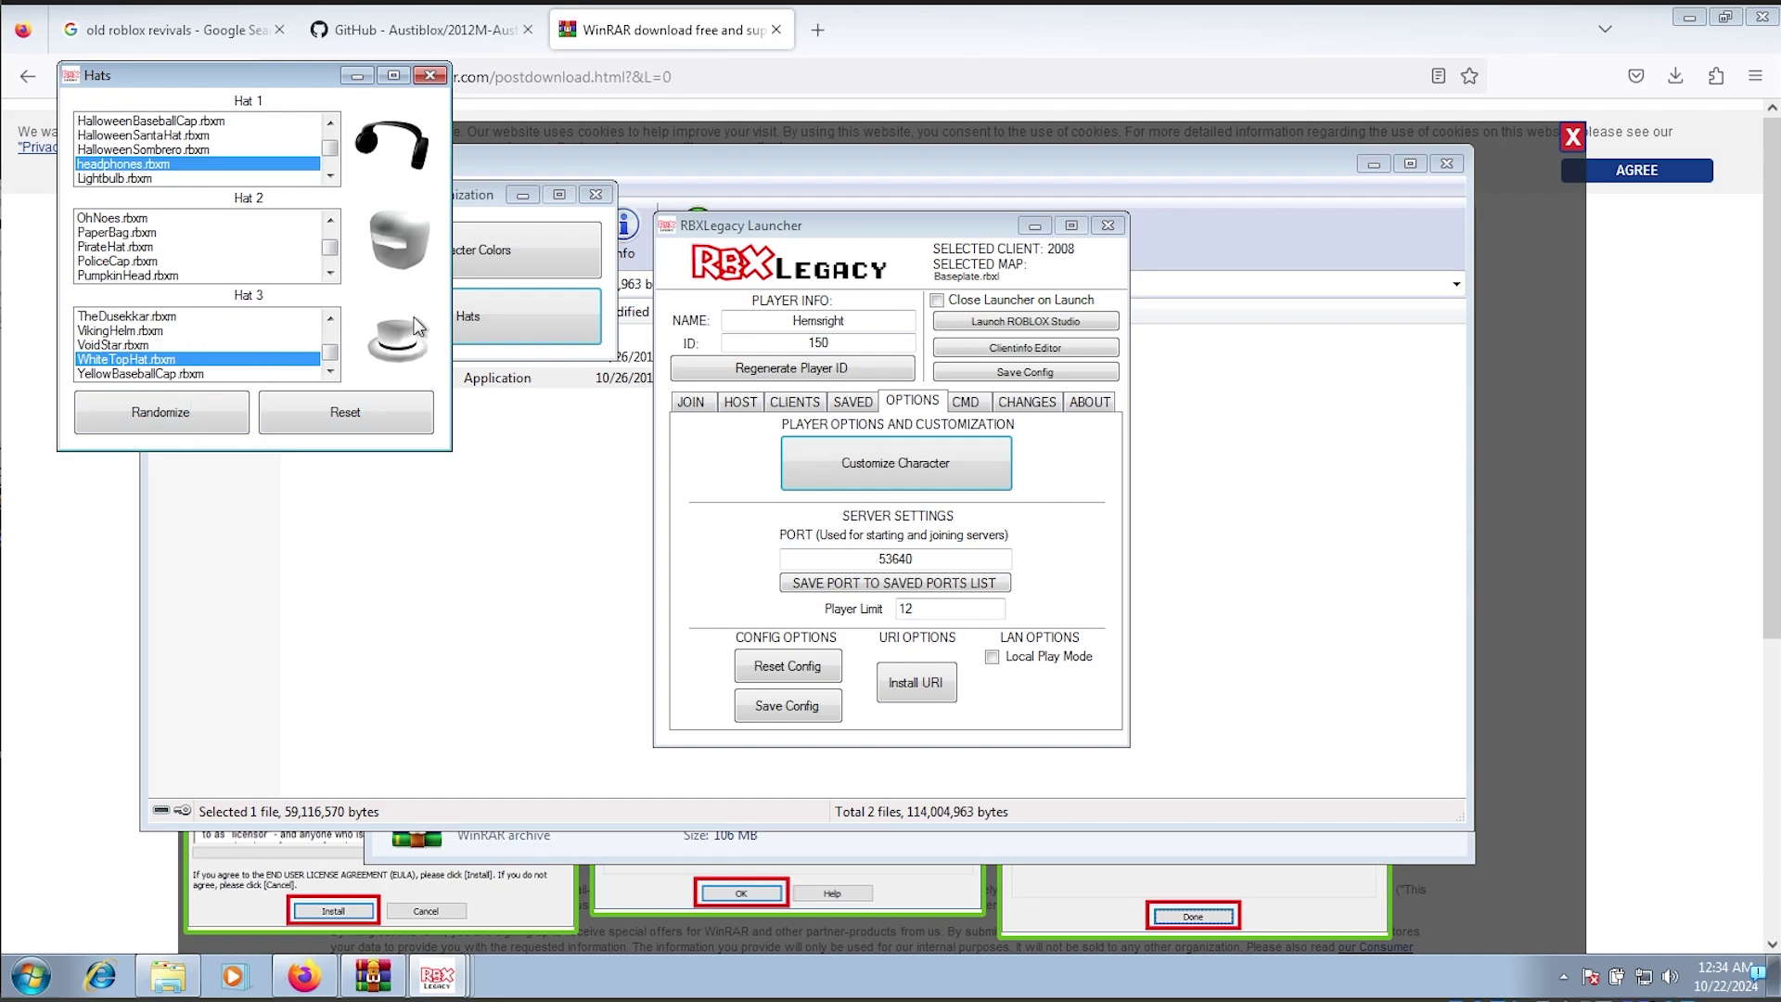
mouse_move(429, 78)
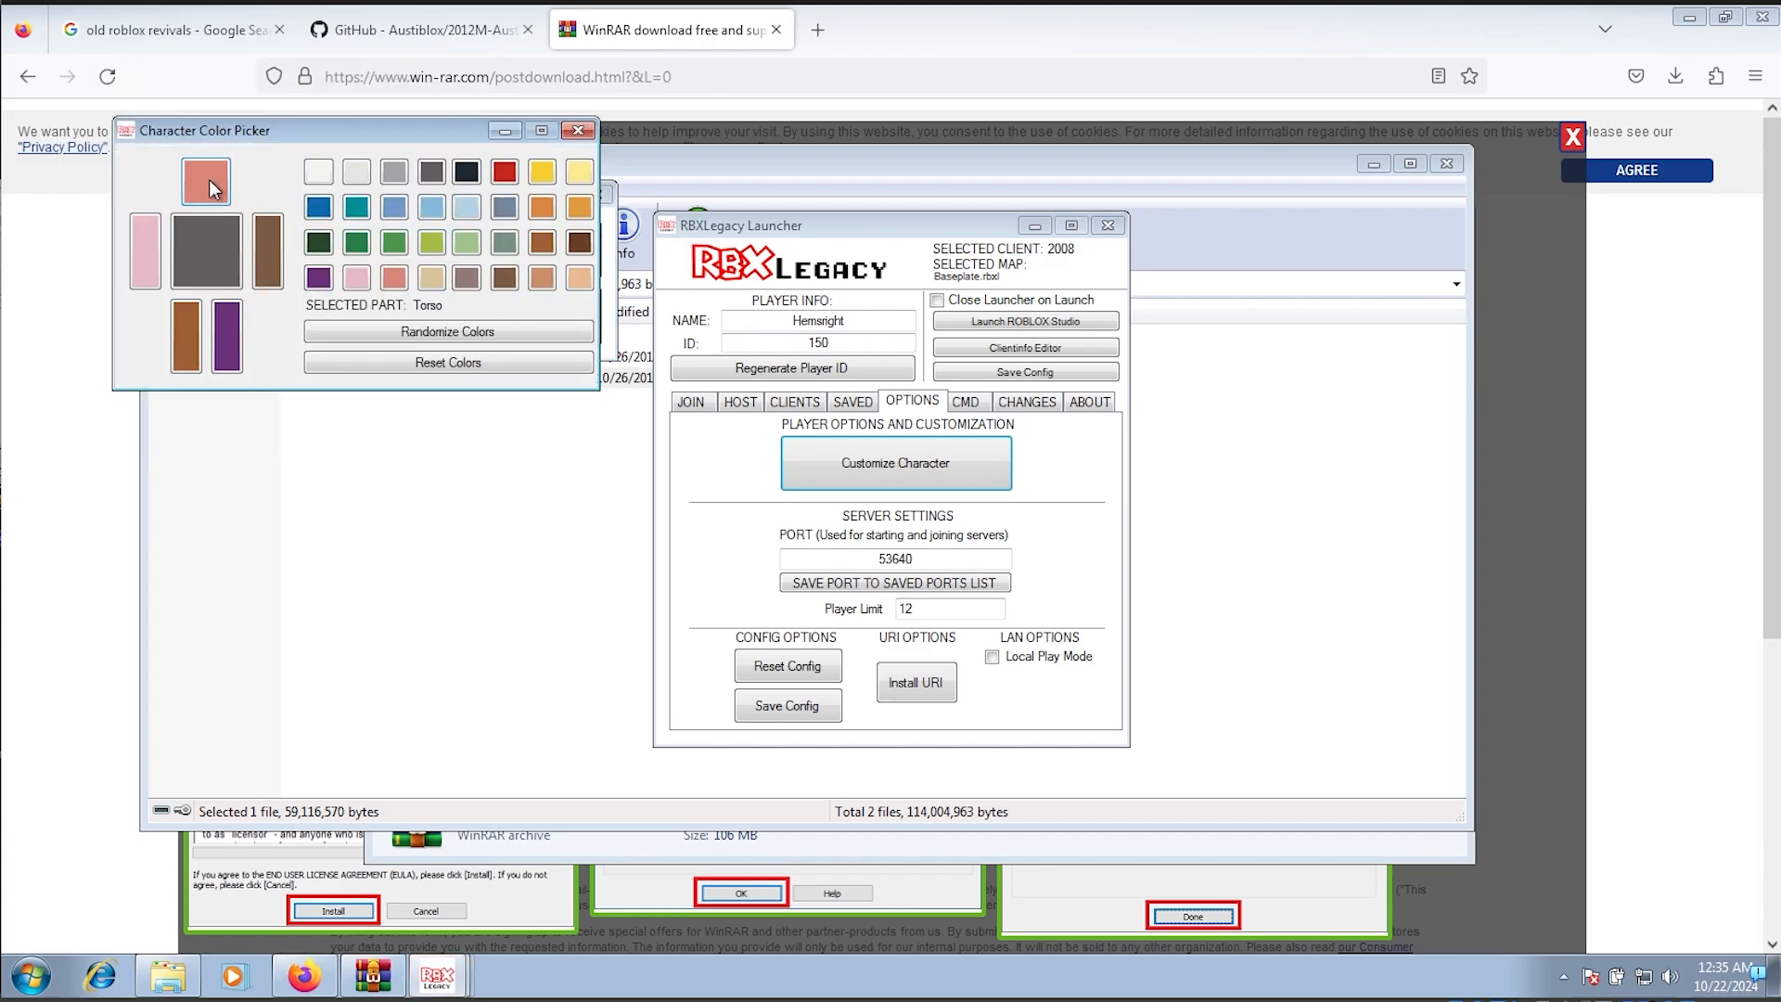
left_click(211, 258)
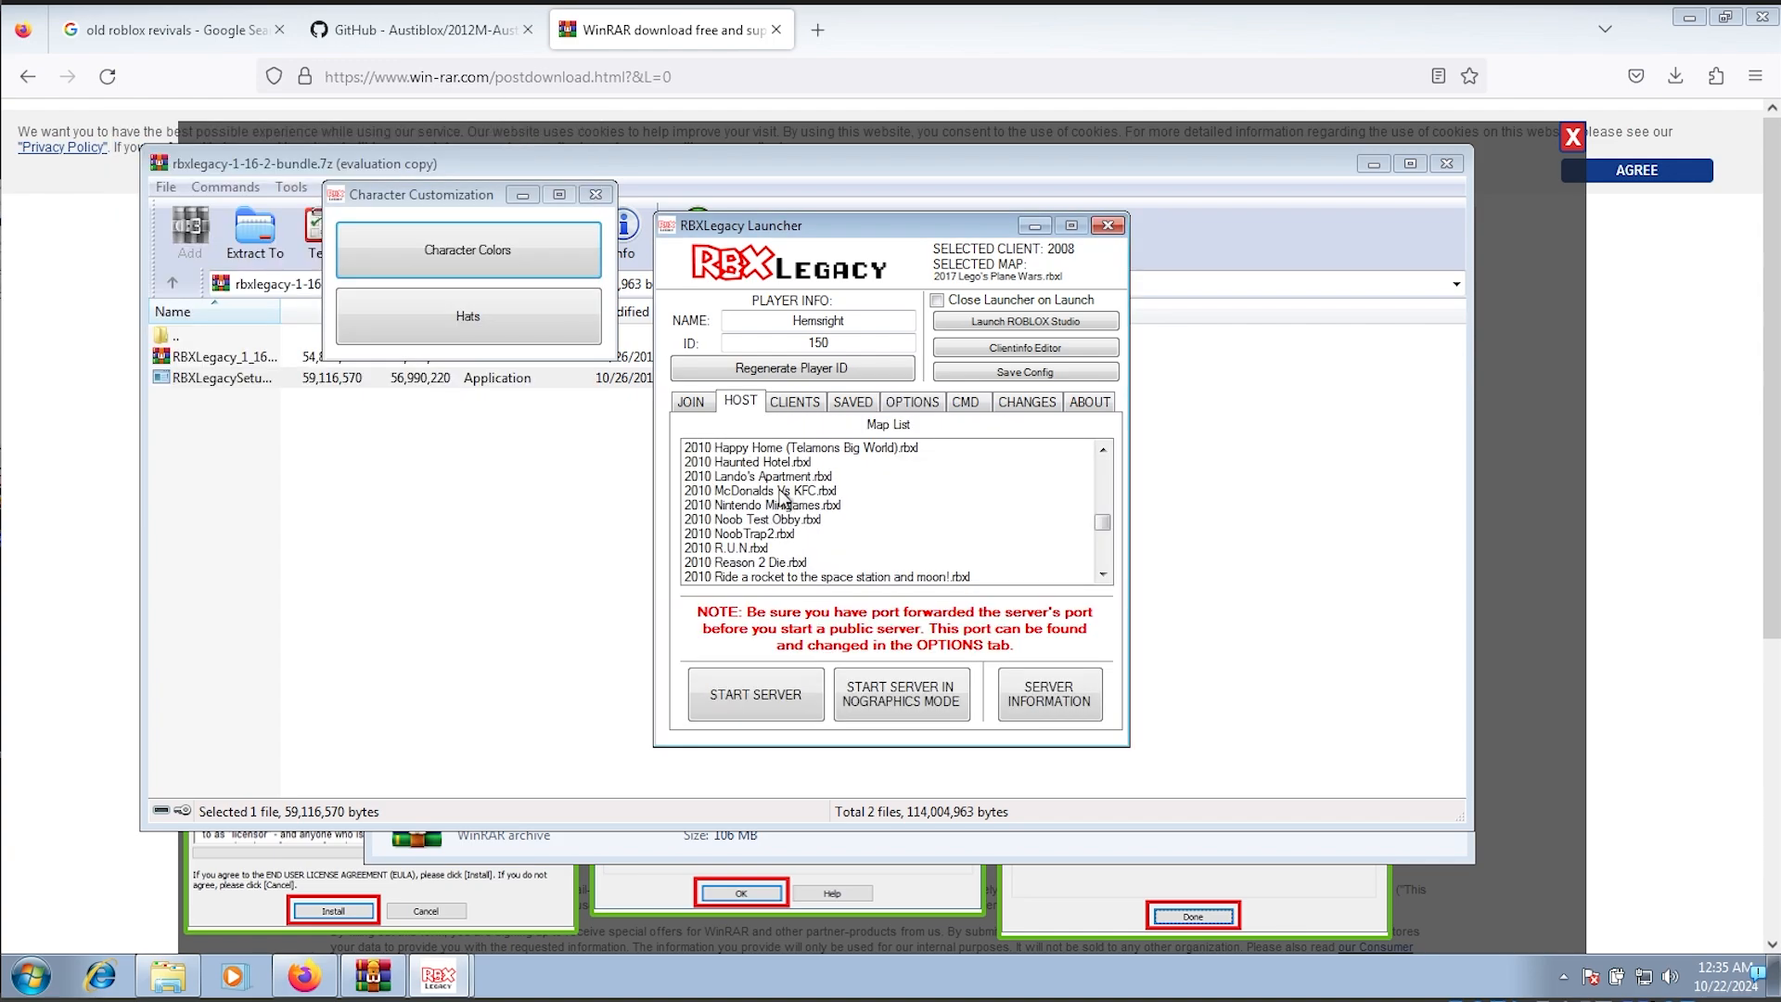
Step: Choose the 2010 McDonalds Vs KFC map and 2010 client, check the log, then start solo play
left_click(795, 402)
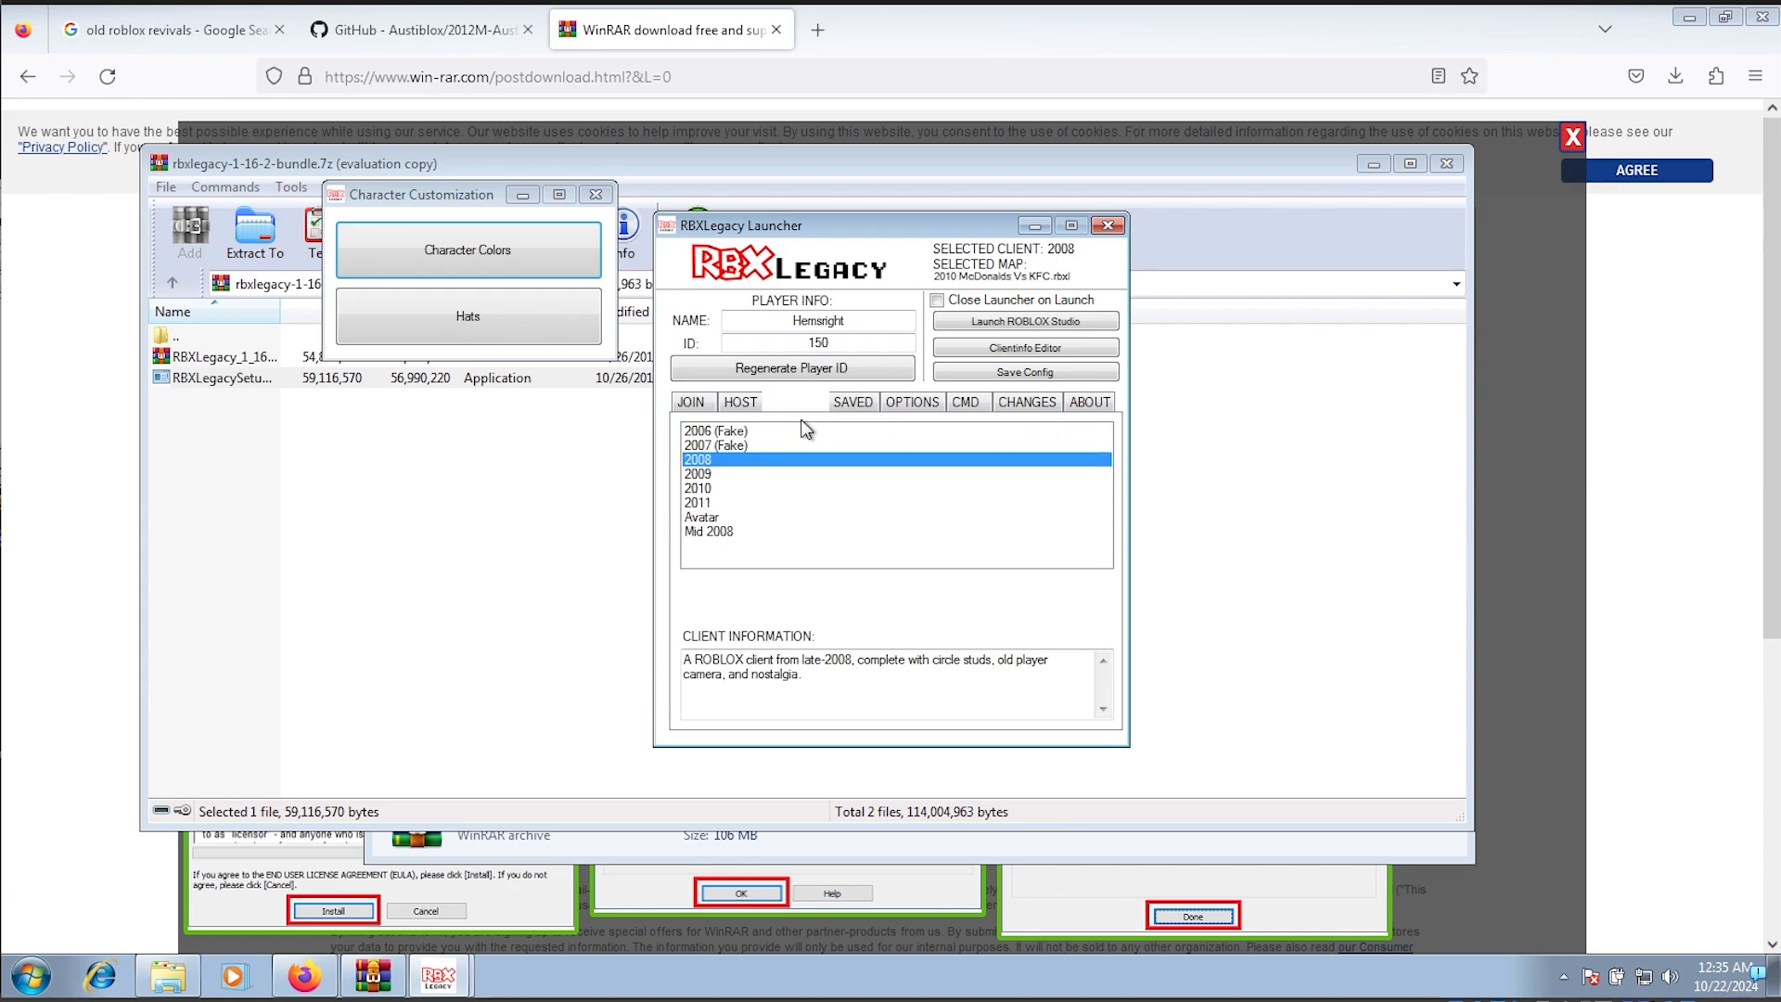
left_click(698, 488)
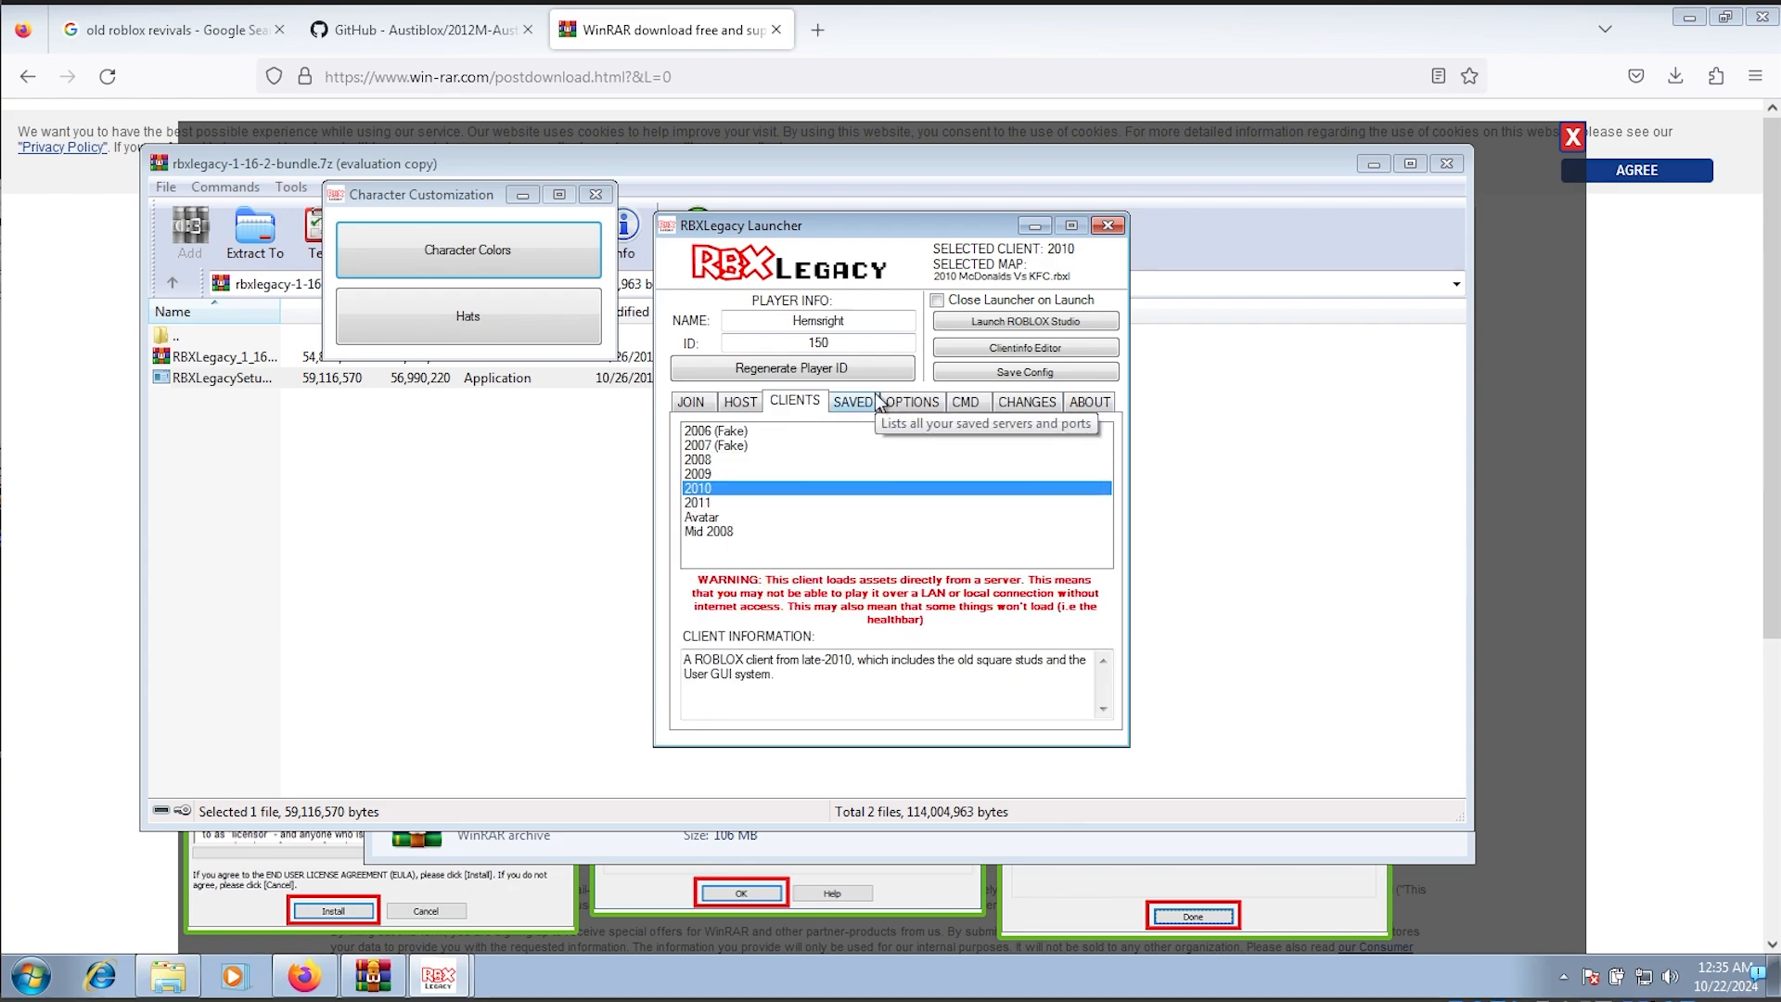
left_click(912, 401)
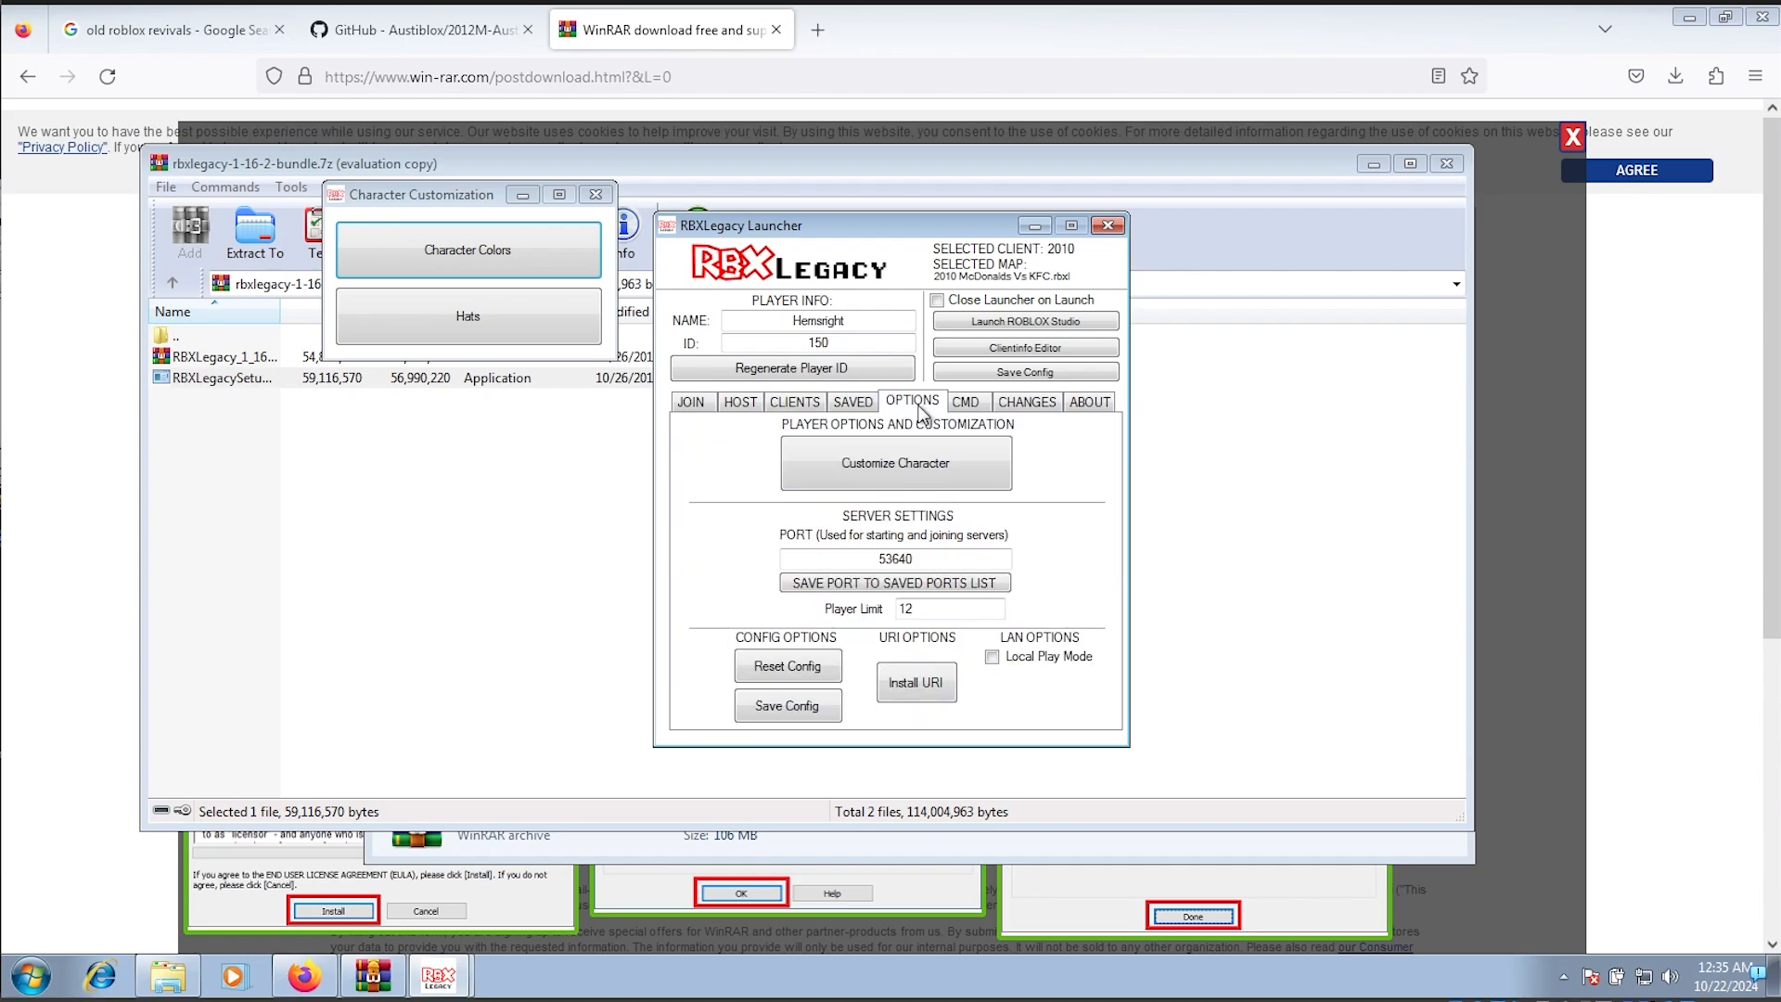
left_click(966, 402)
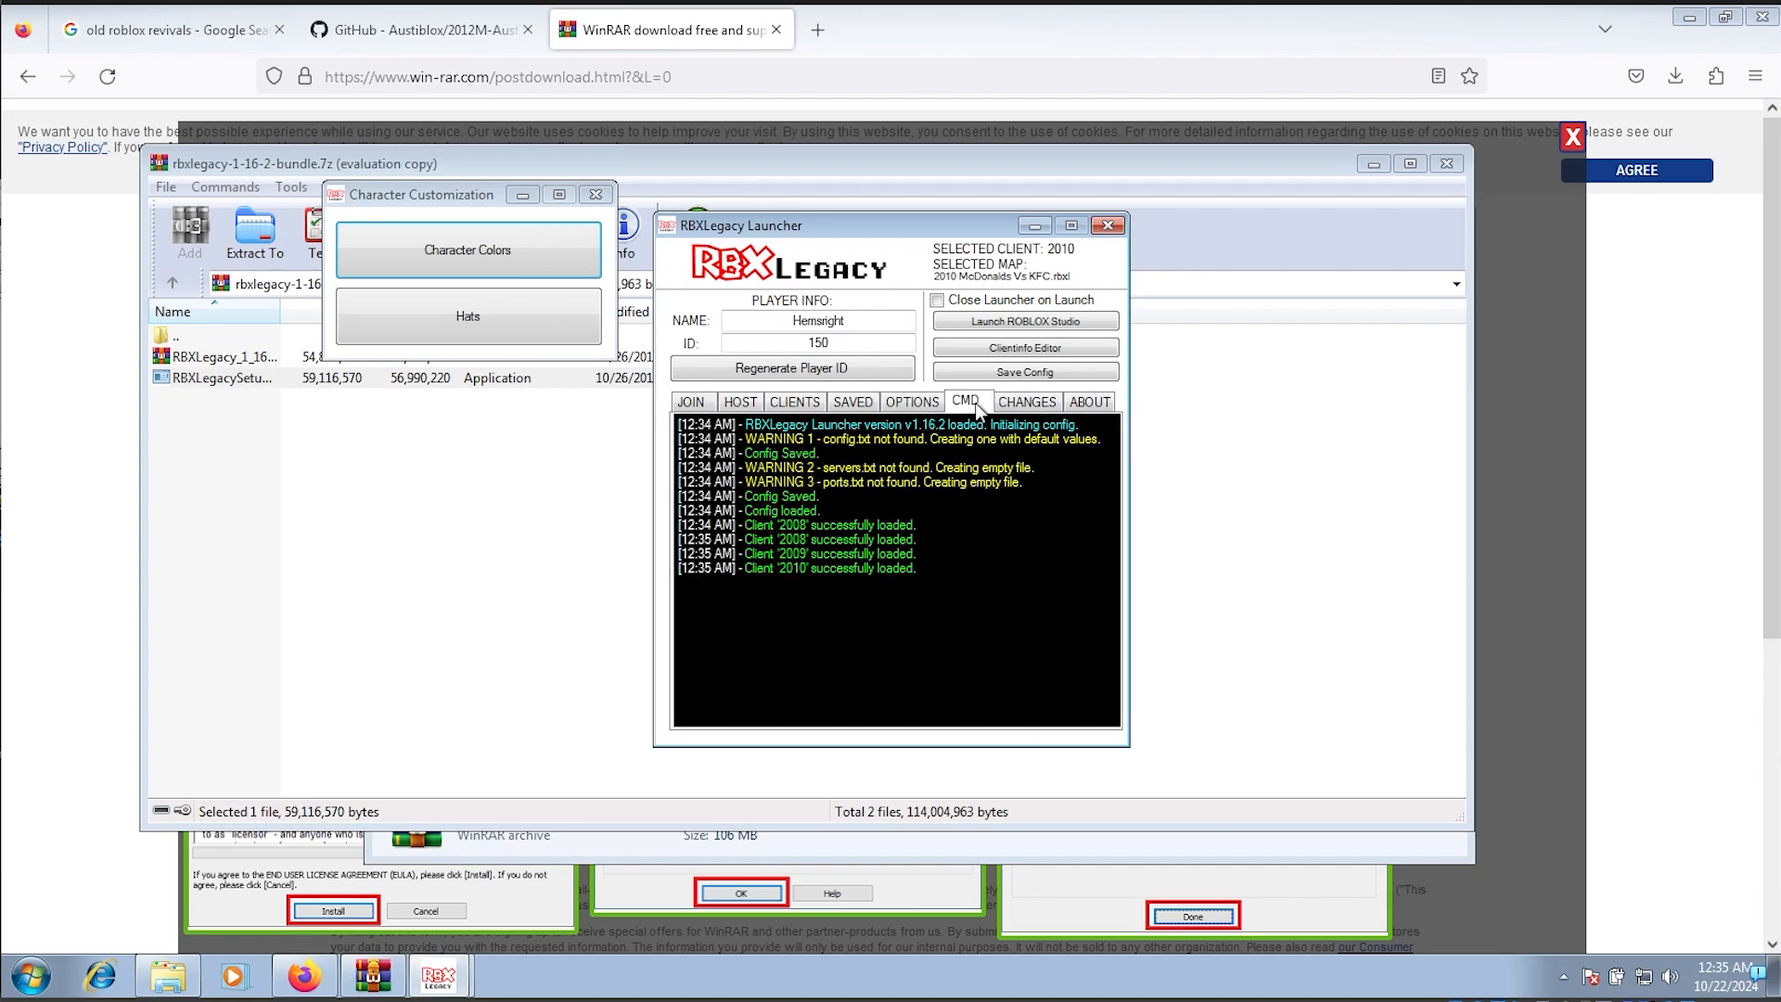
left_click(692, 402)
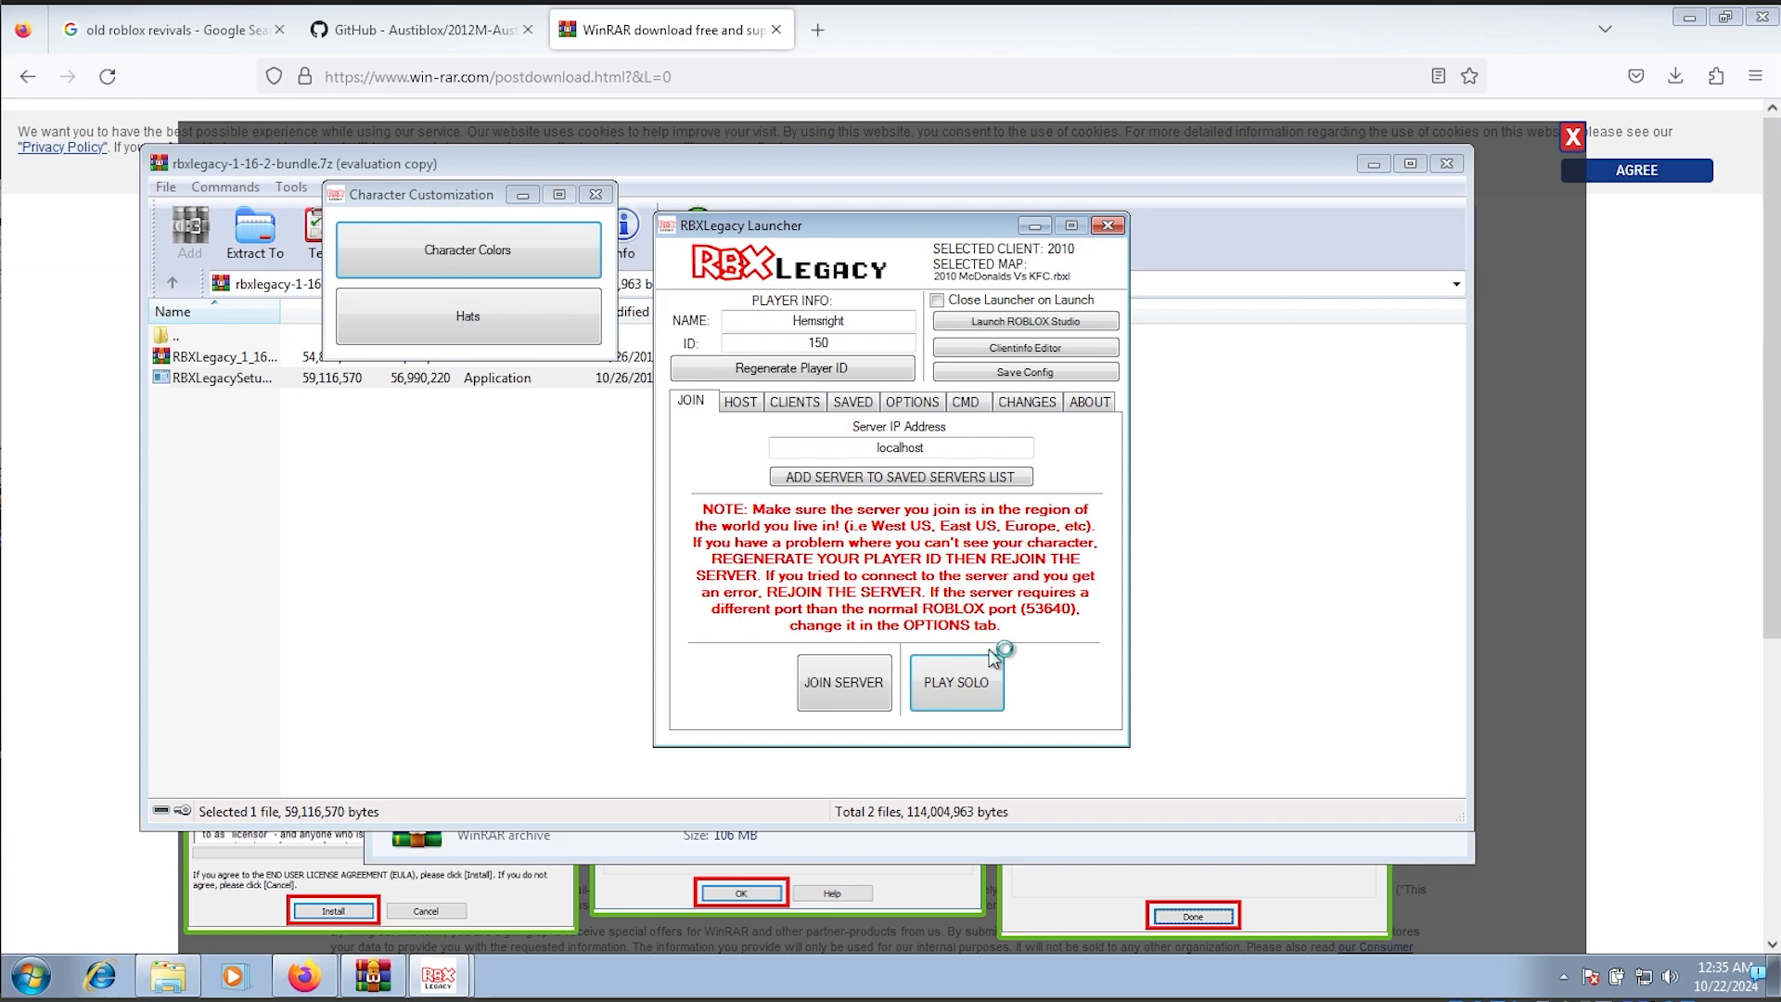
left_click(957, 683)
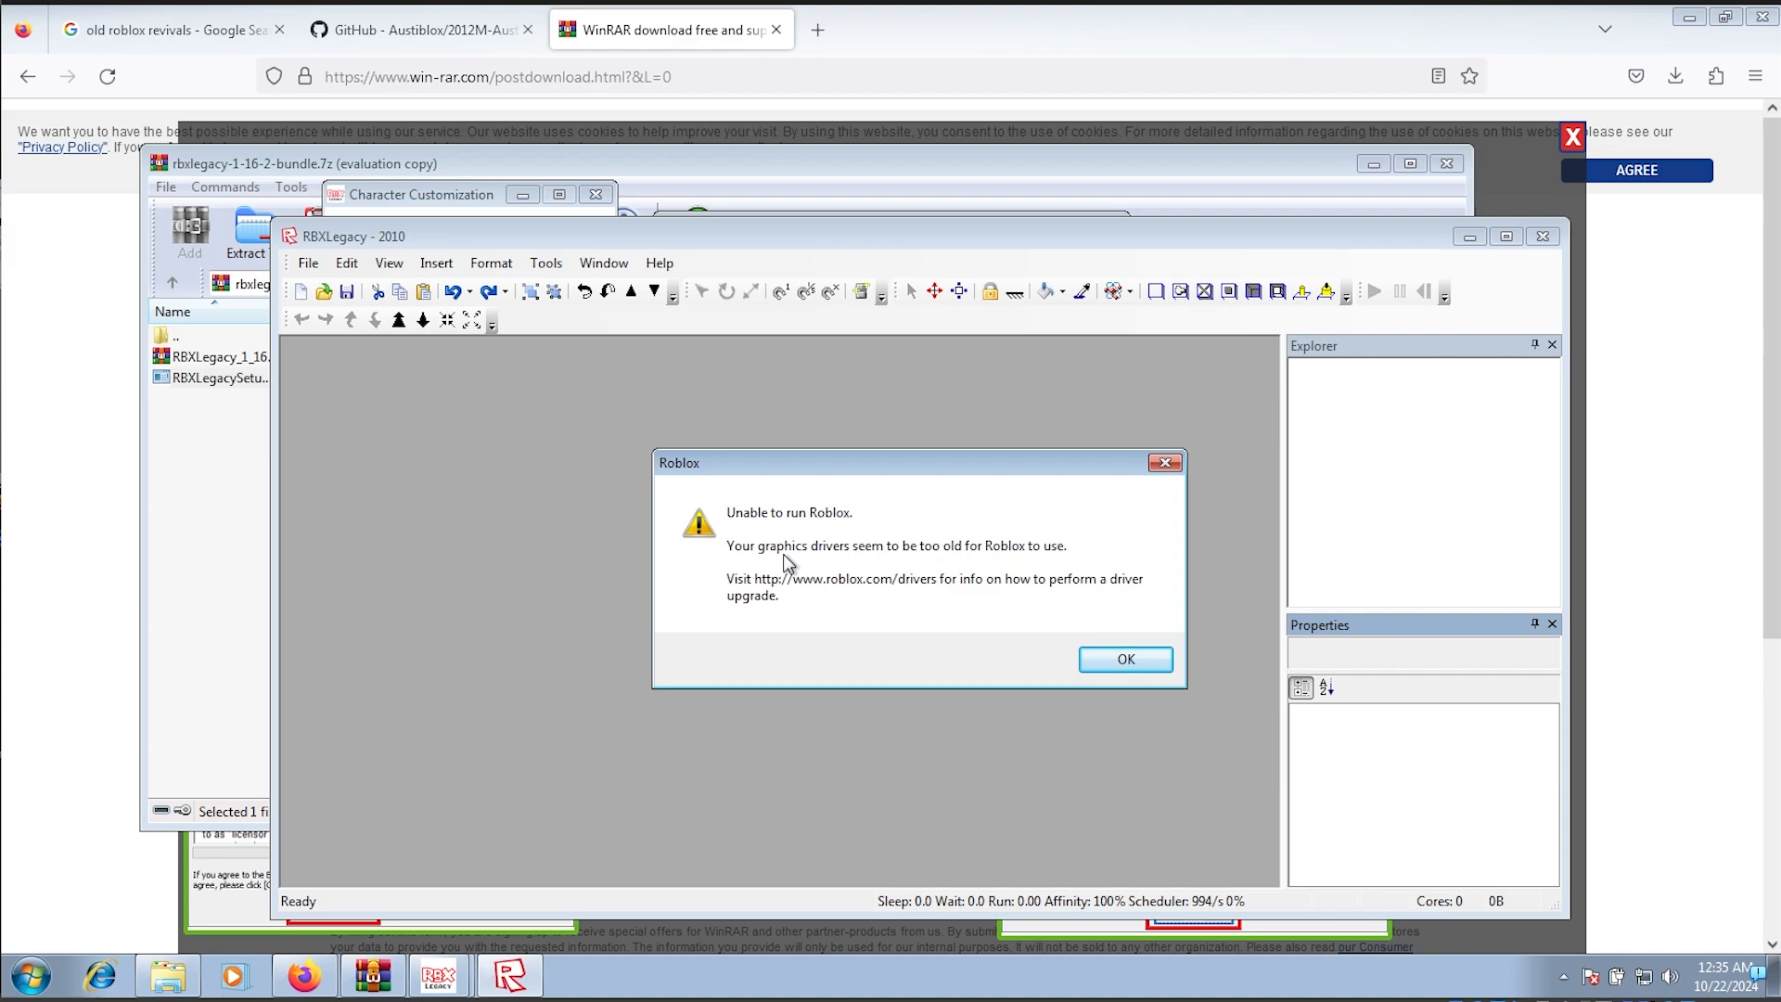
Step: Dismiss the outdated graphics driver warning and the 'Failed to create empty document' error
left_click(1125, 658)
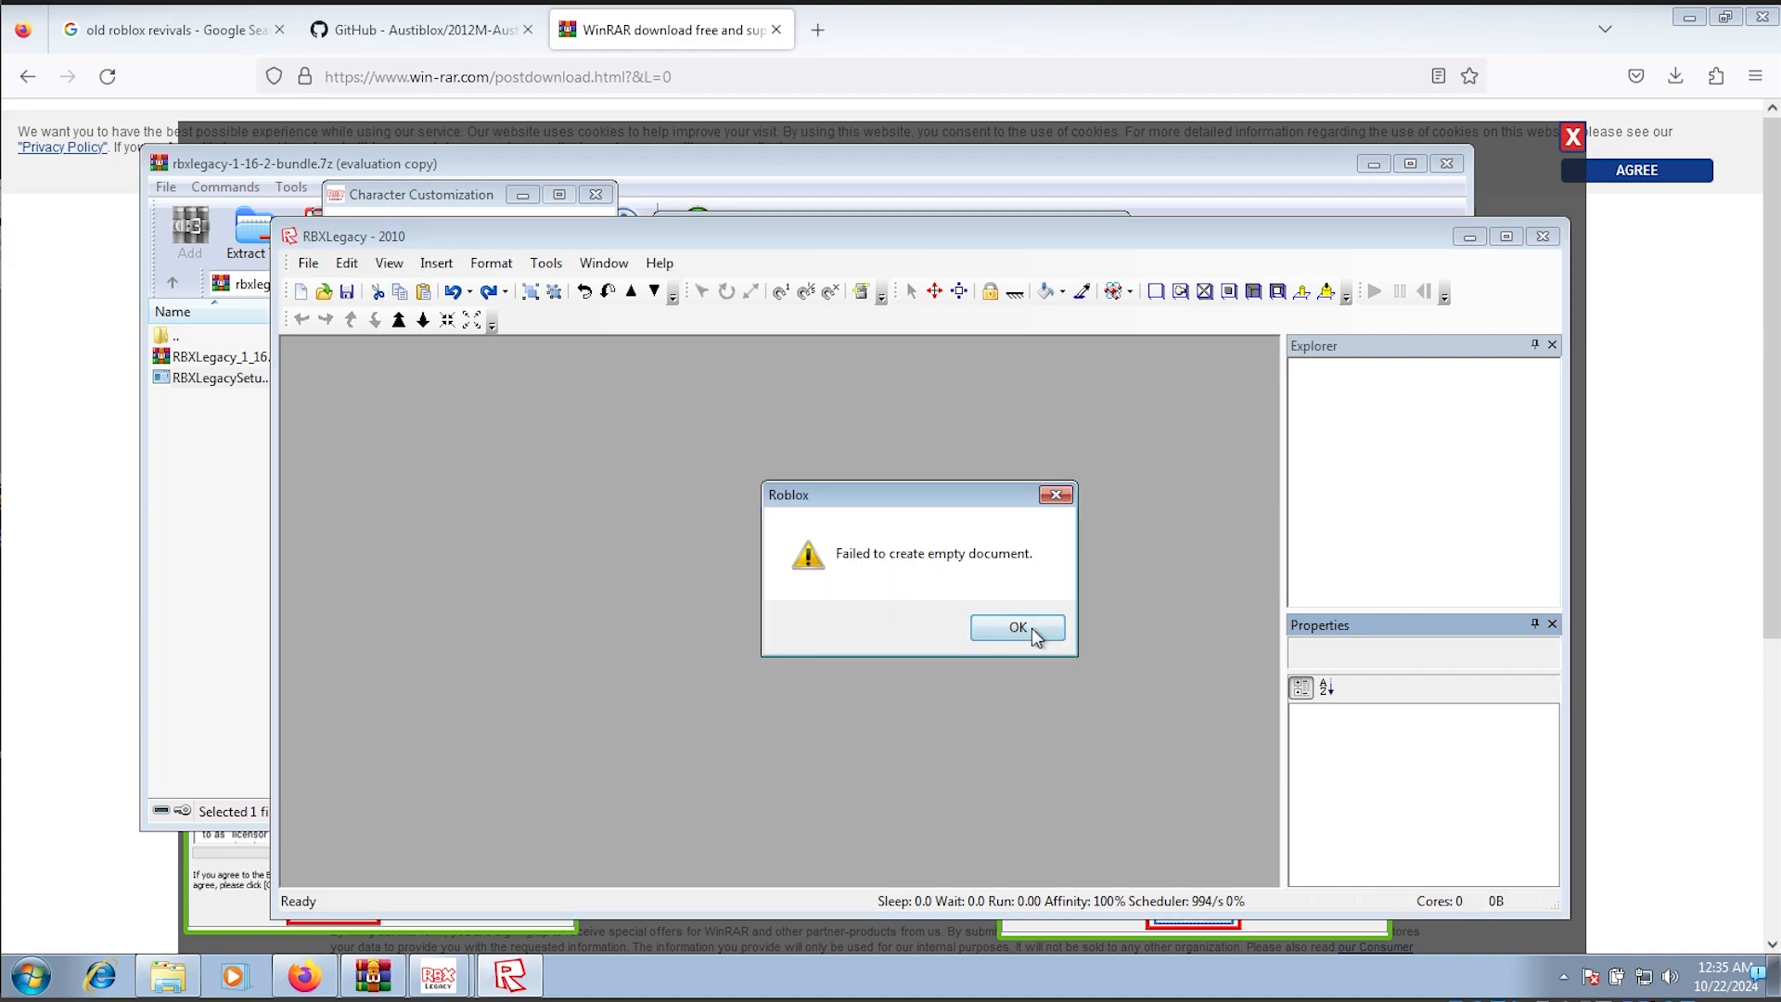
left_click(1017, 627)
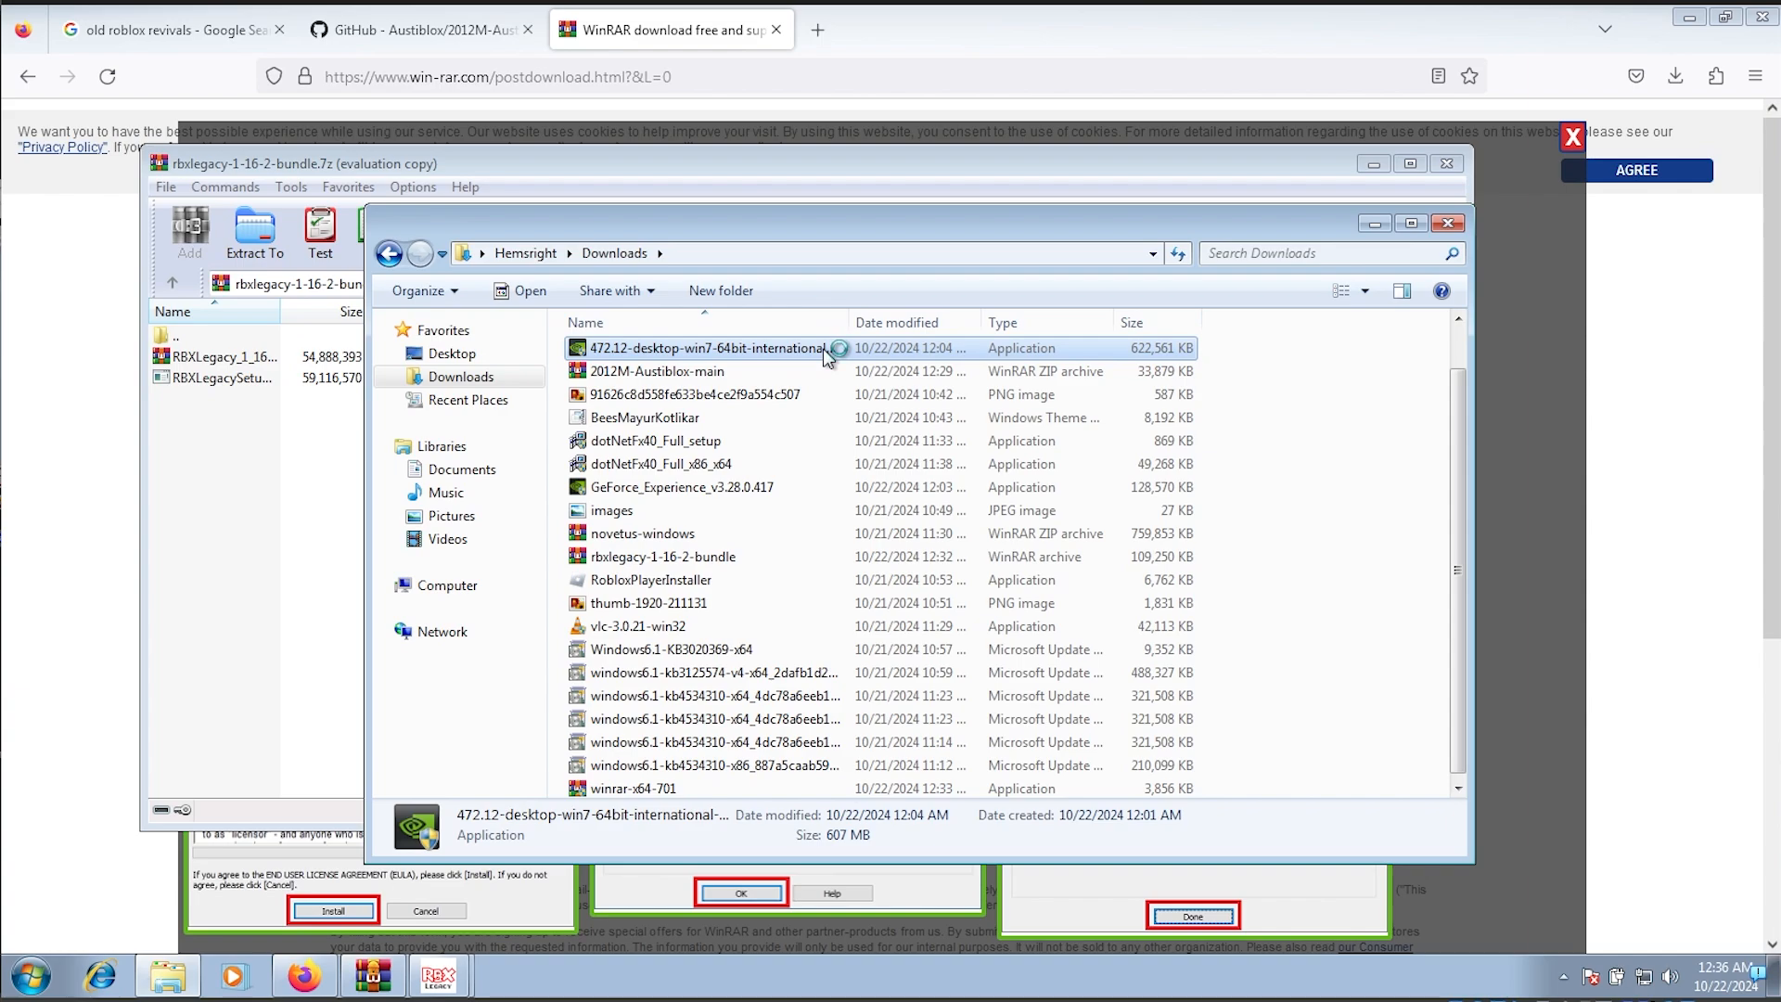
Step: Run the NVIDIA 472.12 driver installer from Downloads
double_click(706, 348)
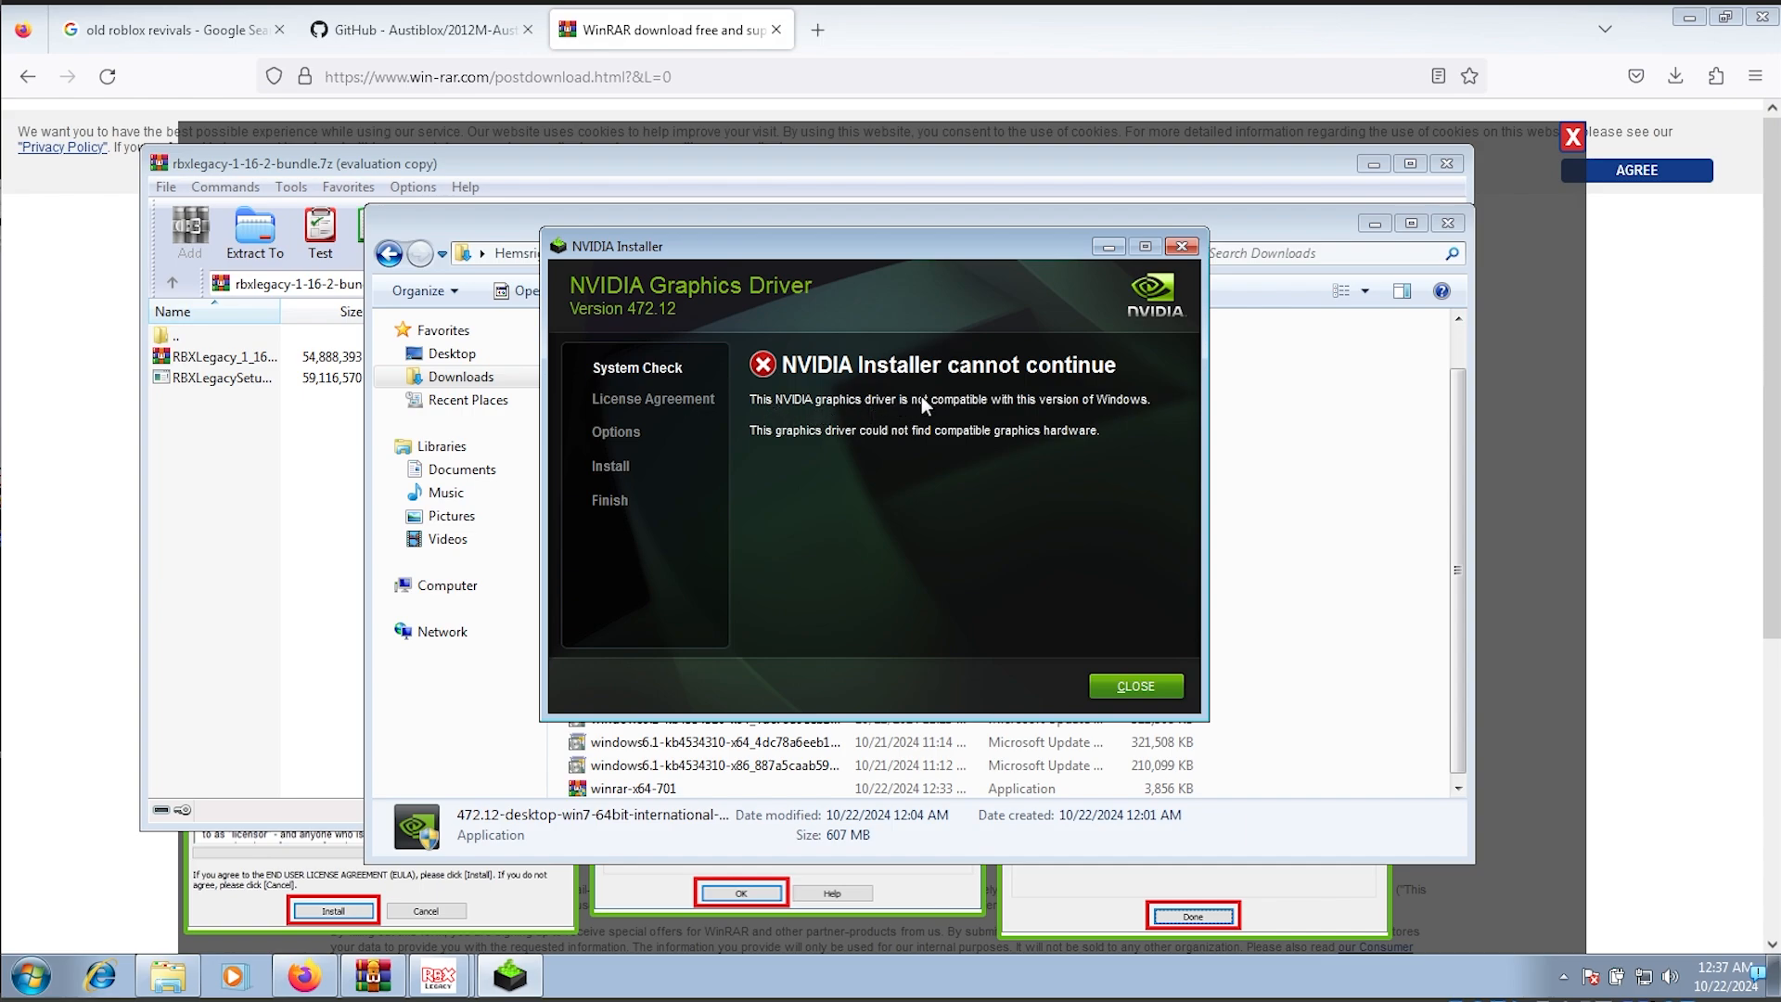
mouse_move(884, 269)
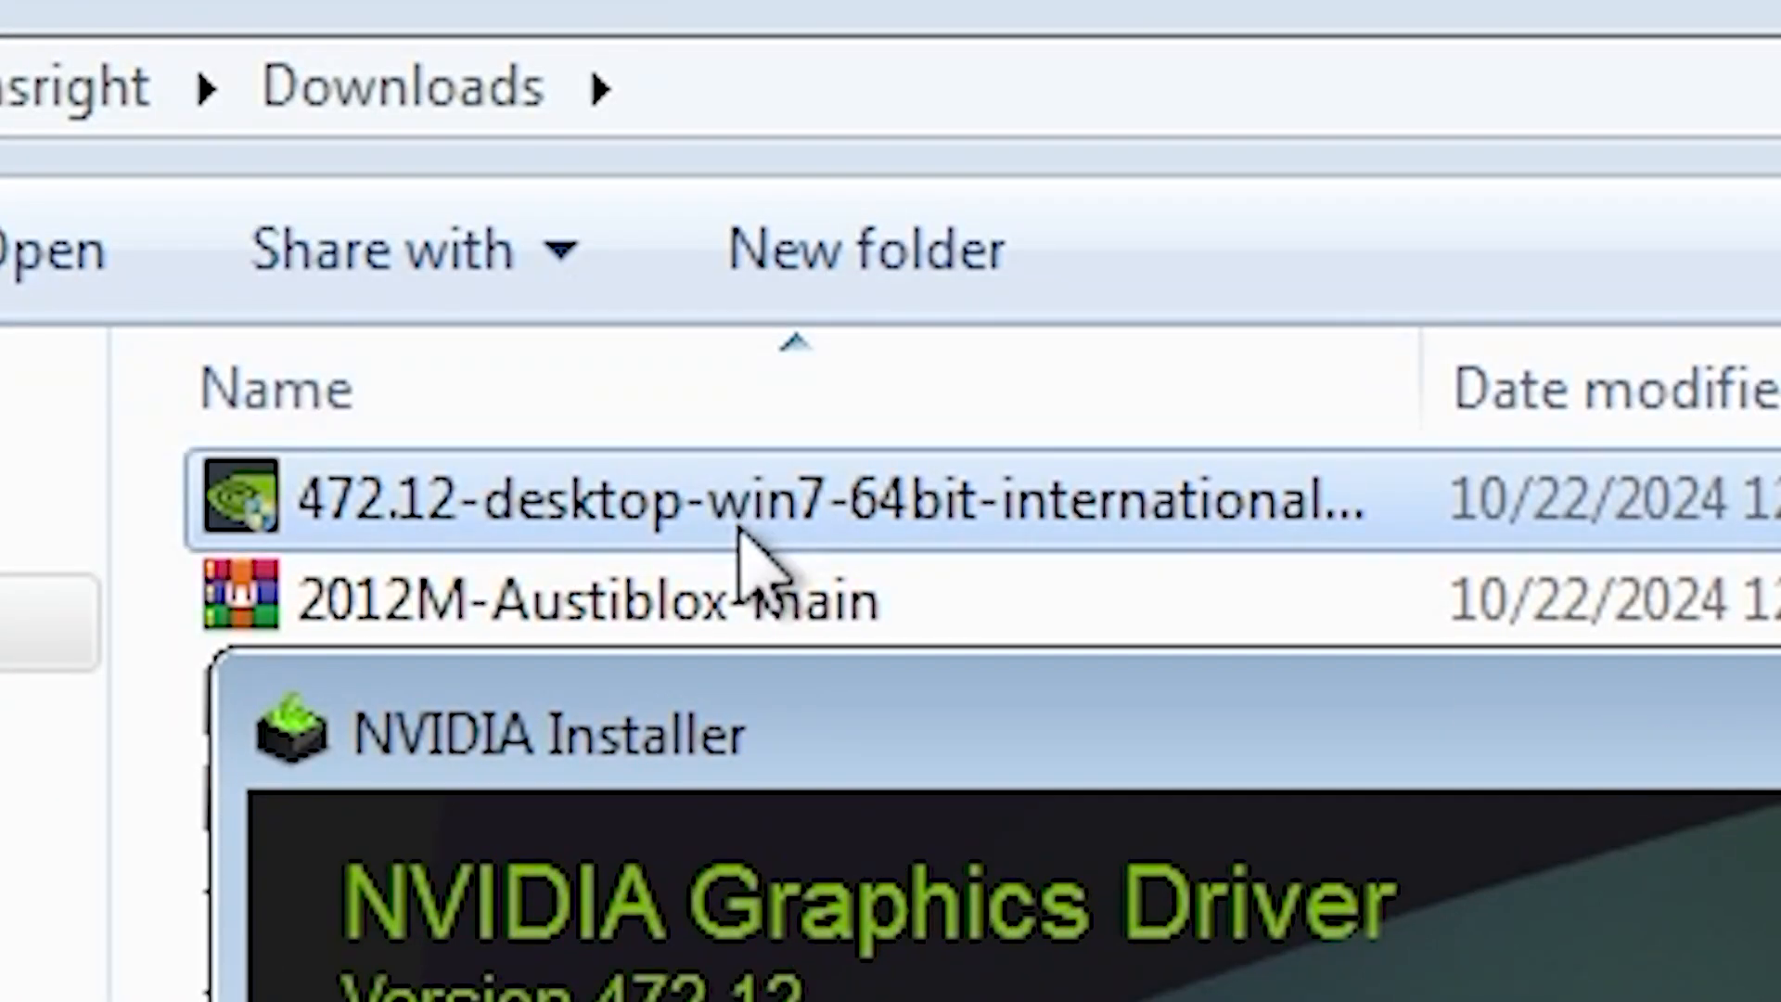
mouse_move(858, 761)
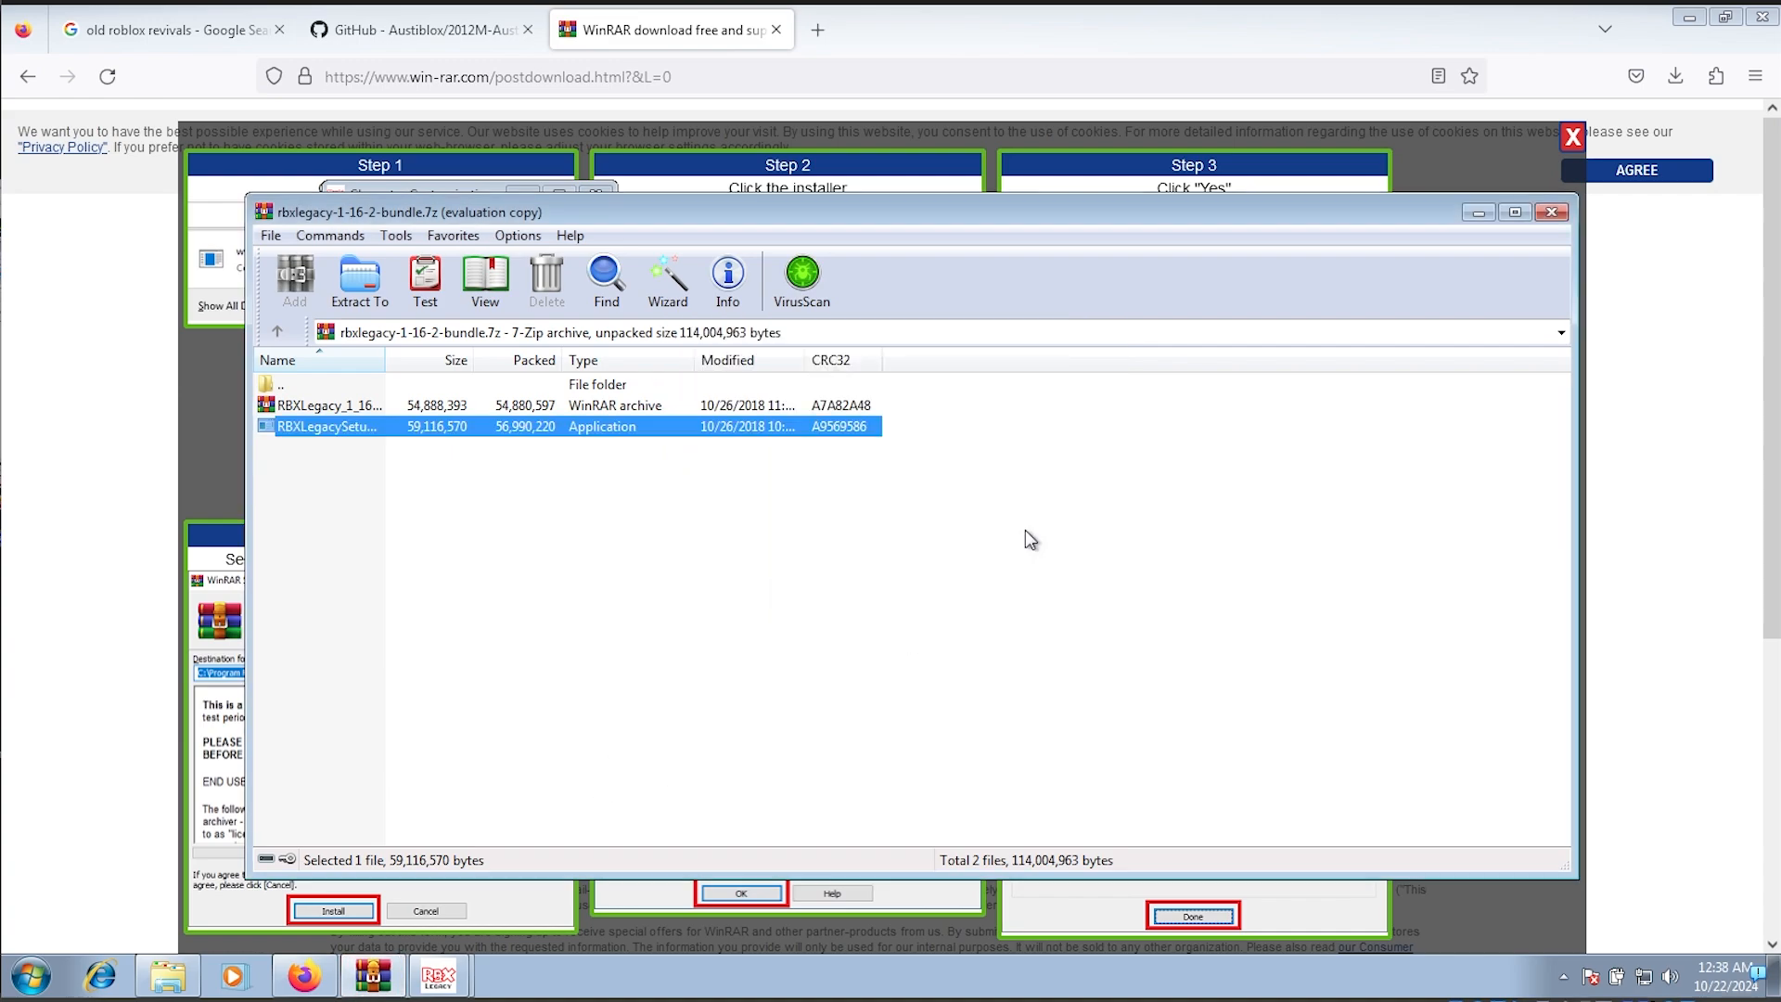
Step: Reopen the RBXLegacy launcher and pick the 2008 client with the 2009 Glass Houses 2 map
double_click(327, 426)
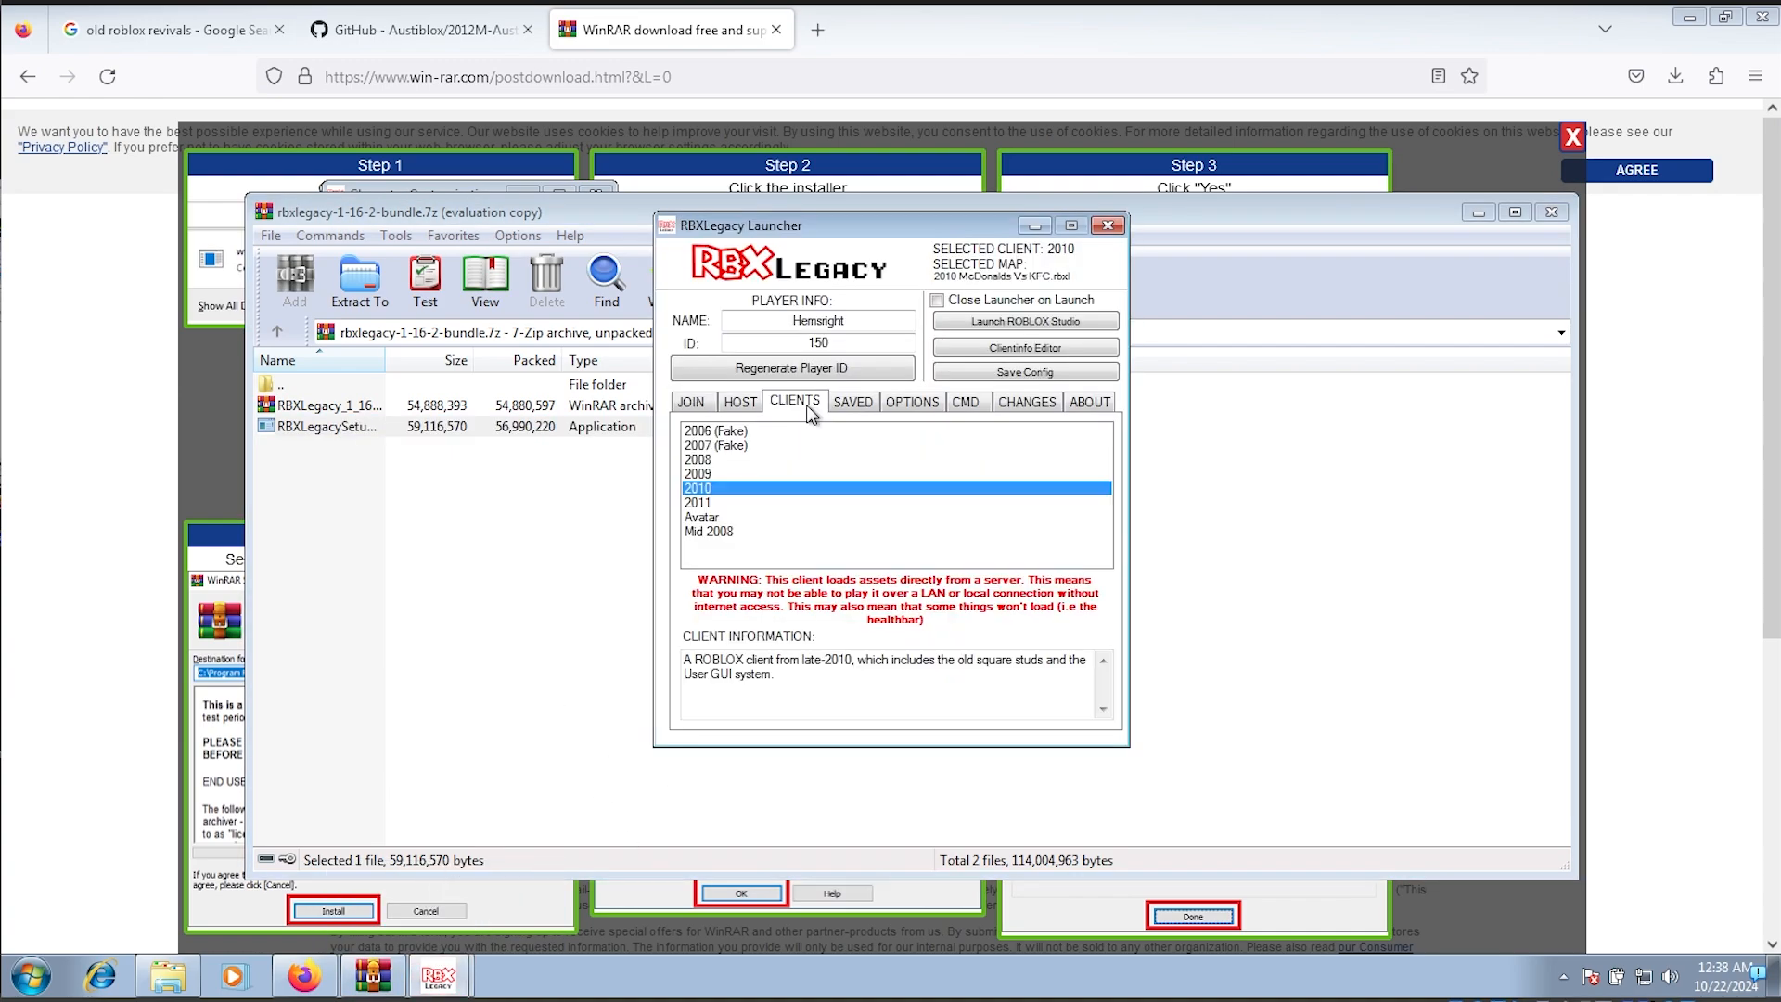
left_click(739, 401)
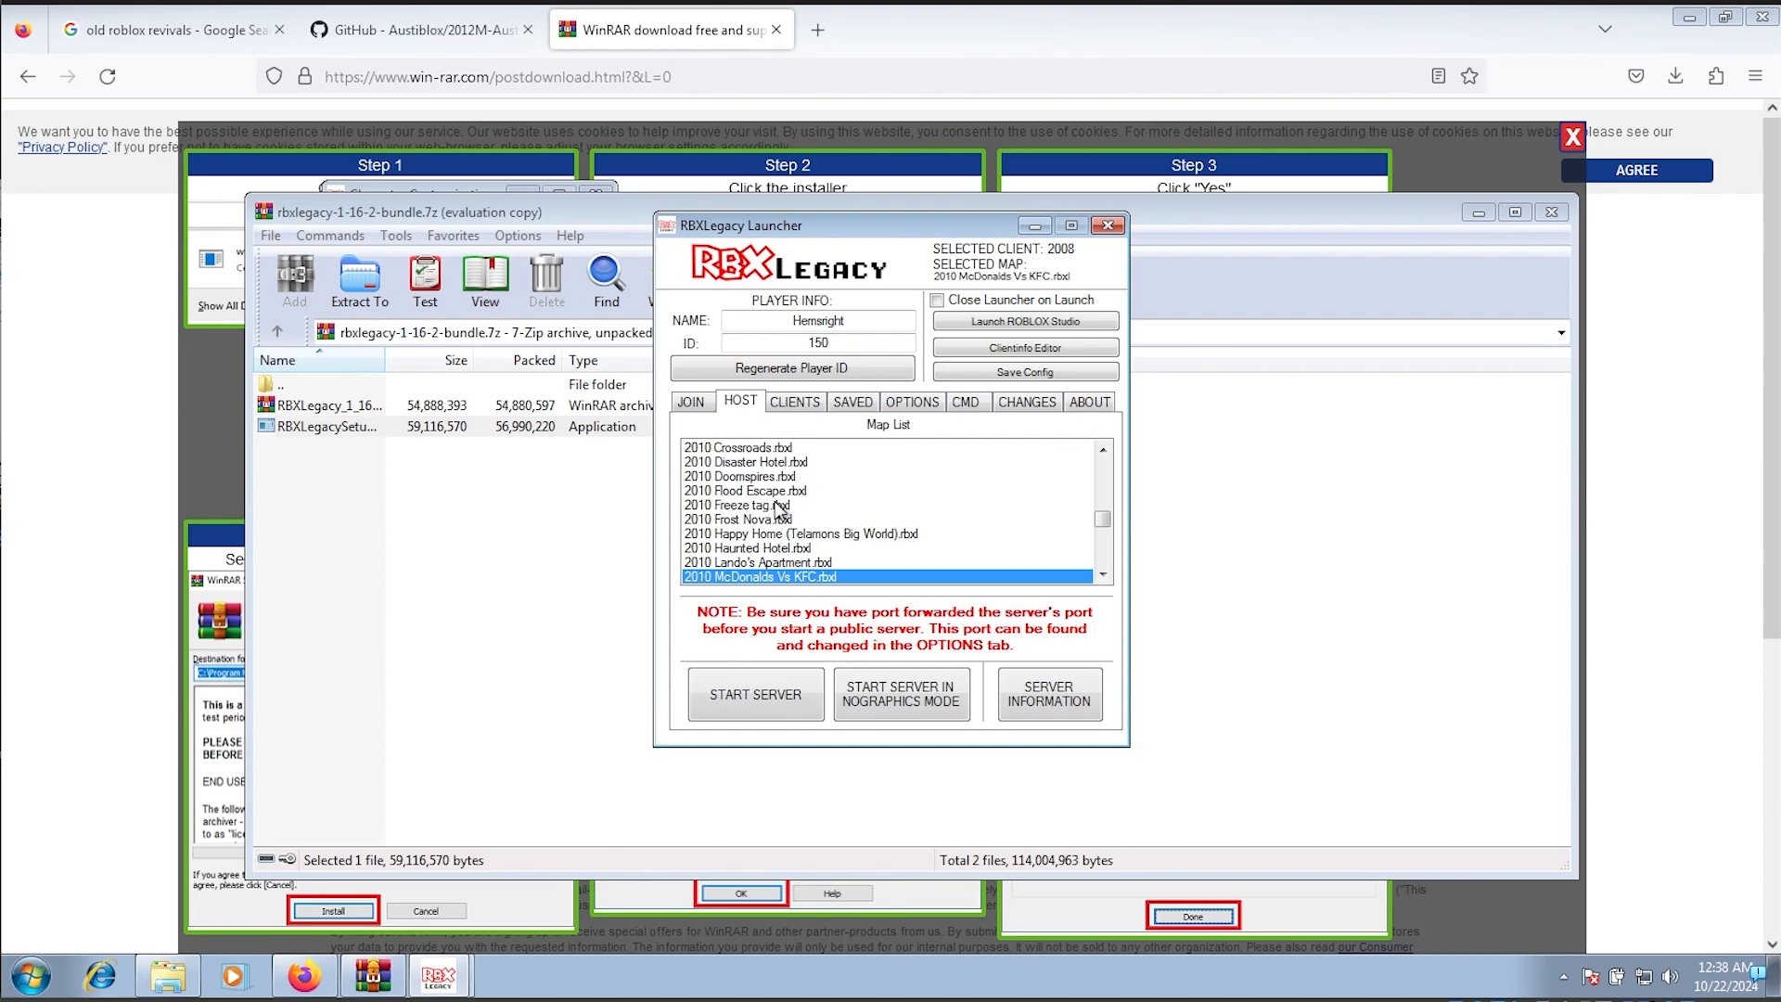
left_click(691, 402)
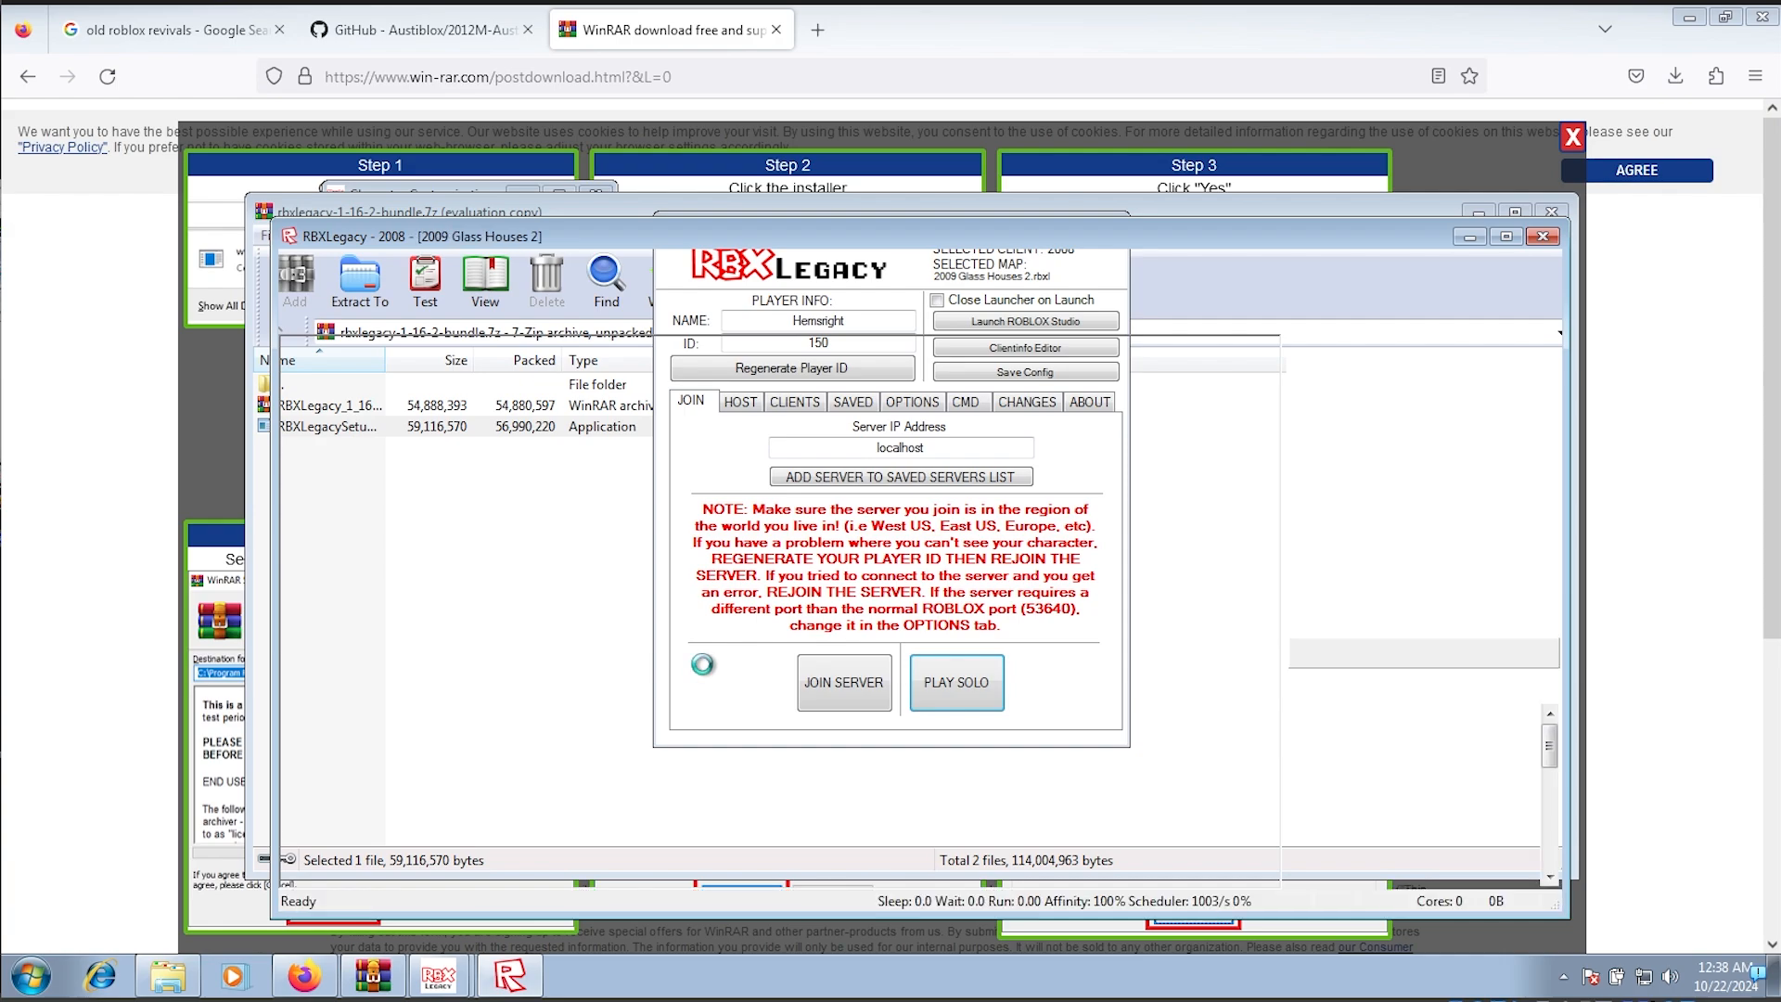
Step: Bring the Glass Houses 2 solo game to the front and play it
left_click(956, 682)
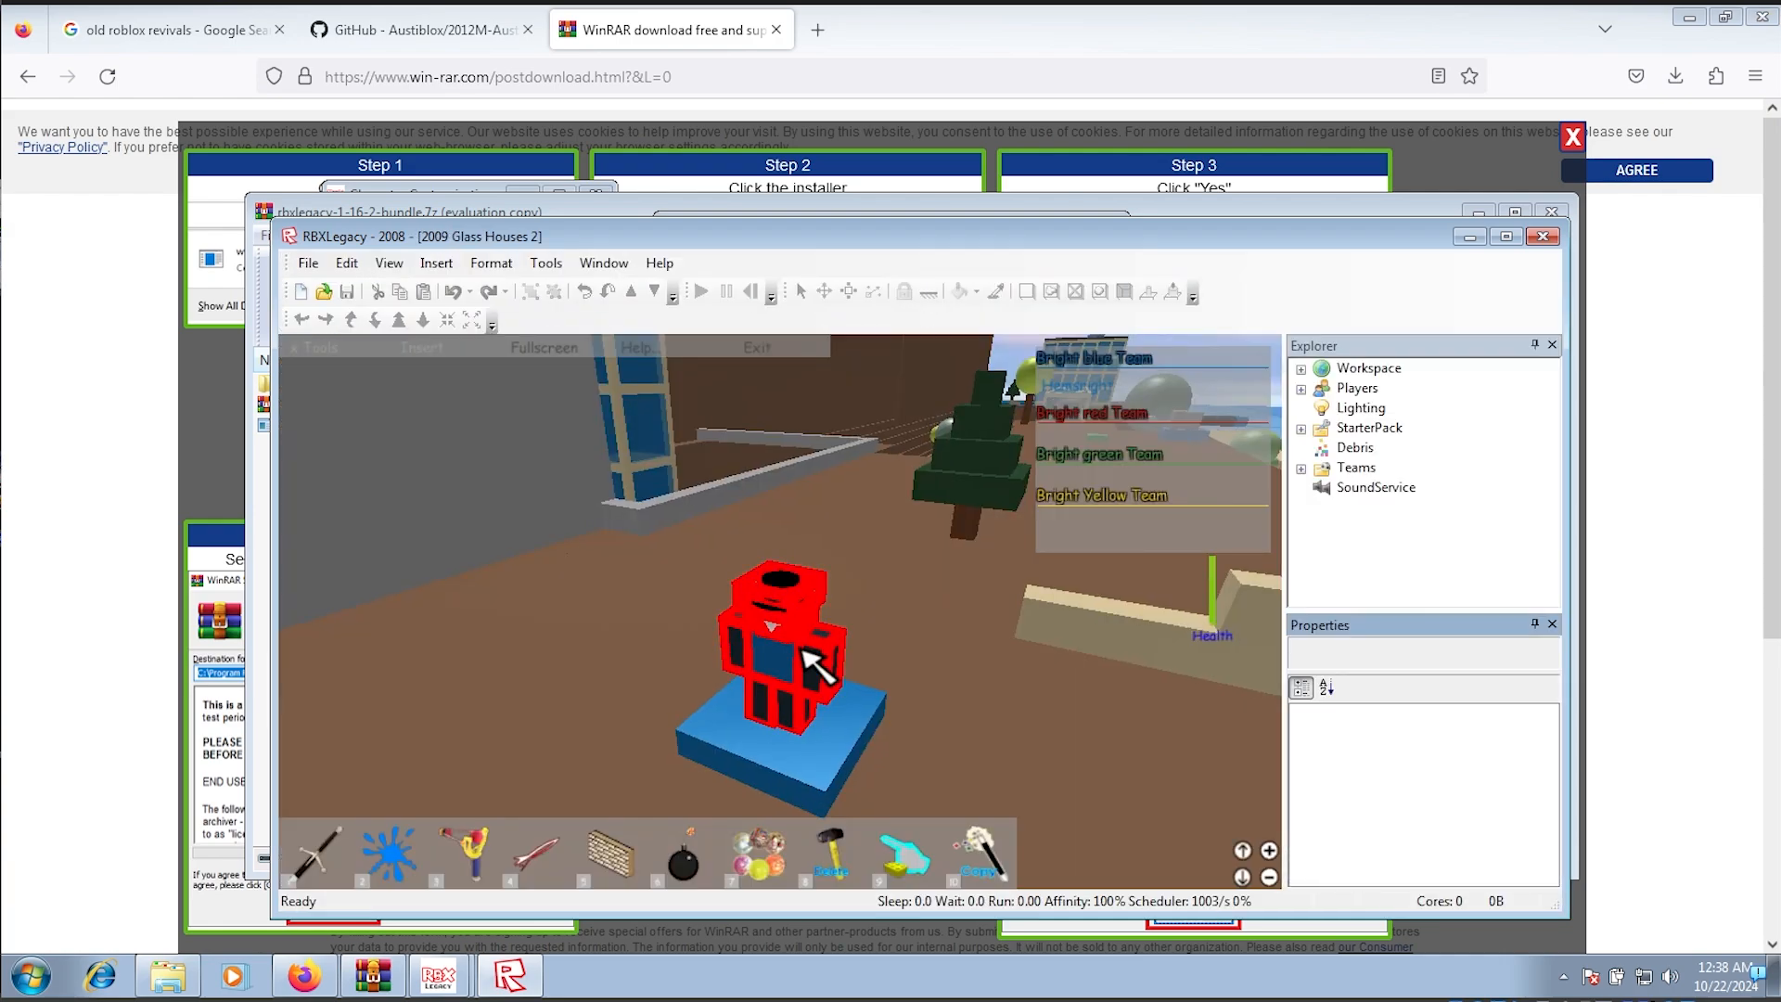
left_click(700, 290)
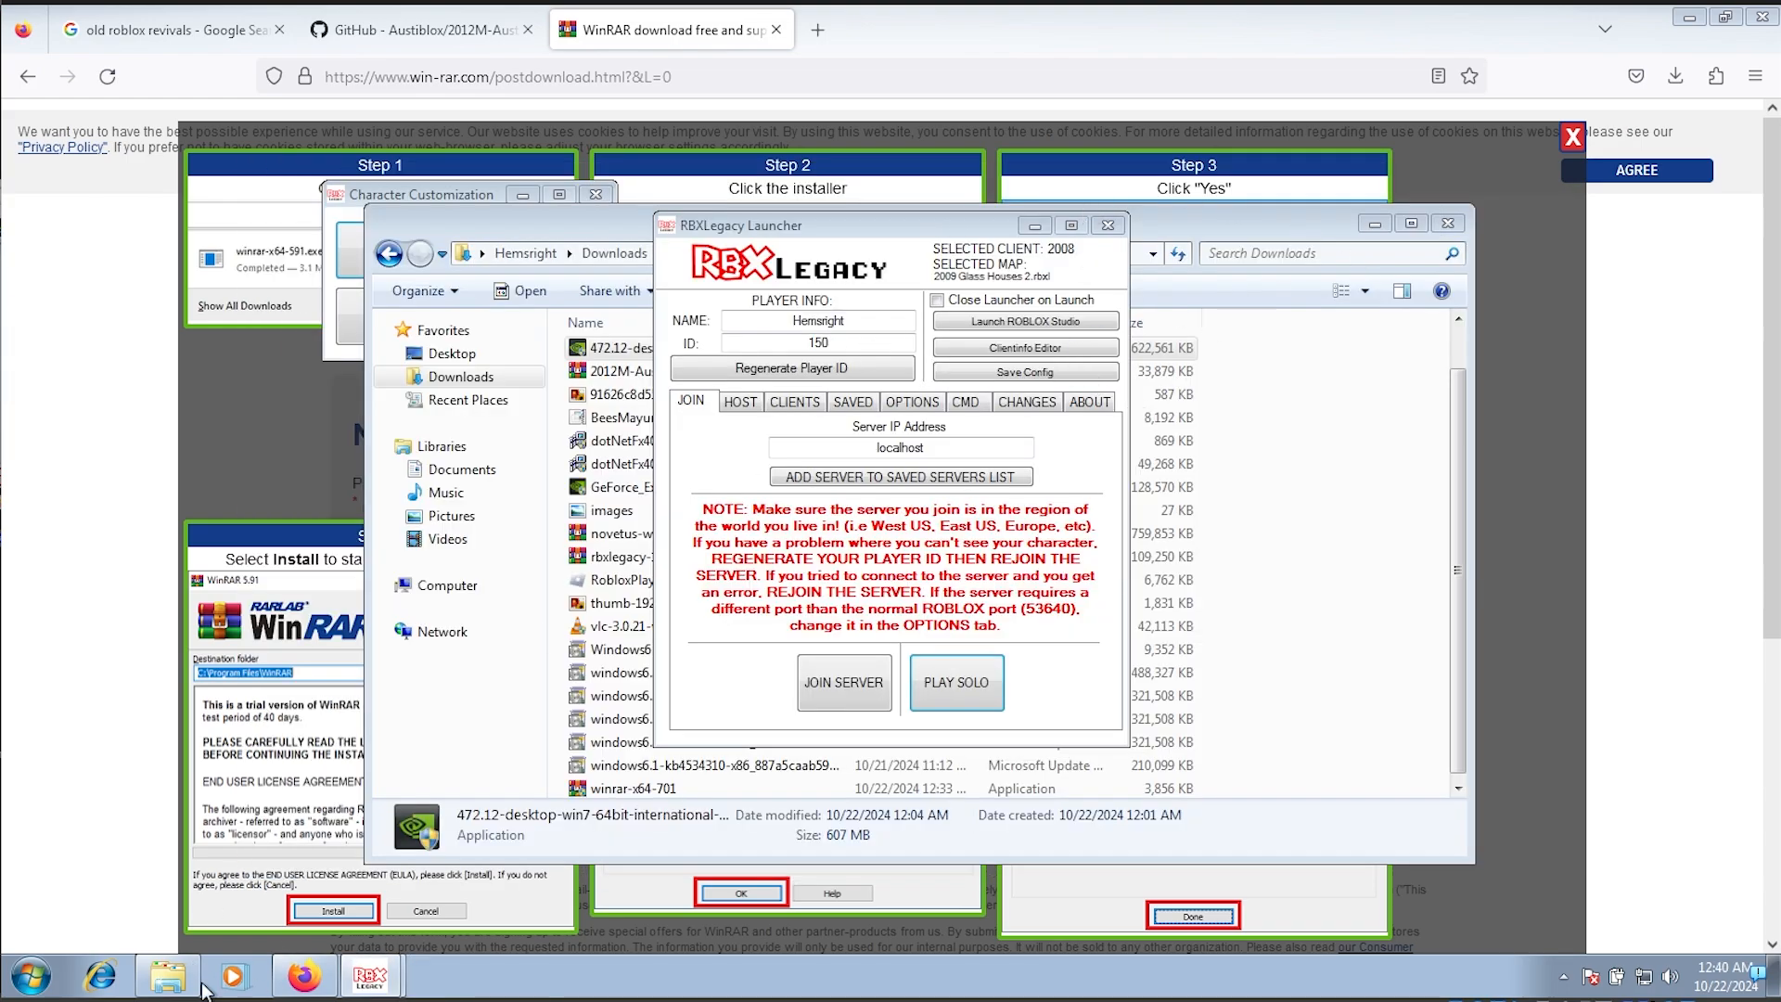
mouse_move(483, 761)
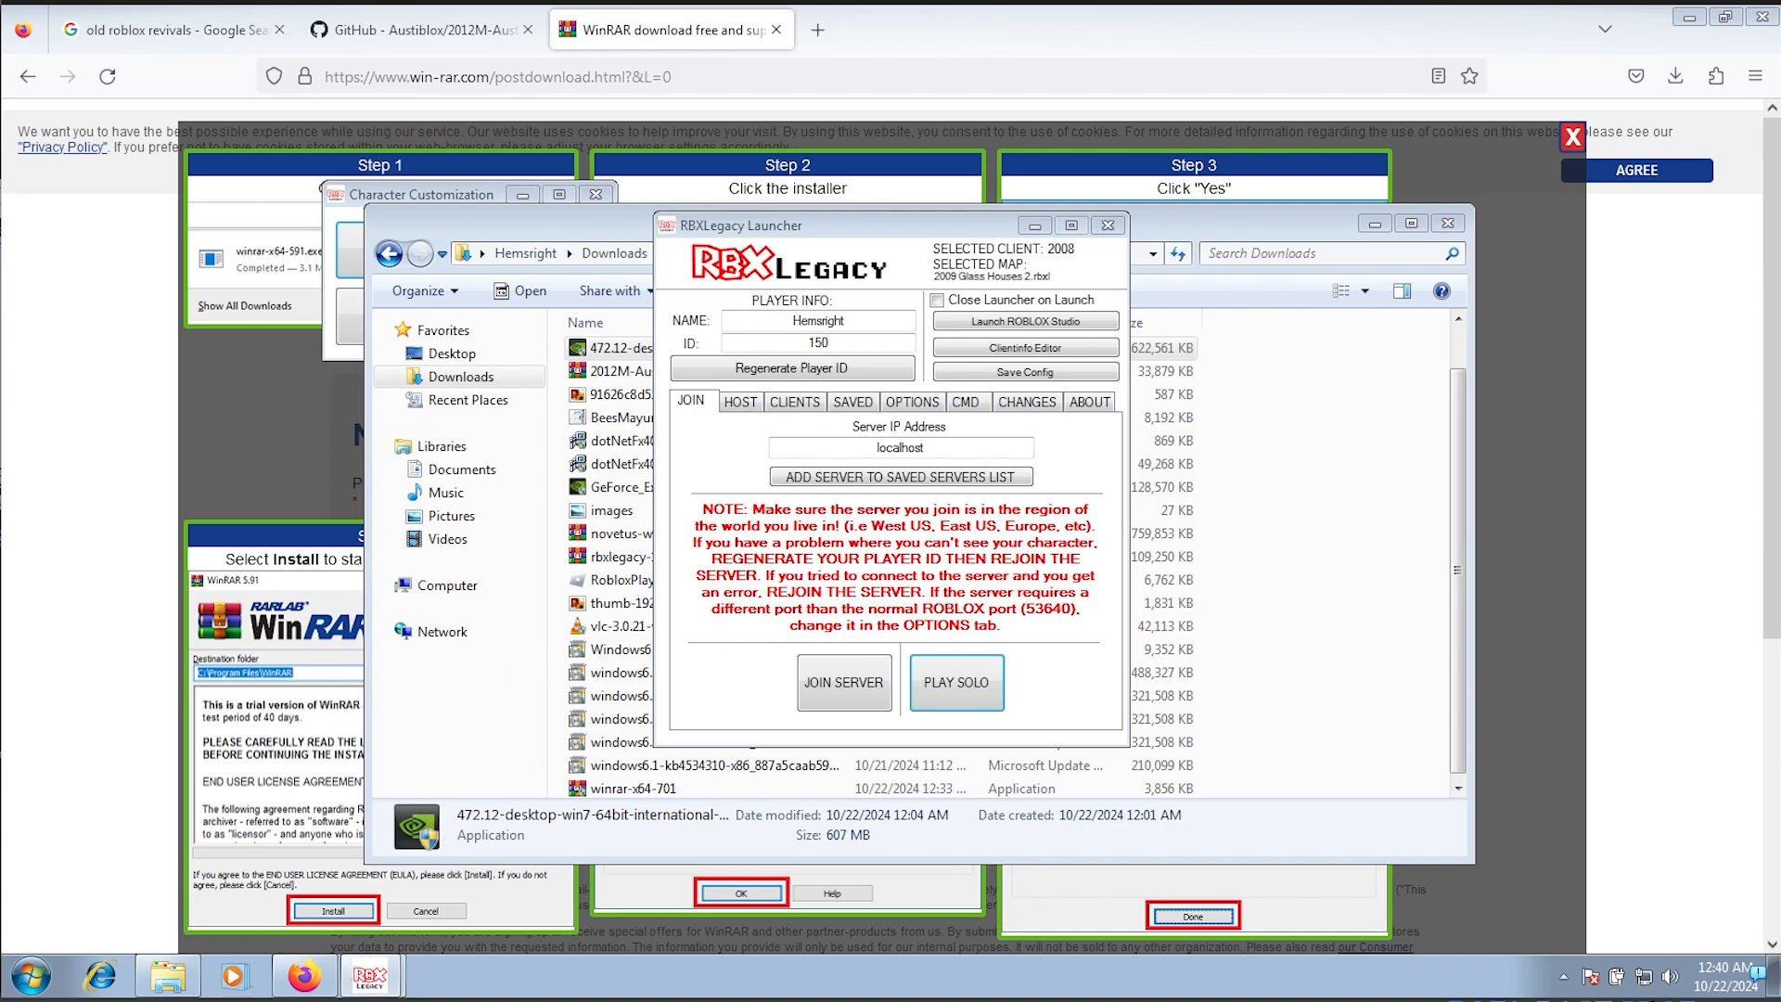
mouse_move(873, 261)
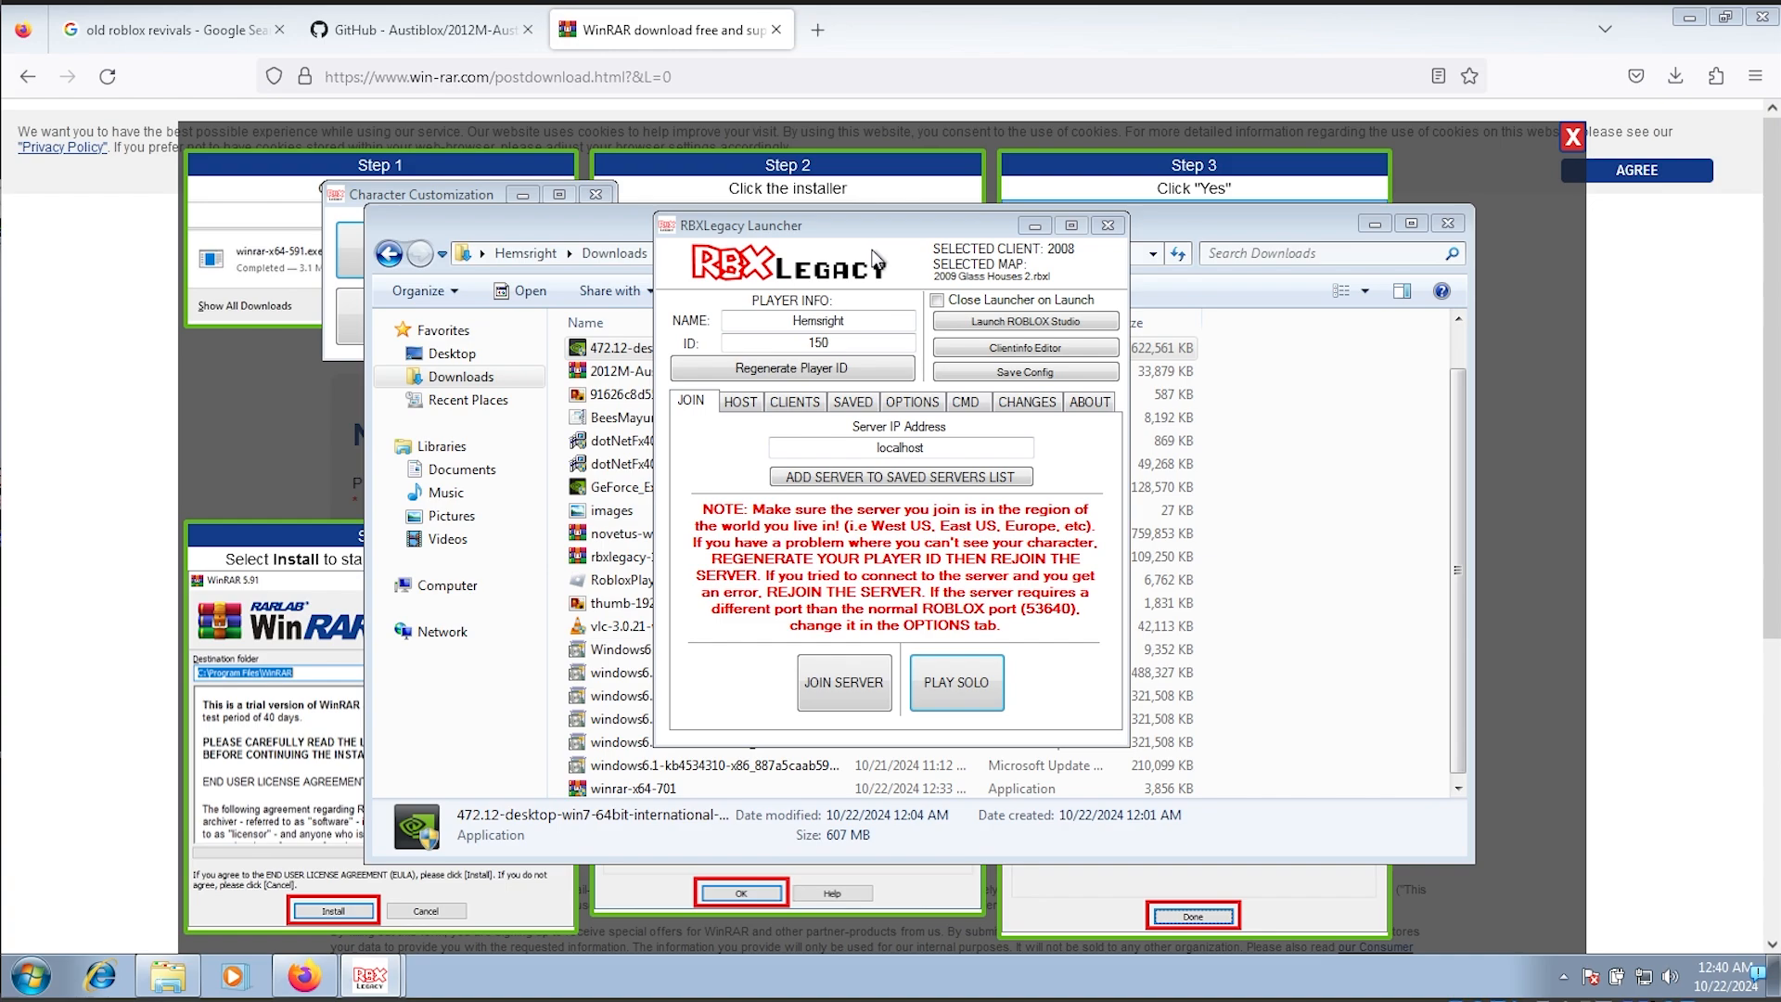
mouse_move(1579, 112)
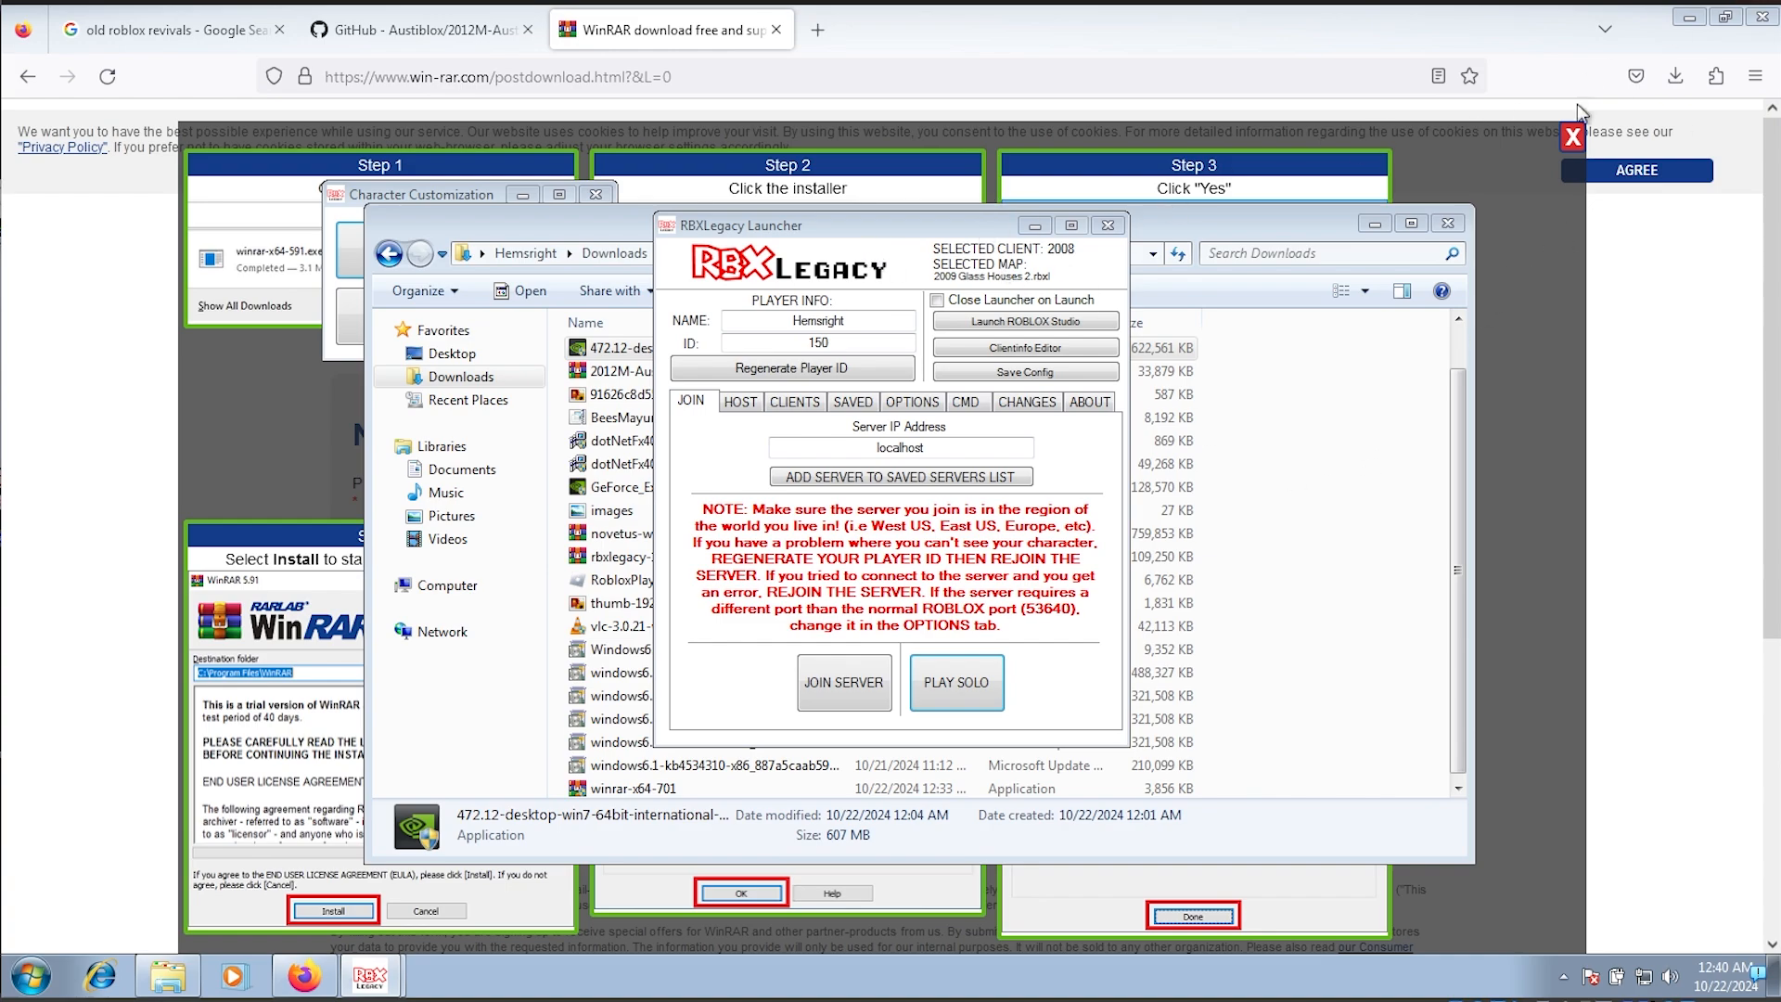
mouse_move(833, 230)
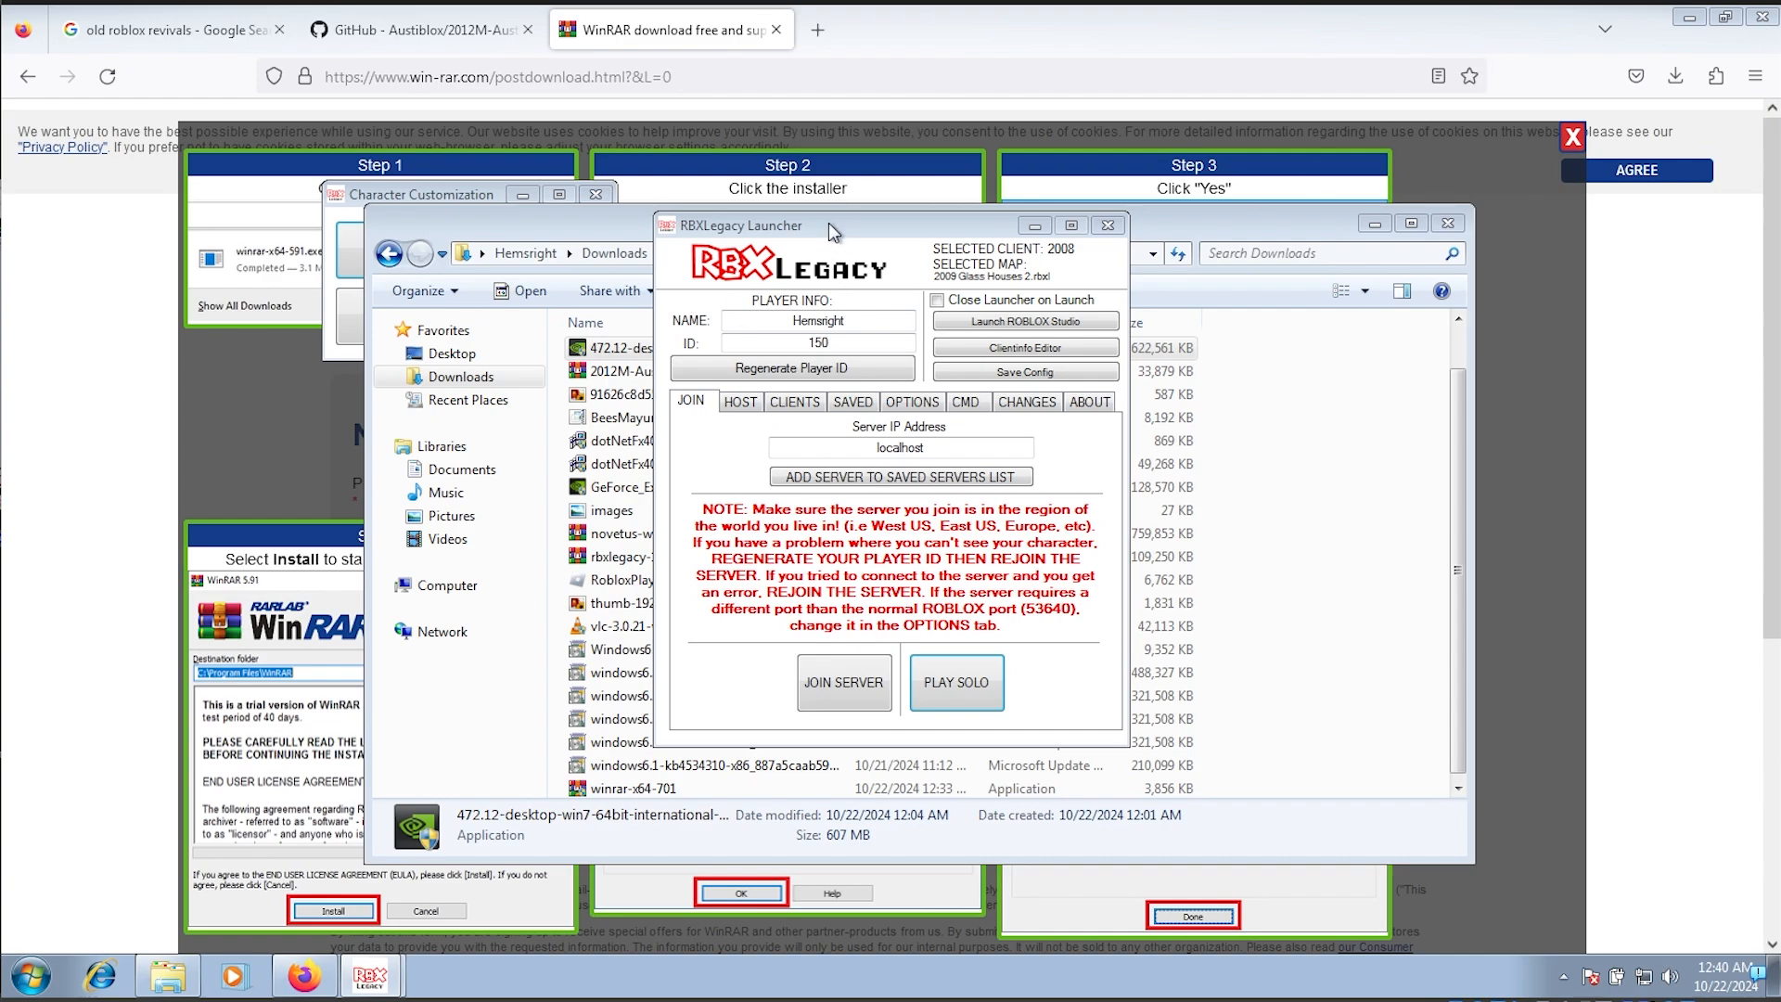
mouse_move(823, 278)
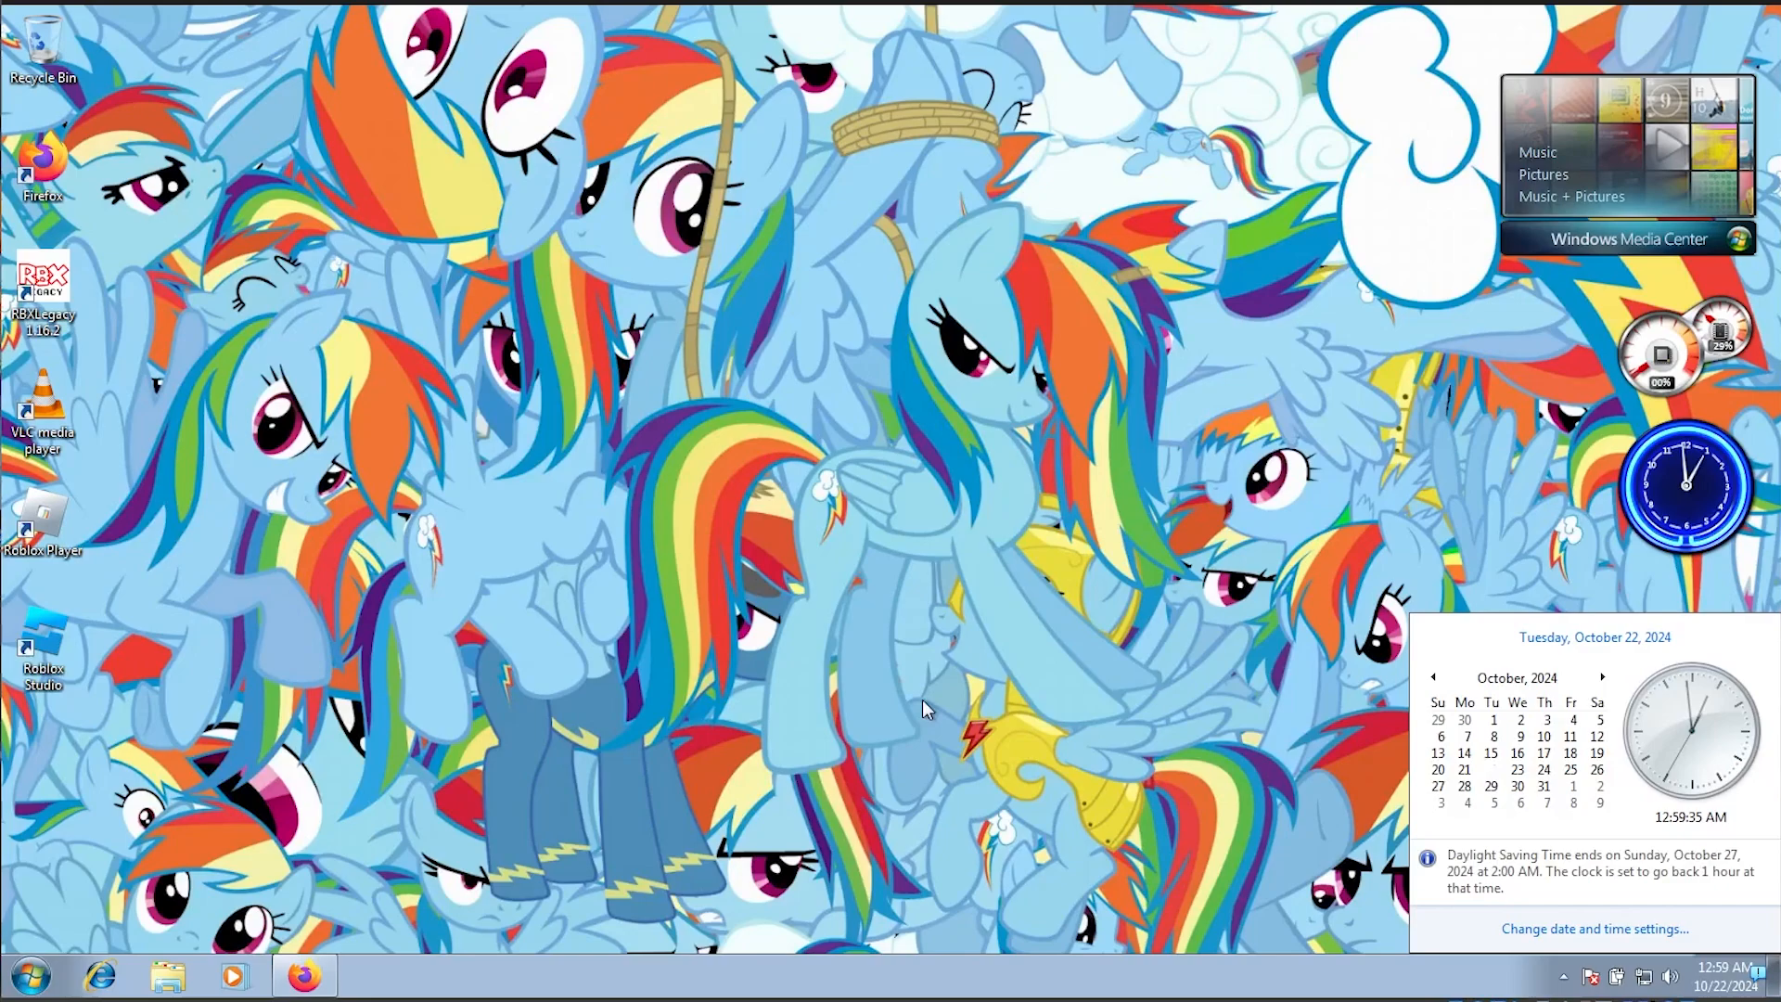
Step: Dismiss the taskbar clock's calendar flyout by clicking the desktop
left_click(925, 708)
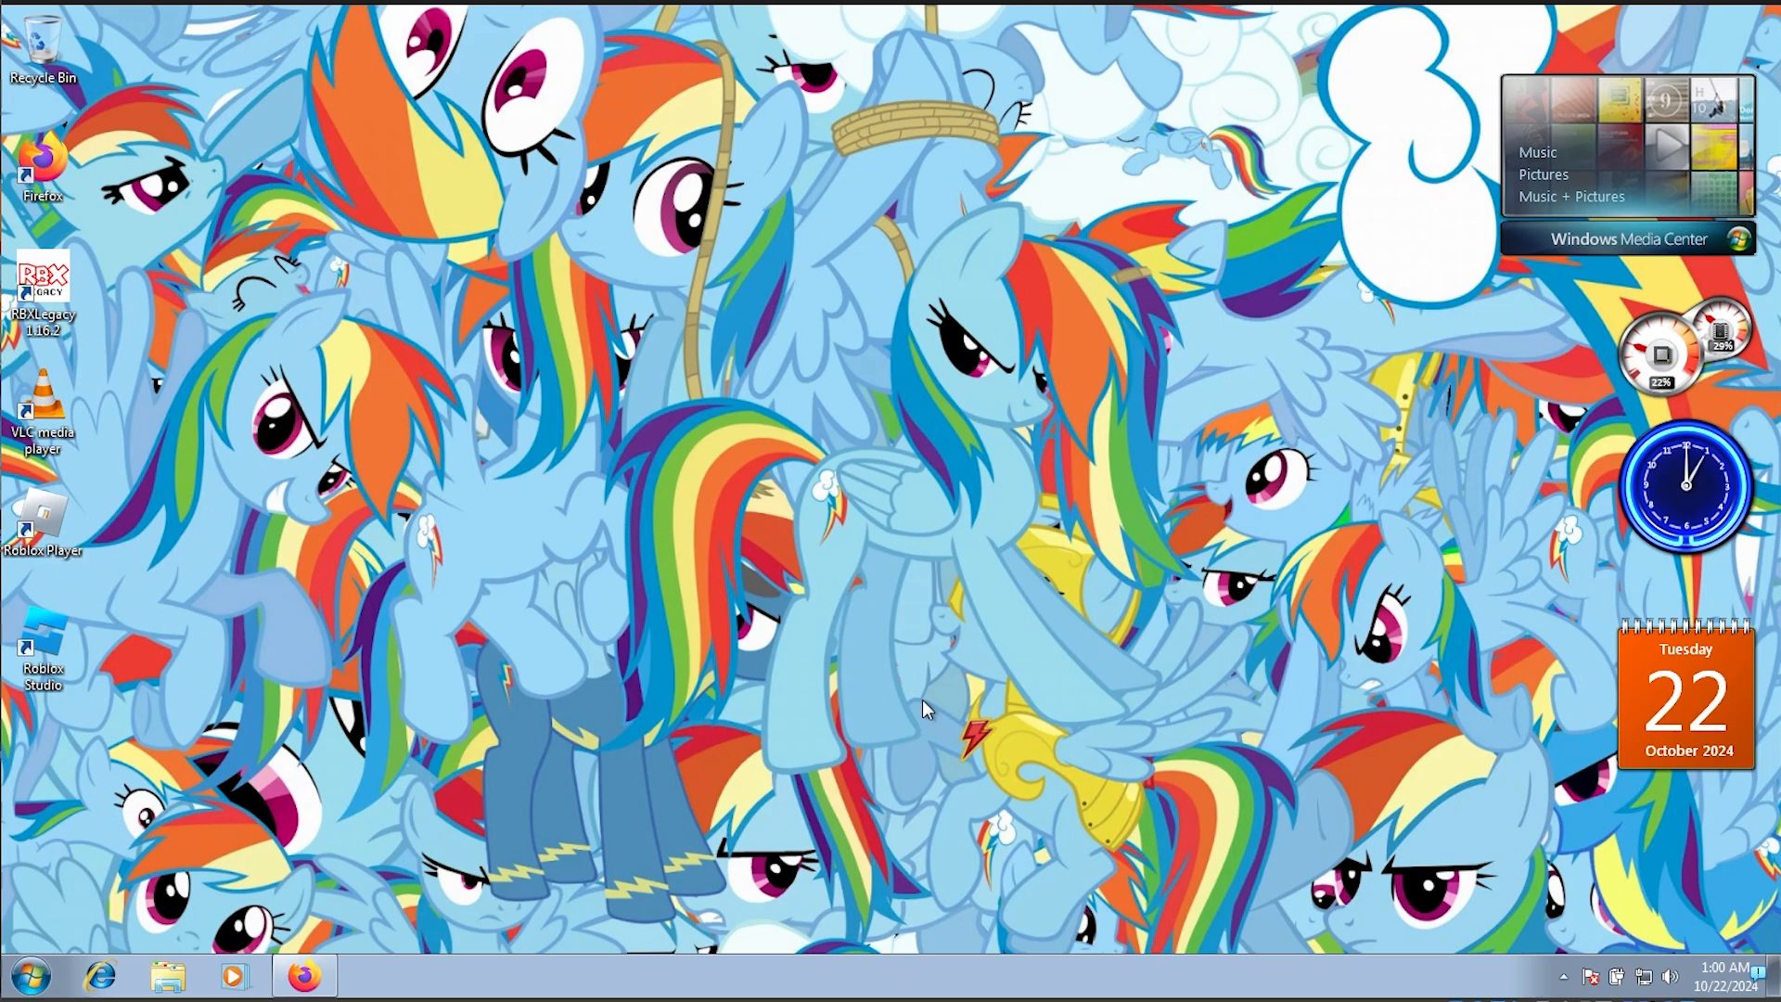
mouse_move(1208, 772)
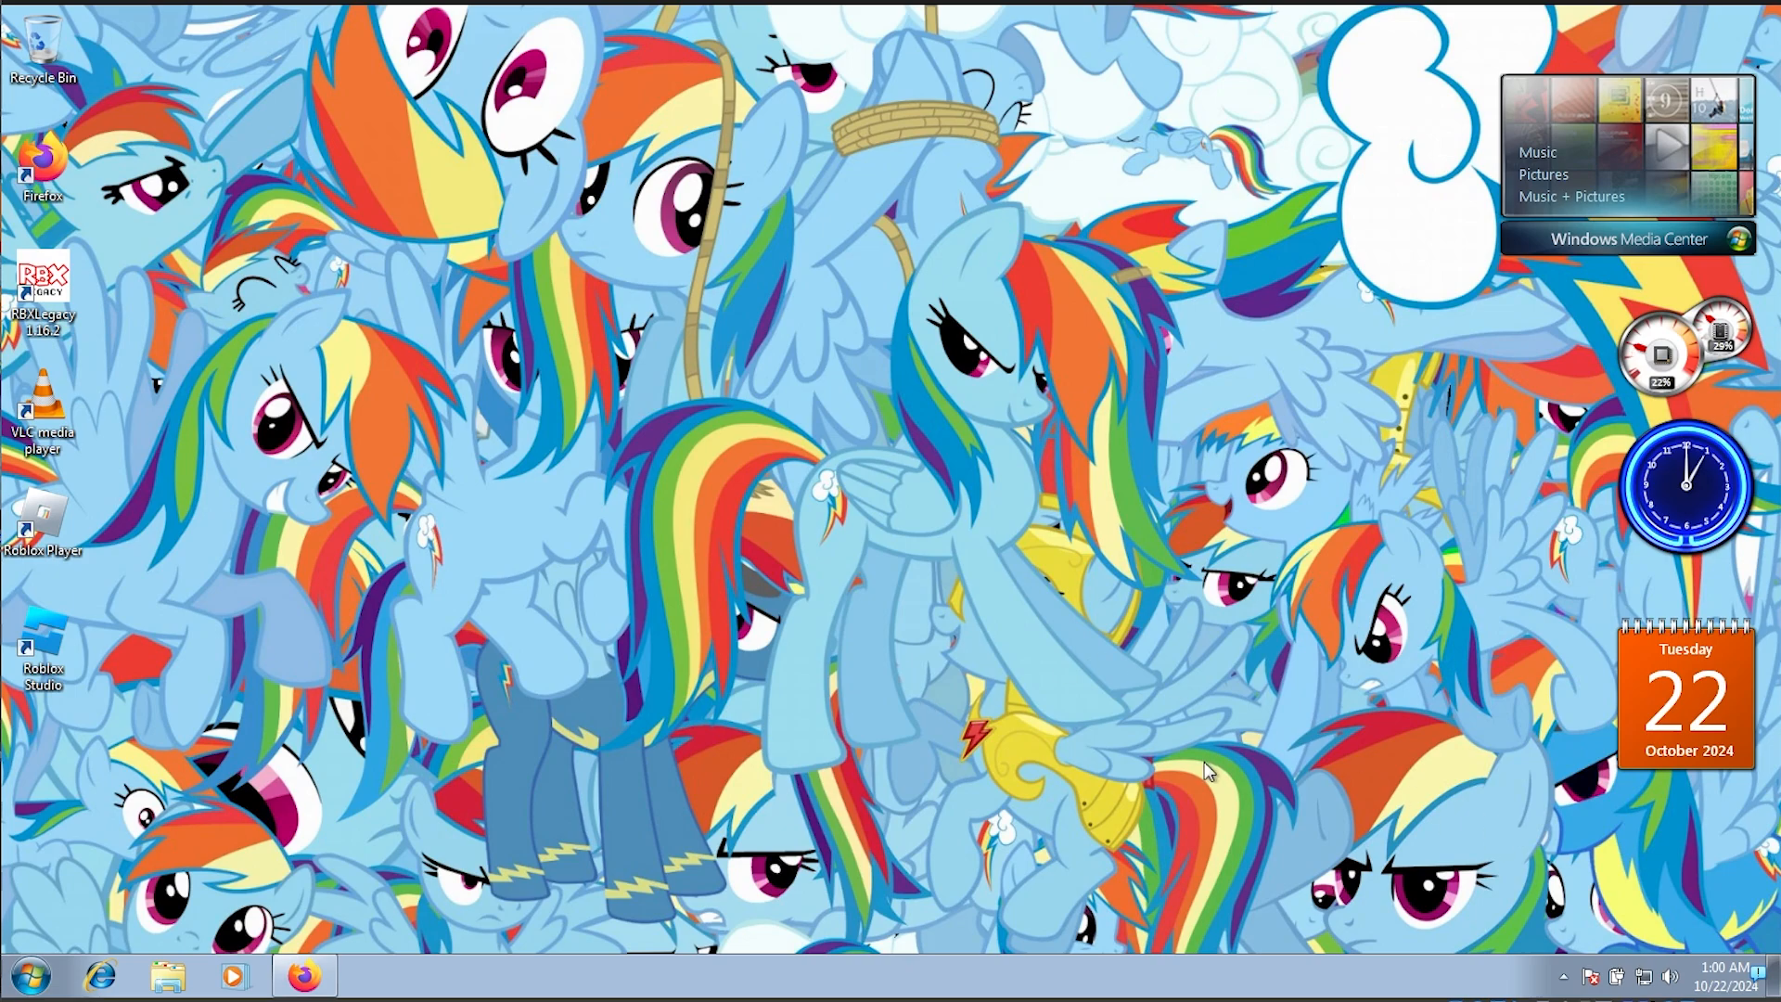